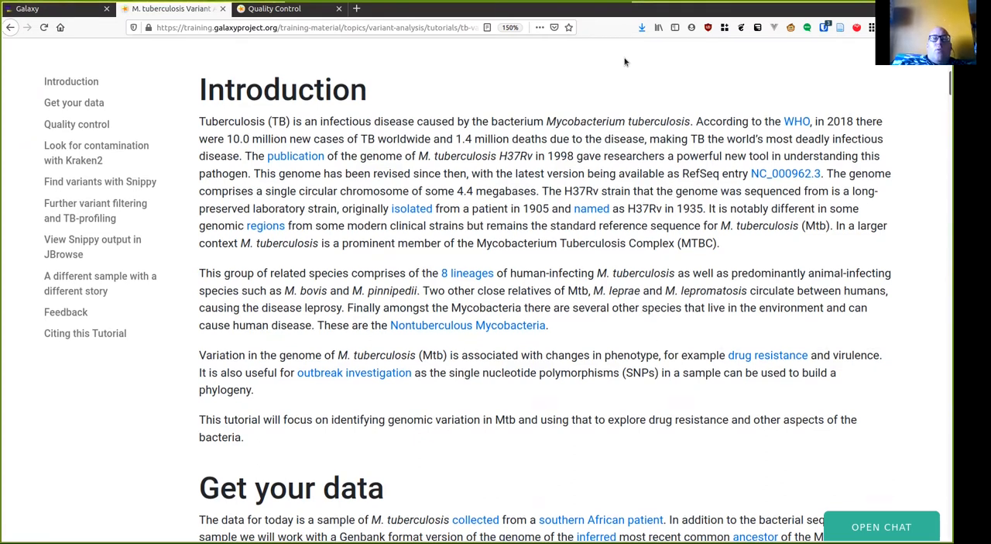
# Scroll the tutorial down toward the 'Get your data' section with the Zenodo links
pyautogui.scroll(-3)
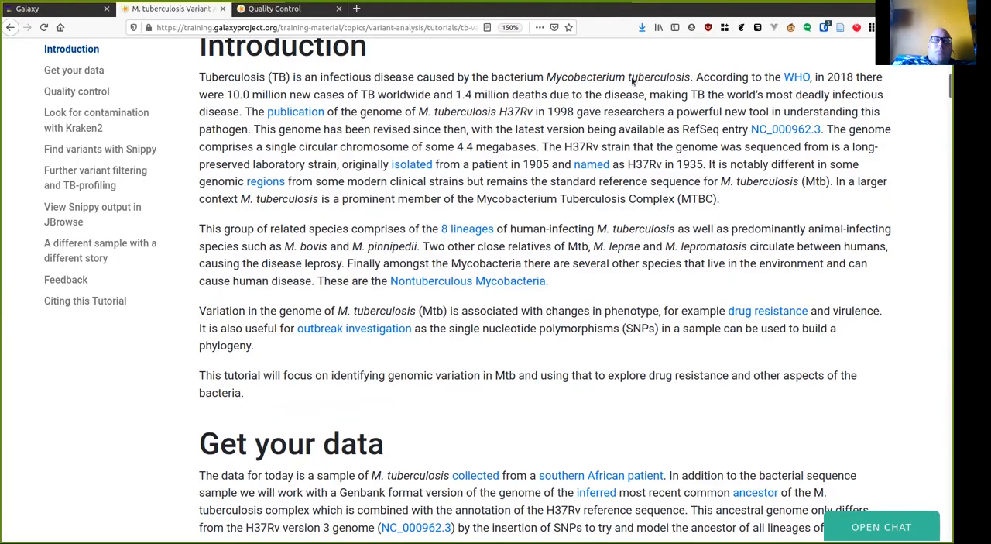
pyautogui.moveTo(626, 65)
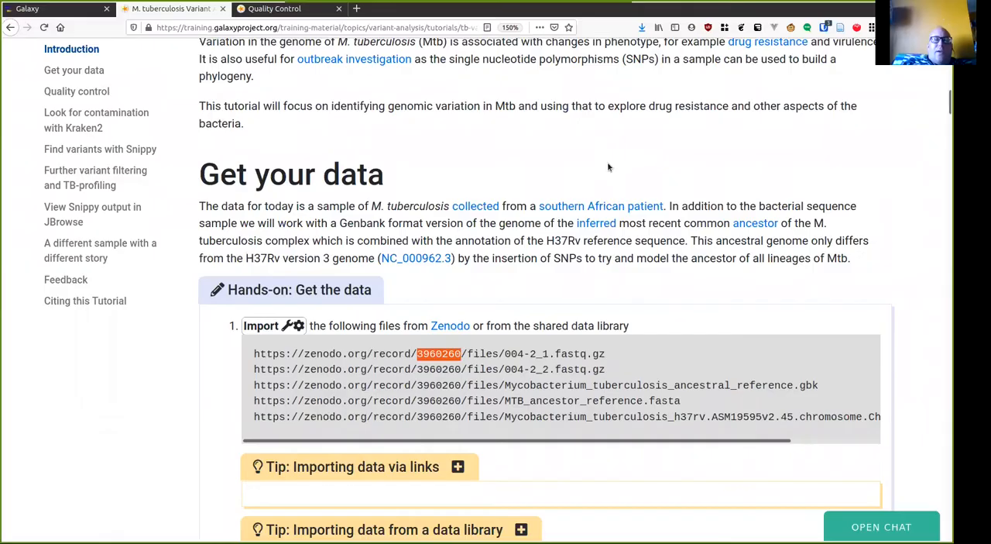
pyautogui.moveTo(743, 366)
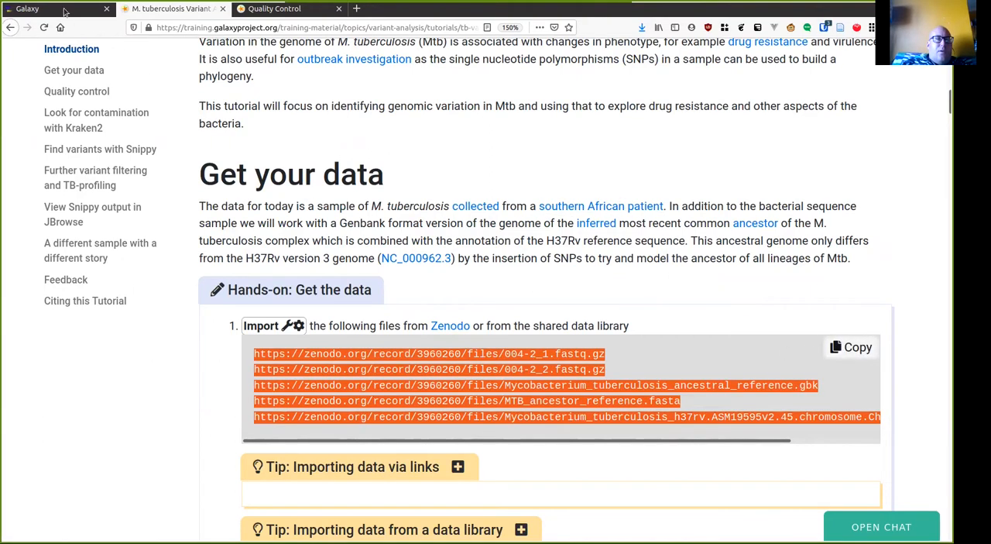
# Fetch the five pasted Zenodo URLs into the history via Upload's Paste/Fetch data and close the dialog
pyautogui.click(55, 9)
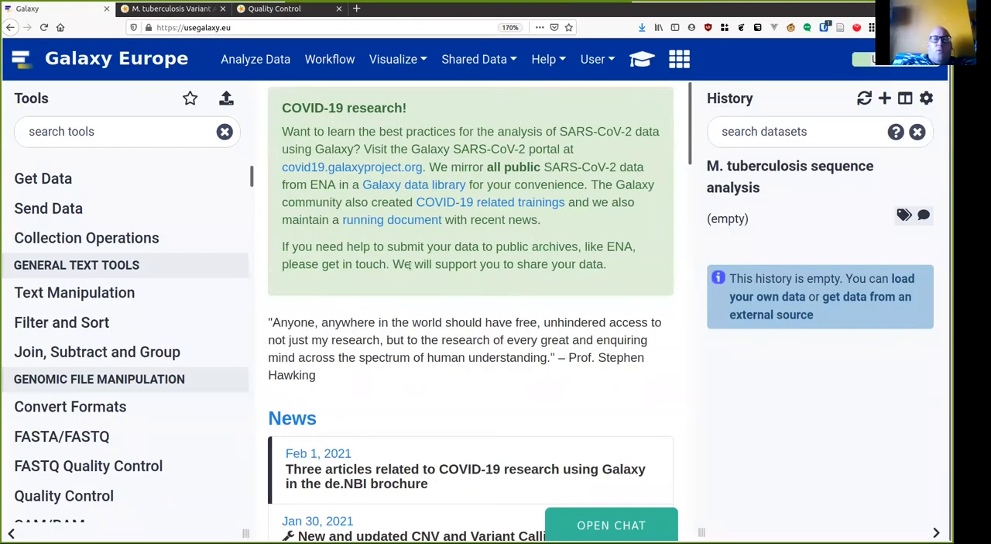
pyautogui.moveTo(790, 176)
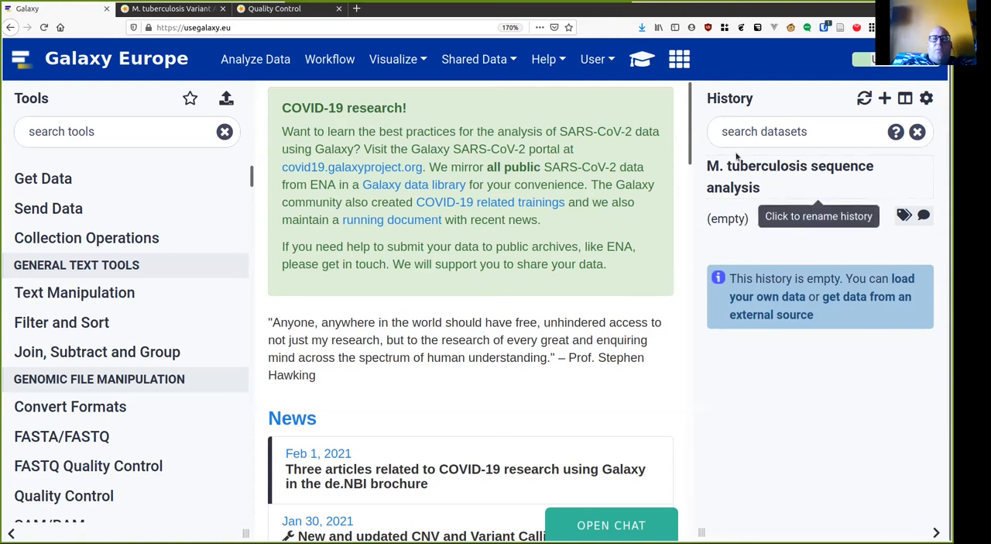
pyautogui.moveTo(765, 200)
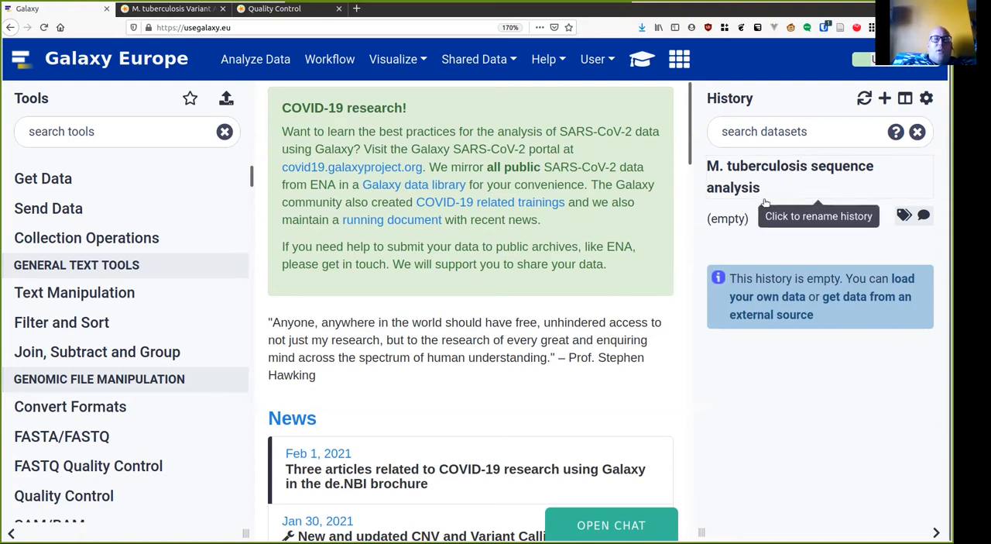
pyautogui.moveTo(227, 99)
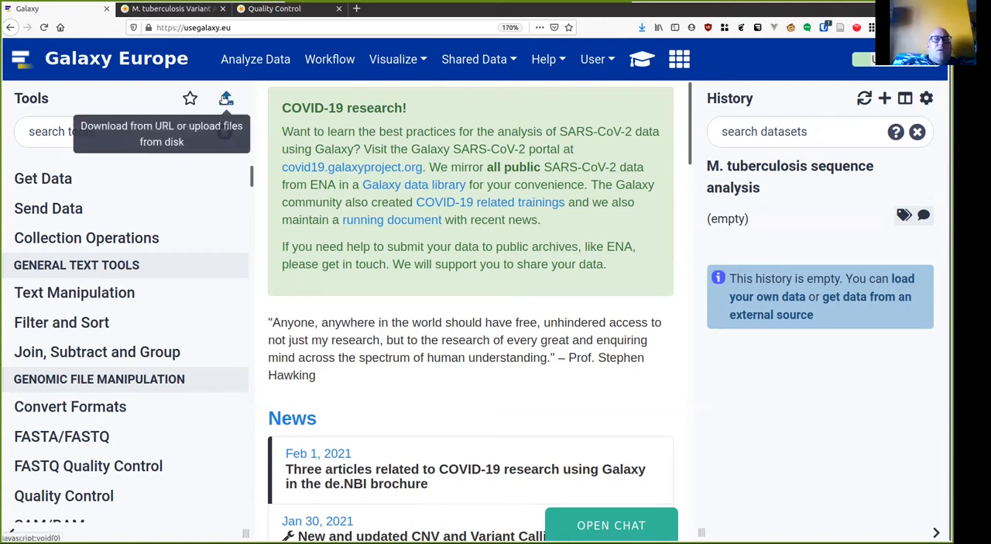
pyautogui.click(226, 99)
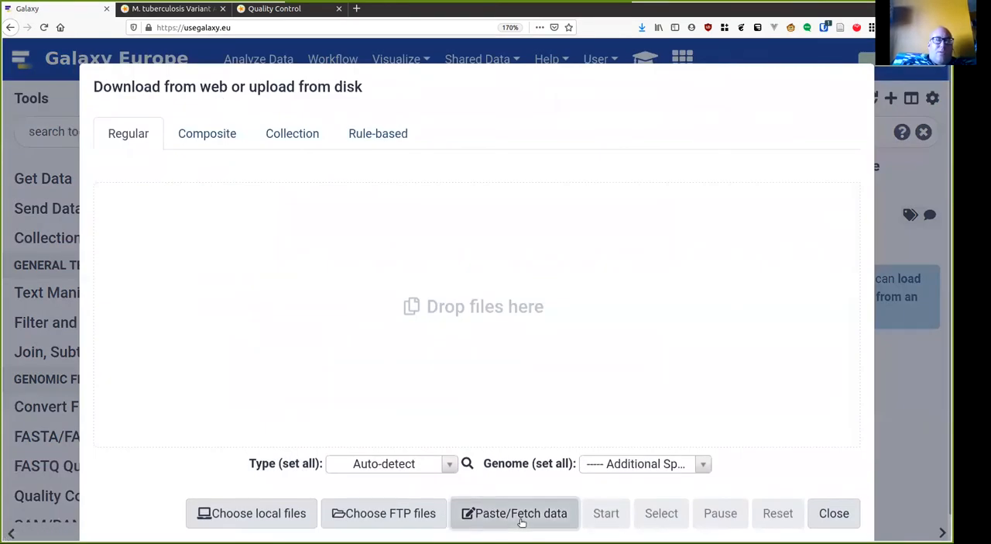
pyautogui.click(515, 513)
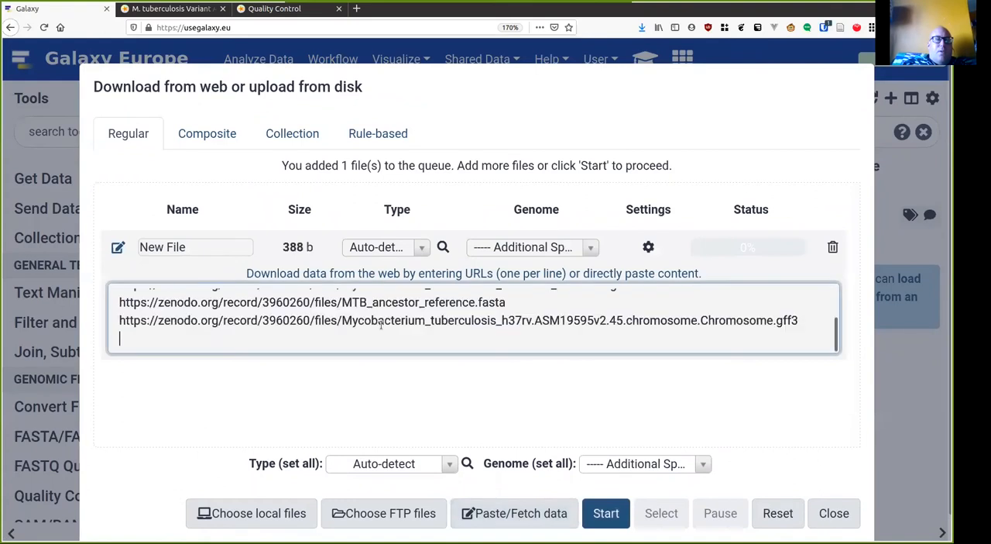
pyautogui.click(606, 513)
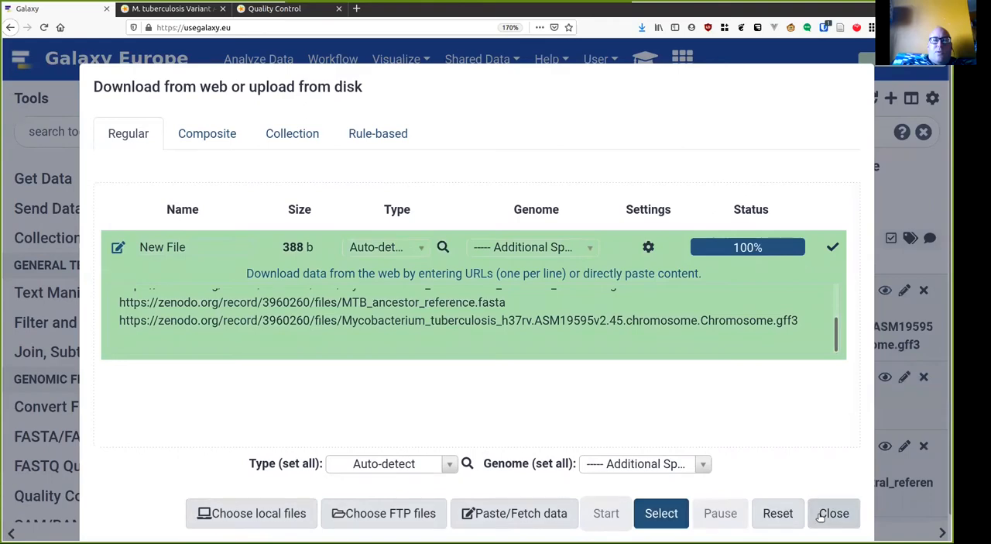
pyautogui.click(833, 513)
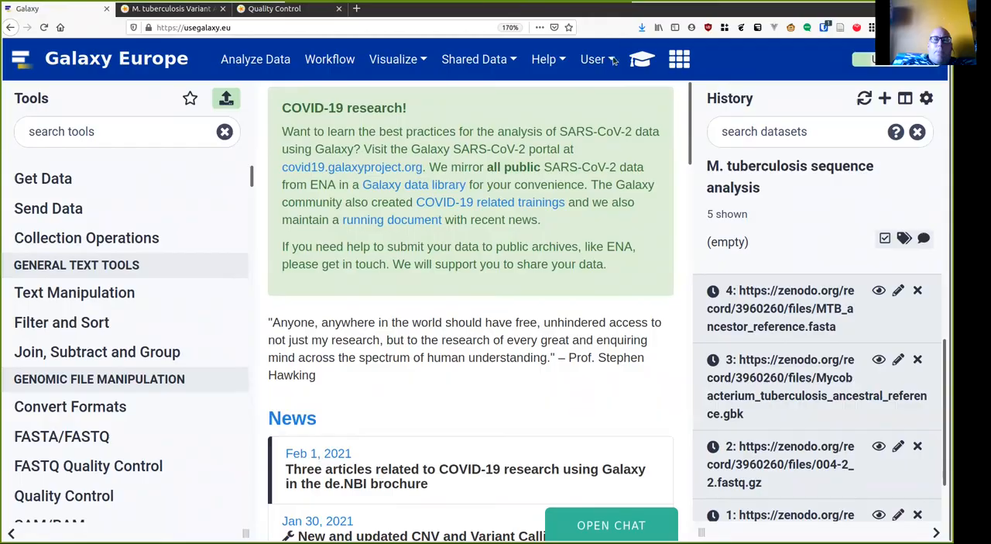
pyautogui.scroll(-3)
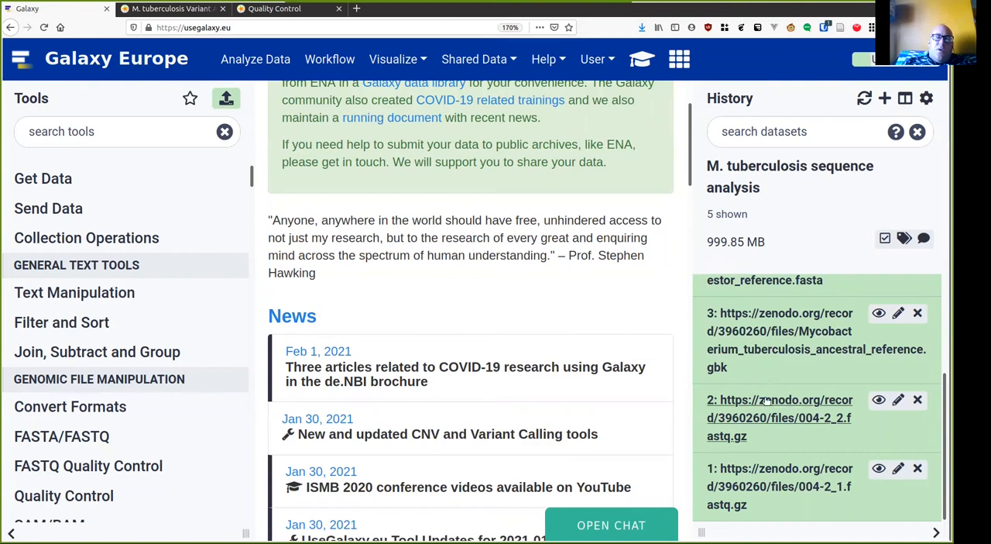
# Rename dataset 2 to 004-2_2.fastq.gz through its attributes and save
pyautogui.click(899, 399)
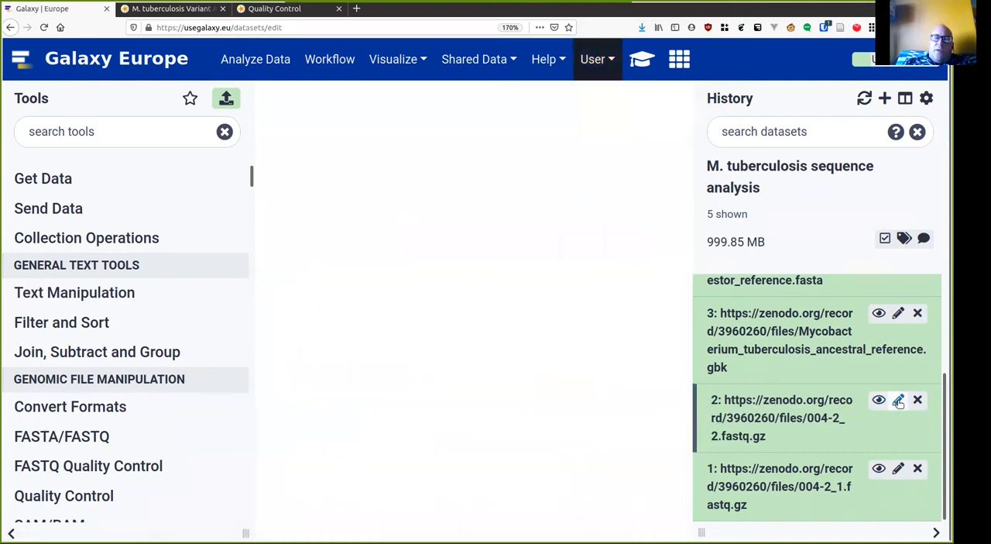
pyautogui.click(899, 399)
pyautogui.write('004-2_2.fastq.gz')
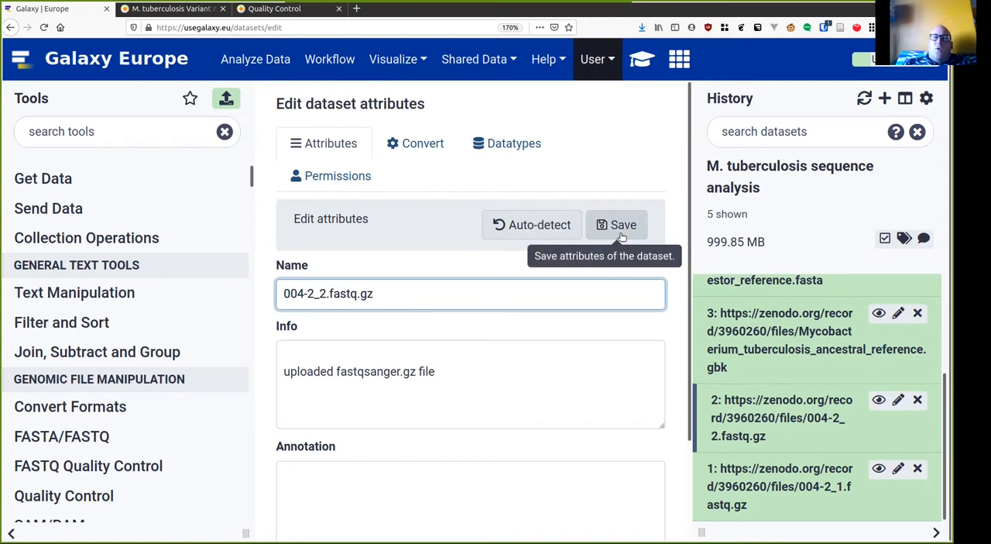
pyautogui.click(616, 224)
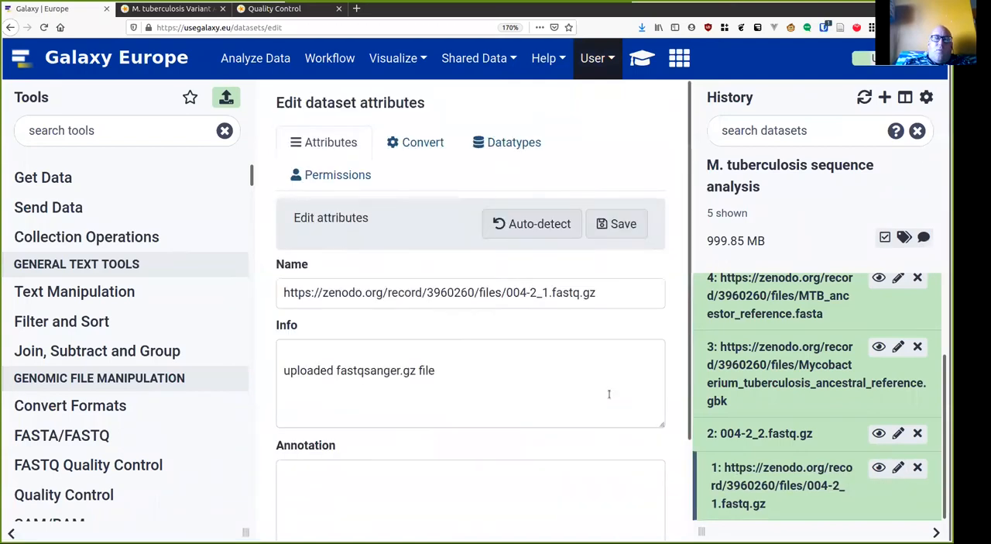
# Rename dataset 1 to 004-2_1.fastq.gz, replacing its long link name, and save
pyautogui.doubleClick(394, 293)
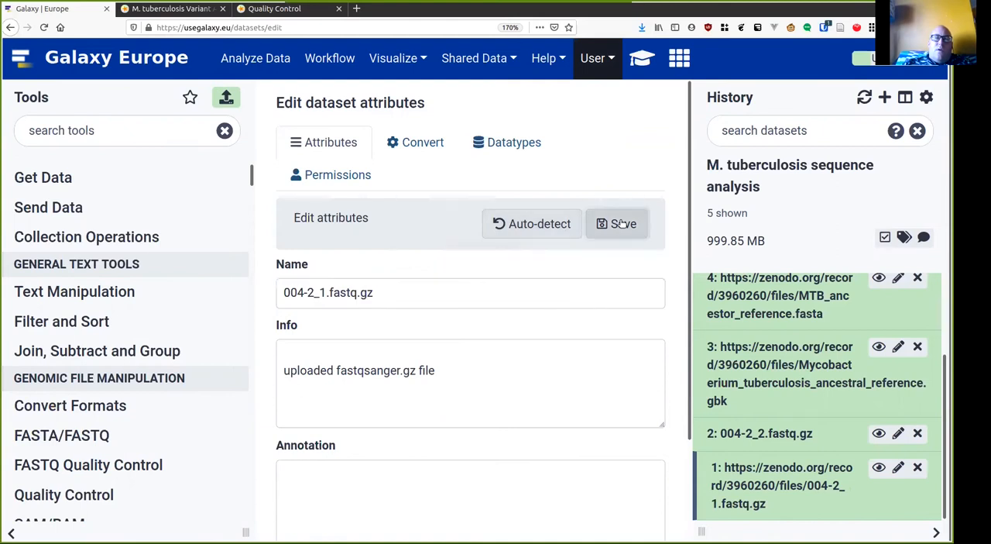
pyautogui.click(616, 224)
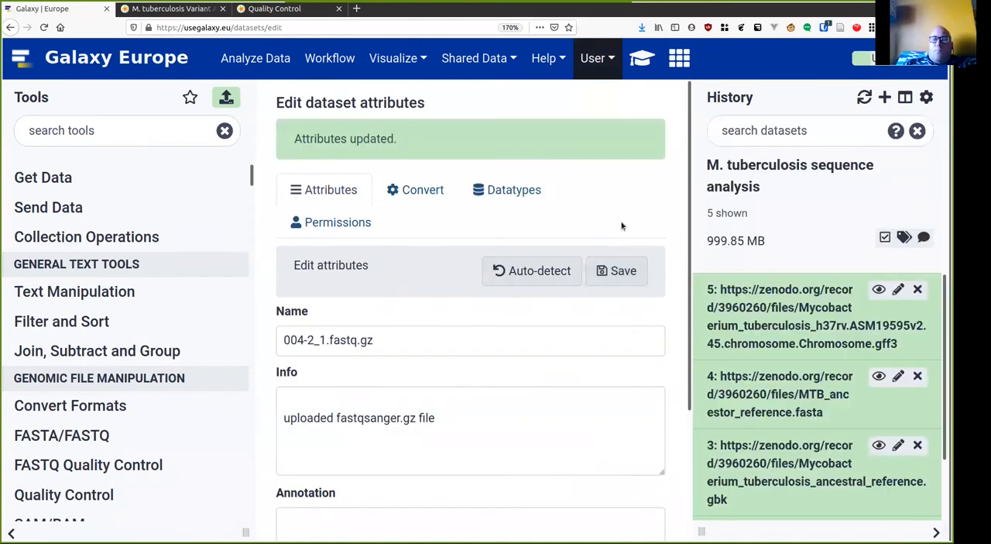
pyautogui.moveTo(594, 326)
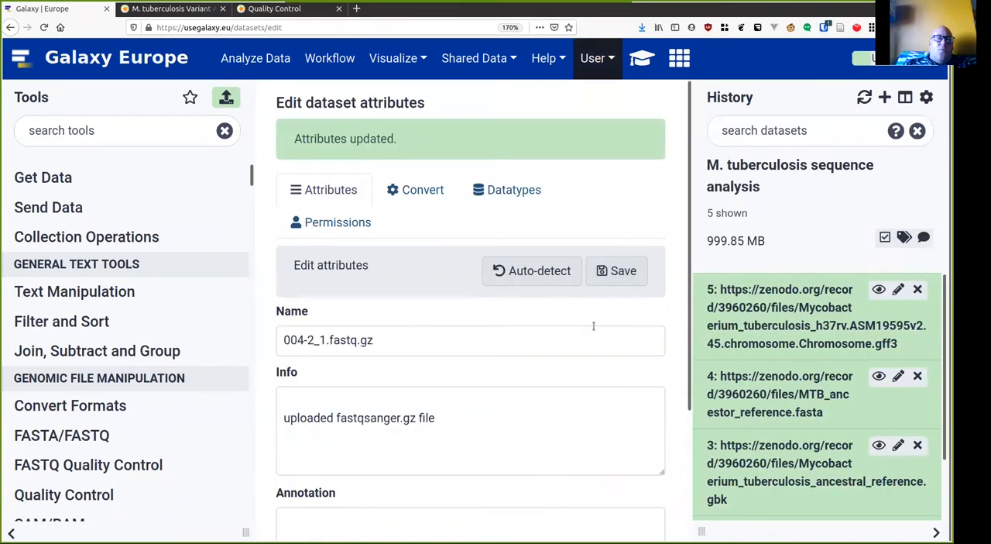
pyautogui.moveTo(642, 59)
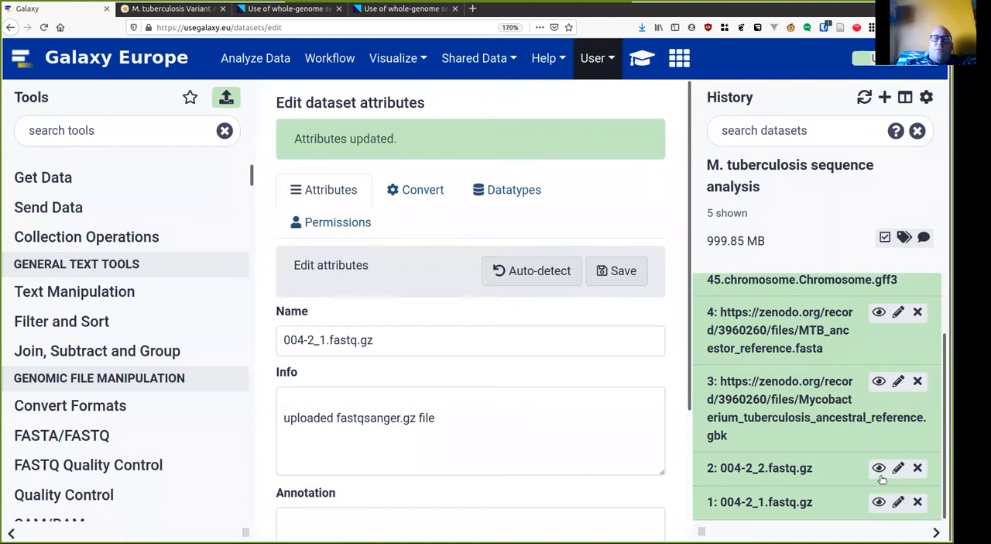
# View the contents of dataset 004-2_2.fastq.gz to see its first sequencing reads
pyautogui.click(878, 468)
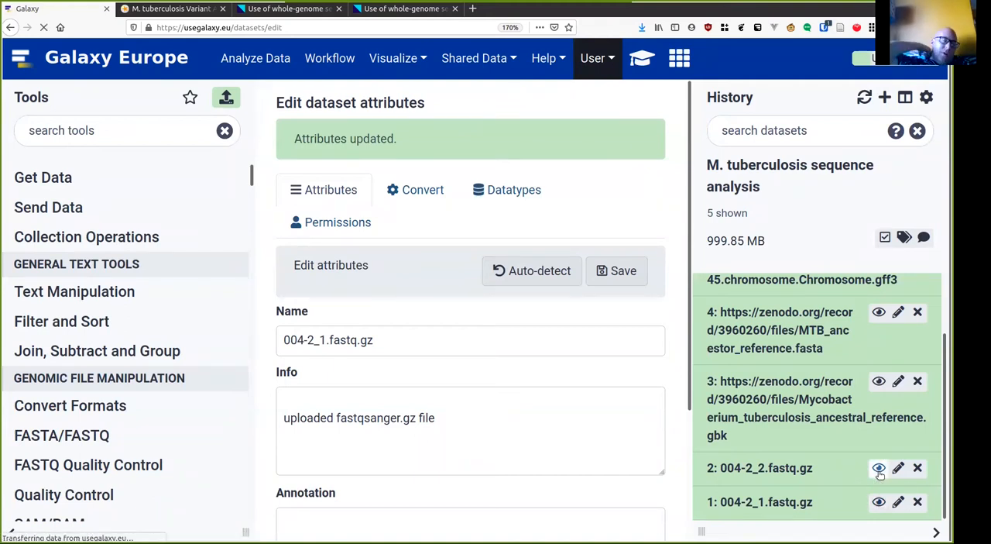
pyautogui.click(880, 468)
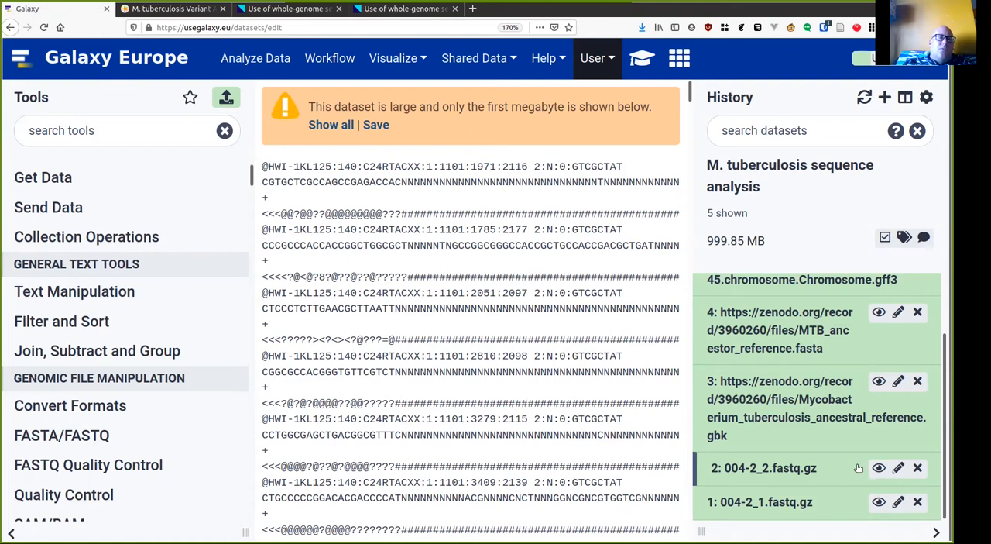
pyautogui.moveTo(630, 353)
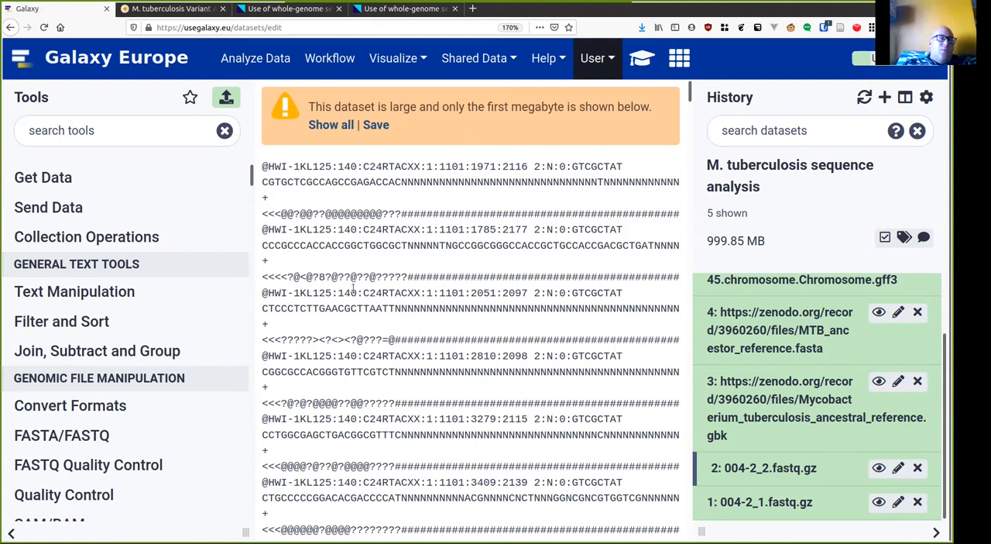
# Run FastQC with Multiple datasets on 004-2_2.fastq.gz and 004-2_1.fastq.gz
pyautogui.write('fst')
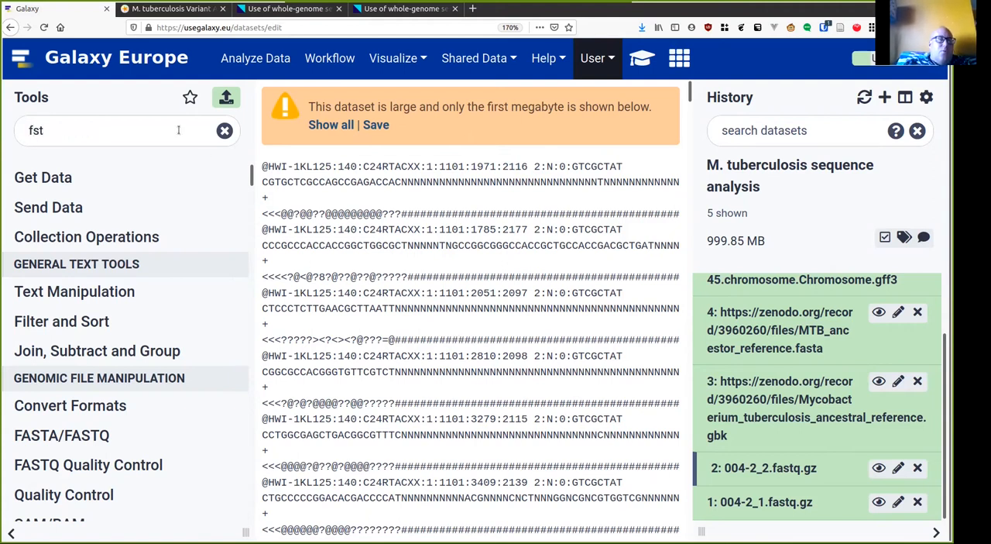
pyautogui.write('fastqc')
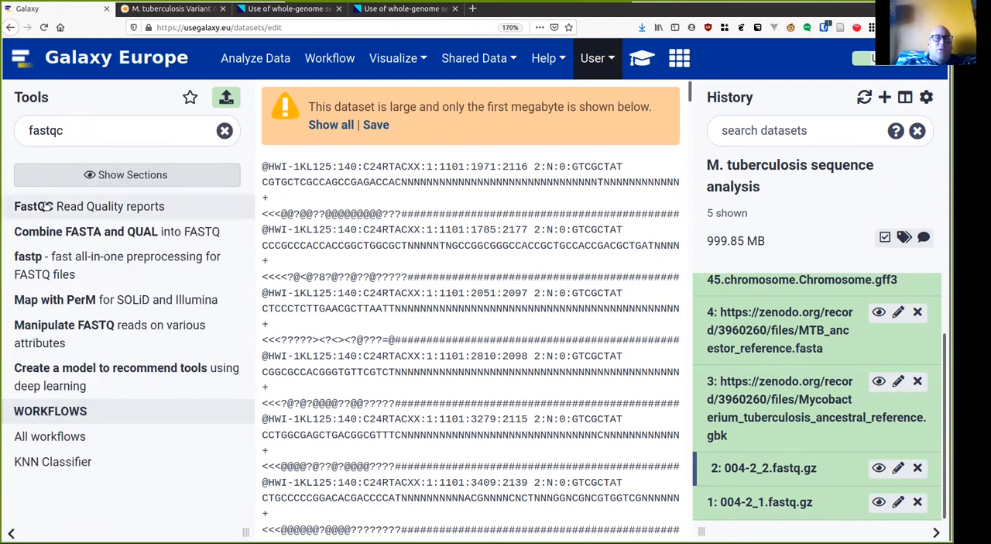
pyautogui.click(89, 206)
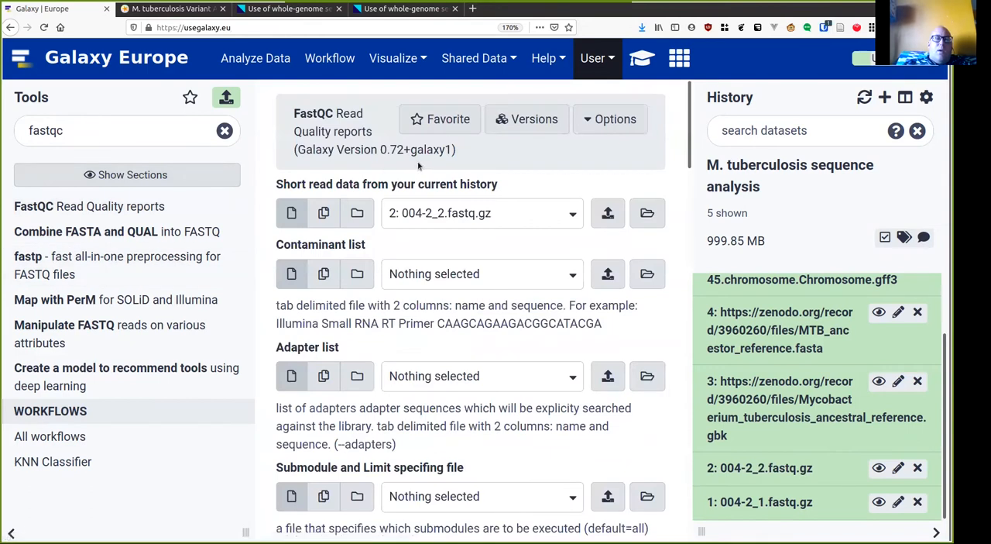
pyautogui.click(324, 214)
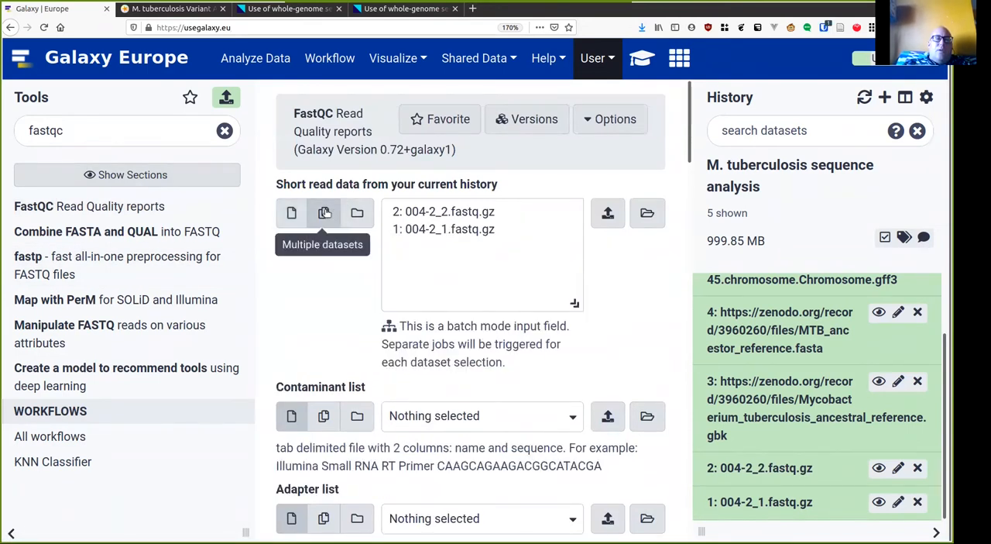
pyautogui.click(443, 210)
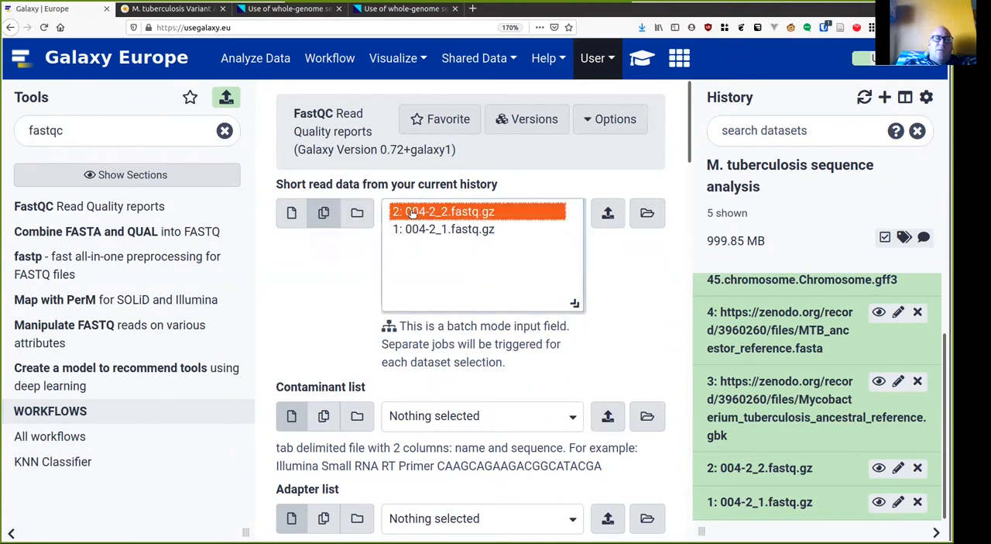
pyautogui.click(443, 229)
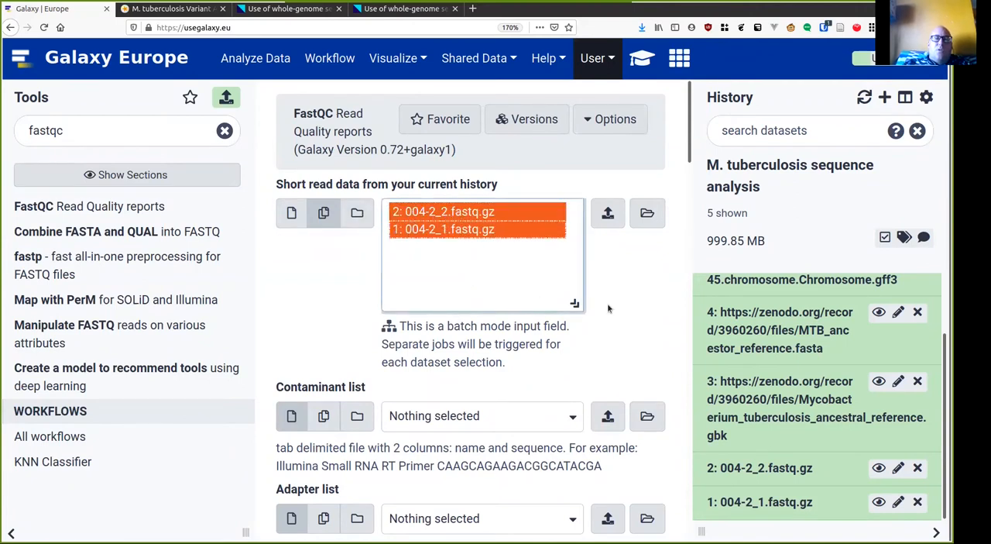
pyautogui.scroll(-3)
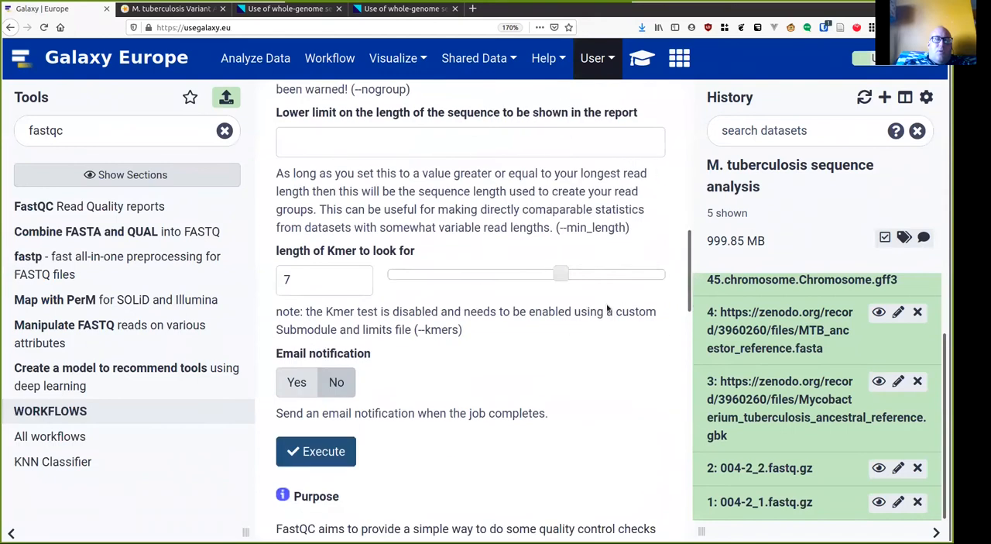
pyautogui.click(316, 451)
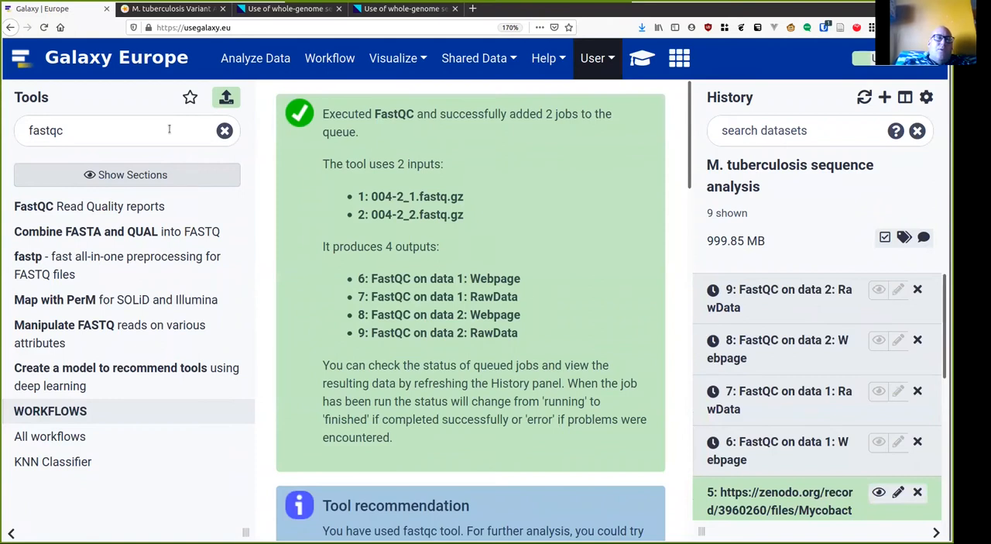
# Find MultiQC and set 'Which tool' to FastQC with Raw data input
pyautogui.write('multi')
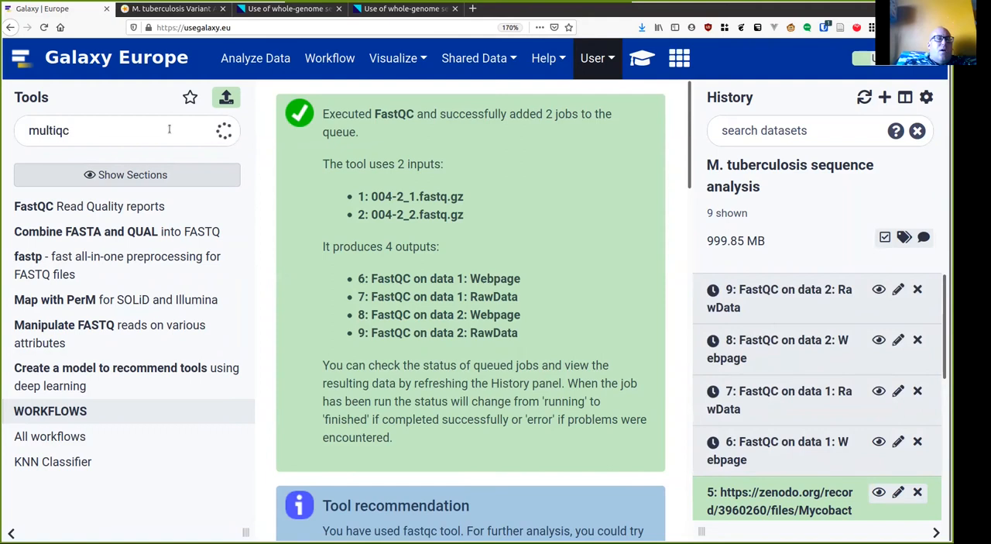
pyautogui.write('multiqc')
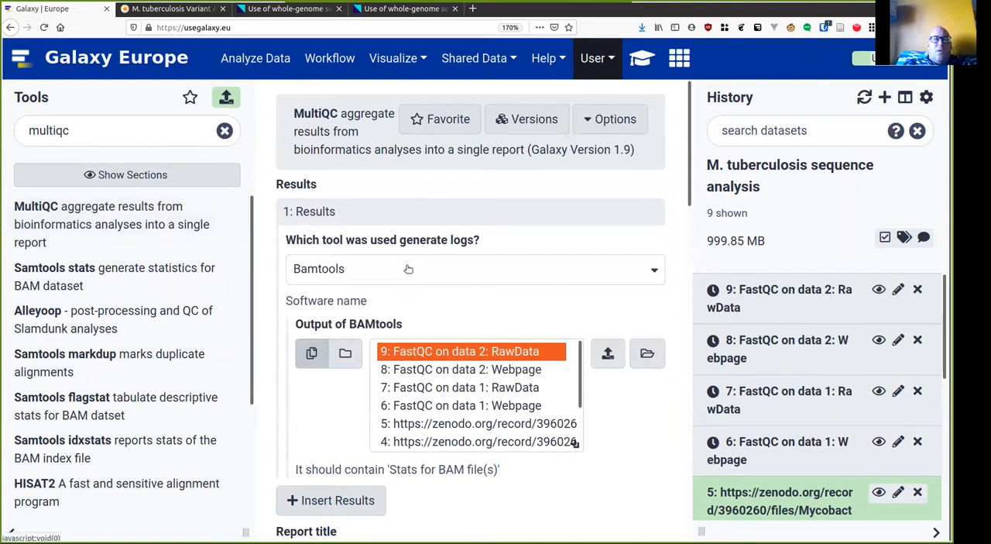
pyautogui.write('m')
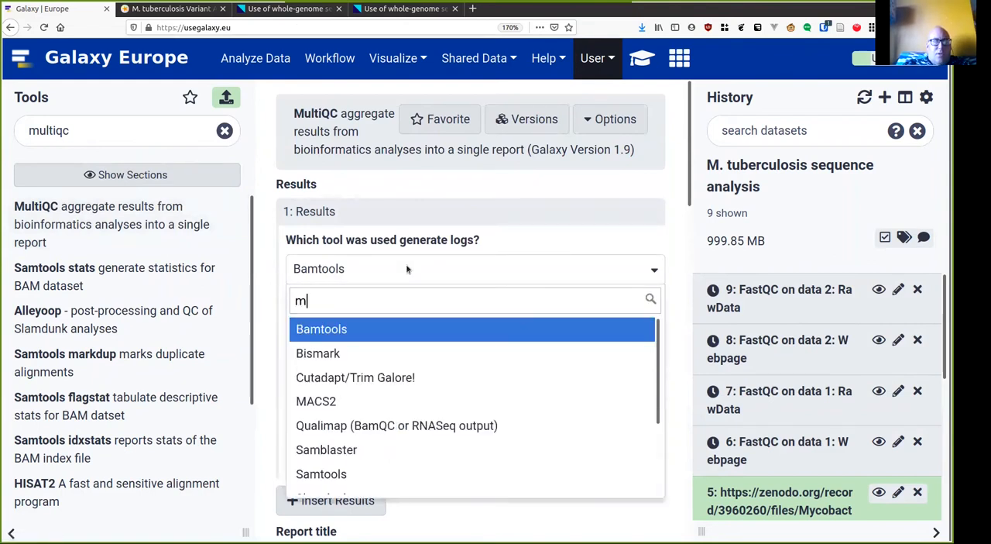
pyautogui.write('ul')
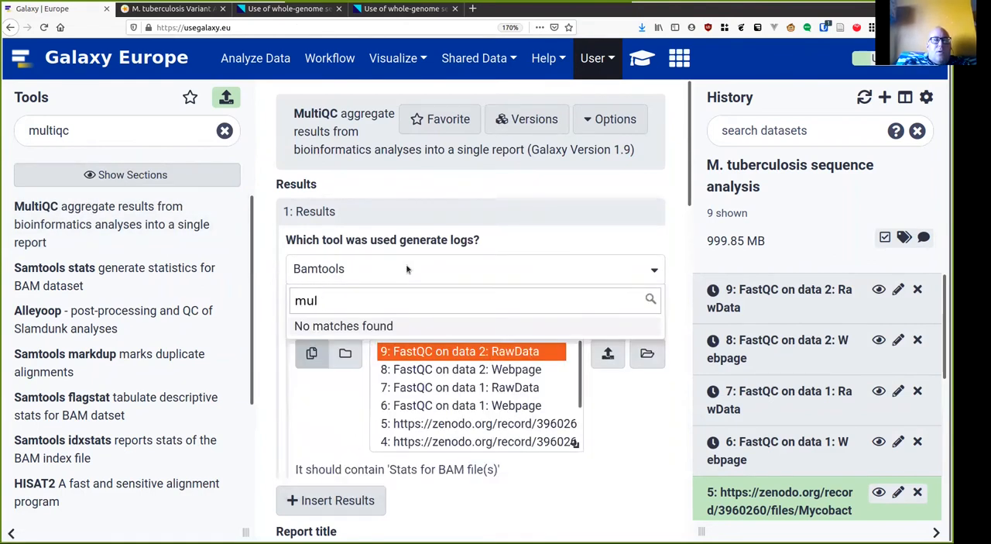
pyautogui.write('fastqc')
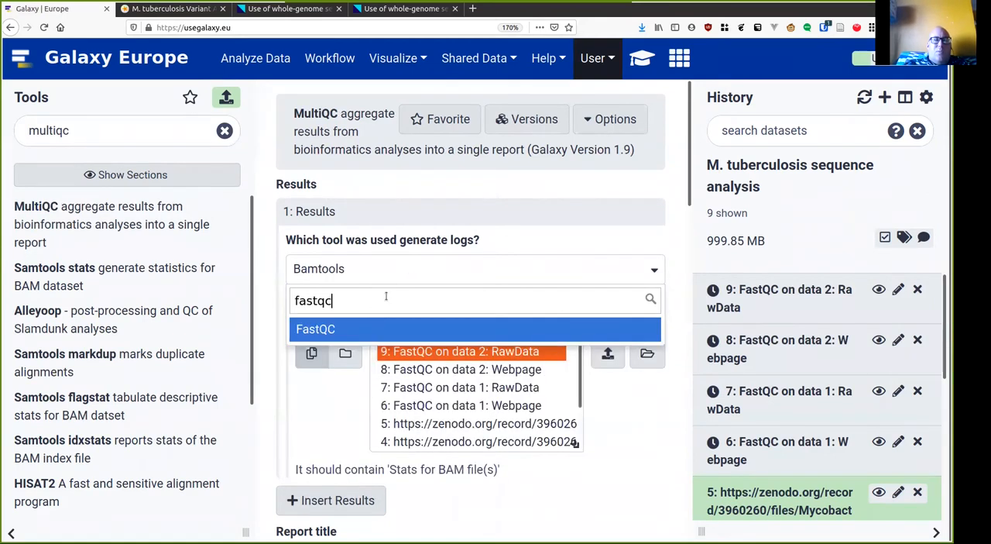
pyautogui.click(316, 328)
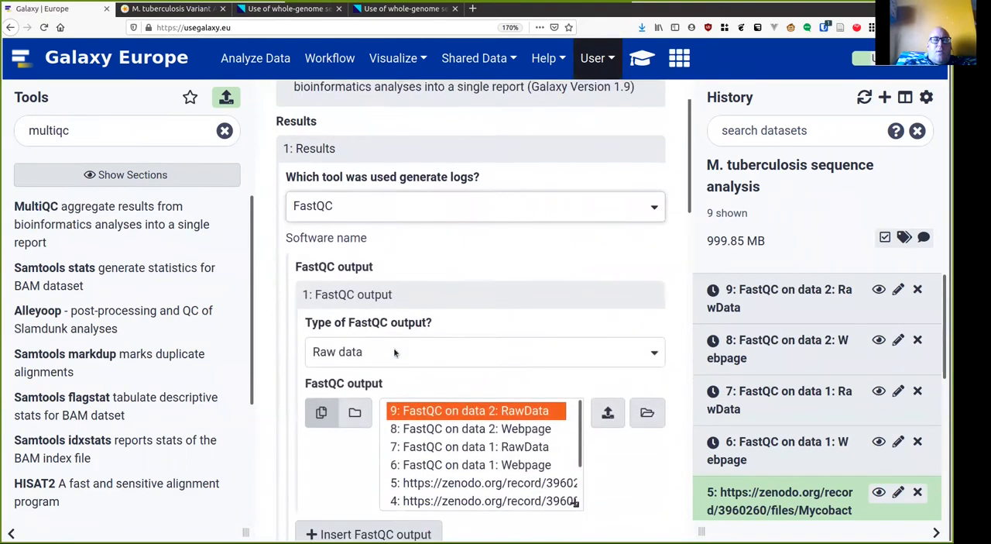
# Select the FastQC RawData outputs of datasets 9 and 7 and execute MultiQC
pyautogui.scroll(-3)
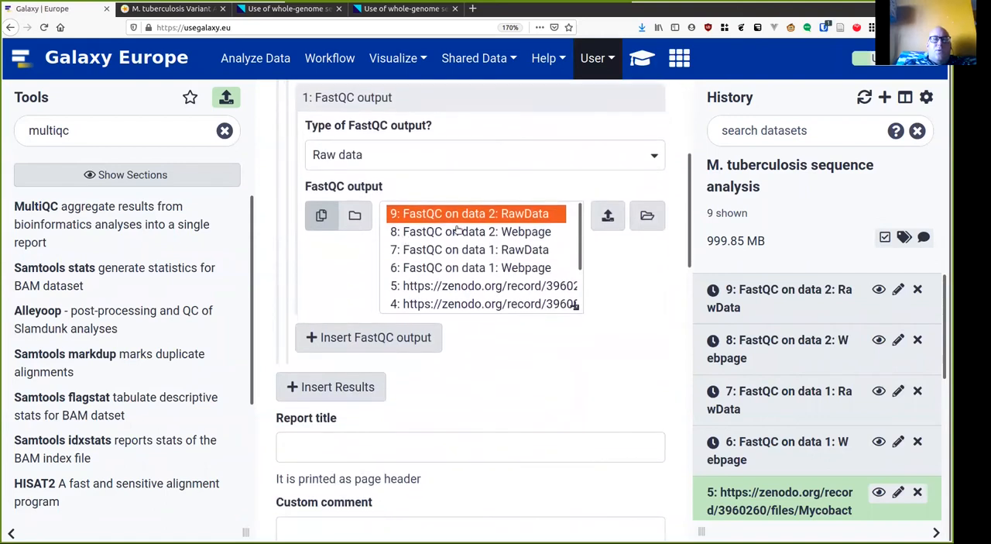
pyautogui.moveTo(493, 251)
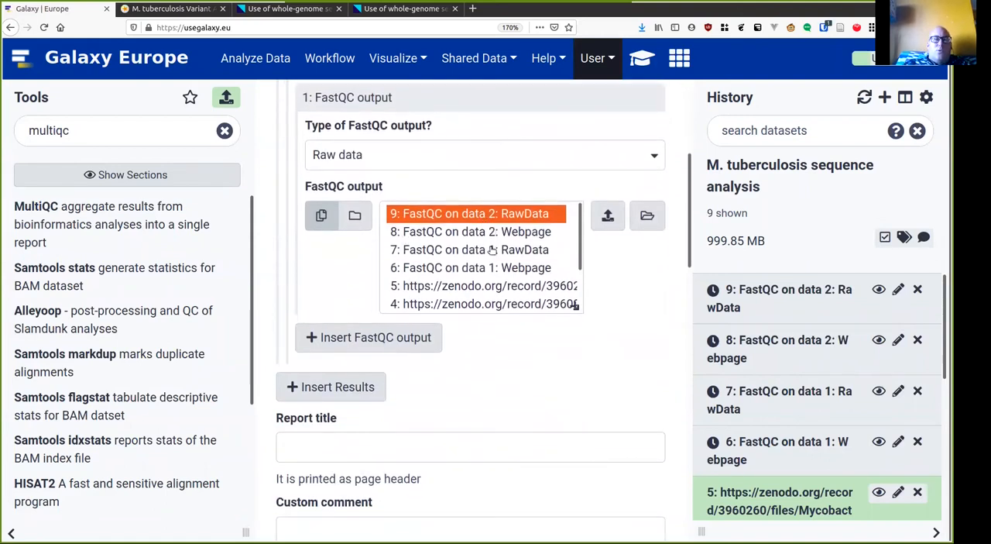
pyautogui.click(474, 250)
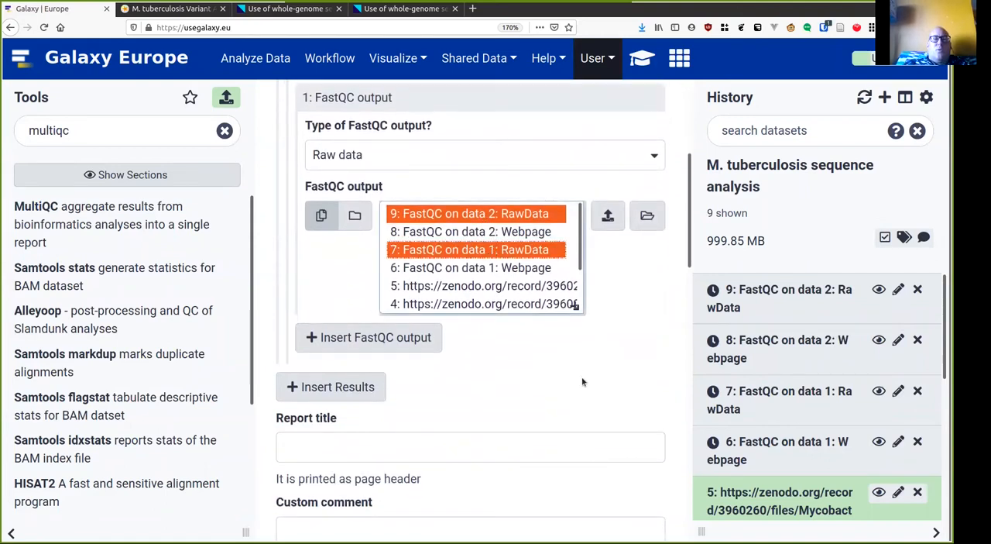
pyautogui.scroll(-3)
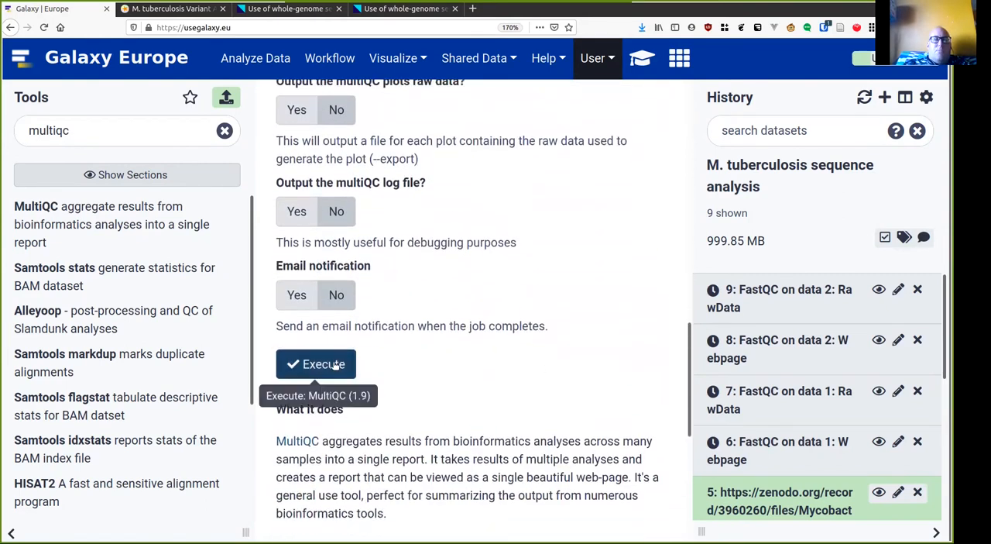
pyautogui.click(316, 364)
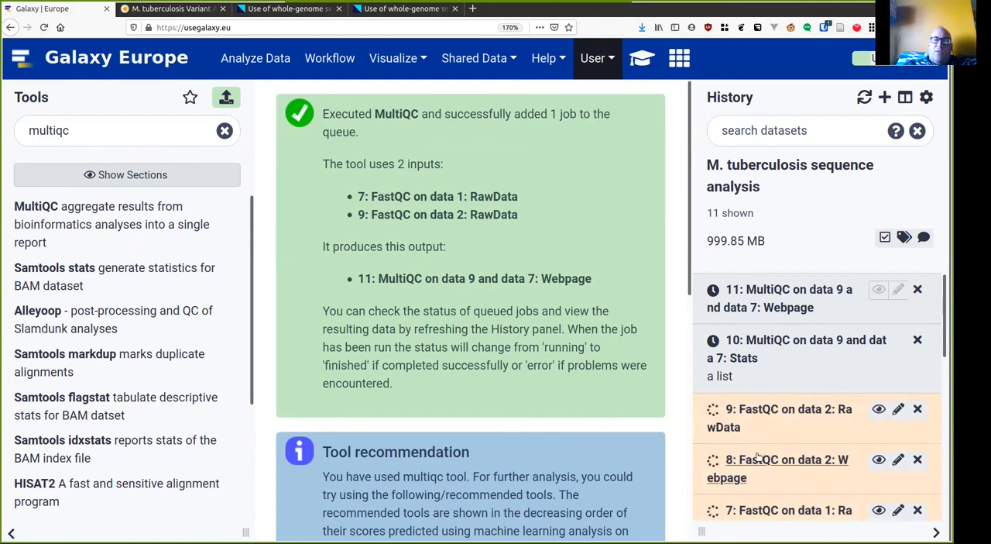
# Wait for the MultiQC webpage and stats outputs to finish, then view the webpage output
pyautogui.scroll(-3)
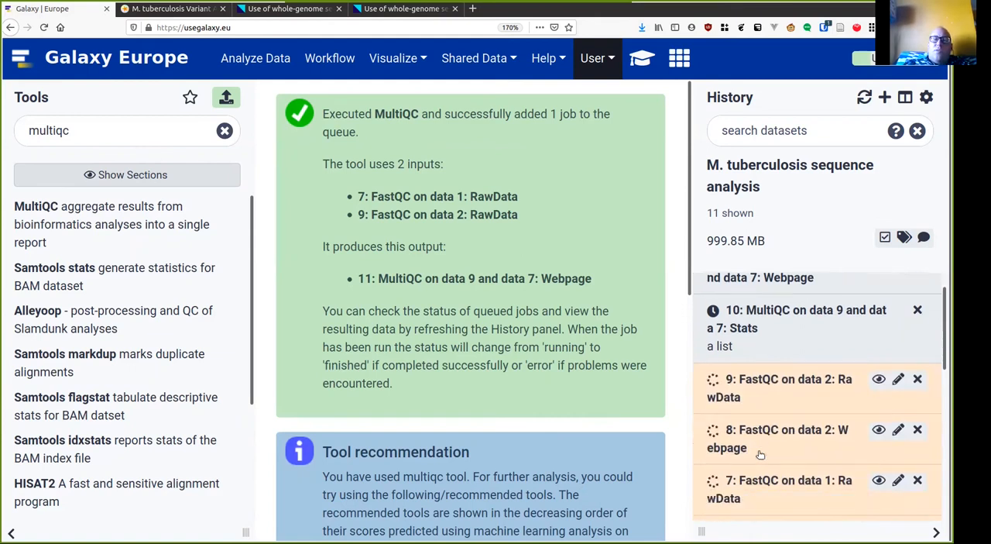
pyautogui.scroll(-3)
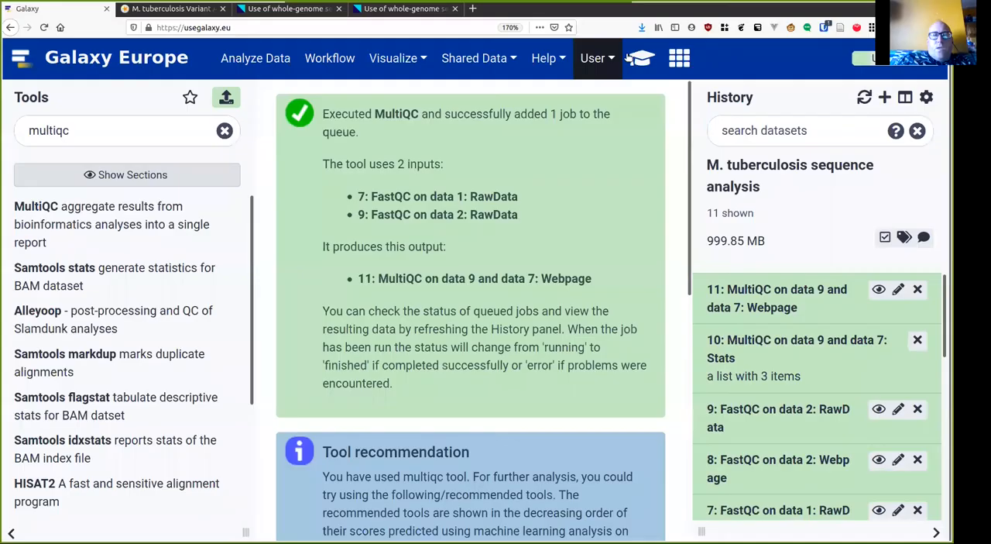
pyautogui.moveTo(682, 198)
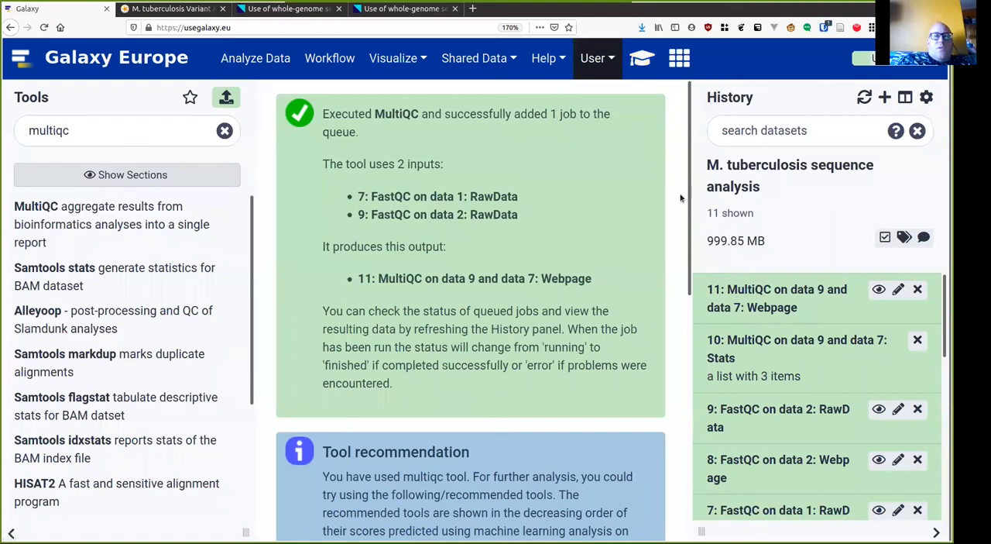
pyautogui.moveTo(880, 290)
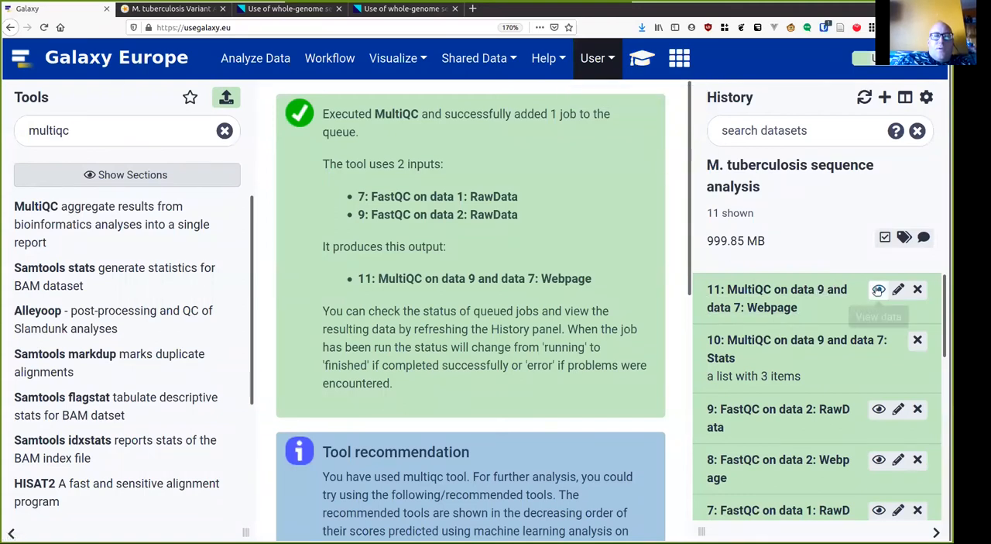
pyautogui.click(878, 289)
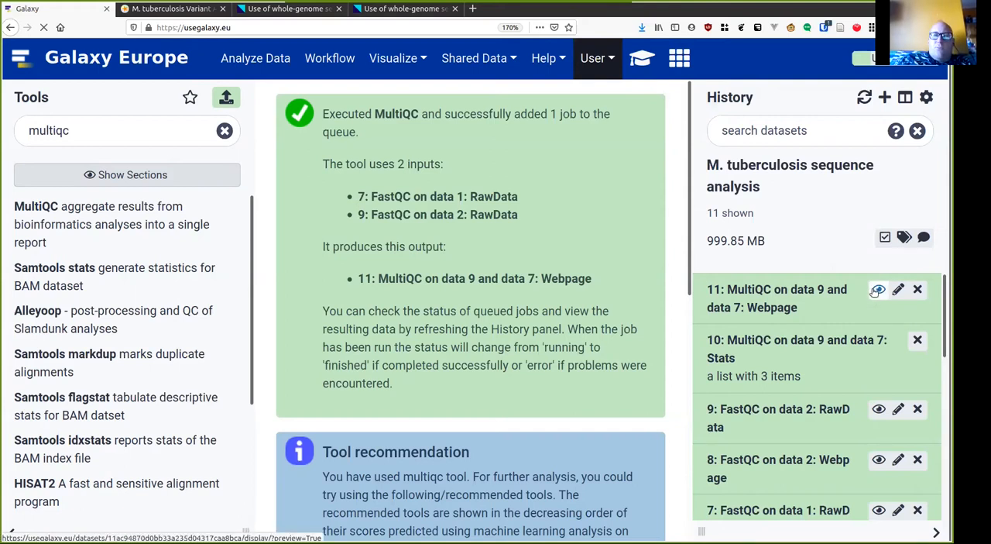
# Display the MultiQC webpage report and scroll through its General Statistics for both 004-2 samples
pyautogui.click(778, 298)
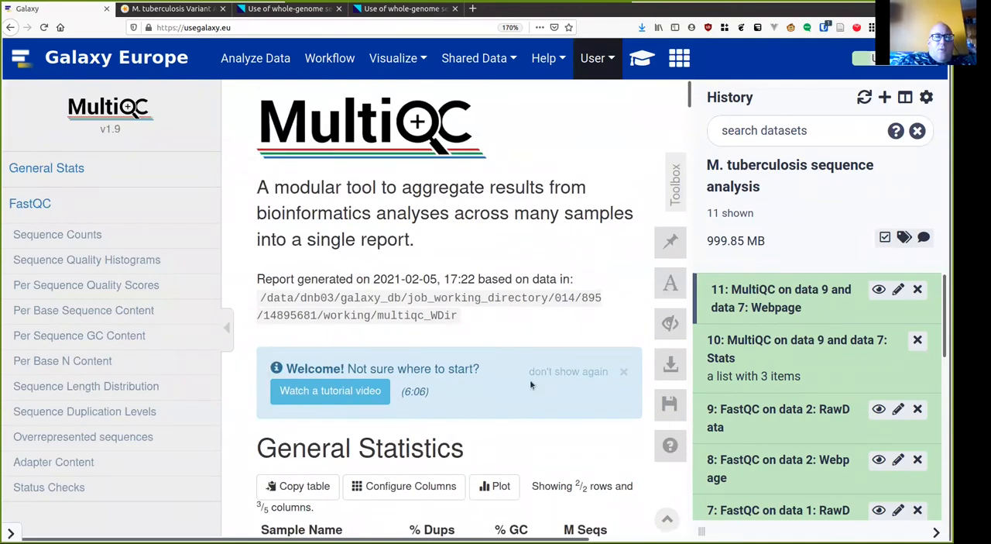
pyautogui.scroll(-3)
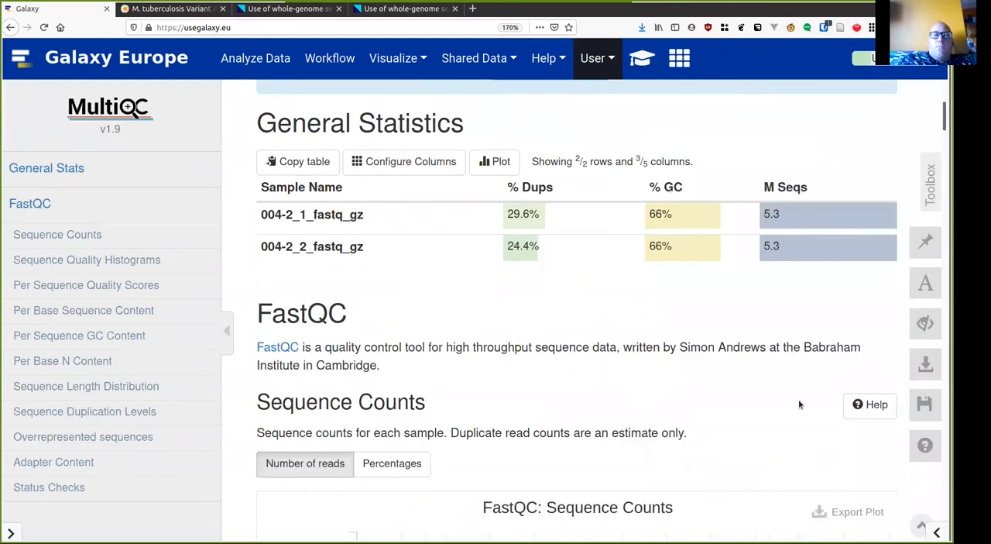
pyautogui.scroll(3)
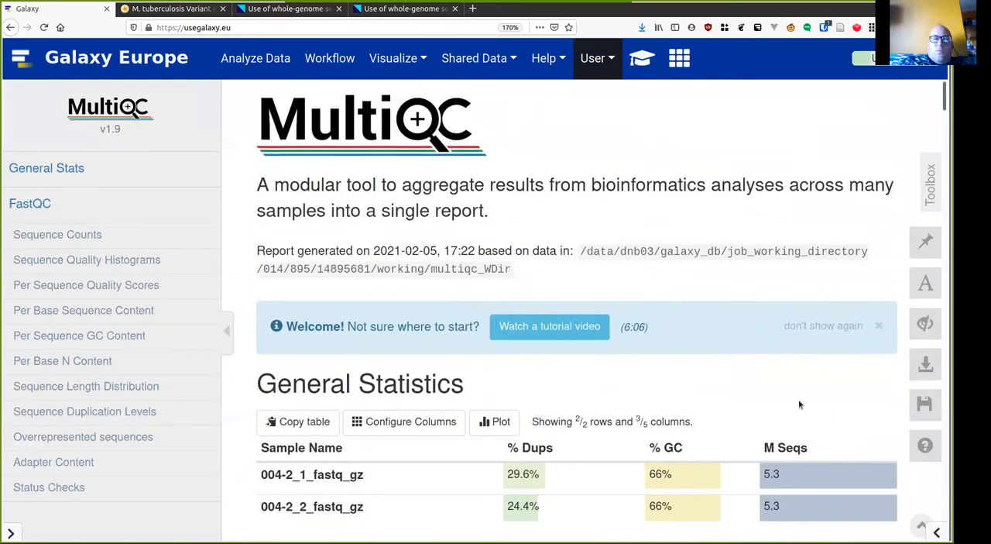
pyautogui.scroll(-3)
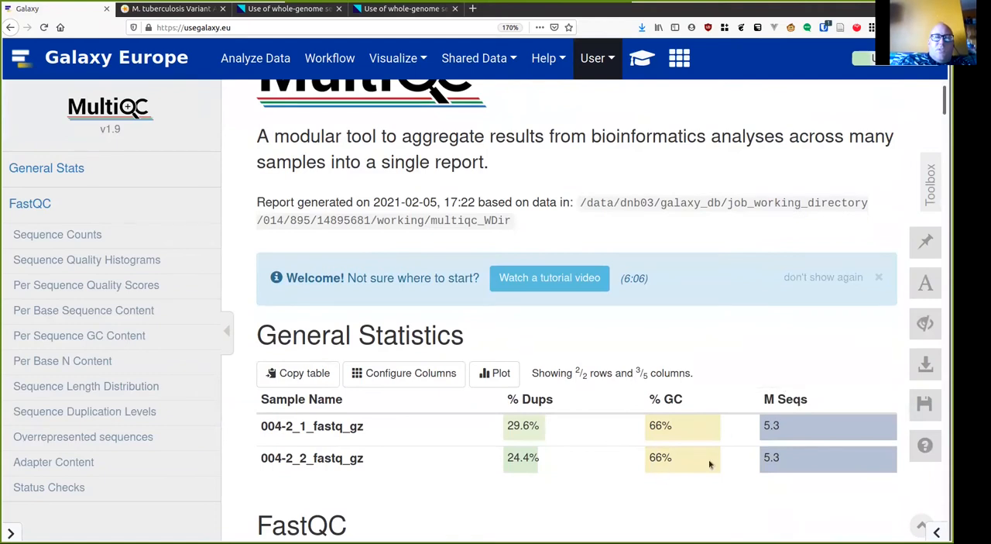
pyautogui.moveTo(677, 397)
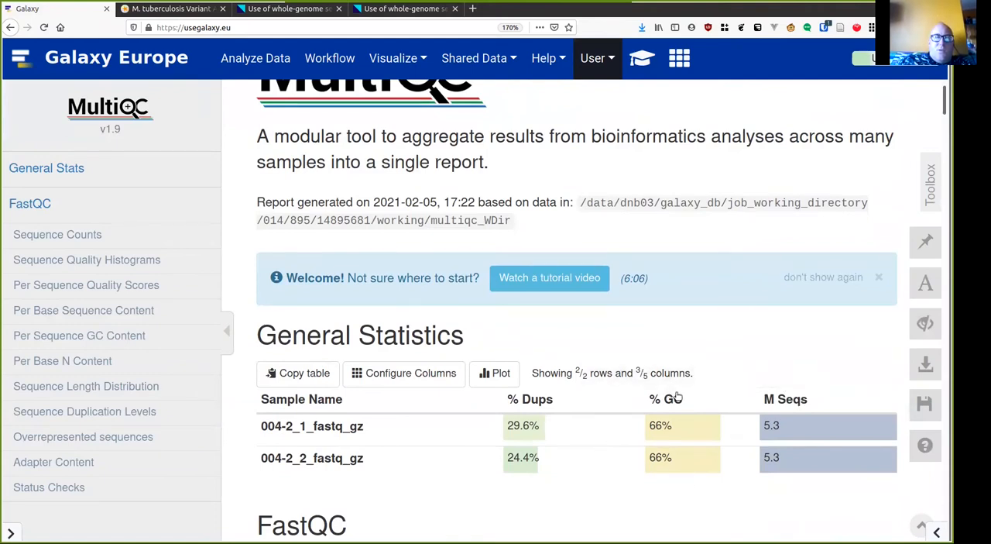
pyautogui.scroll(-3)
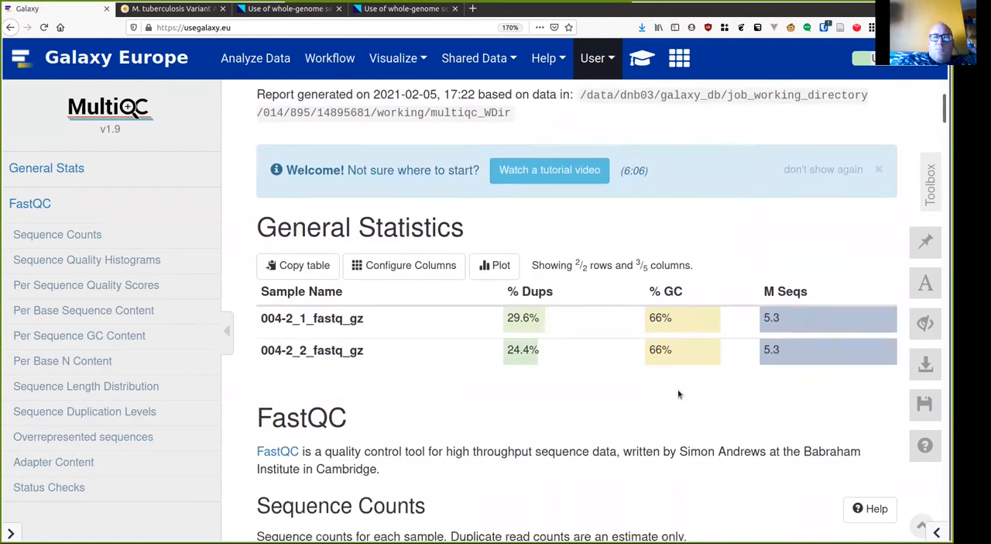
pyautogui.scroll(-3)
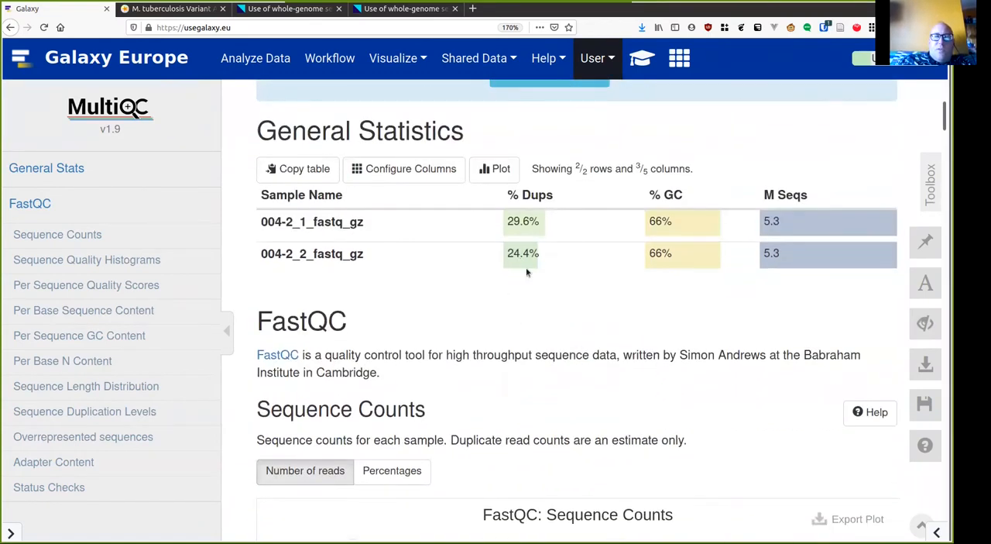
pyautogui.scroll(-3)
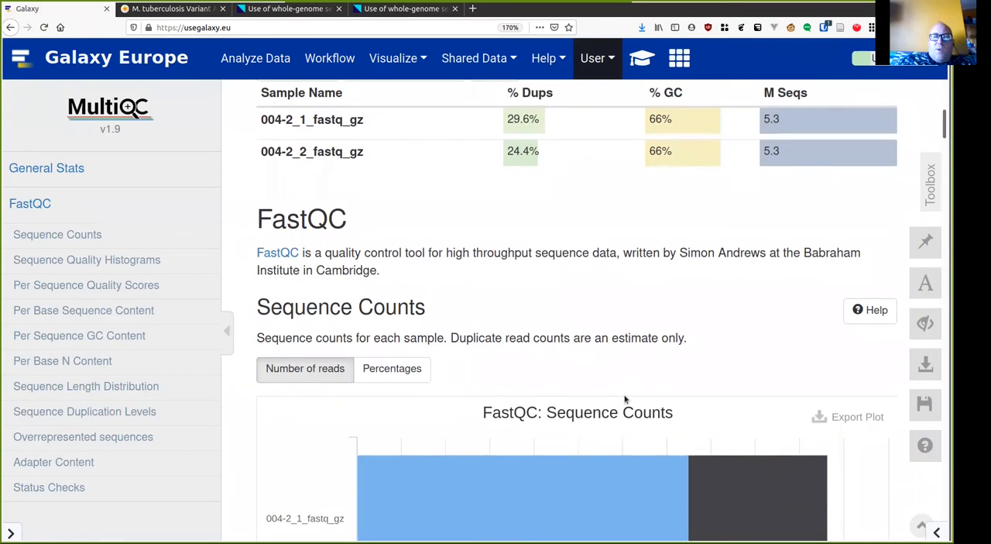
# Scroll the MultiQC report down to the FastQC Mean Quality Scores histogram for both reads
pyautogui.scroll(-3)
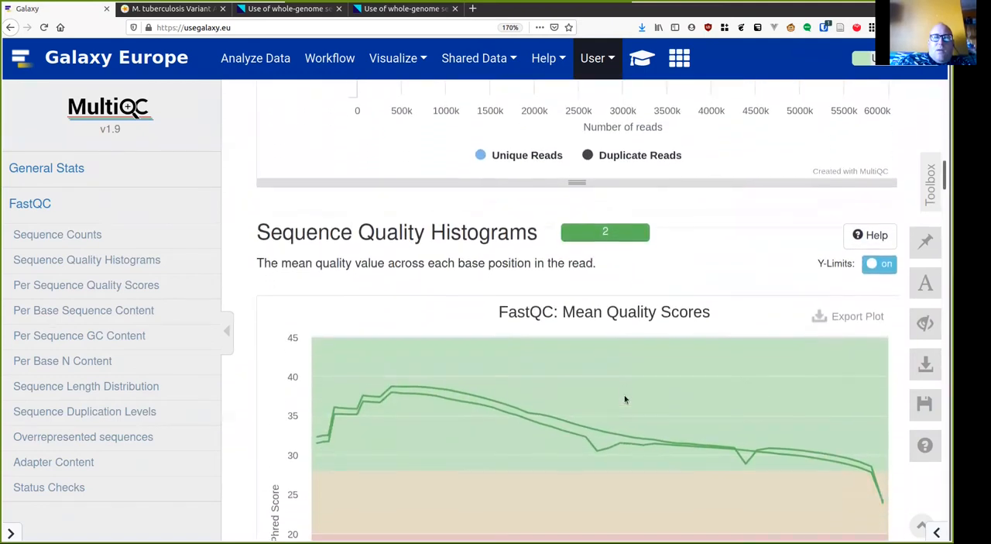
pyautogui.scroll(-3)
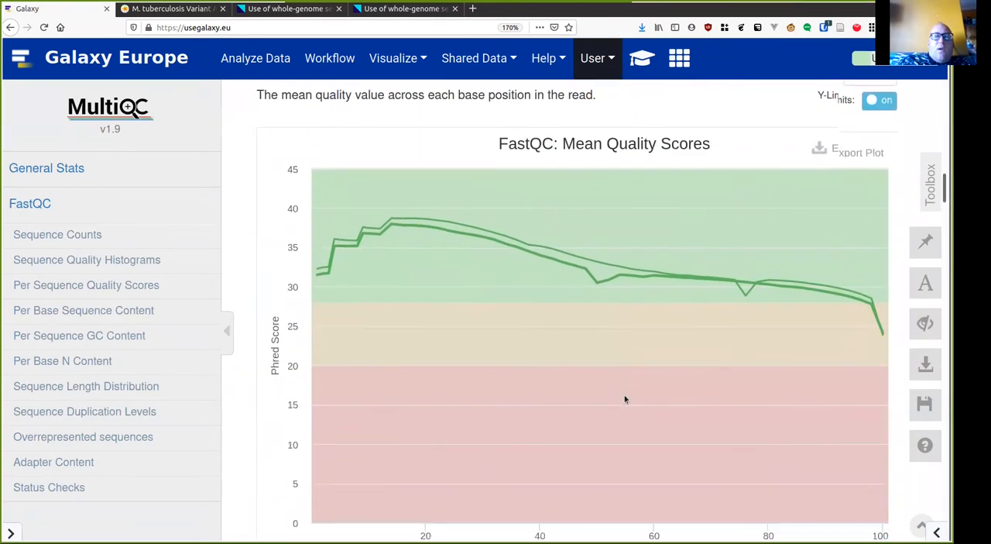
pyautogui.scroll(-3)
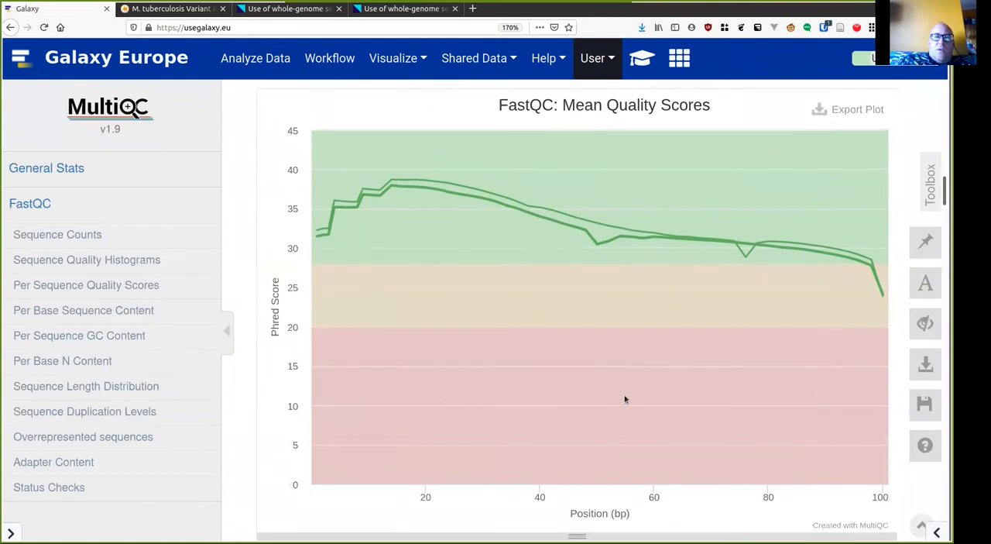
pyautogui.moveTo(356, 208)
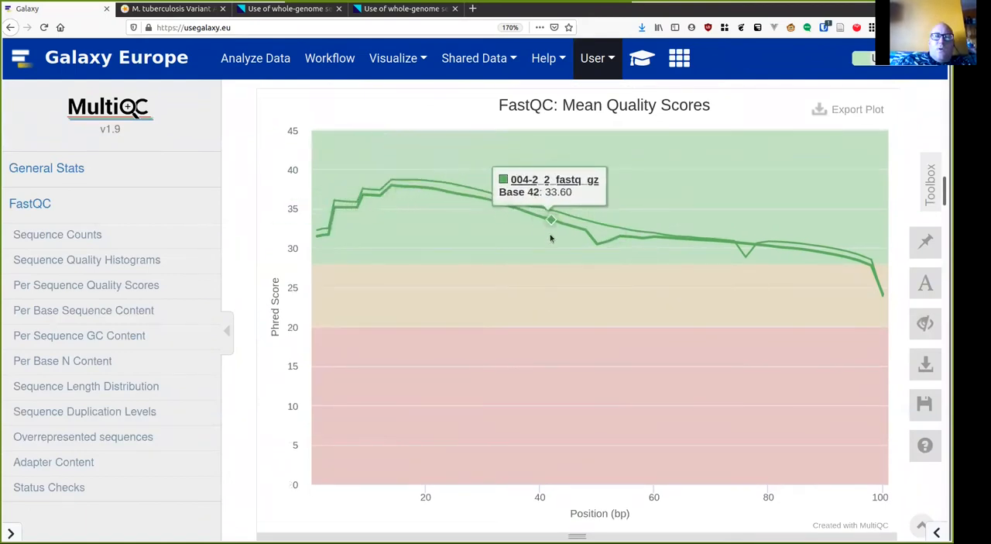
pyautogui.moveTo(607, 241)
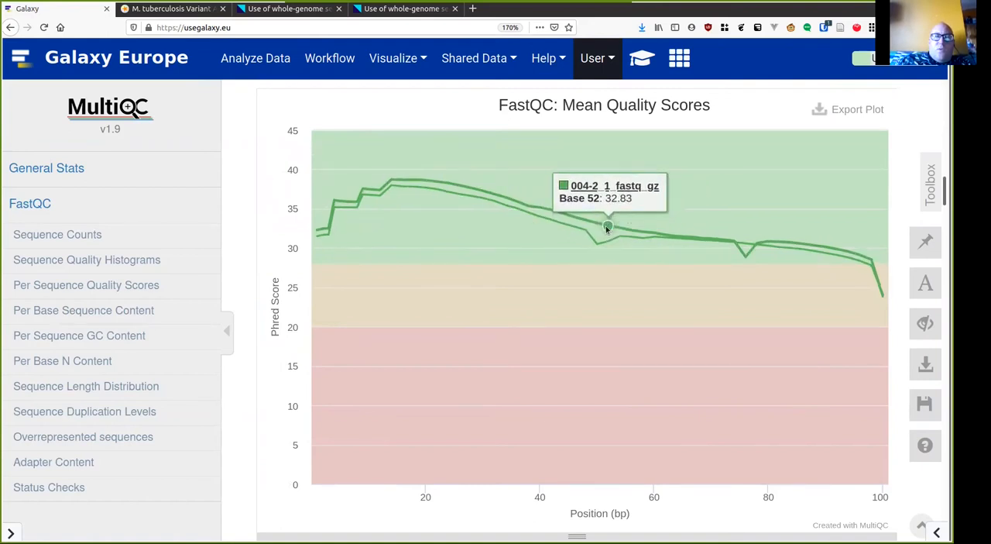
pyautogui.moveTo(318, 232)
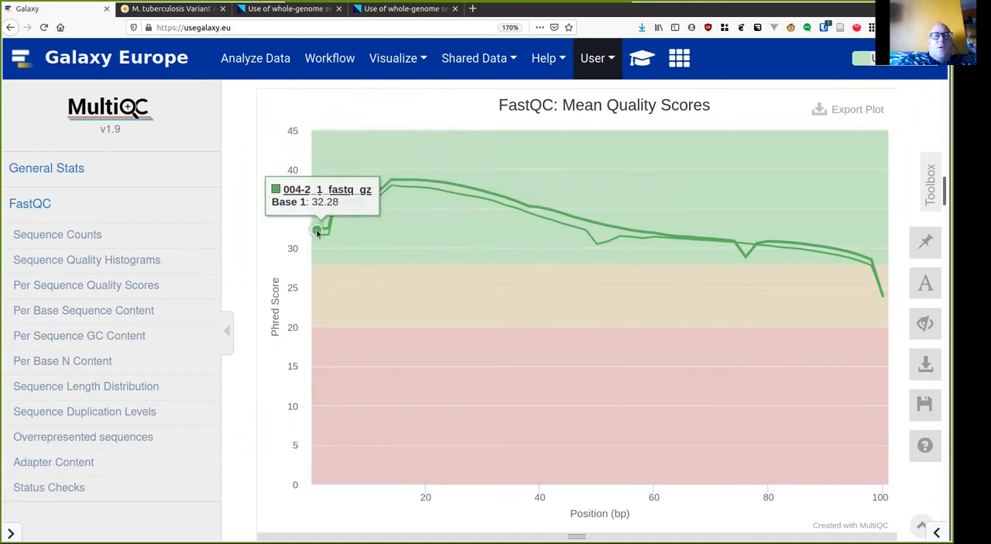
pyautogui.moveTo(882, 297)
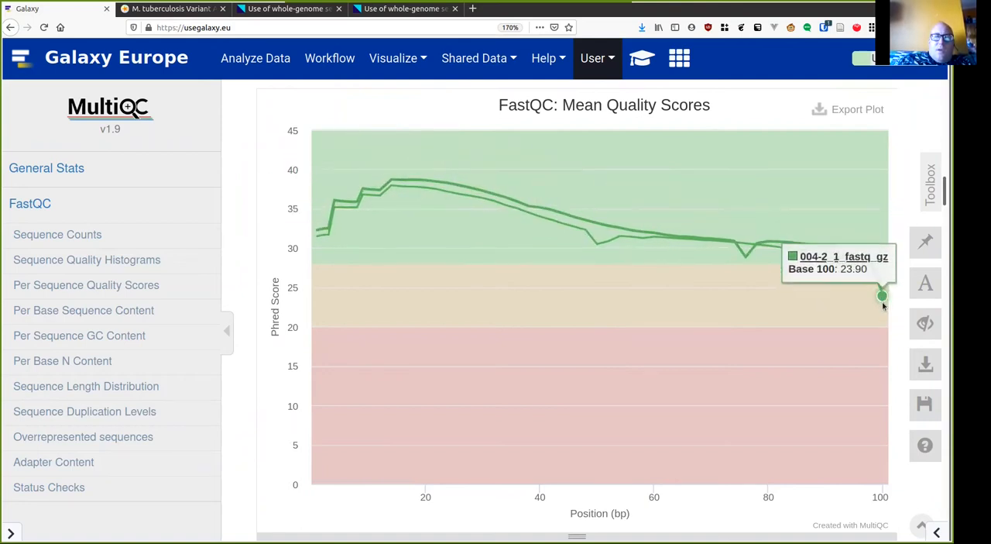
pyautogui.scroll(-3)
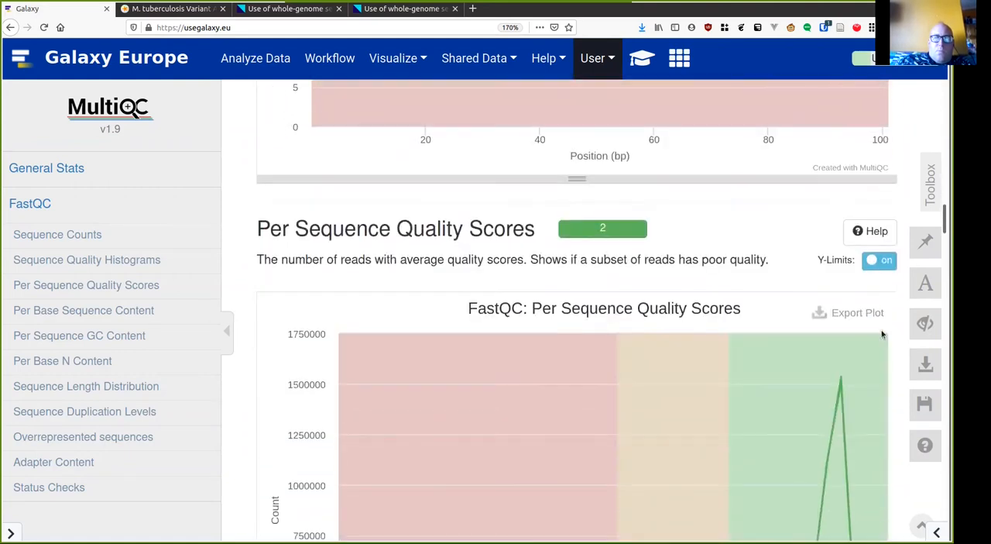
pyautogui.scroll(-3)
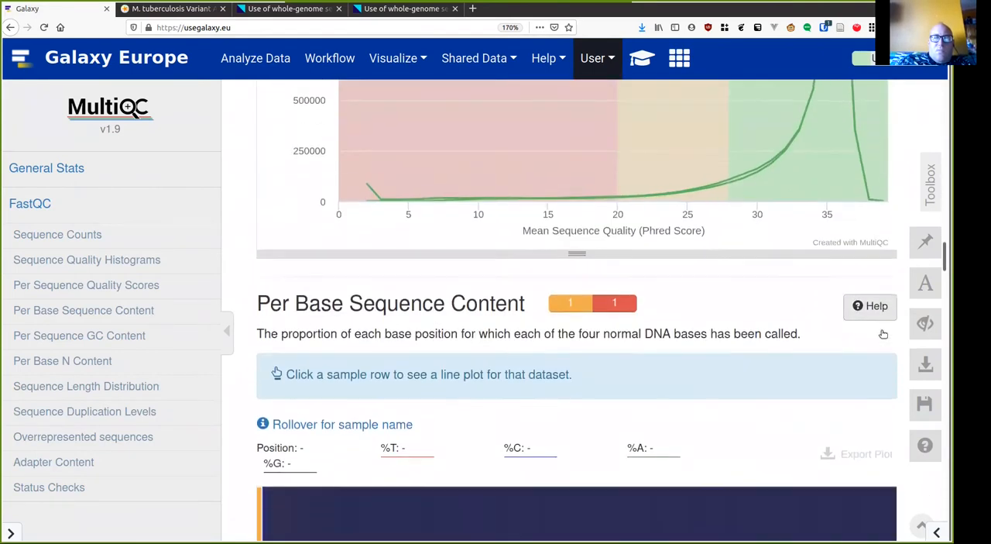
pyautogui.scroll(-3)
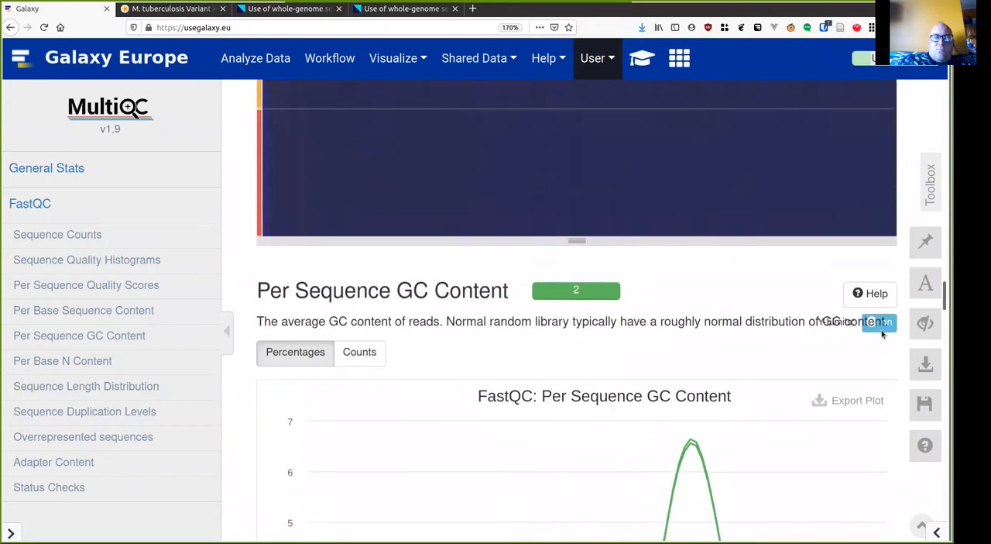
pyautogui.scroll(-3)
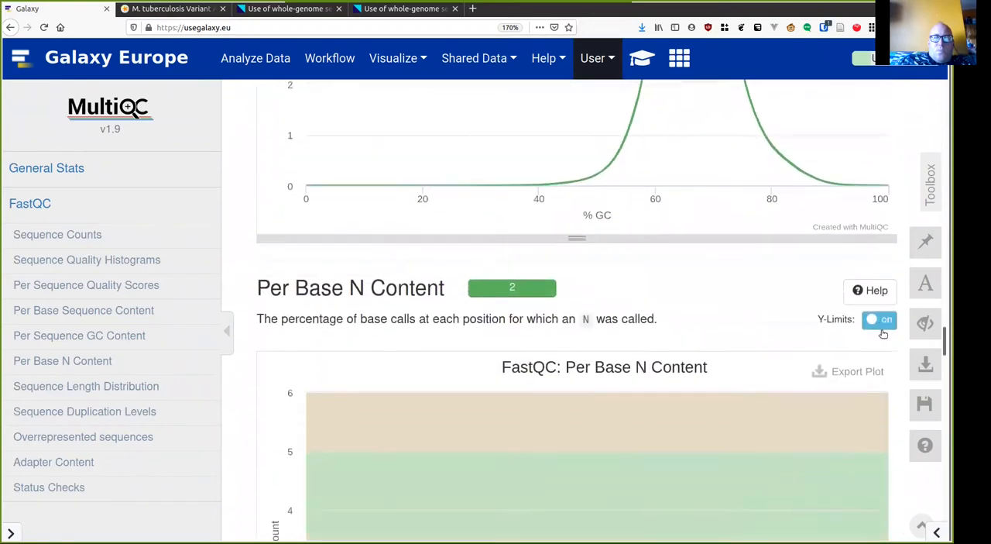
pyautogui.scroll(-3)
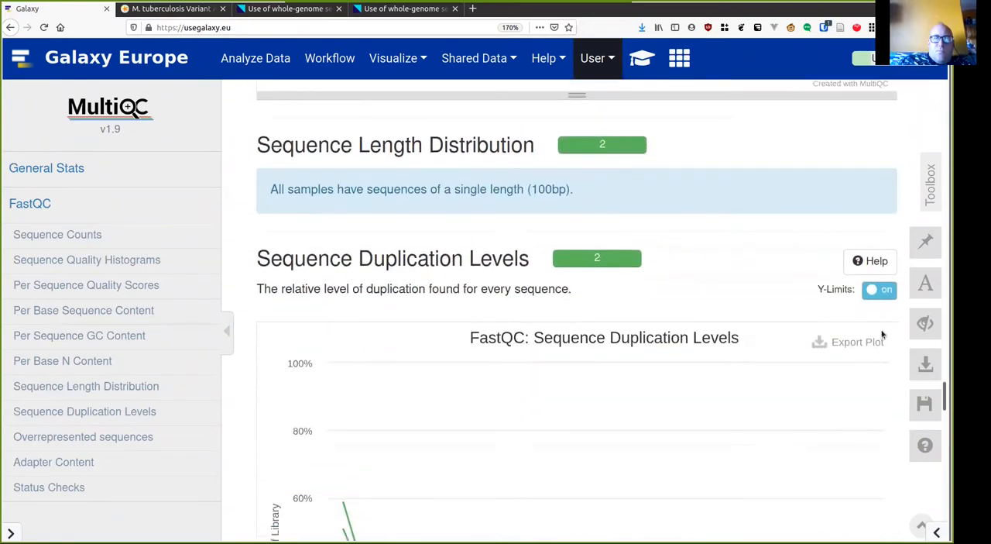
pyautogui.scroll(-3)
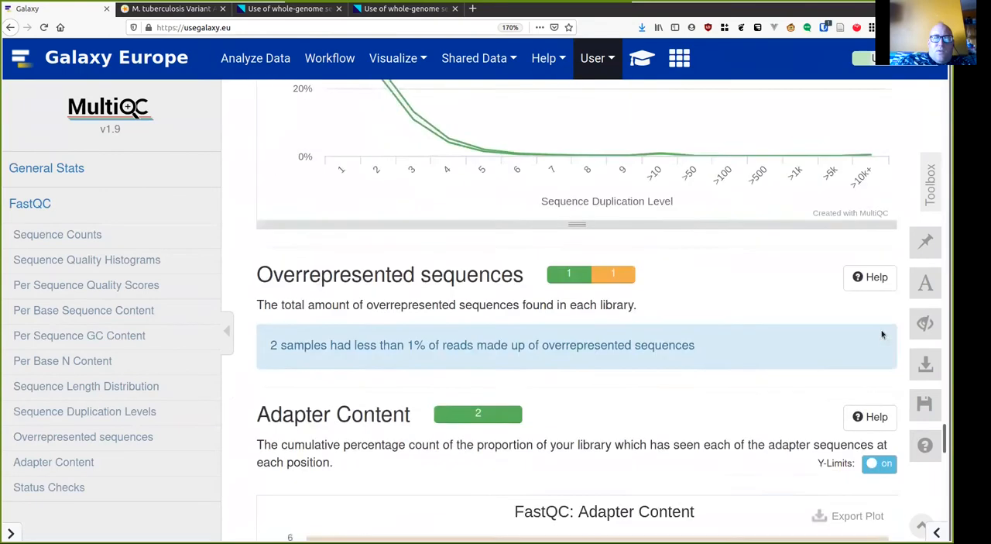
pyautogui.scroll(-3)
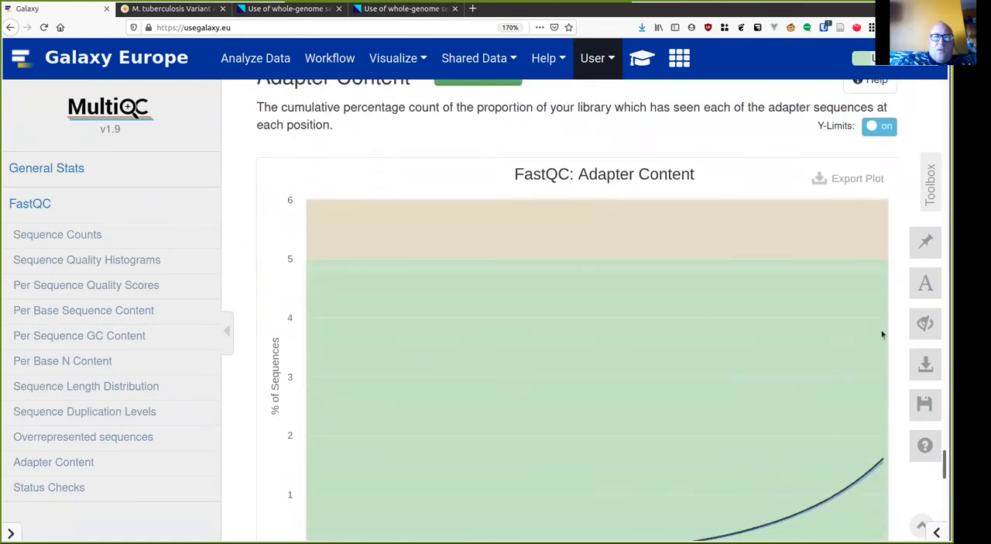
pyautogui.scroll(-3)
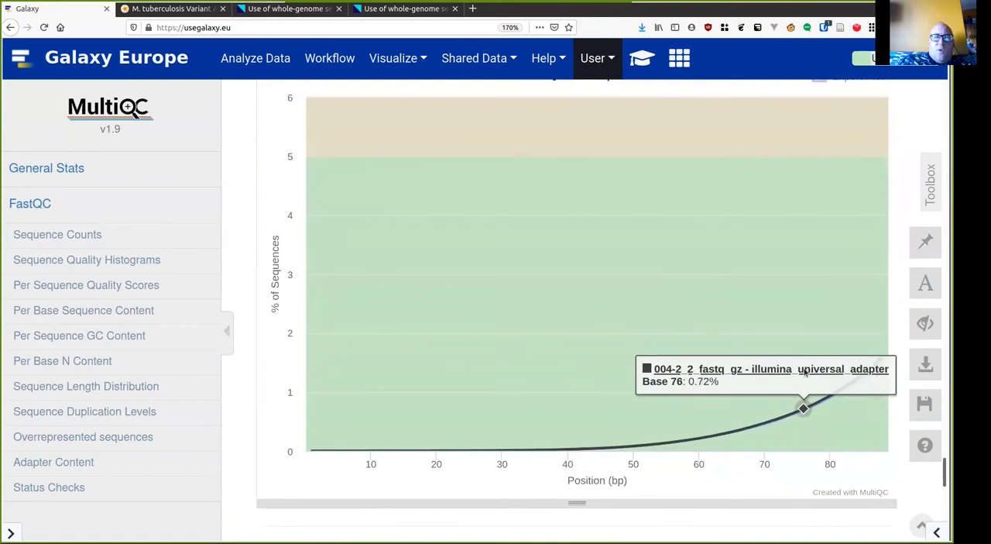
pyautogui.moveTo(830, 397)
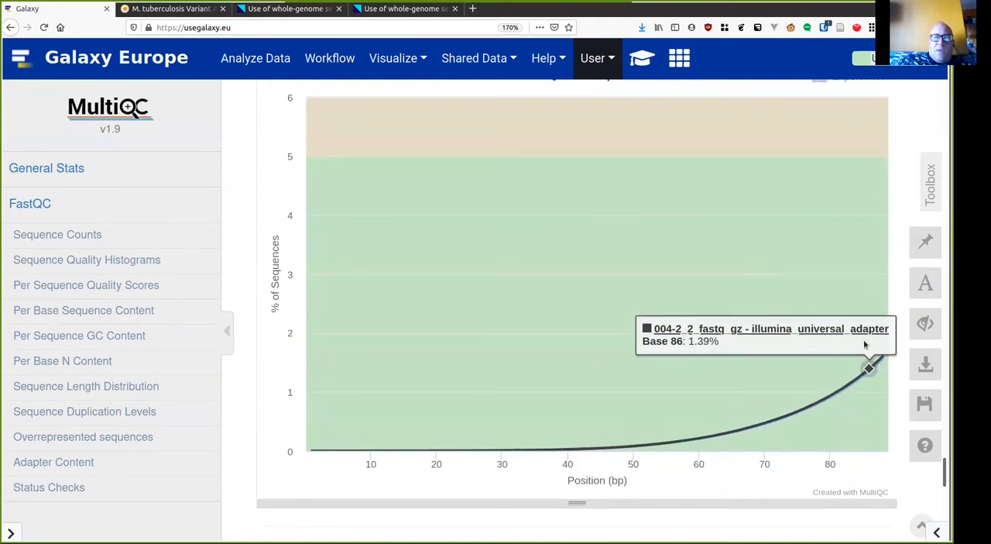
pyautogui.moveTo(632, 446)
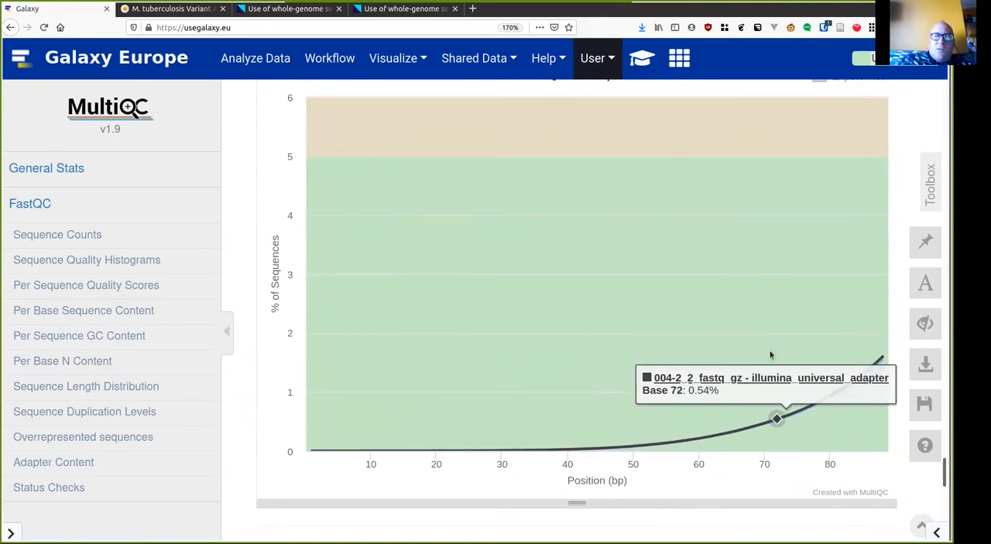
pyautogui.moveTo(802, 319)
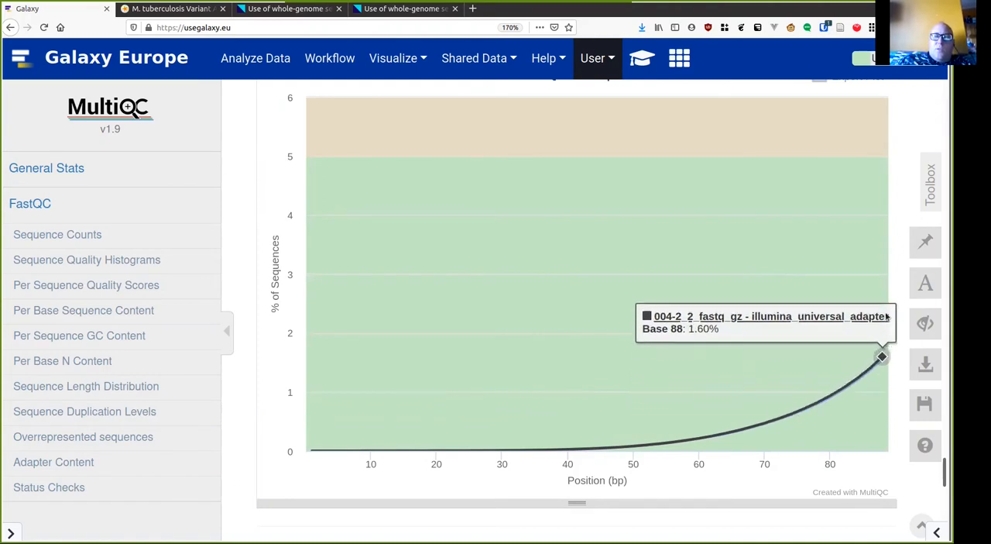
pyautogui.scroll(-3)
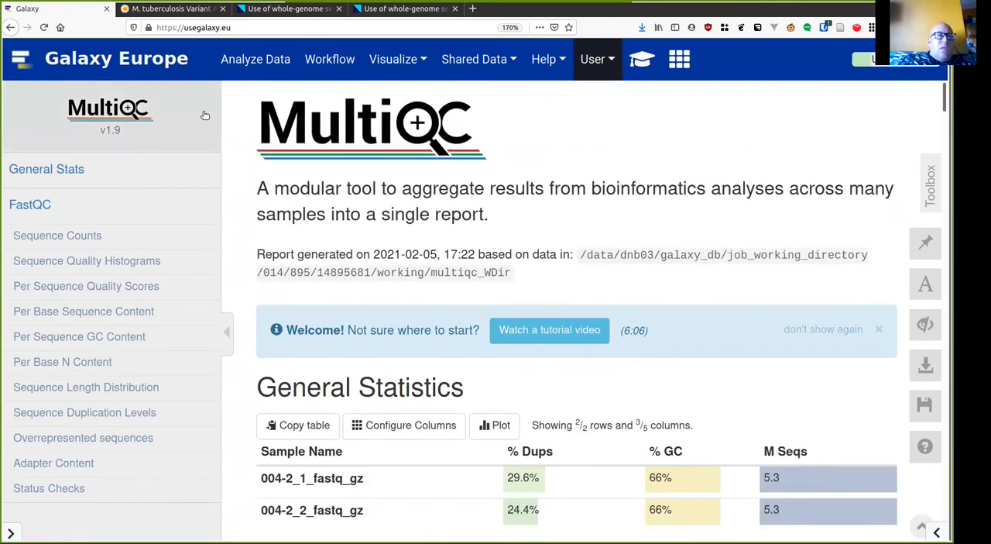
pyautogui.moveTo(276, 131)
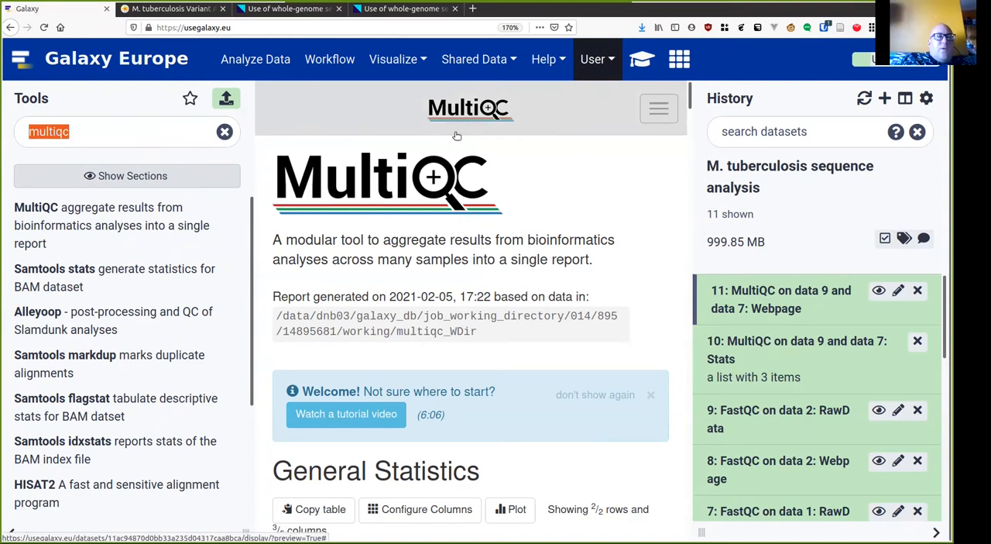
# Clear the tool search and search for 'trimmomatic' to locate the Trimmomatic tool
pyautogui.click(225, 130)
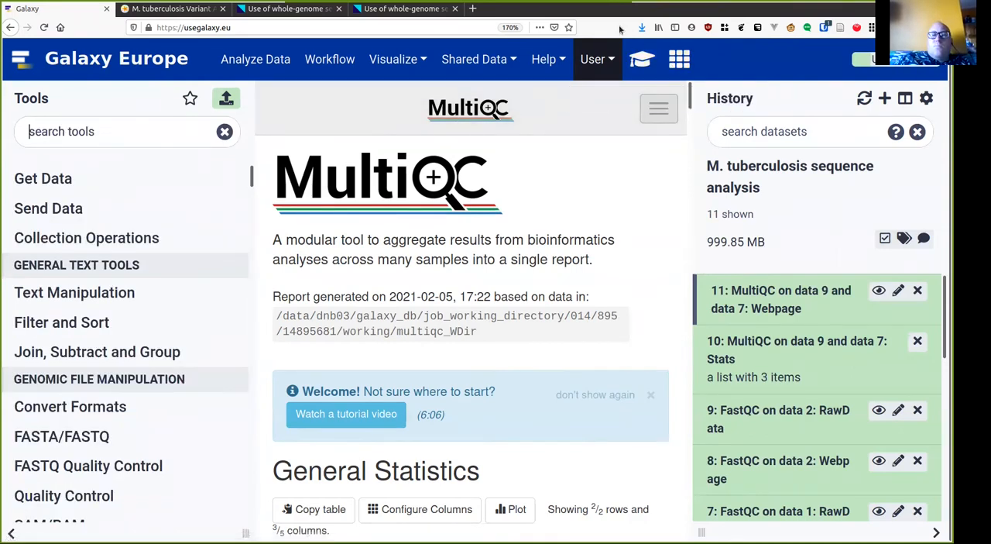
pyautogui.moveTo(641, 59)
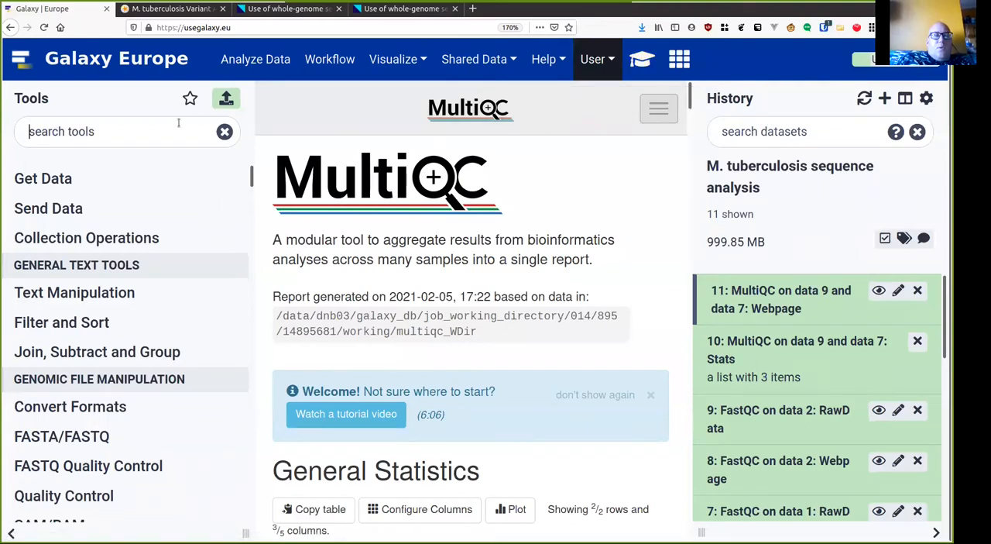
pyautogui.write('trimmomatic')
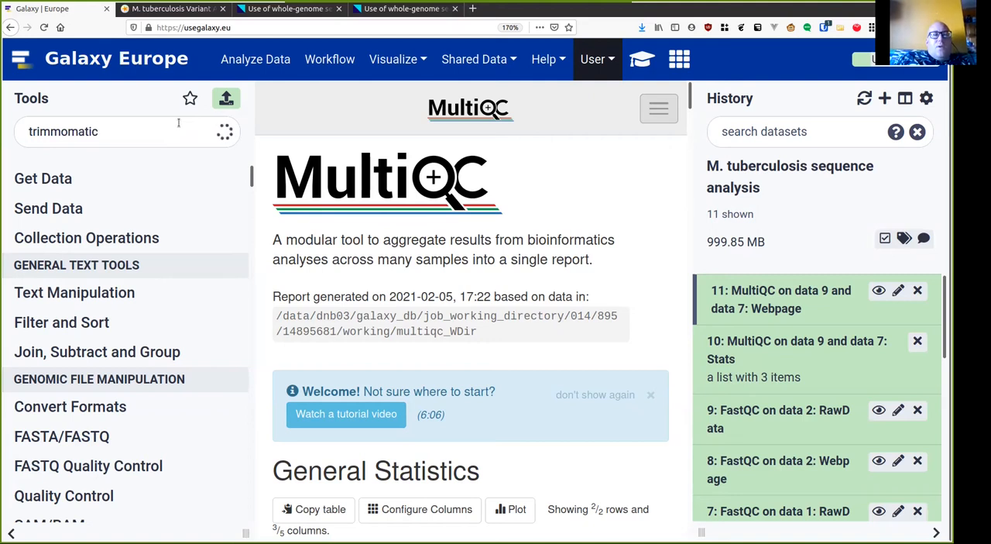
pyautogui.write('trimmomatic')
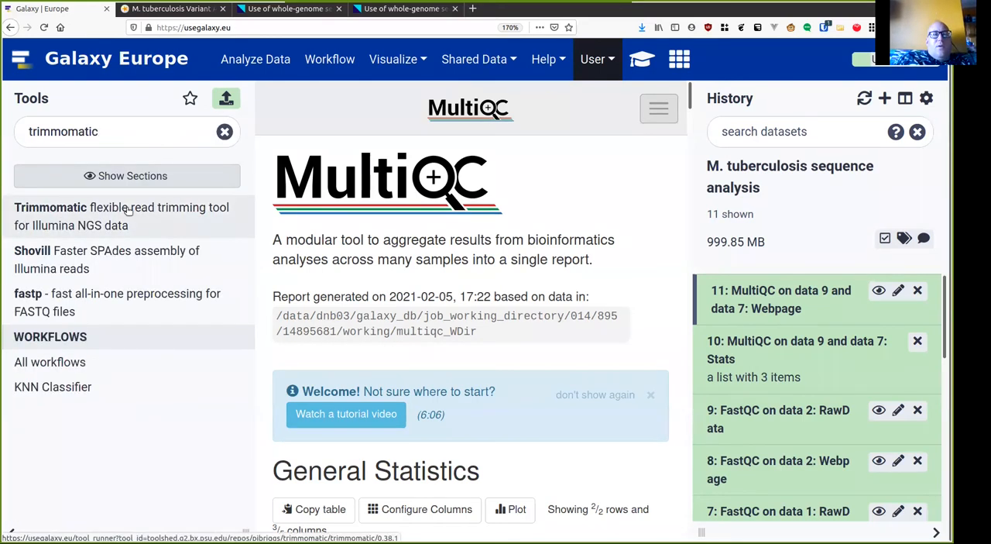
# Start Trimmomatic in paired-end mode with 004-2_1.fastq.gz as the first read file
pyautogui.click(49, 207)
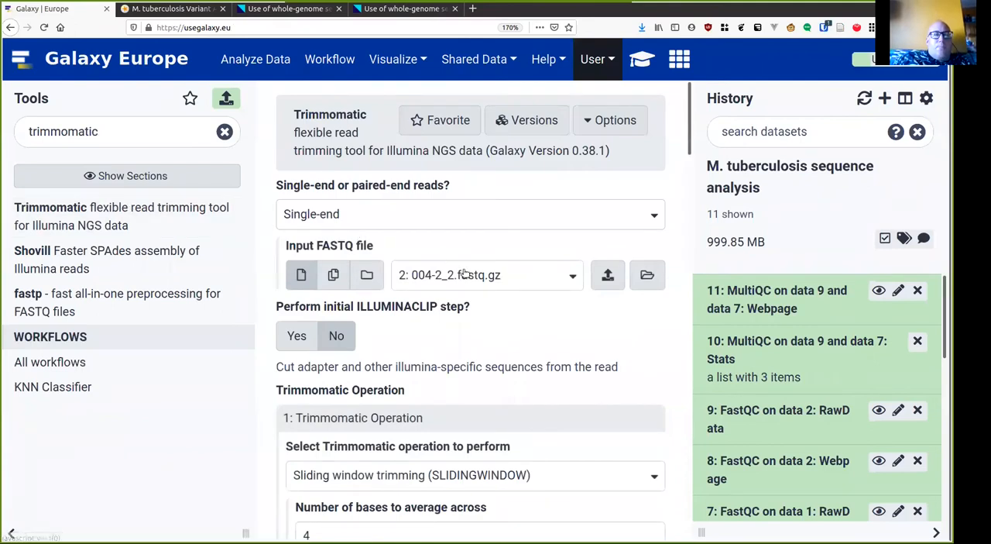
pyautogui.click(471, 214)
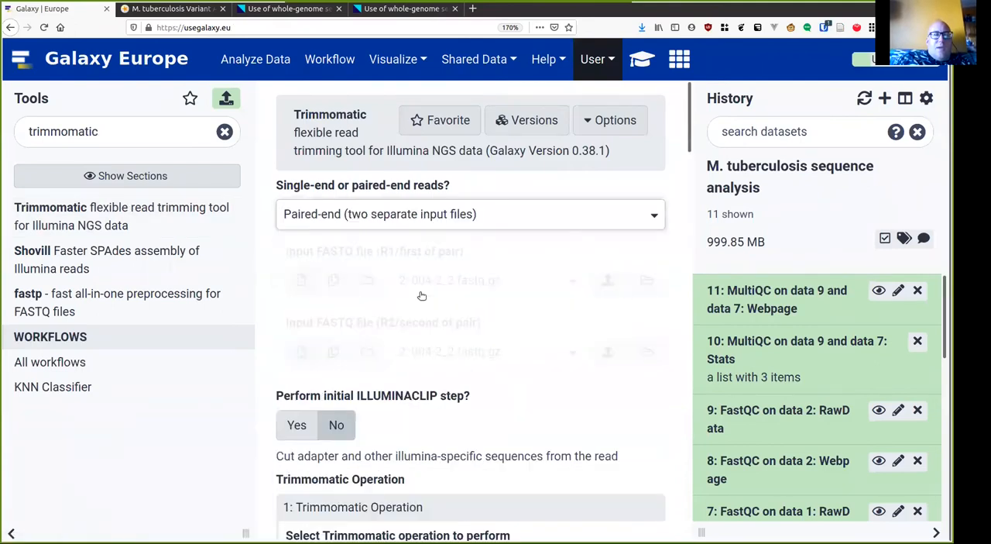
pyautogui.click(488, 279)
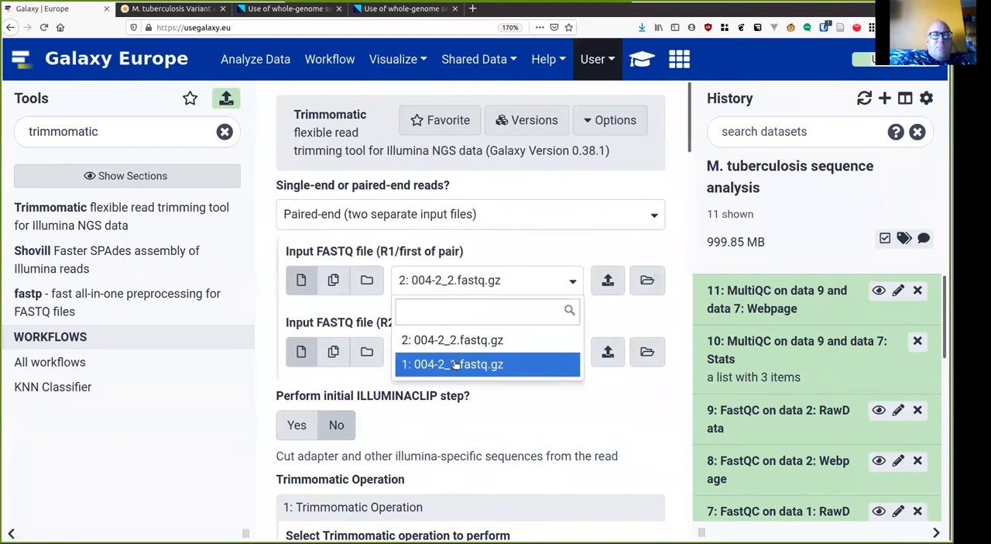
pyautogui.click(453, 364)
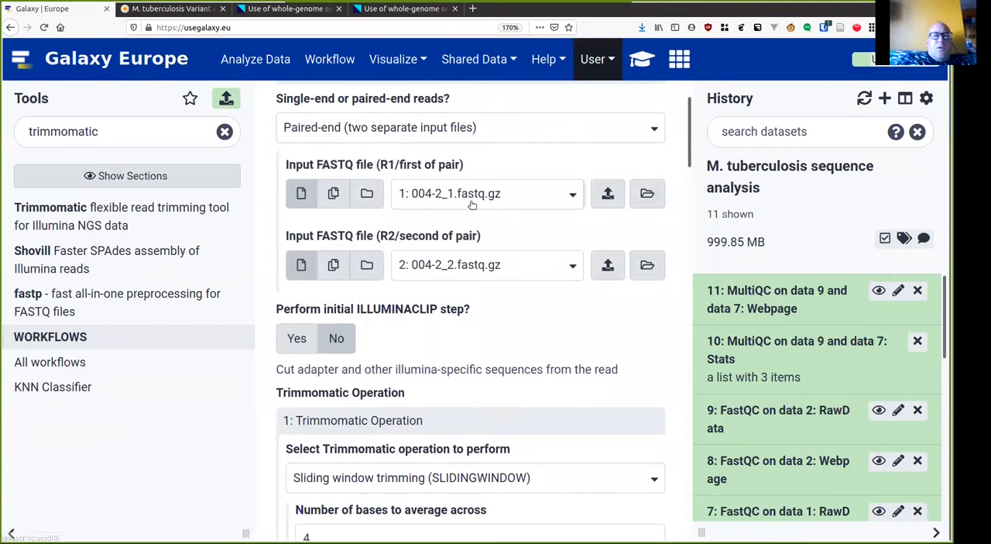
pyautogui.moveTo(481, 258)
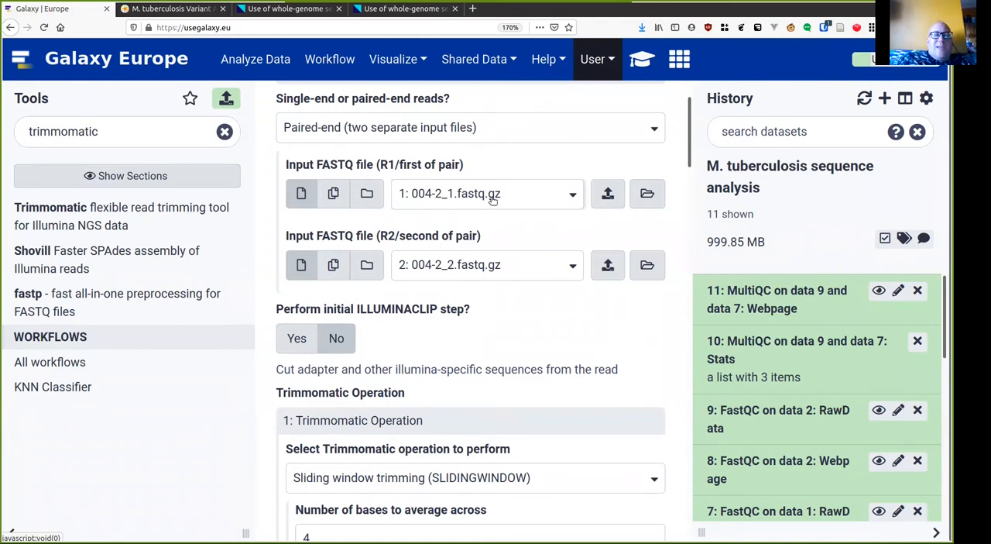
# Set the sliding-window average quality to 30
pyautogui.scroll(-3)
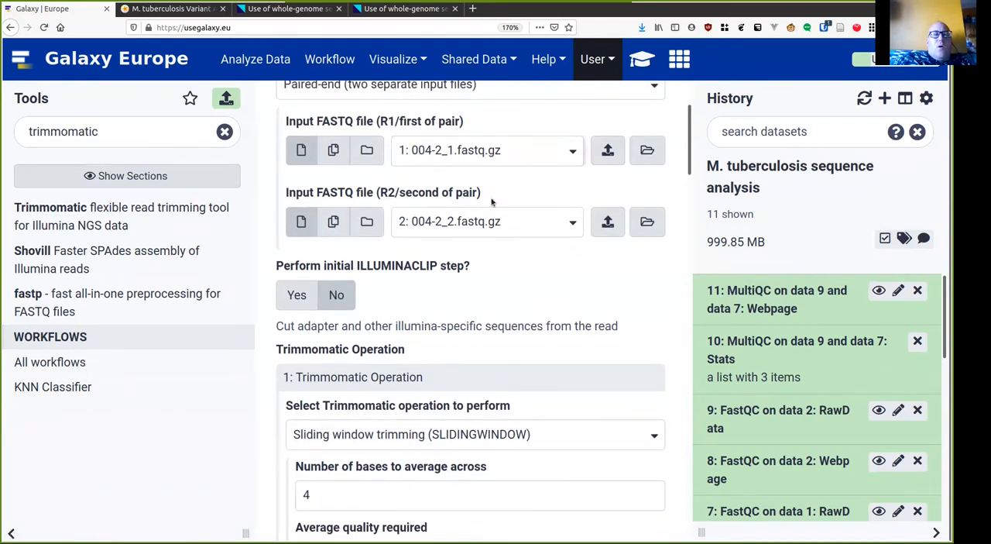
pyautogui.scroll(-3)
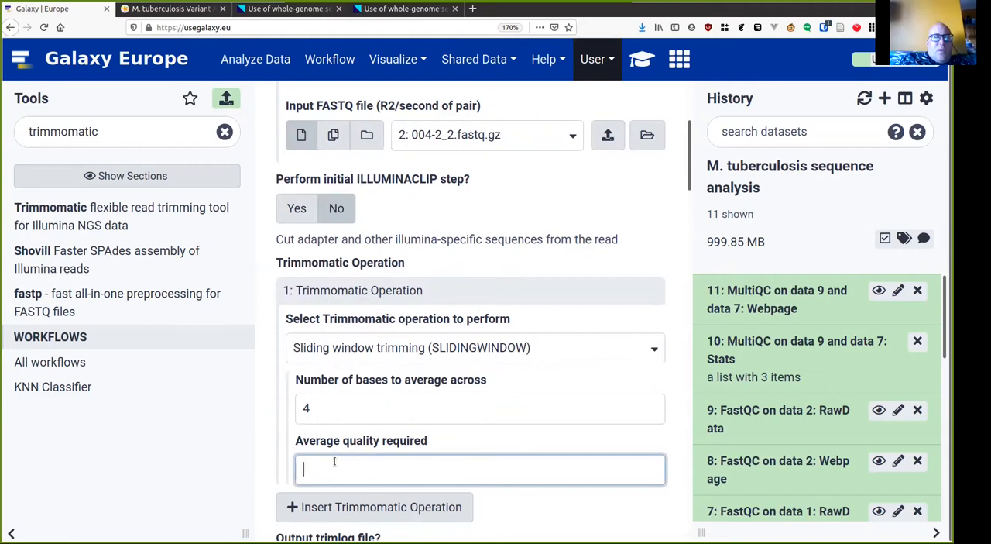
pyautogui.write('30')
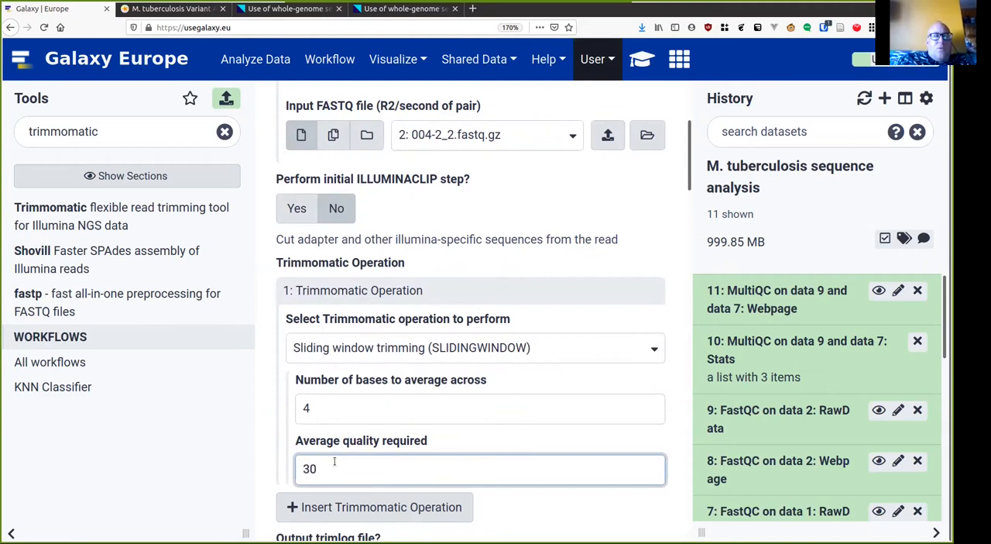
pyautogui.scroll(-3)
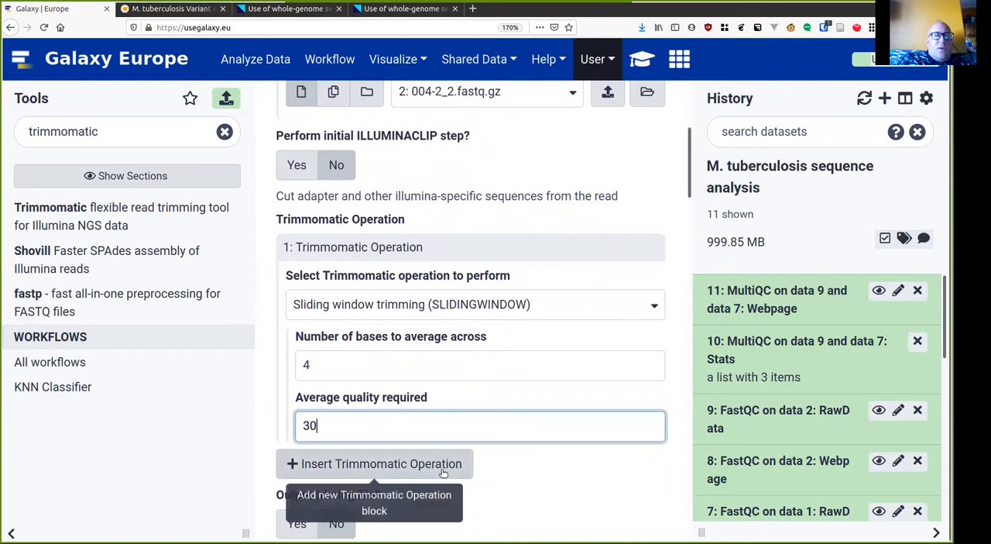
# Add a second MINLEN operation dropping reads shorter than 20, ready to execute
pyautogui.click(375, 463)
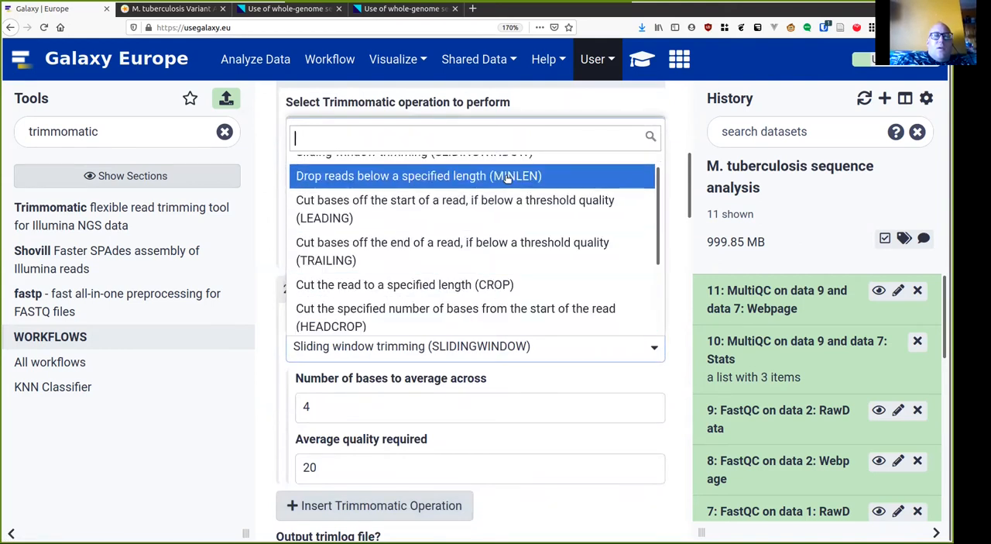
pyautogui.click(419, 176)
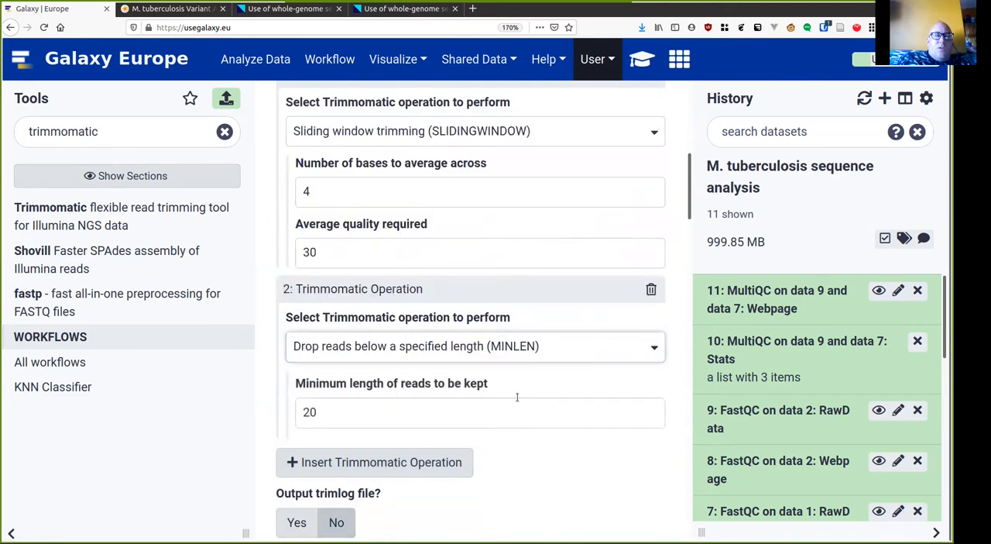
pyautogui.moveTo(486, 443)
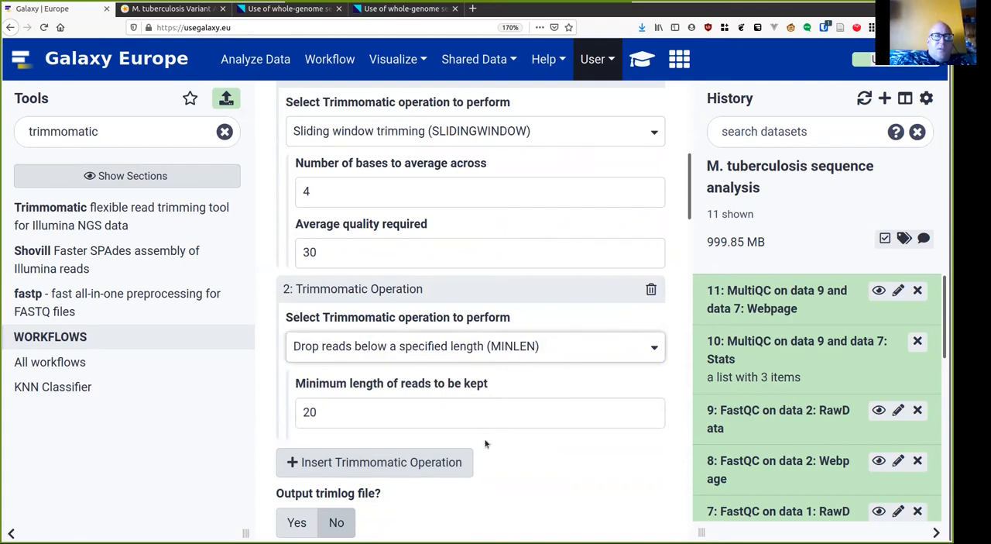
pyautogui.scroll(-3)
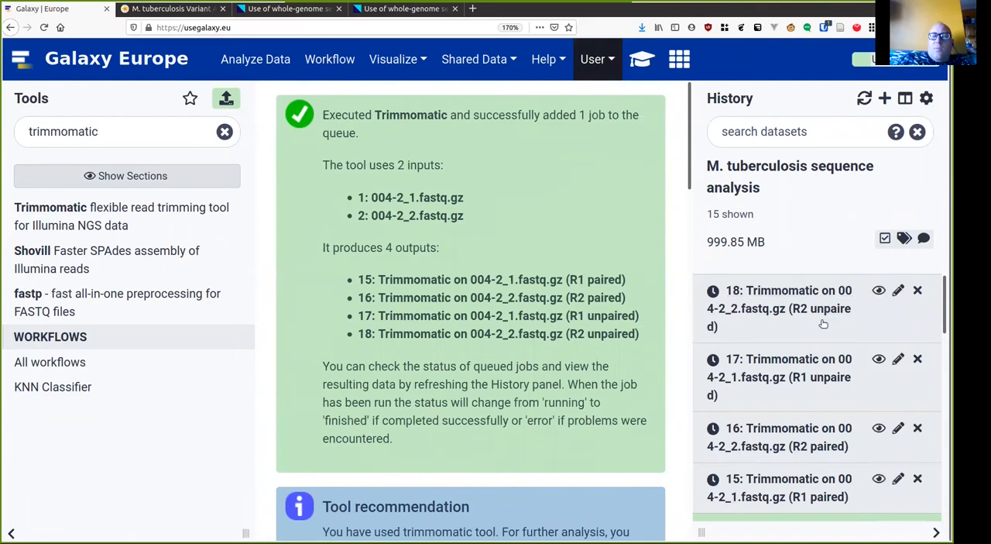
pyautogui.moveTo(826, 398)
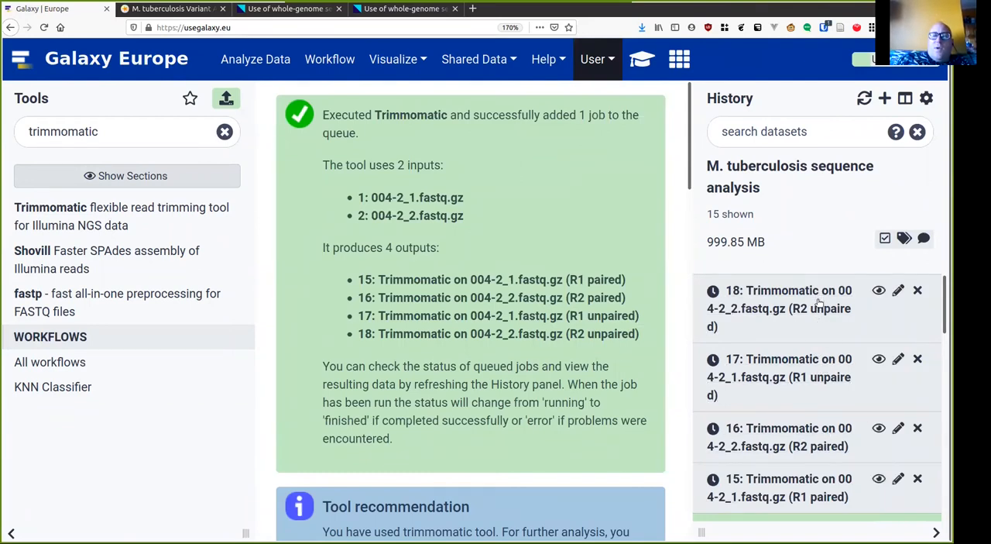
pyautogui.moveTo(821, 318)
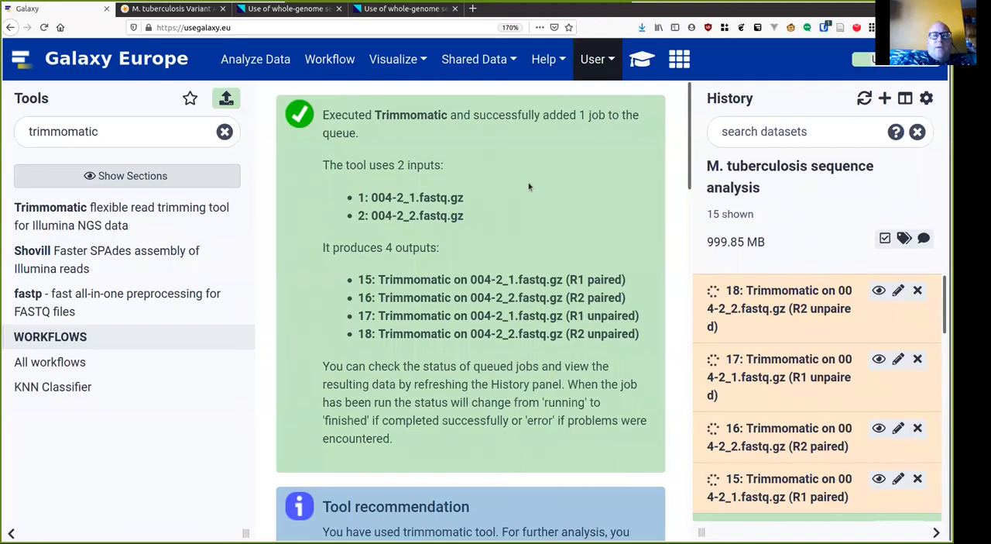
pyautogui.moveTo(257, 158)
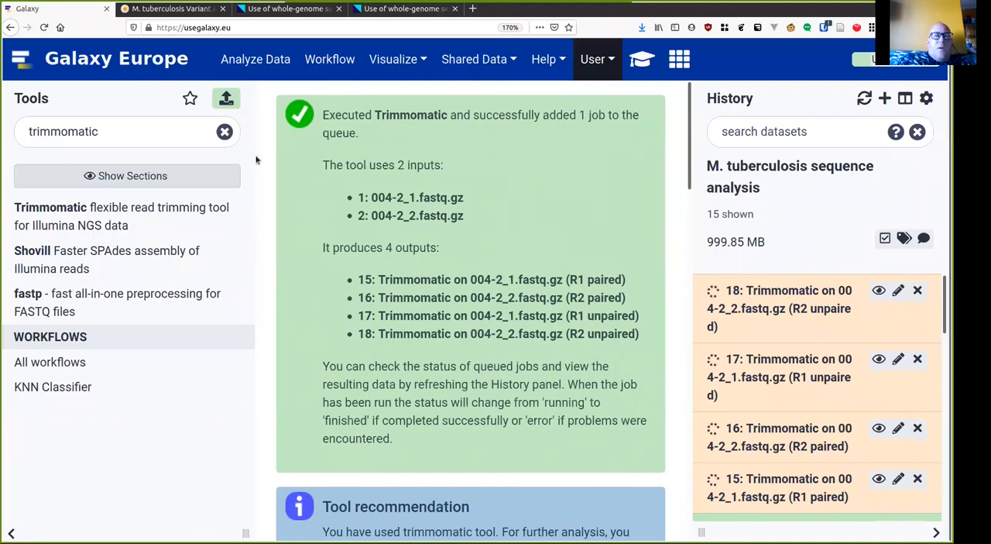
# Find the Kraken2 tool by searching 'kraken2' and bring up its form
pyautogui.doubleClick(63, 130)
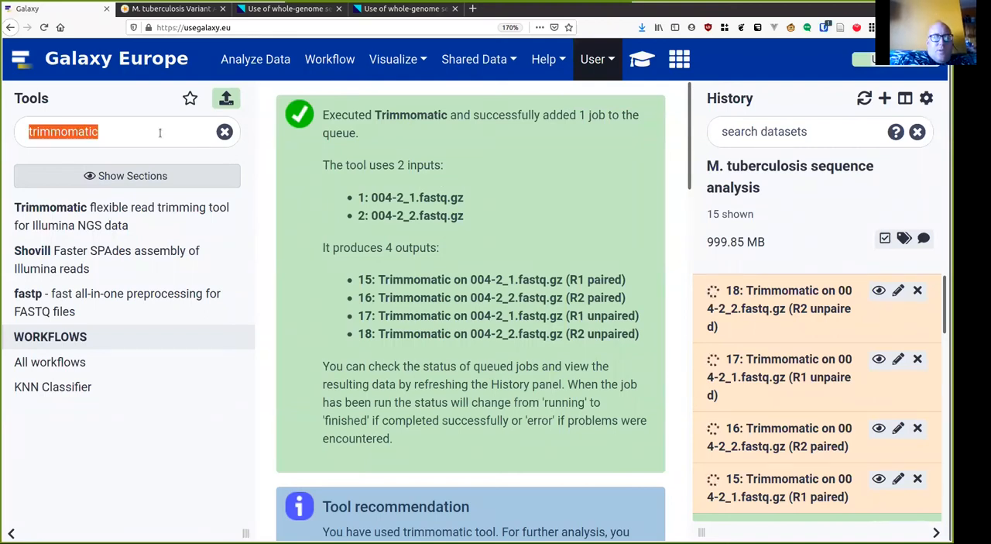
pyautogui.write('kraken2')
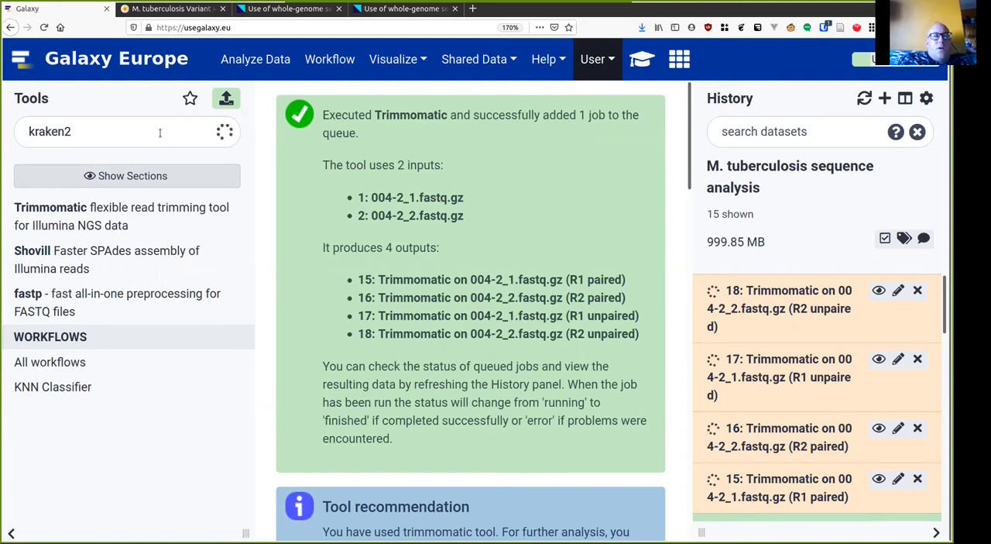
pyautogui.write('kraken2')
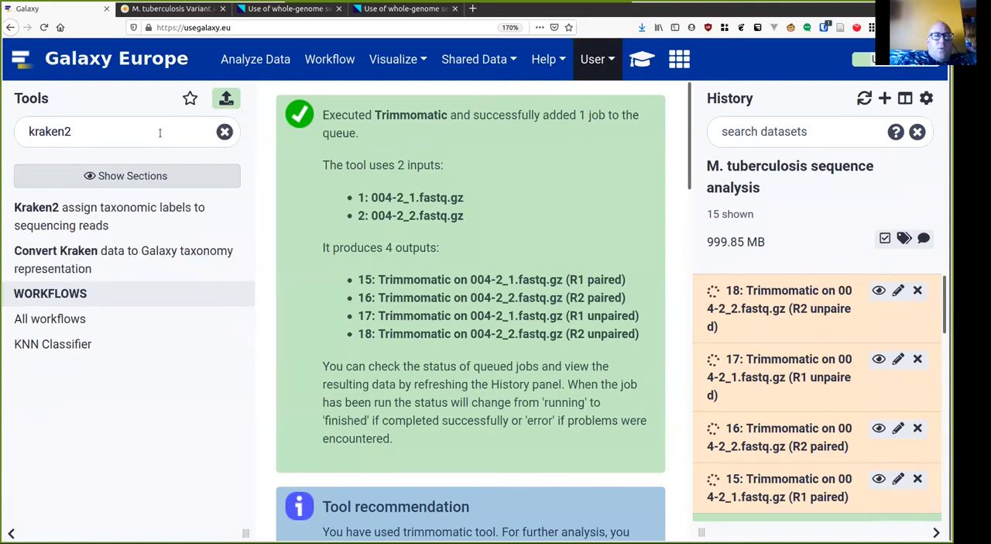
pyautogui.click(109, 216)
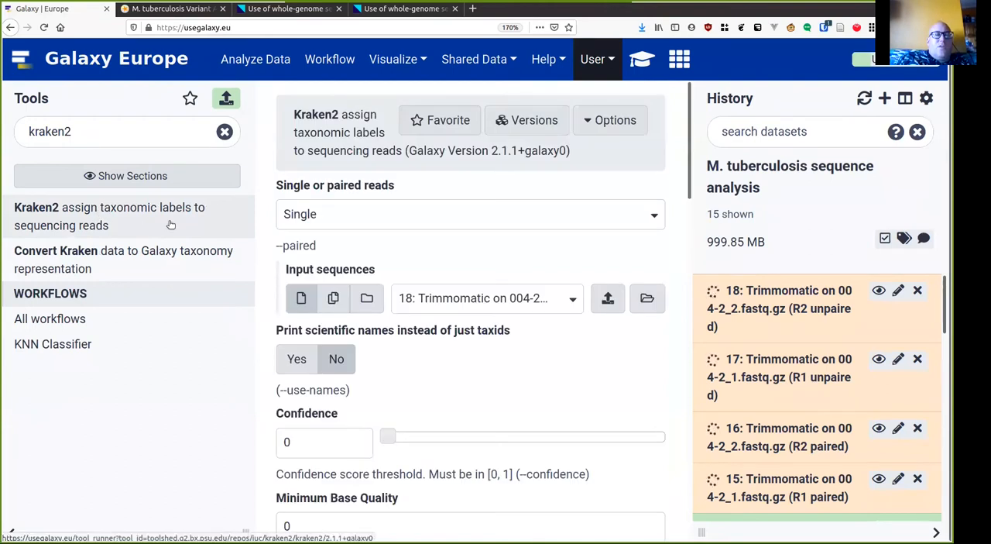
# Switch Kraken2 to paired reads with dataset 15 forward and 16 reverse
pyautogui.click(471, 214)
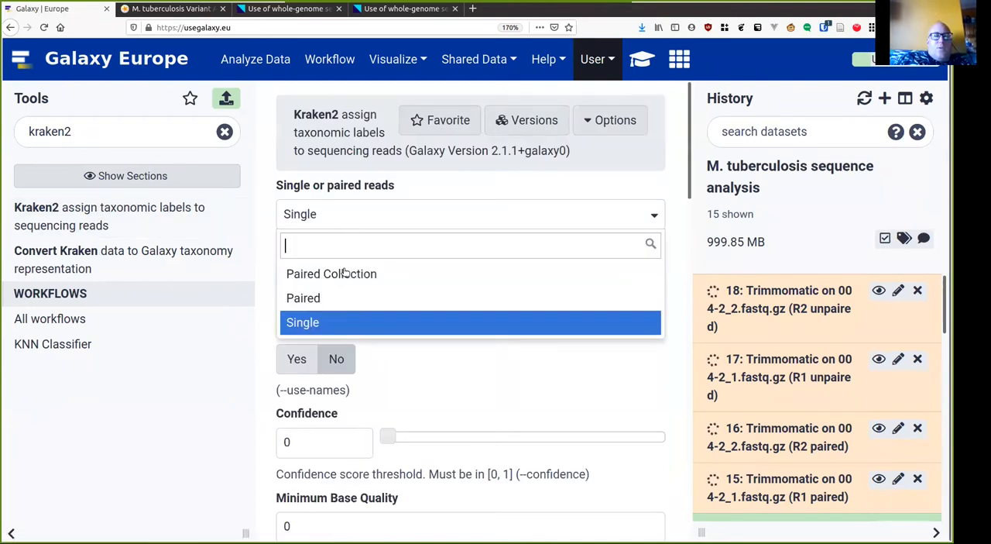
pyautogui.click(303, 297)
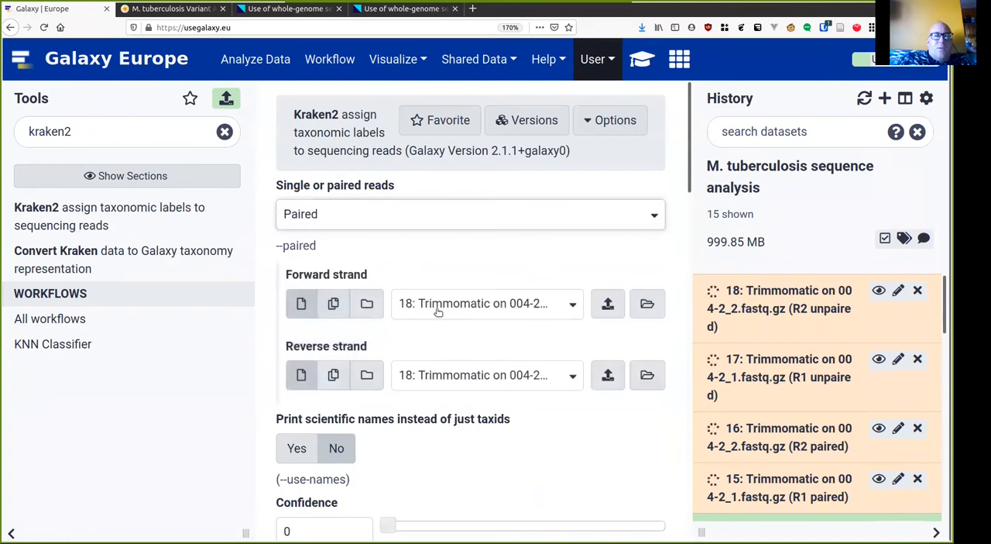
pyautogui.click(486, 302)
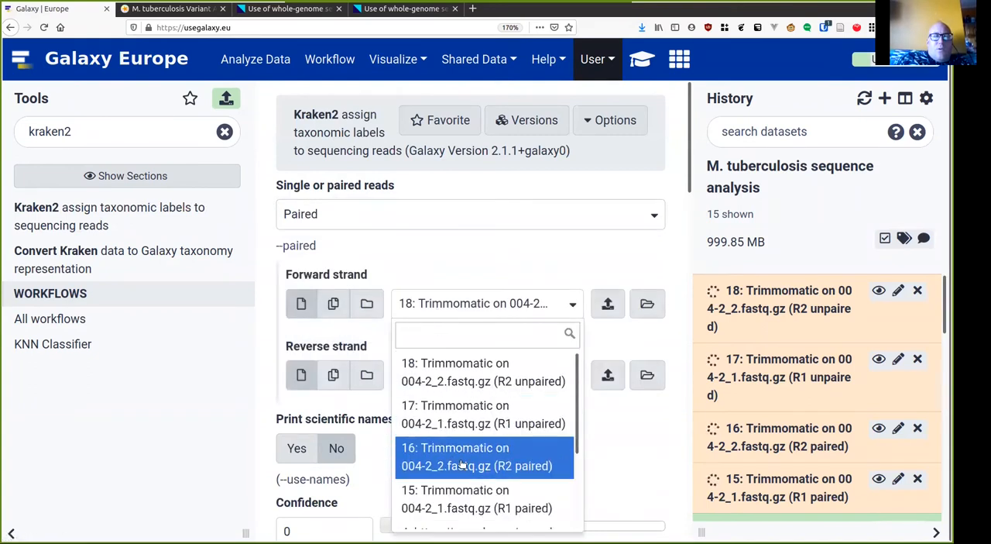
pyautogui.click(477, 456)
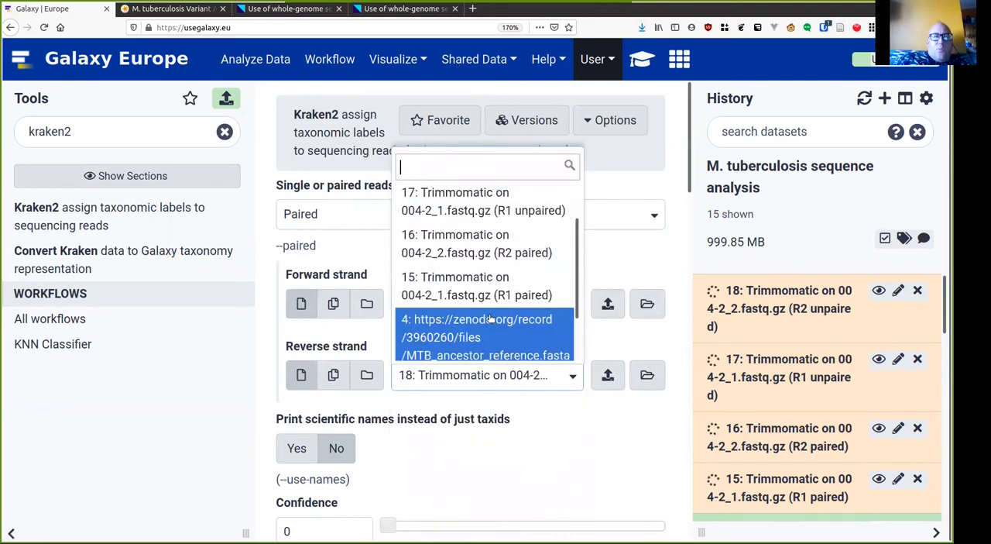
pyautogui.scroll(-3)
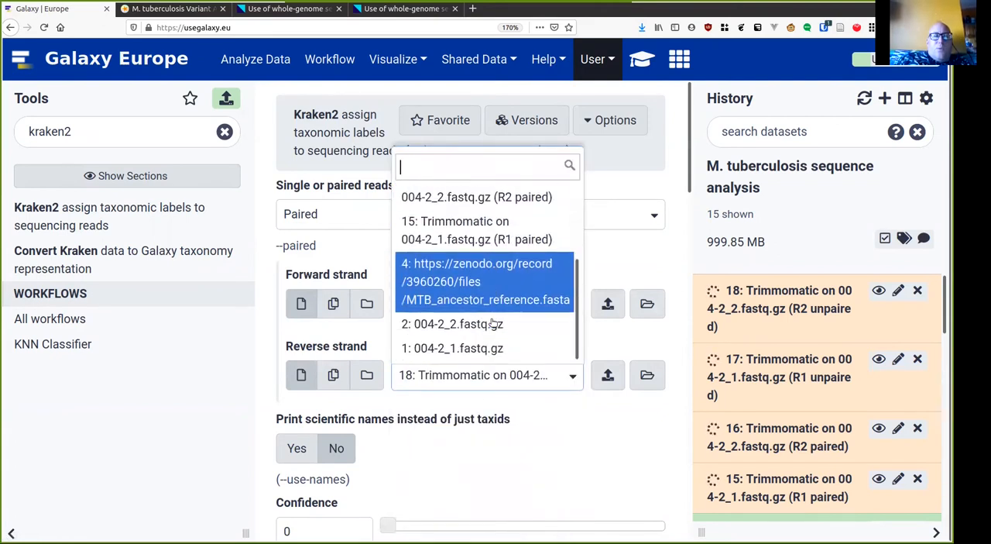
pyautogui.moveTo(477, 229)
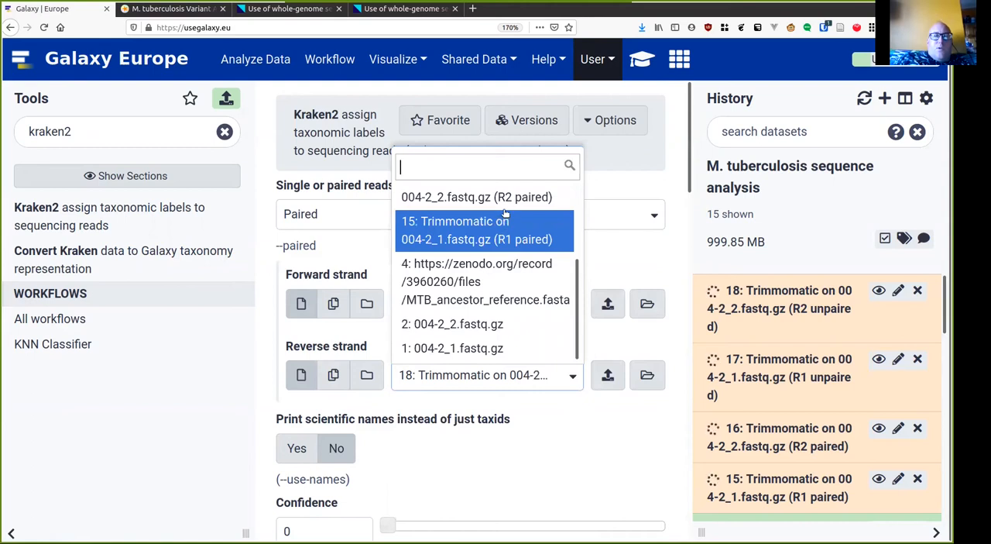
pyautogui.click(477, 229)
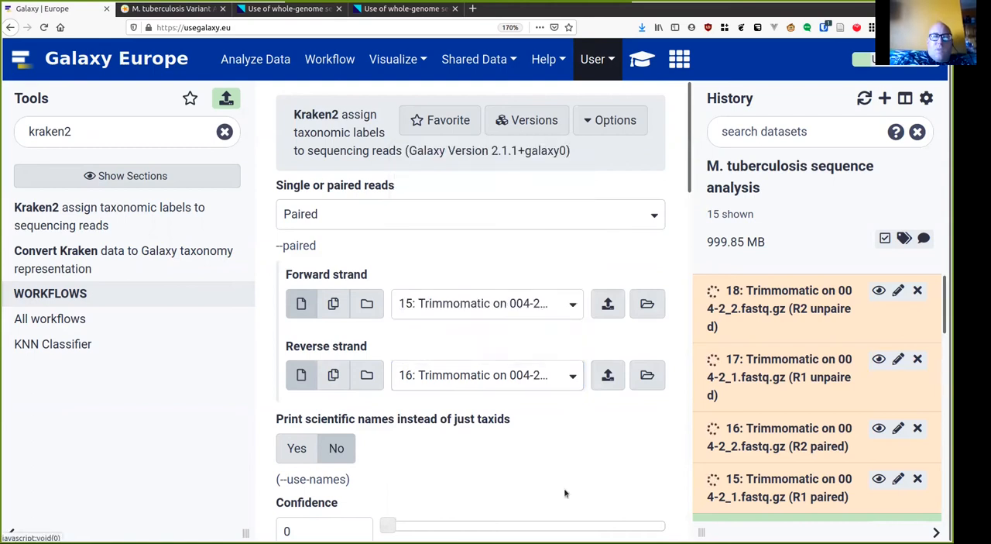
pyautogui.scroll(-3)
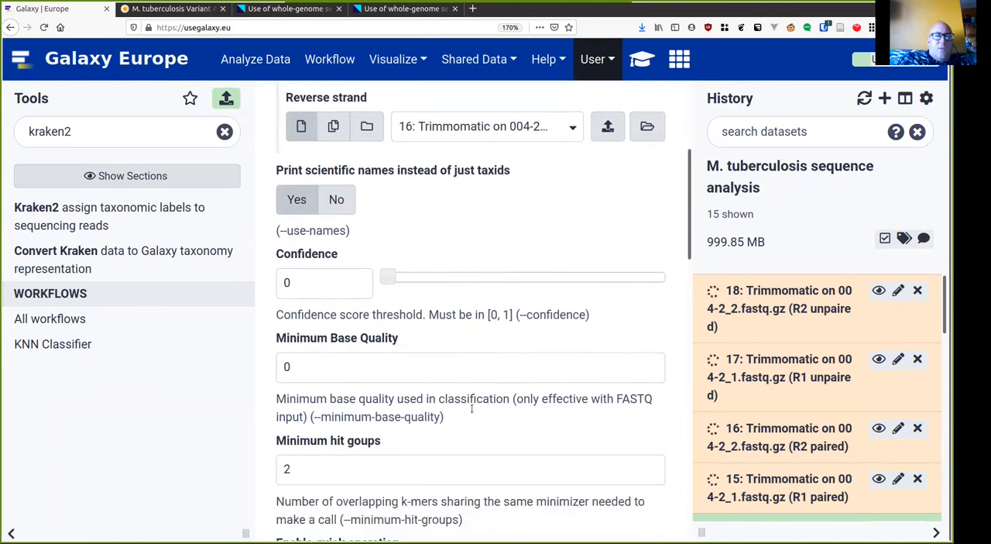
pyautogui.scroll(-3)
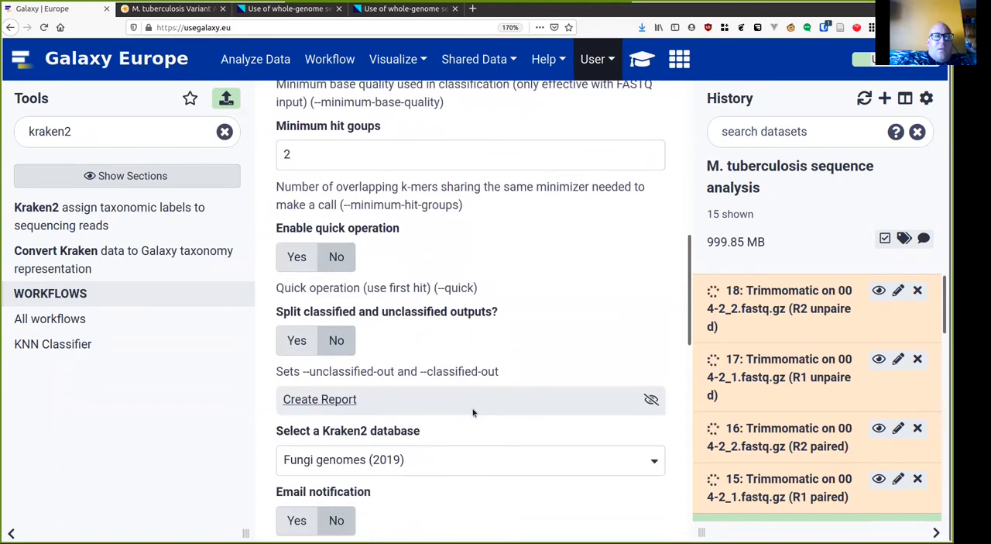
pyautogui.scroll(-3)
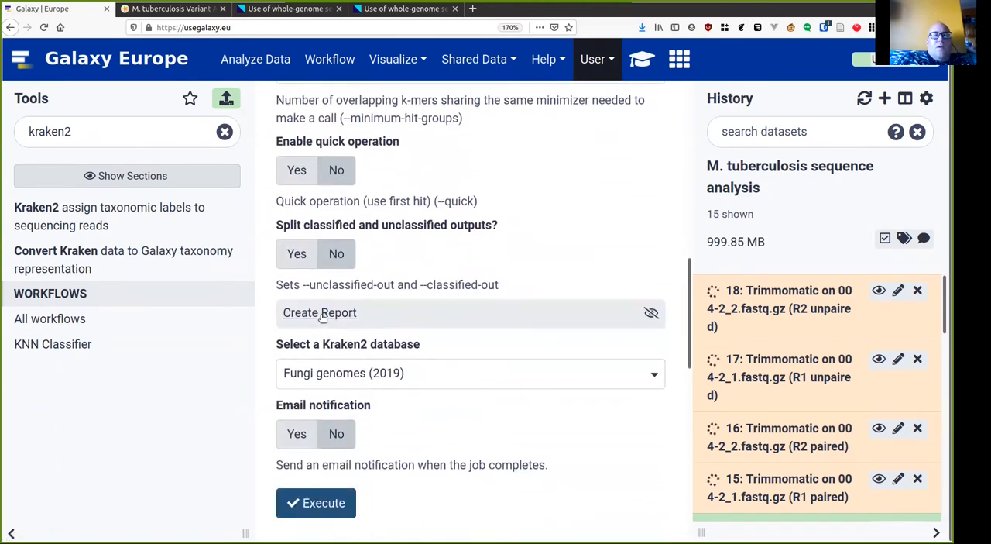
# Enable the Kraken2 report output and choose the Standard database
pyautogui.click(319, 313)
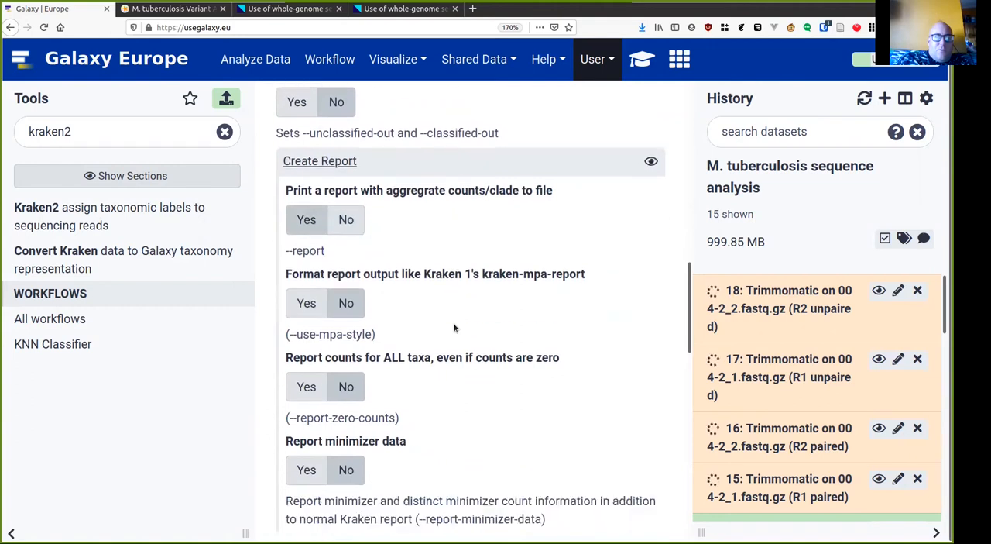
pyautogui.scroll(-3)
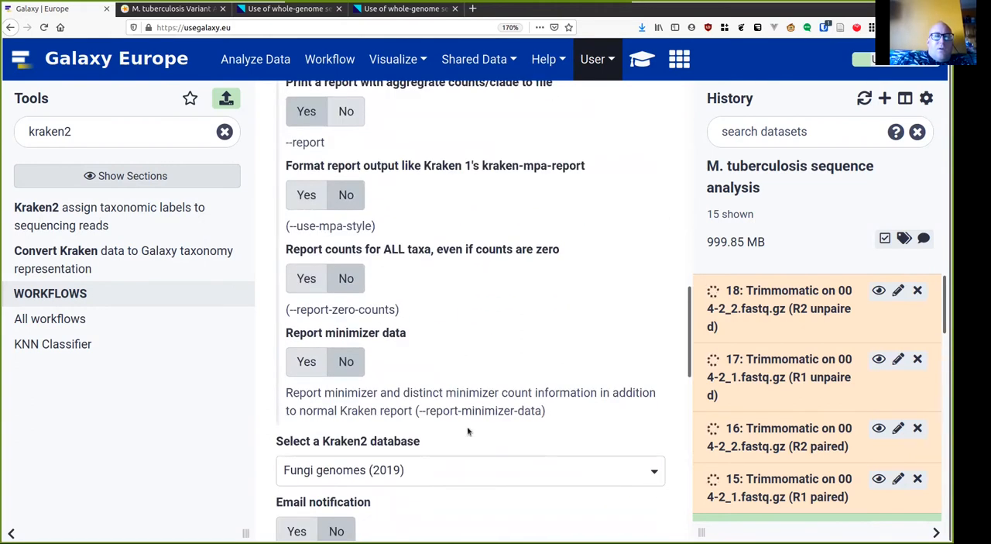
pyautogui.click(471, 469)
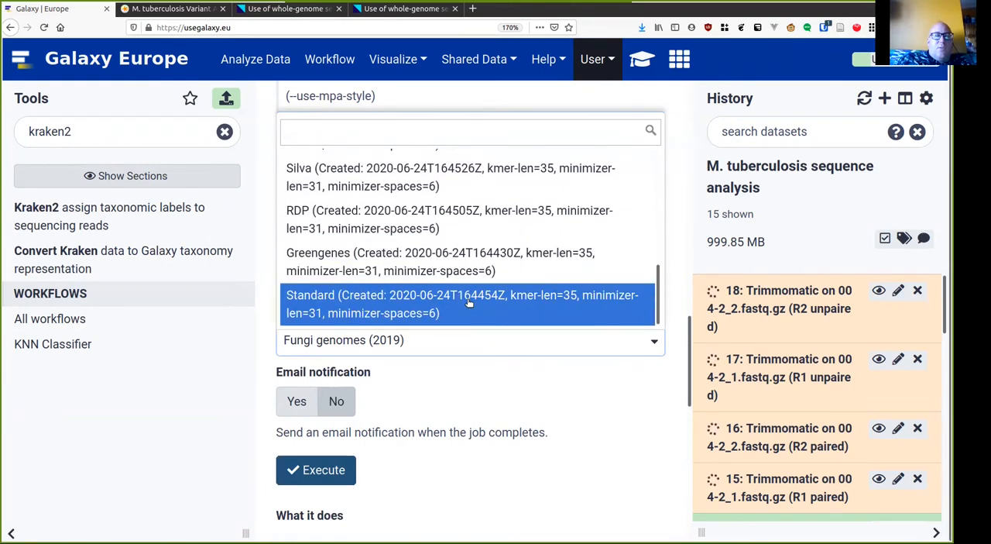
pyautogui.click(462, 303)
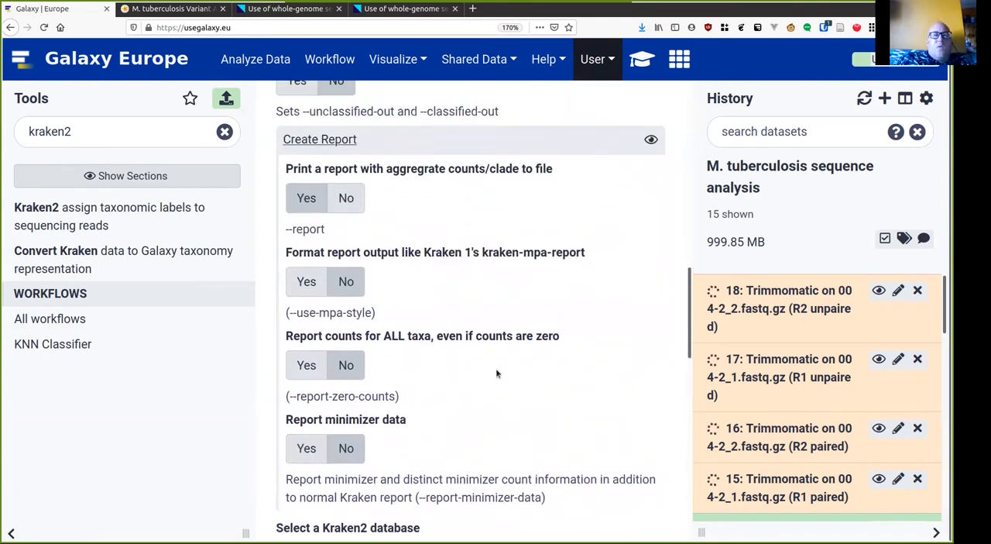
pyautogui.scroll(-3)
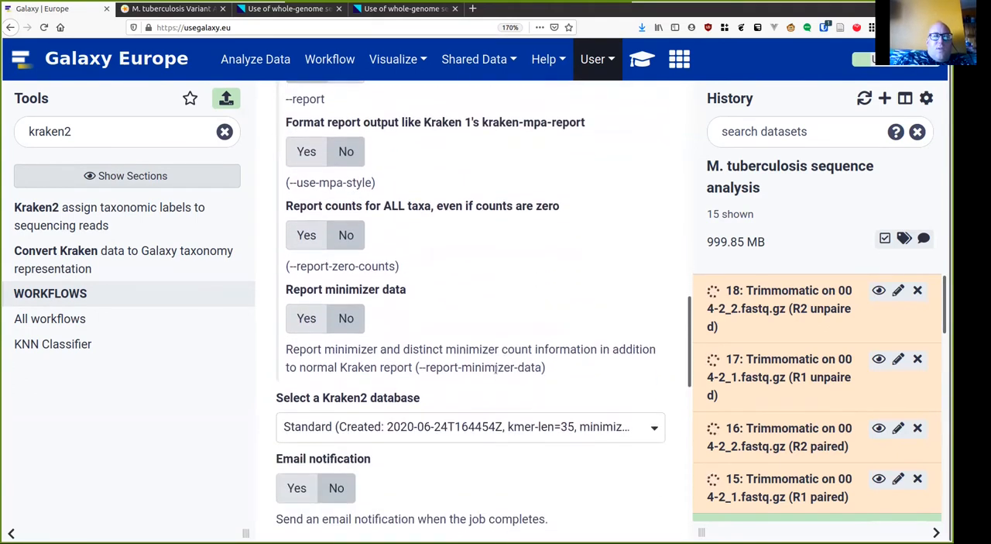
pyautogui.scroll(-3)
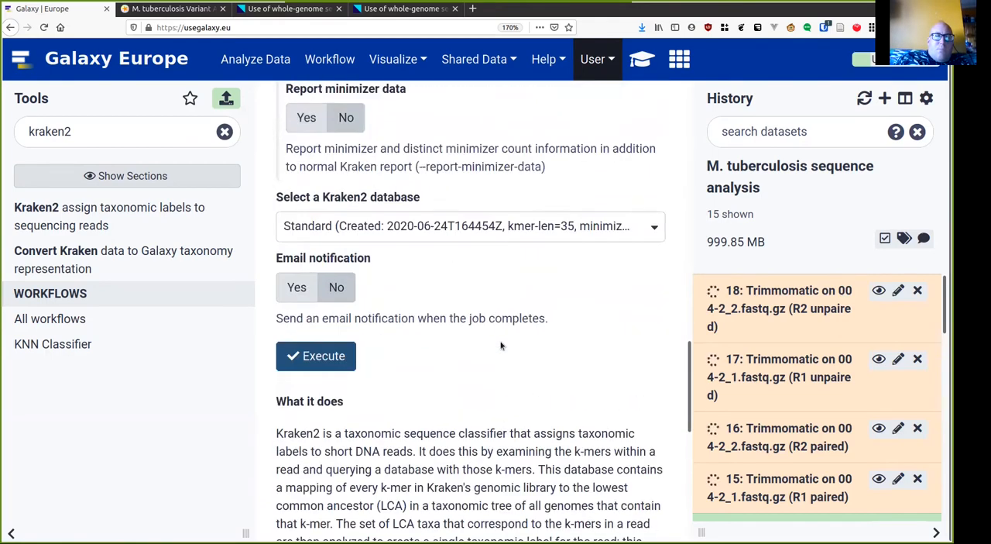
# Execute Kraken2 on trimmed reads 15 and 16 and inspect dataset 15's details
pyautogui.click(316, 357)
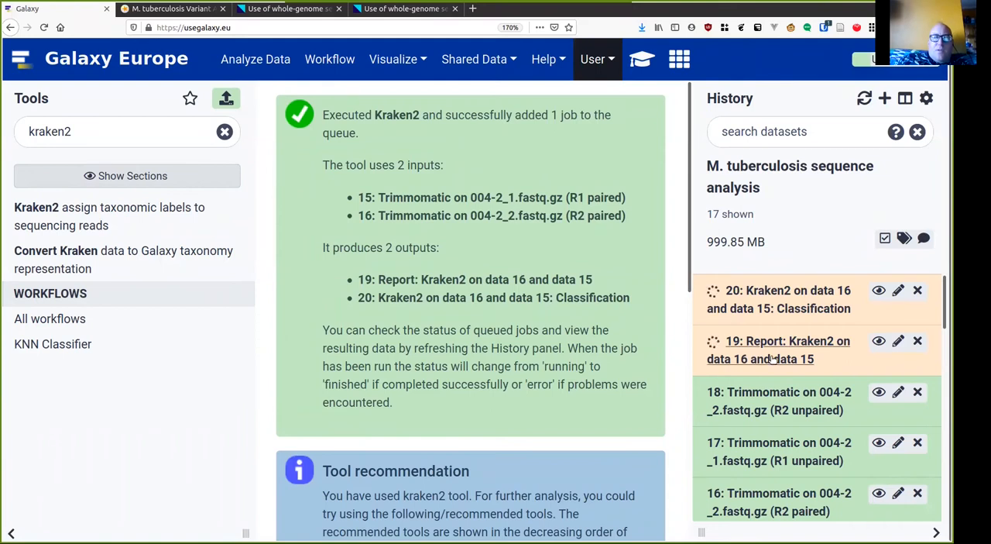
pyautogui.scroll(-3)
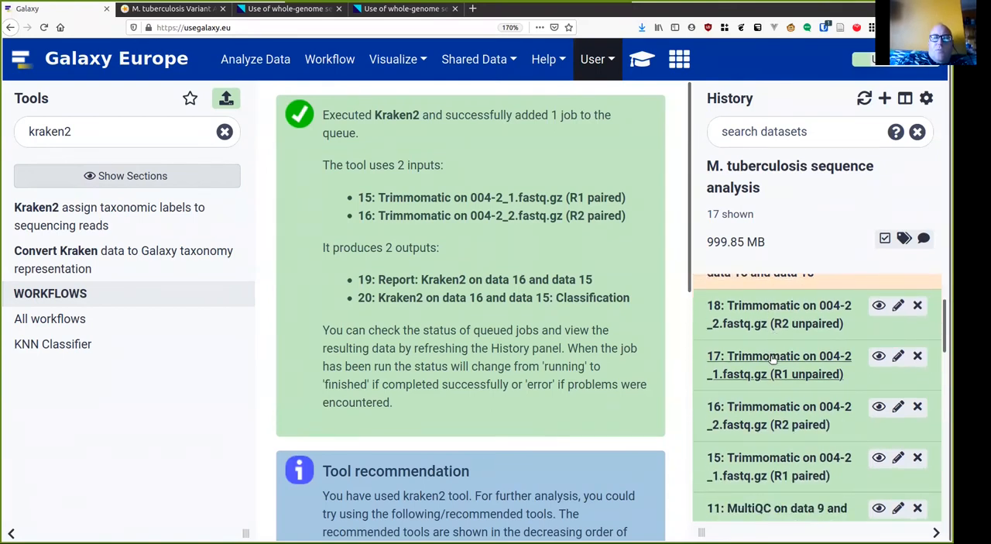
pyautogui.scroll(-3)
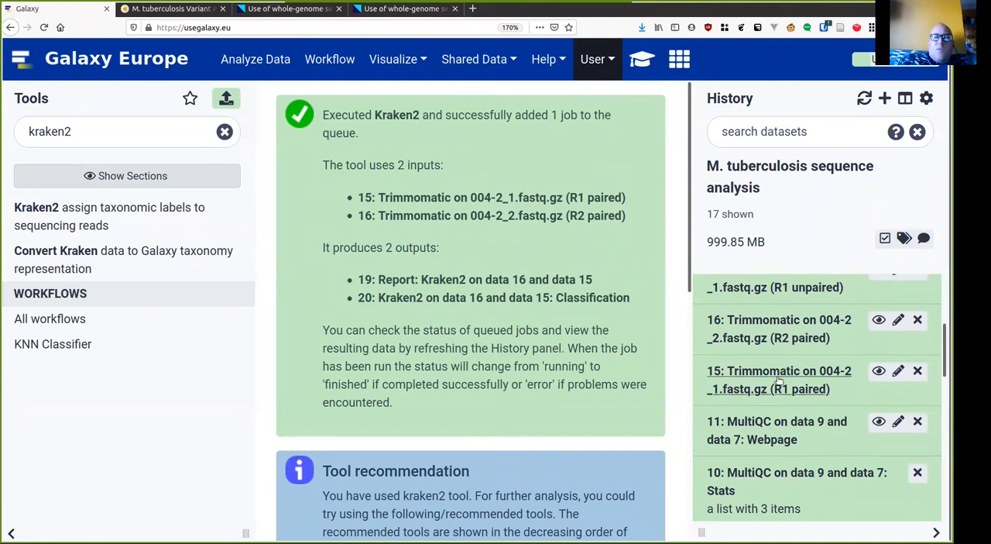
pyautogui.click(779, 380)
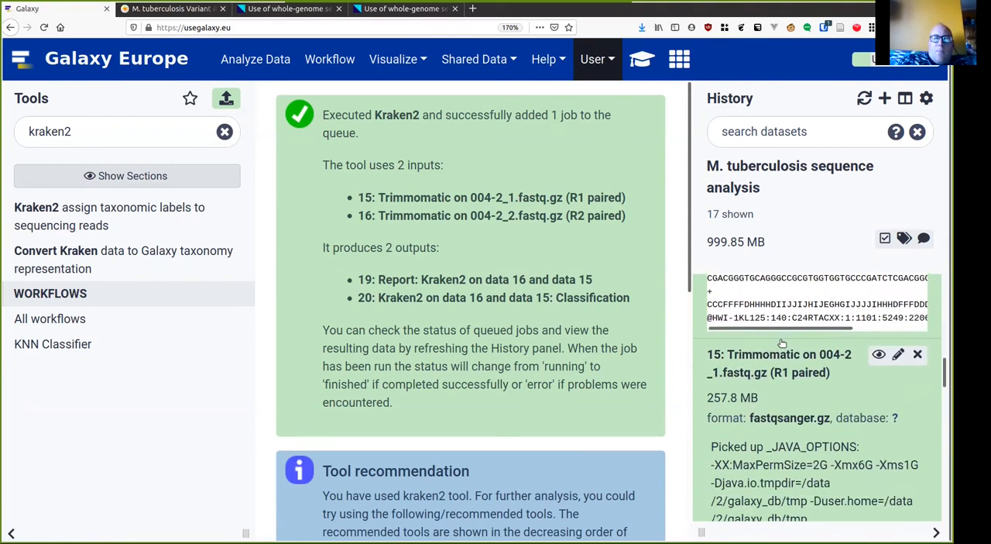
pyautogui.scroll(-3)
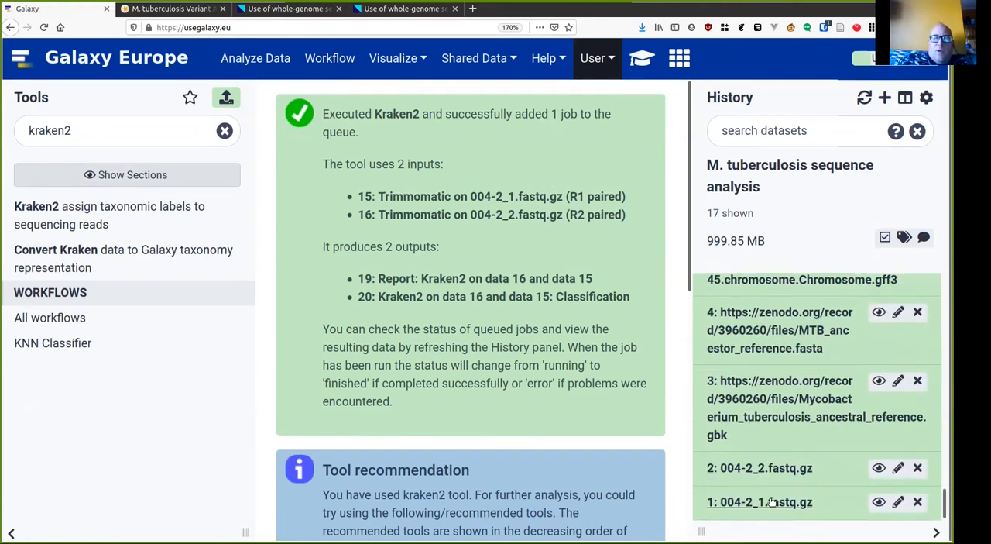
# Review details of read datasets 1 and 2 while scrolling through the history
pyautogui.click(759, 502)
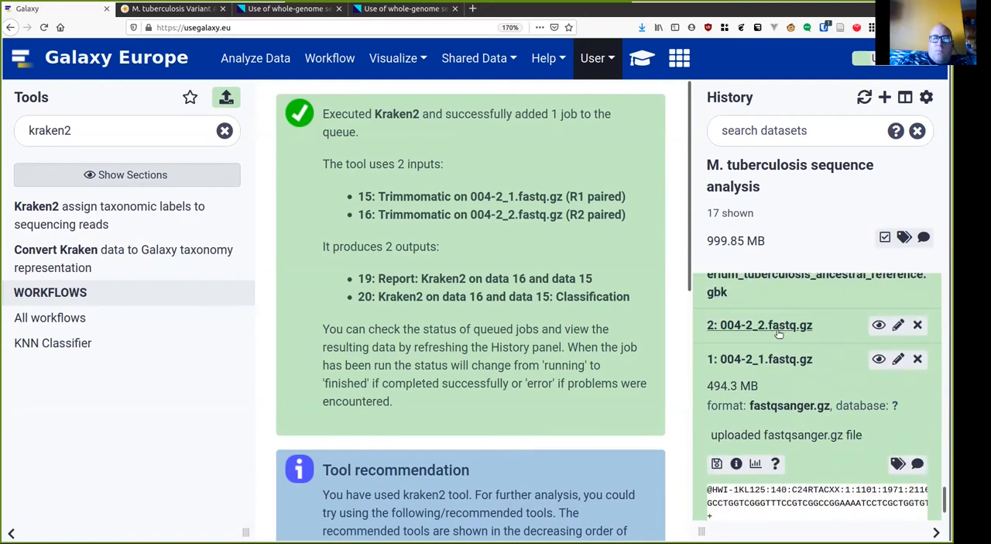
pyautogui.click(759, 324)
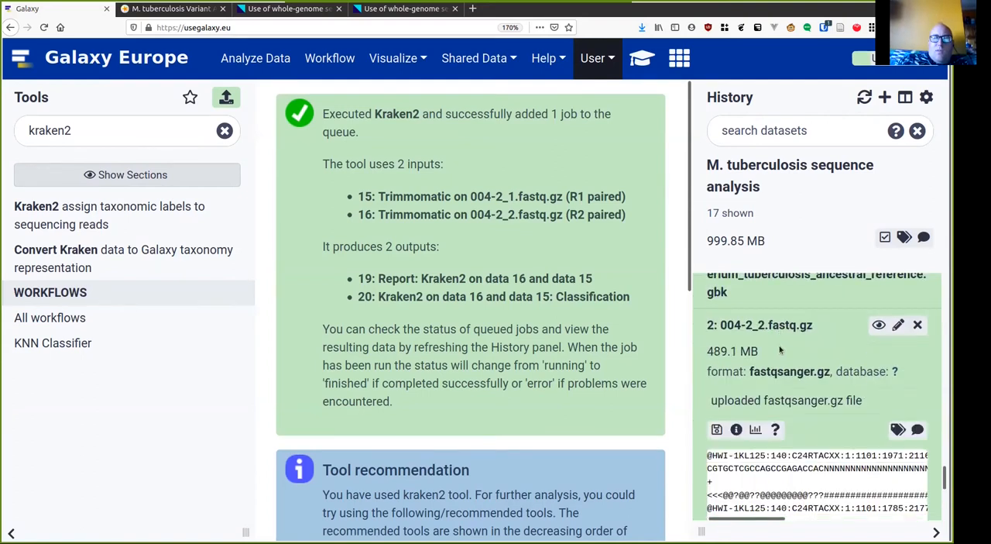
pyautogui.scroll(-3)
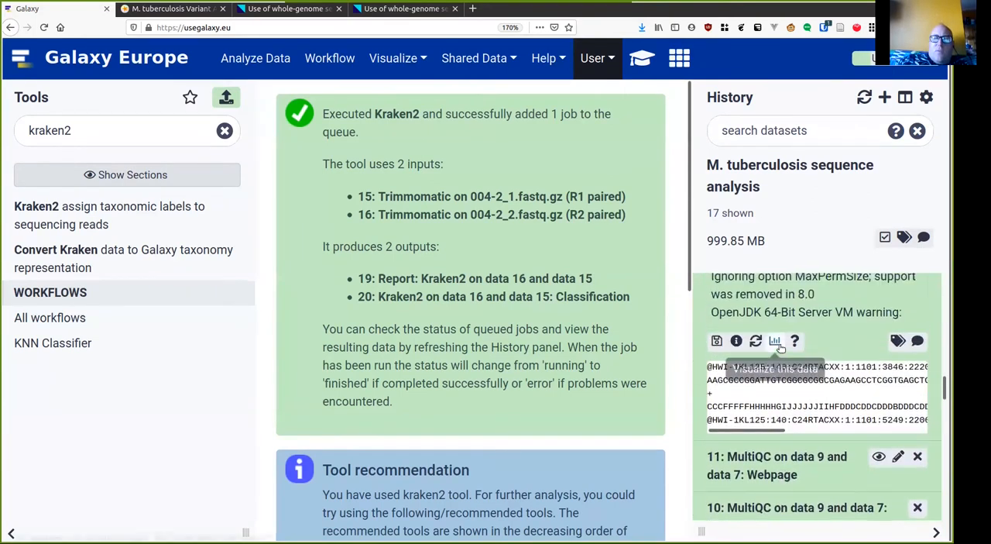
pyautogui.scroll(-3)
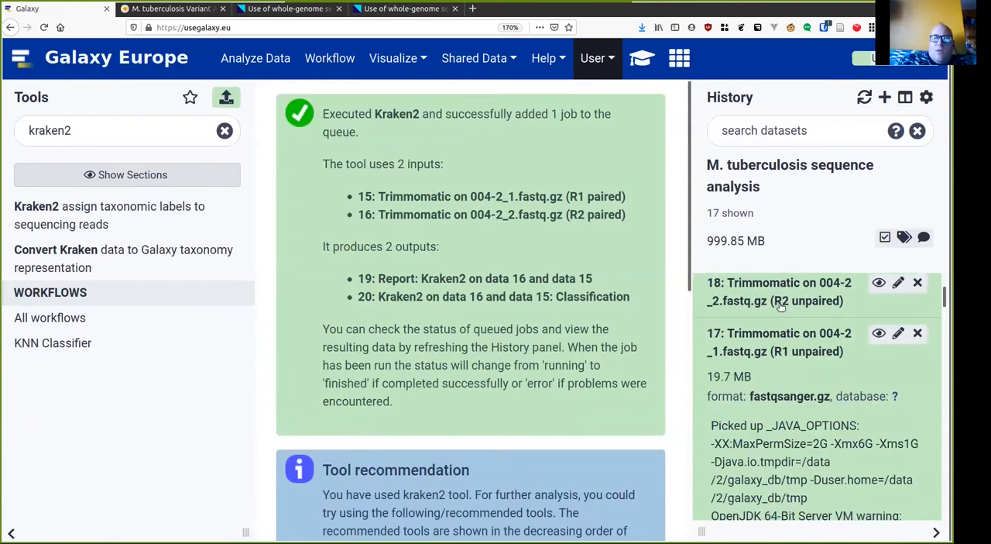
pyautogui.click(779, 291)
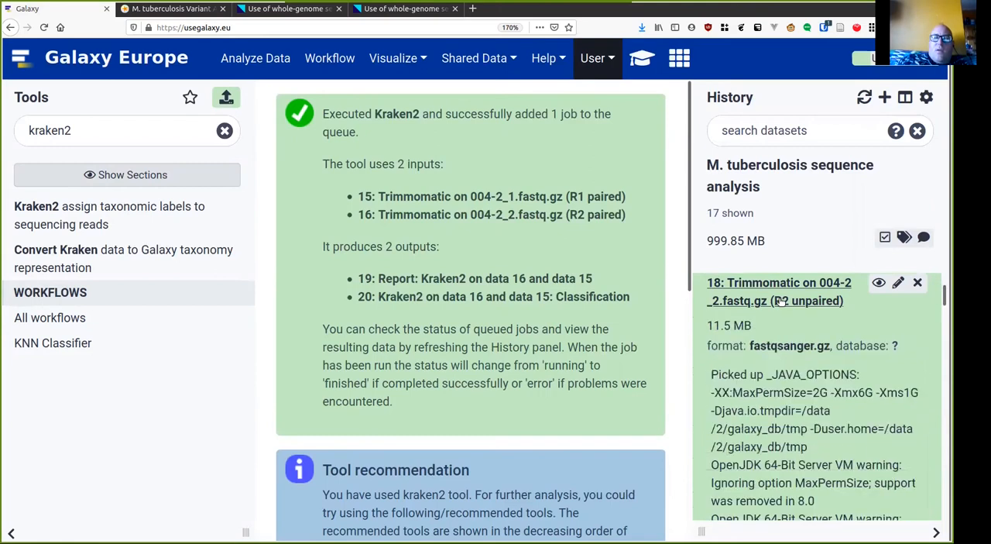
pyautogui.scroll(-3)
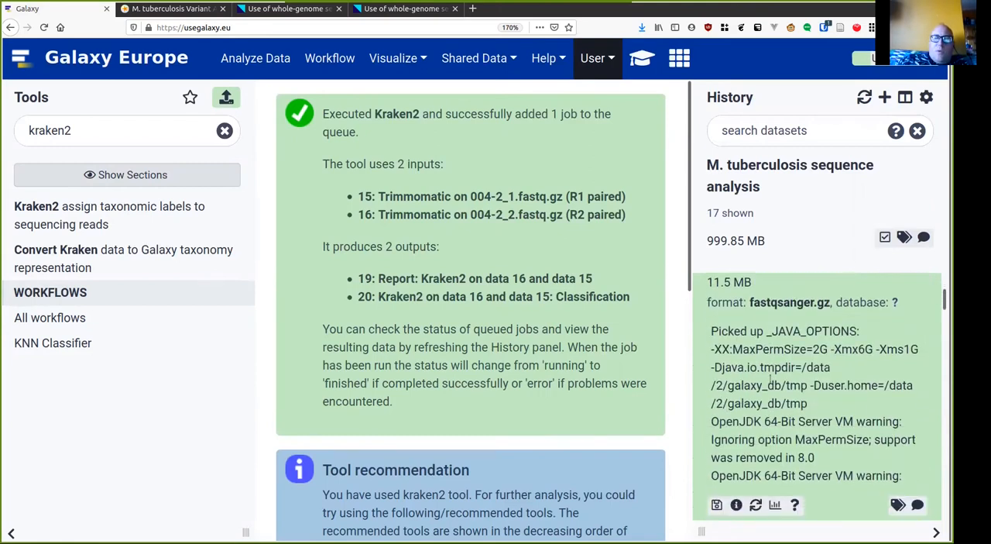
pyautogui.scroll(-3)
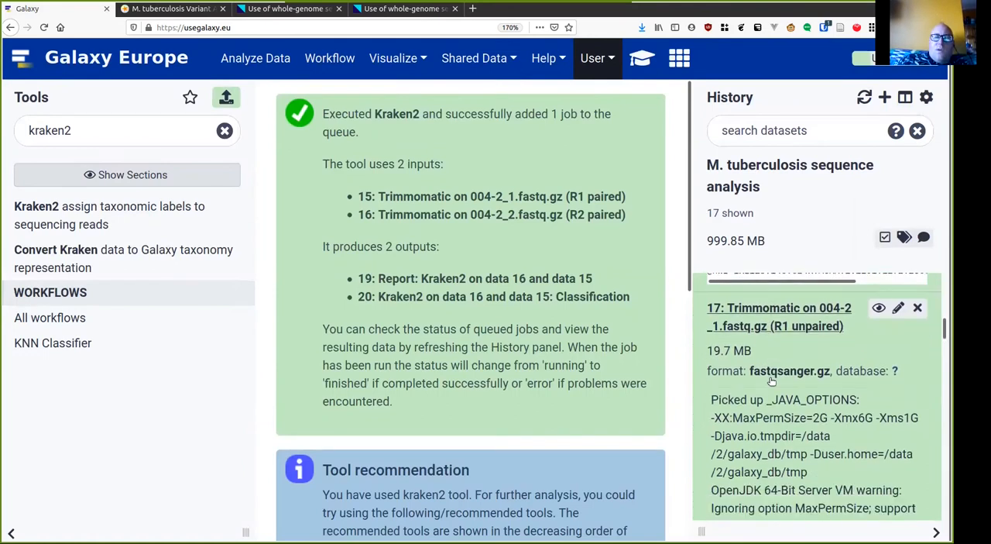
pyautogui.scroll(-3)
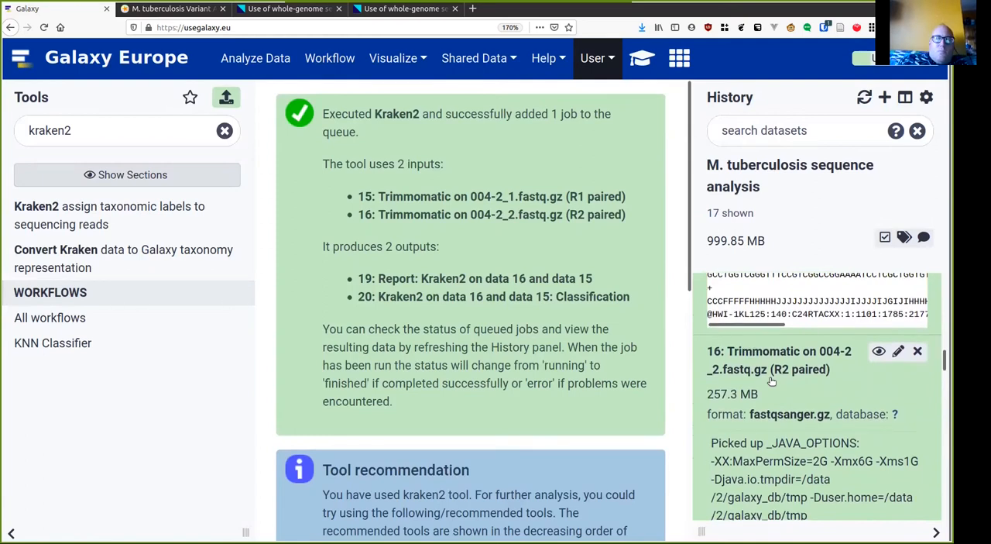
pyautogui.scroll(-3)
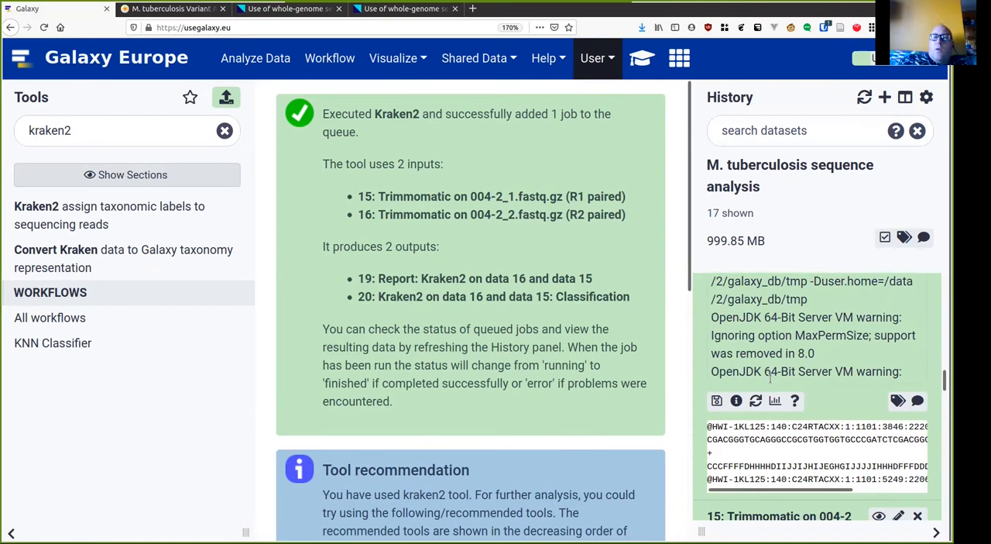
pyautogui.scroll(-3)
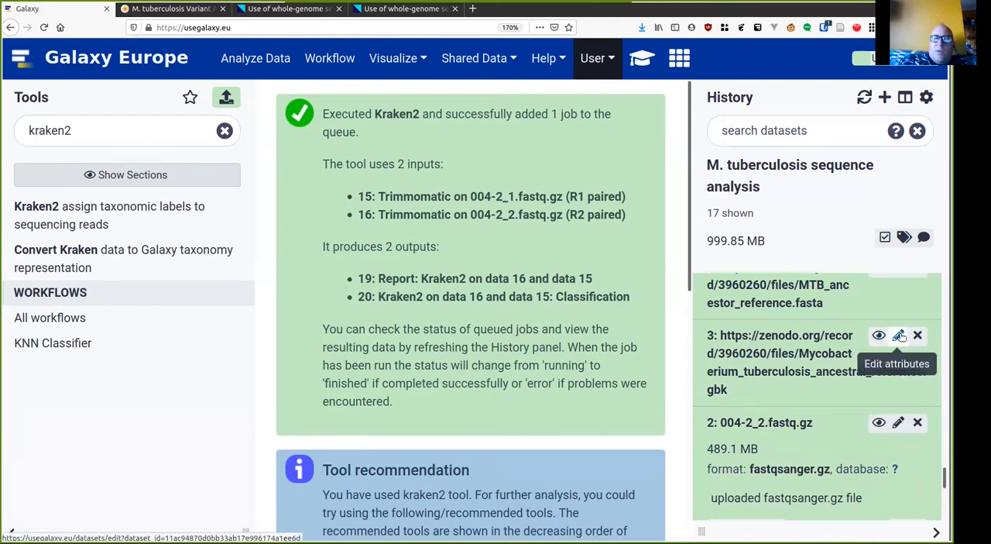
# Rename the GenBank reference to Mycobacterium_tuberculosis_ancestral_reference.gbk
pyautogui.click(898, 334)
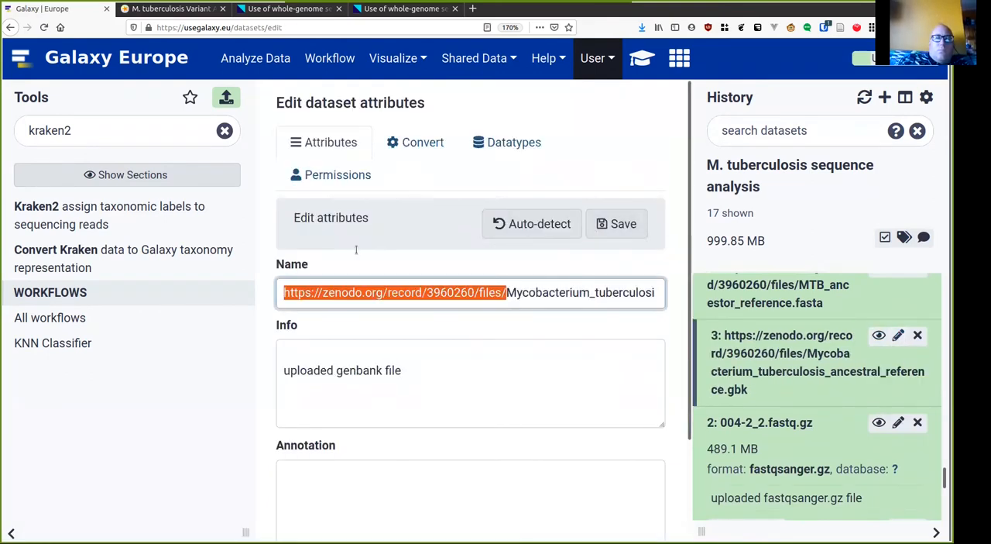
pyautogui.write('Mycobacterium_tuberculosis_ancestral_reference.gbk')
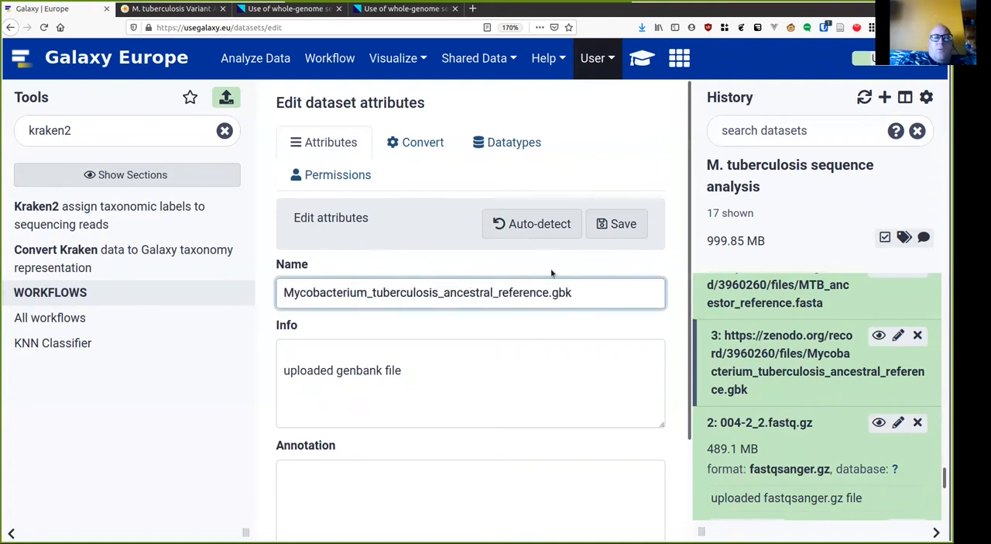
pyautogui.moveTo(623, 223)
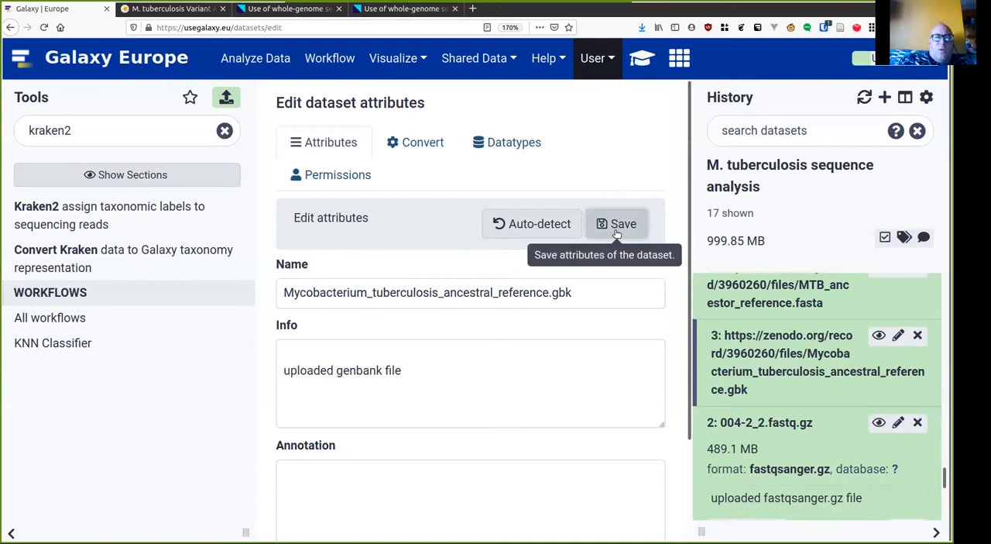
pyautogui.click(623, 223)
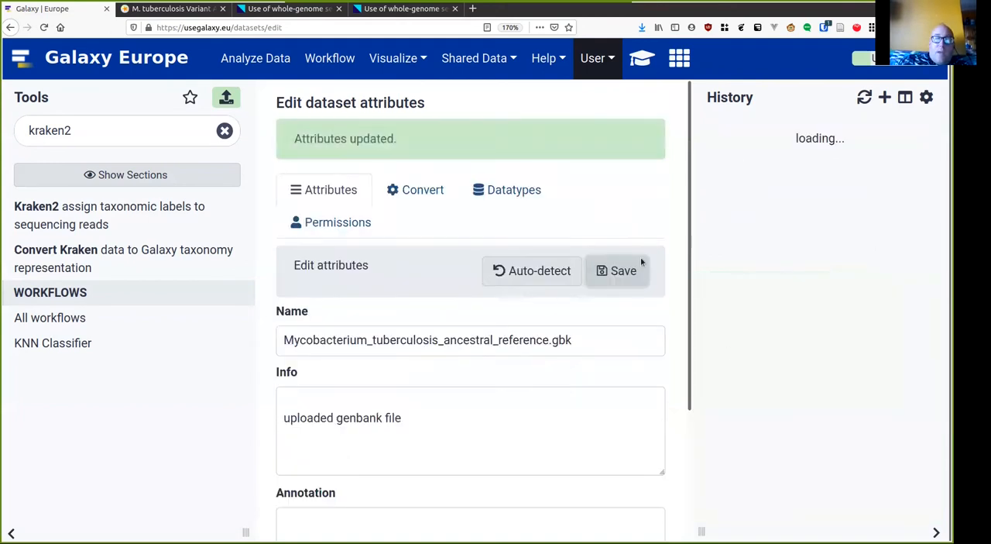
pyautogui.moveTo(802, 433)
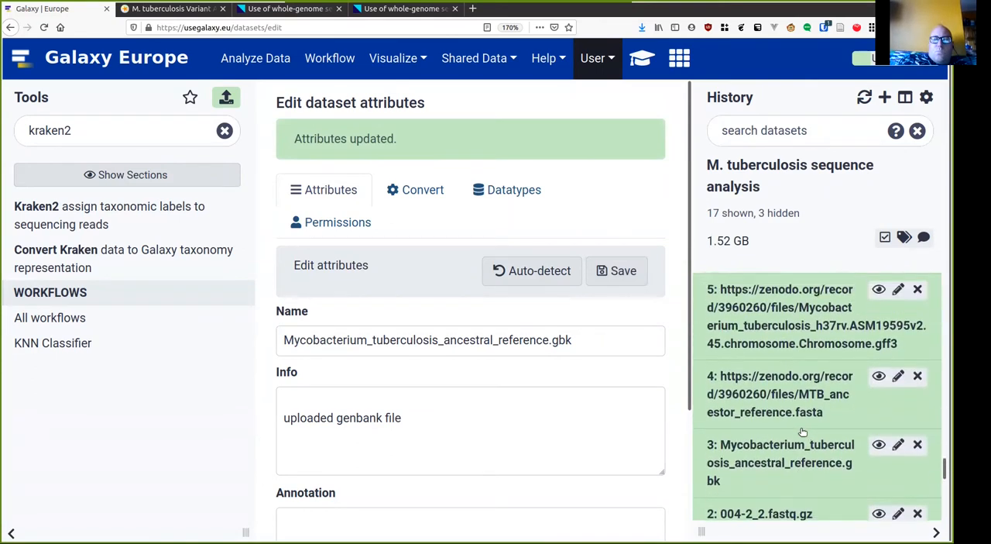
pyautogui.moveTo(898, 375)
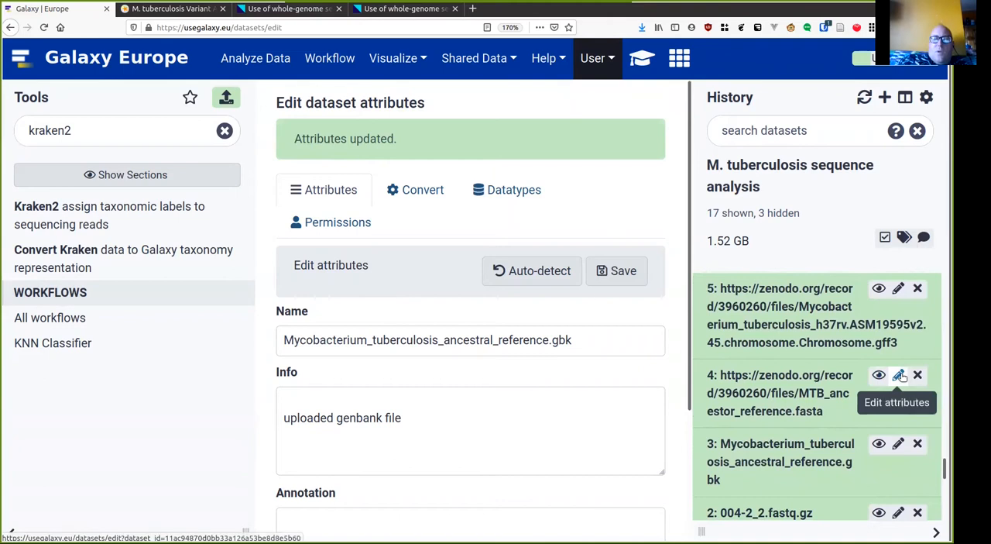
# Rename the FASTA reference to MTB_ancestor_reference.fasta, dropping its URL prefix
pyautogui.click(898, 374)
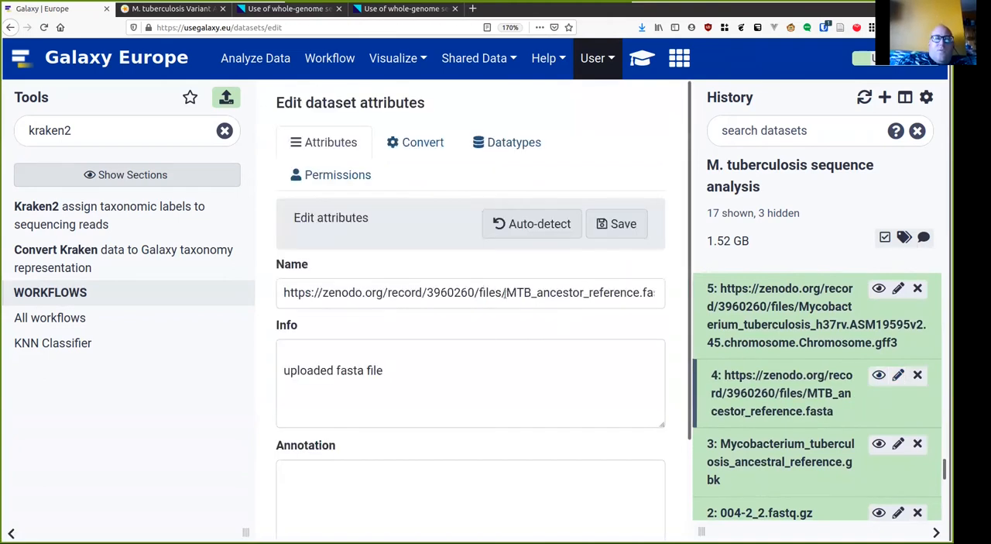
pyautogui.doubleClick(395, 293)
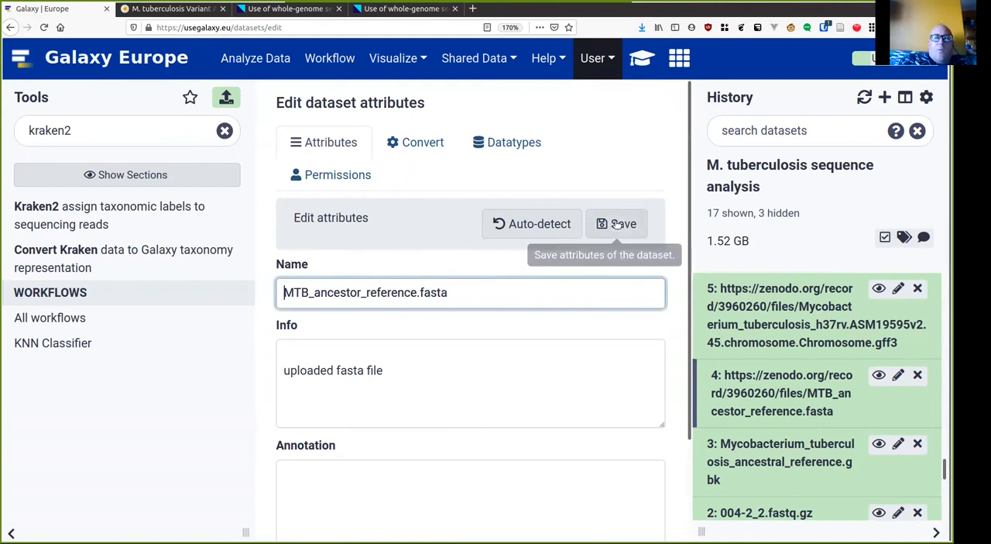
pyautogui.click(616, 223)
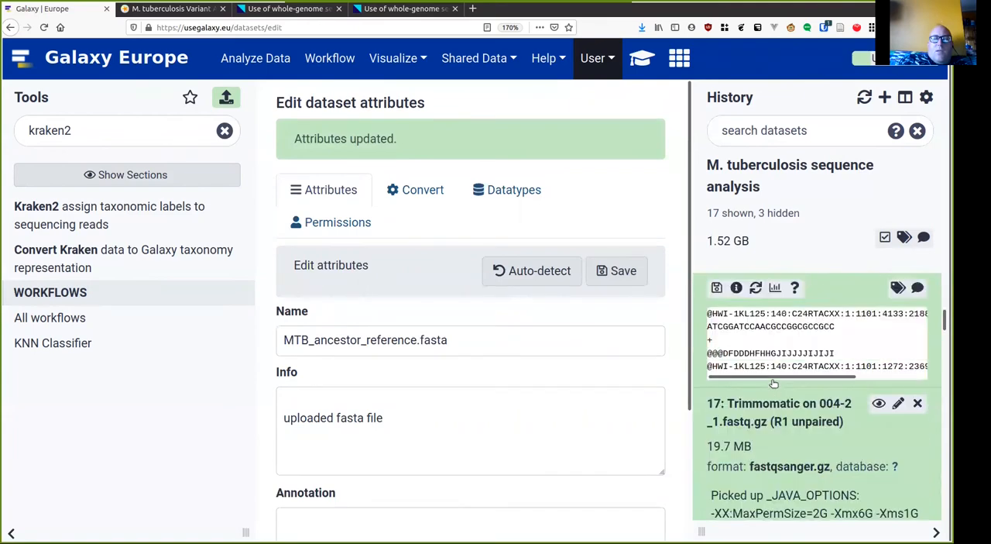
pyautogui.scroll(-3)
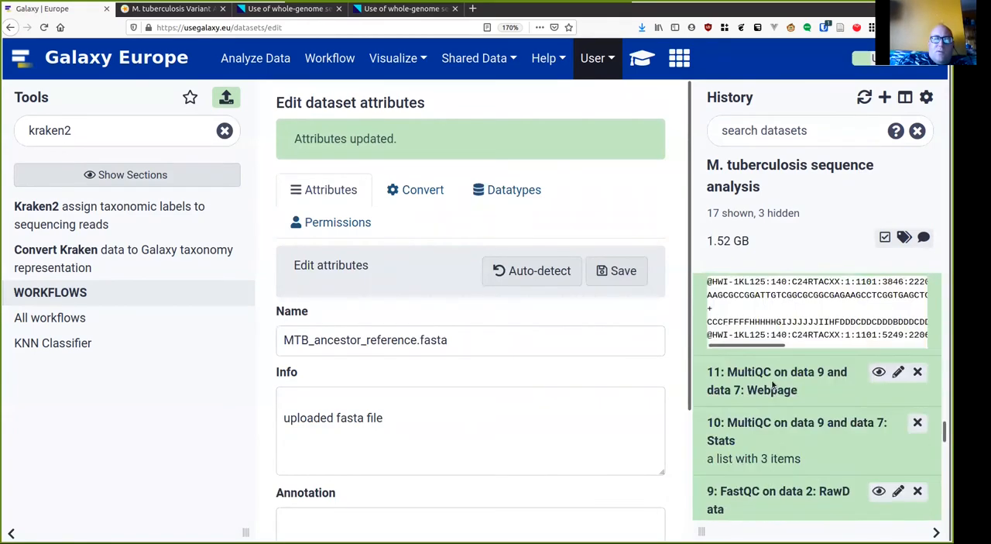
pyautogui.scroll(-3)
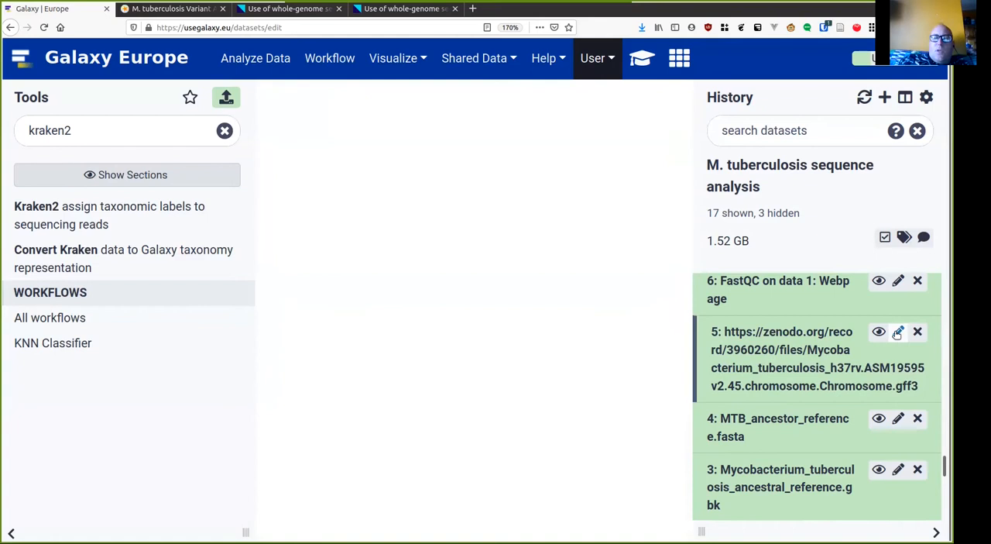
# Rename dataset 5 to Mycobacterium_tuberculosis_h37rv.ASM19595v2.45.chromosome.Chromosome.gff3 and review the history
pyautogui.click(899, 331)
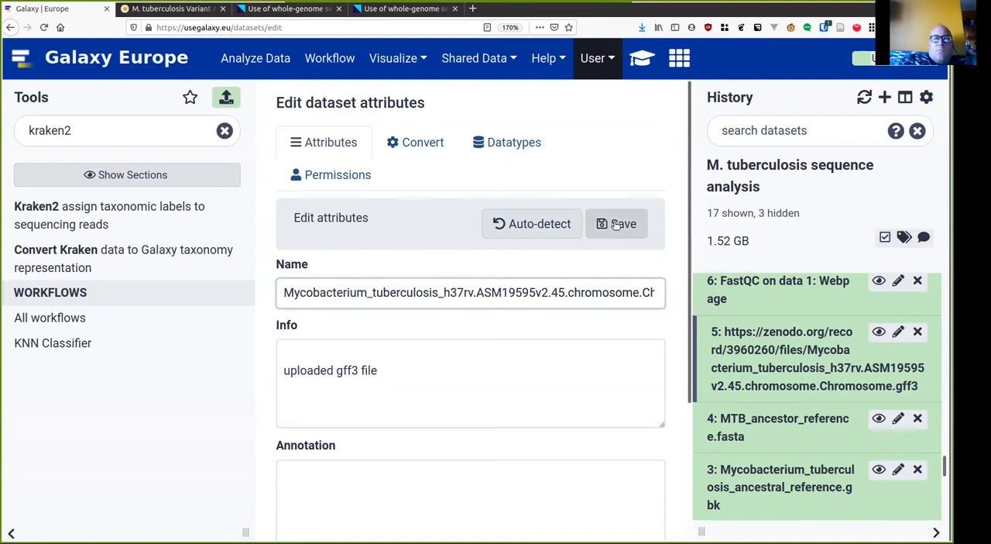
pyautogui.click(617, 223)
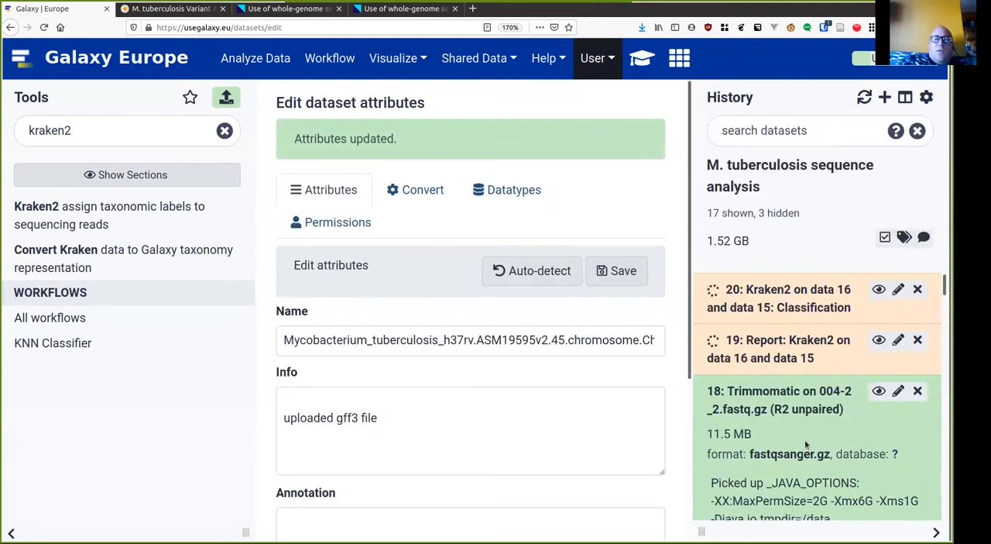
pyautogui.scroll(-3)
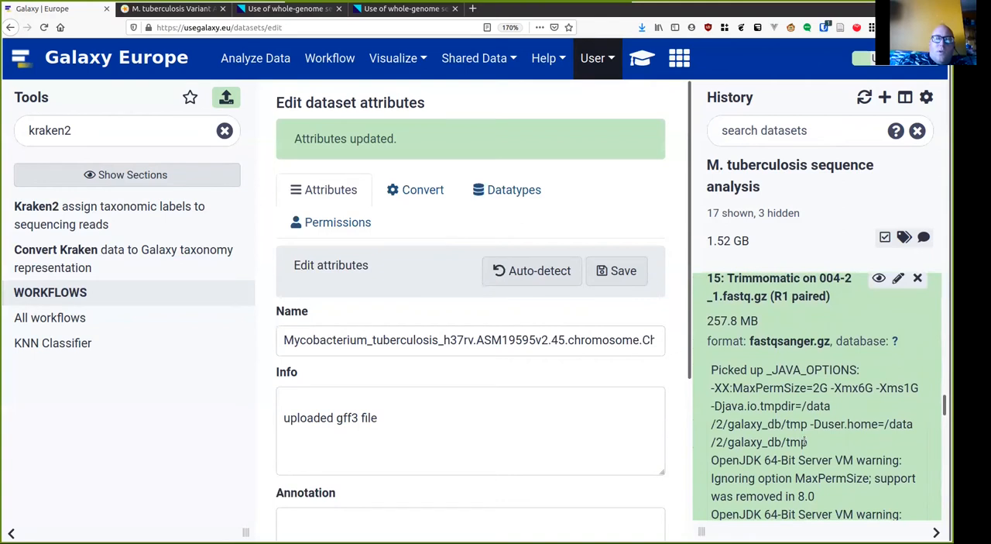
pyautogui.scroll(-3)
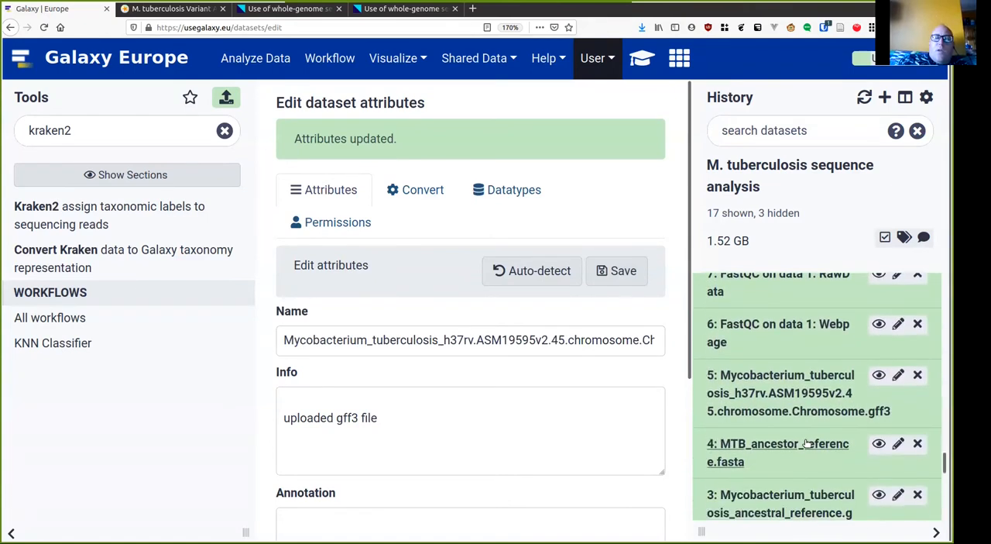
pyautogui.scroll(-3)
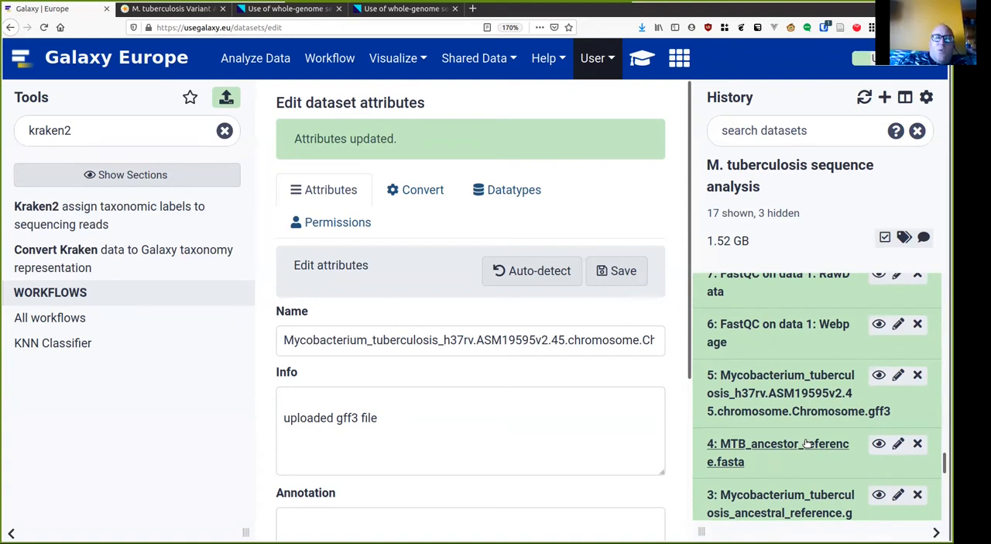
pyautogui.scroll(-3)
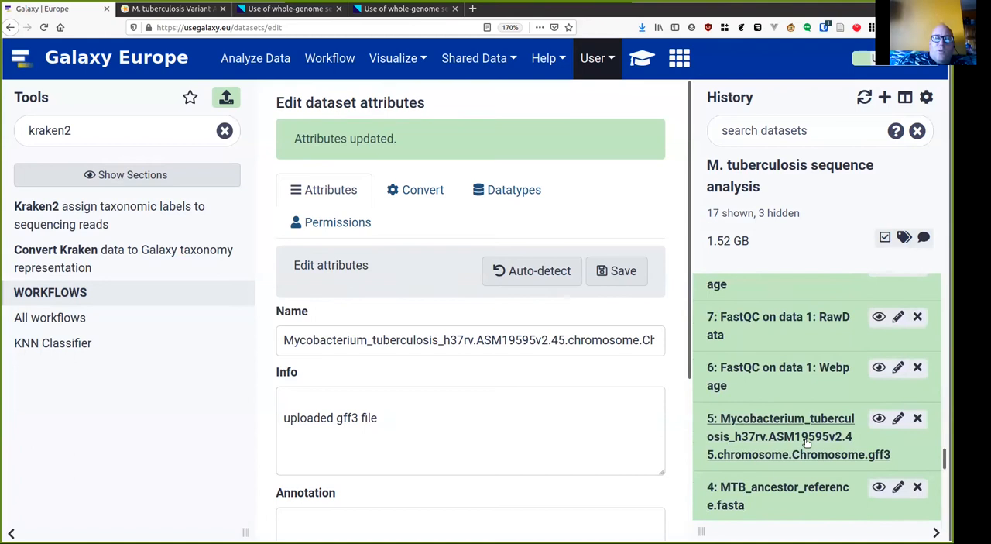
pyautogui.scroll(-3)
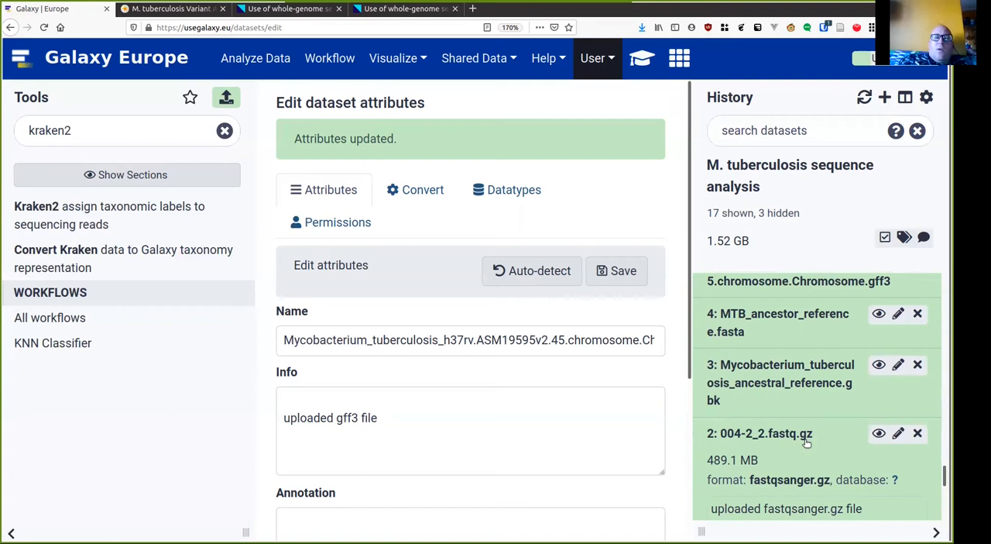
pyautogui.moveTo(754, 394)
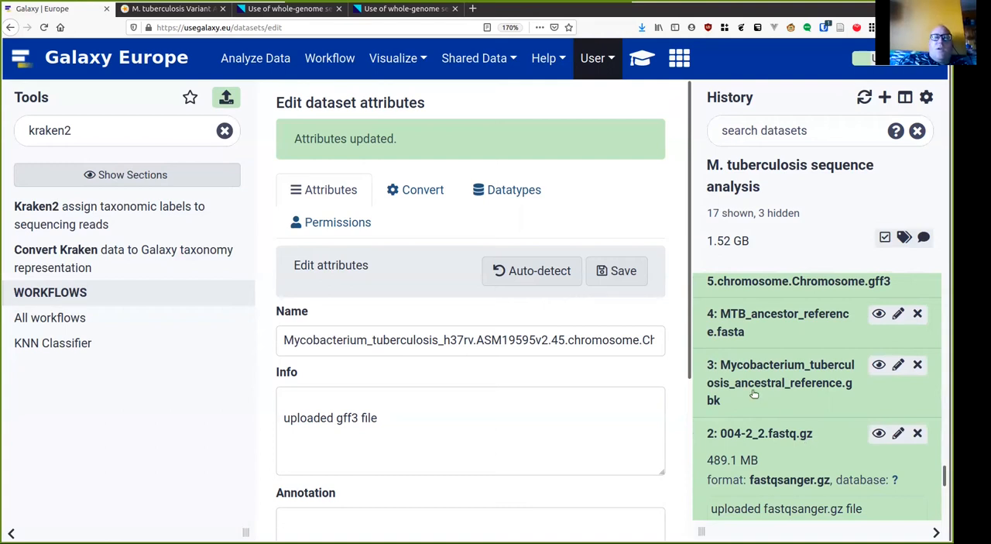
pyautogui.moveTo(620, 78)
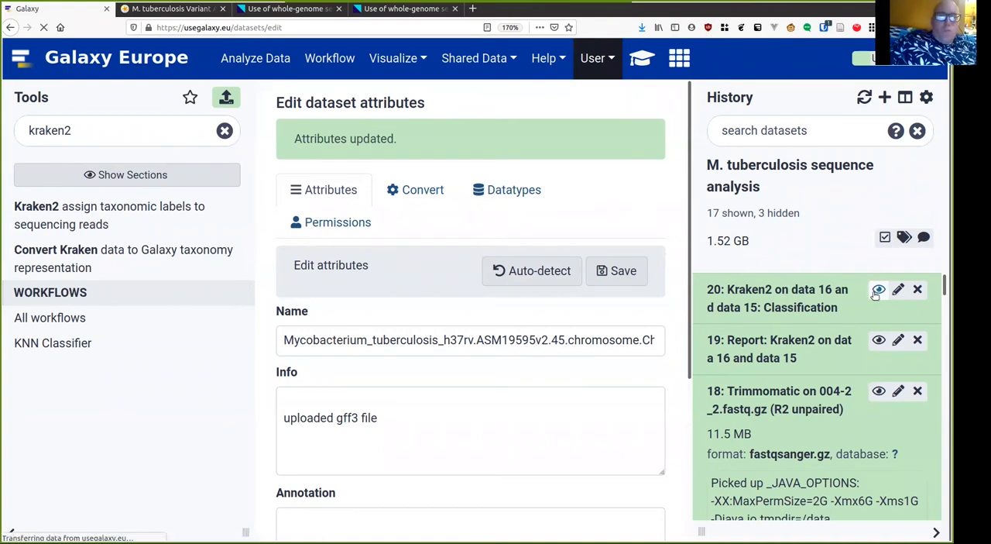
pyautogui.click(880, 288)
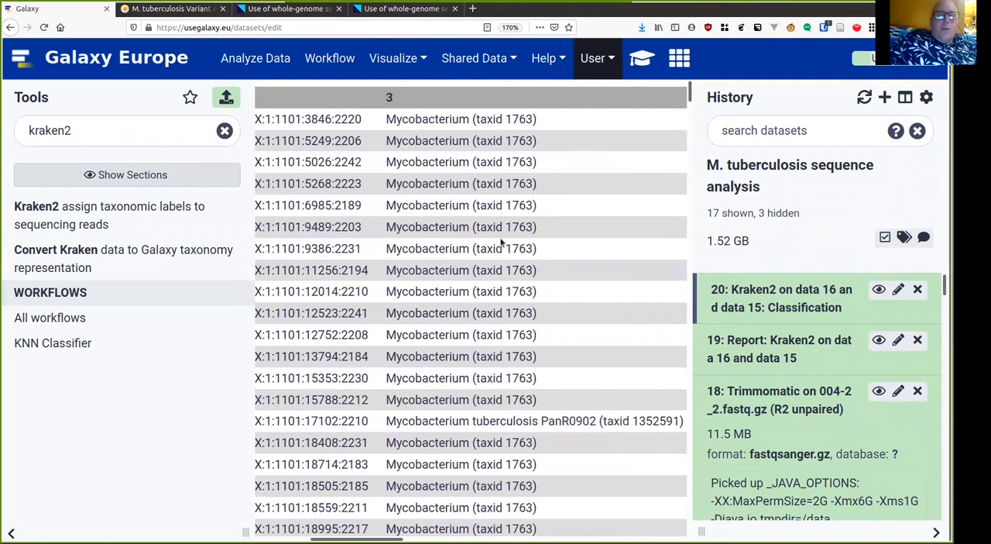
pyautogui.hscroll(3)
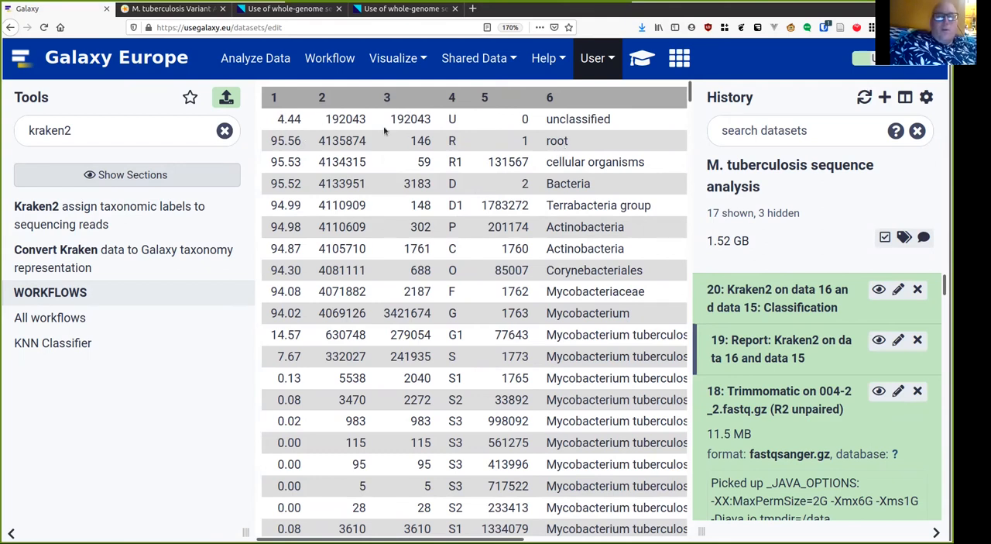
pyautogui.moveTo(551, 153)
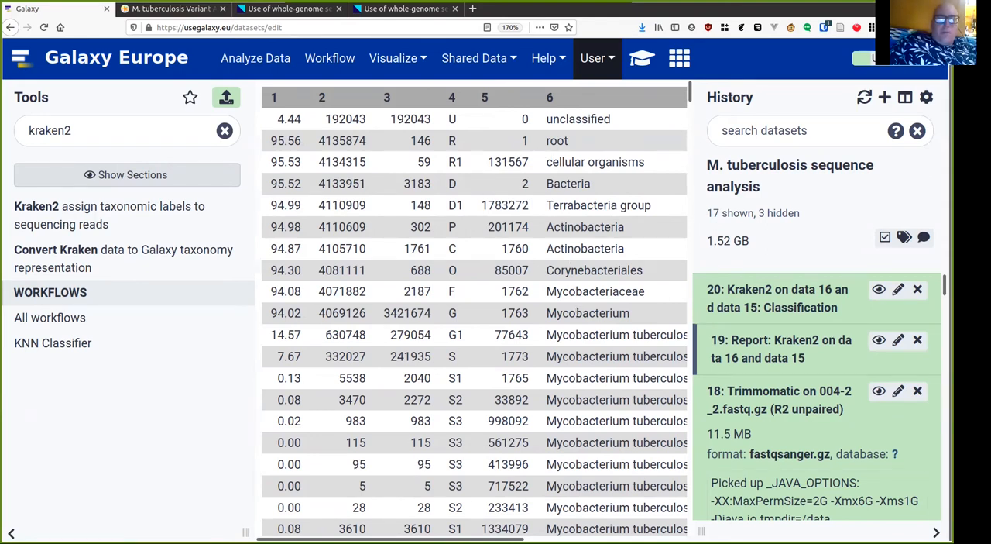
pyautogui.moveTo(369, 300)
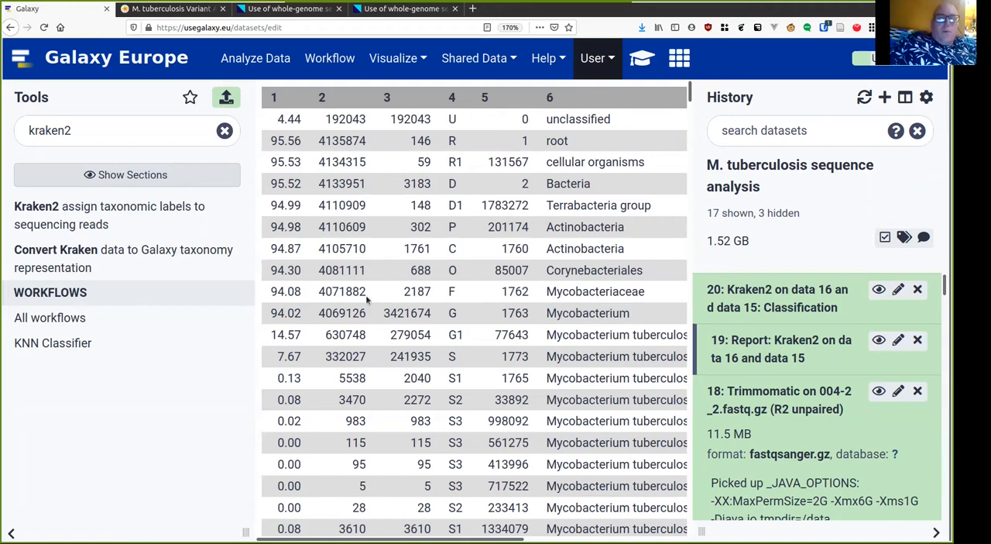
pyautogui.moveTo(311, 324)
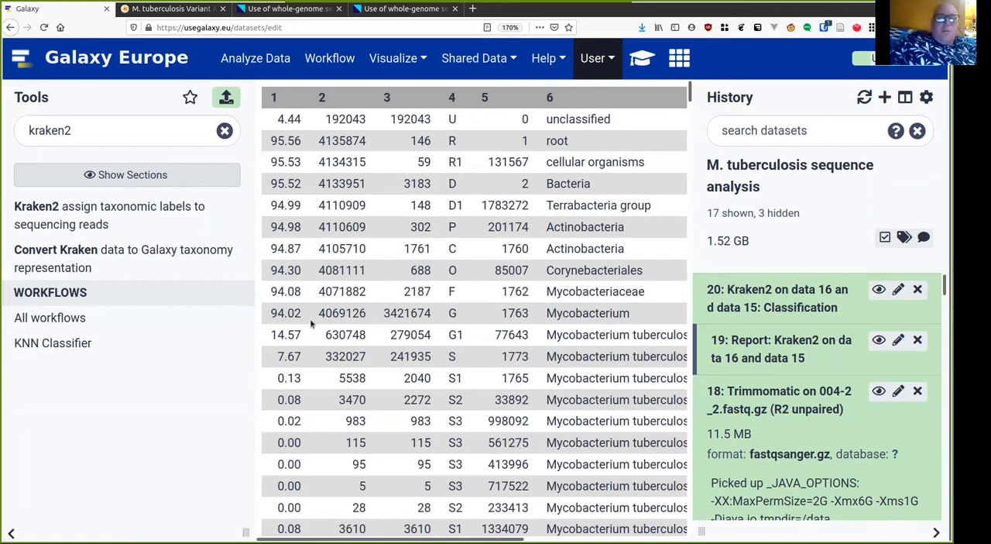
pyautogui.moveTo(396, 325)
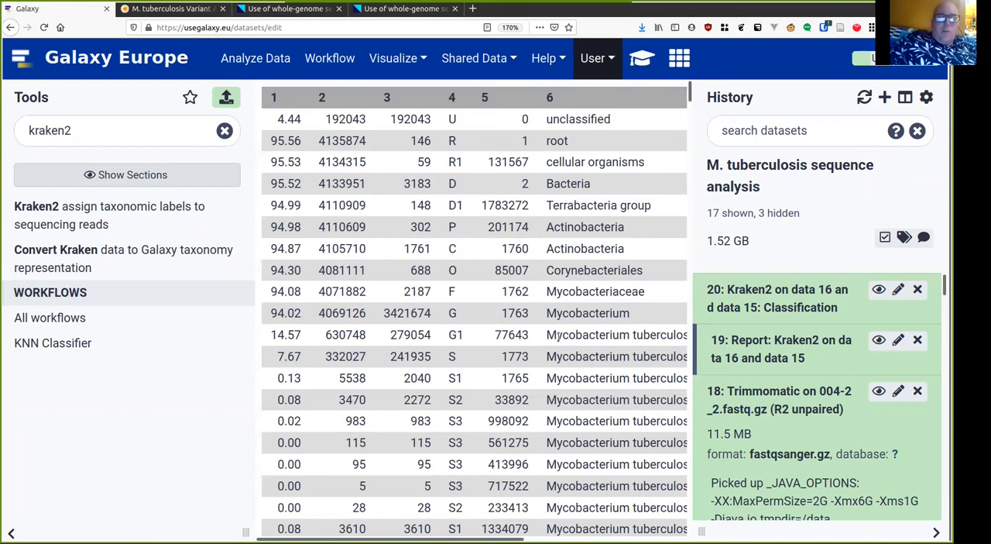
pyautogui.hscroll(3)
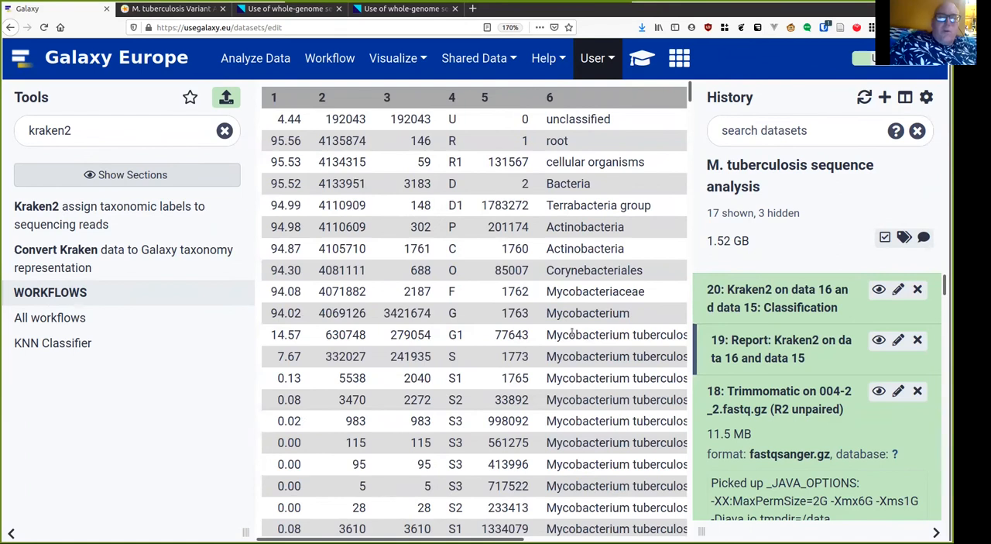
pyautogui.moveTo(592, 331)
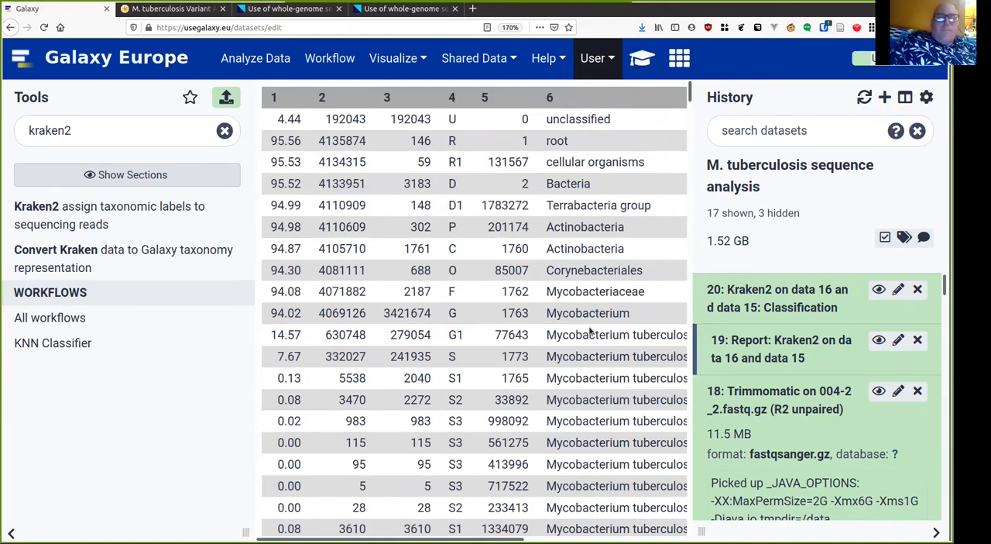
pyautogui.moveTo(587, 421)
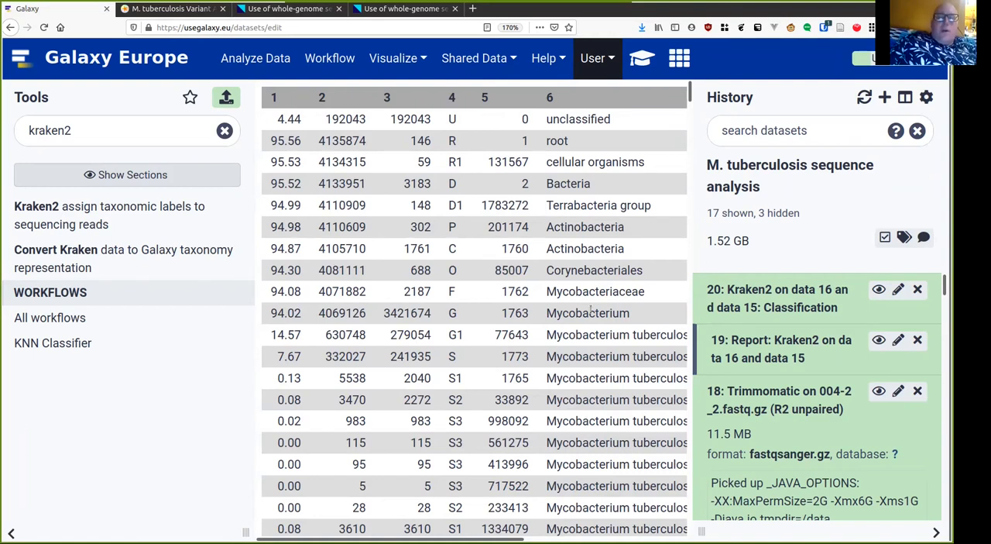
pyautogui.doubleClick(587, 313)
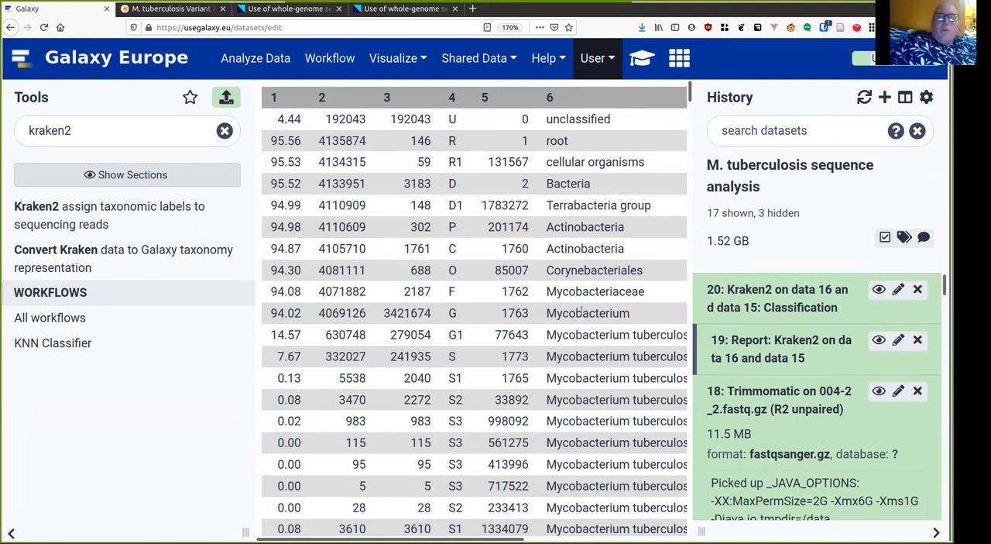
pyautogui.moveTo(660, 79)
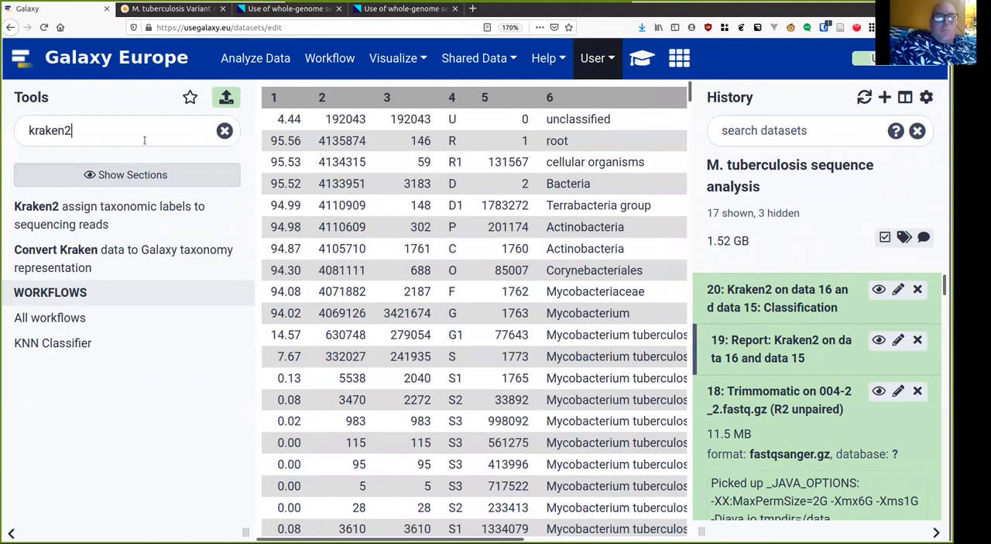
# Open snippy and build its index from history dataset 3, the M. tuberculosis GenBank reference
pyautogui.write('snippy')
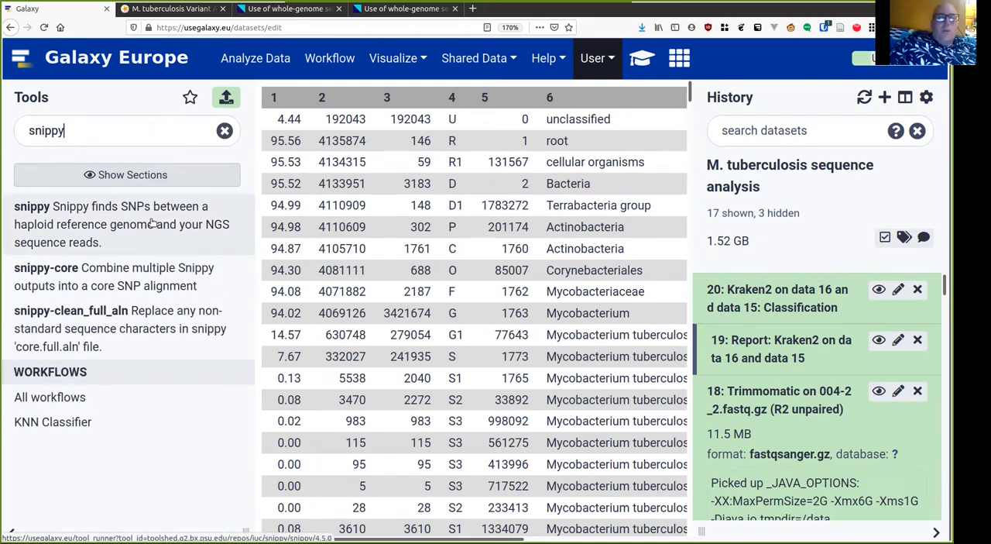
pyautogui.click(31, 206)
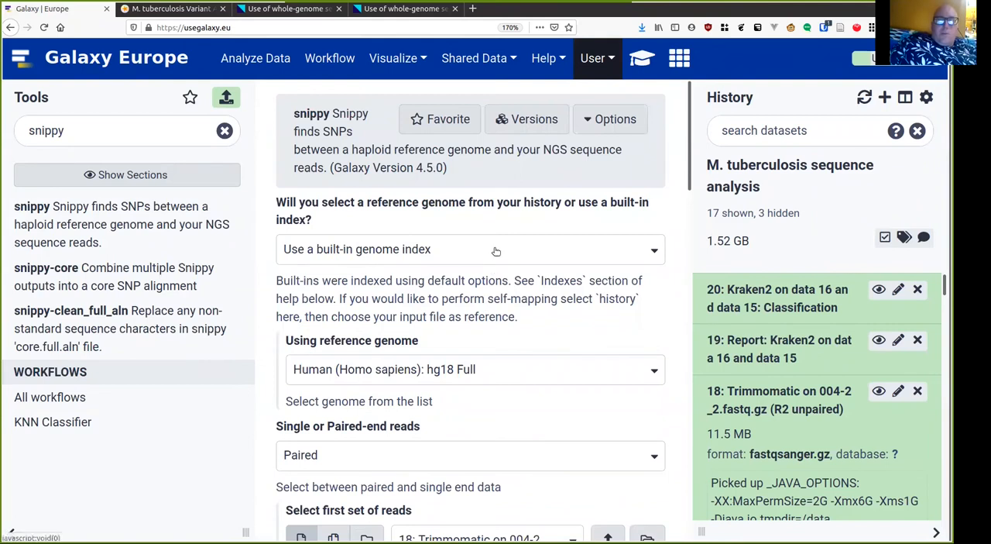
pyautogui.click(471, 248)
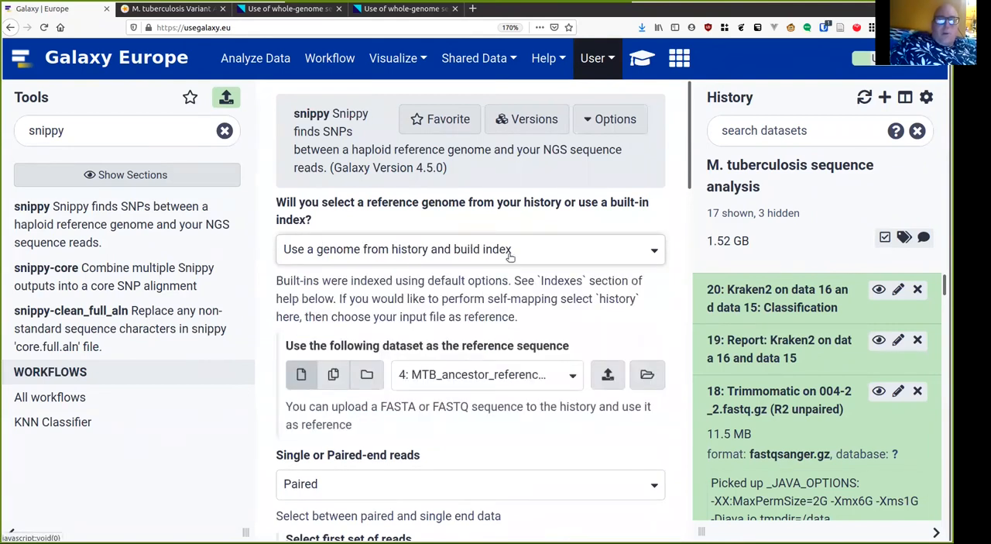
pyautogui.click(486, 375)
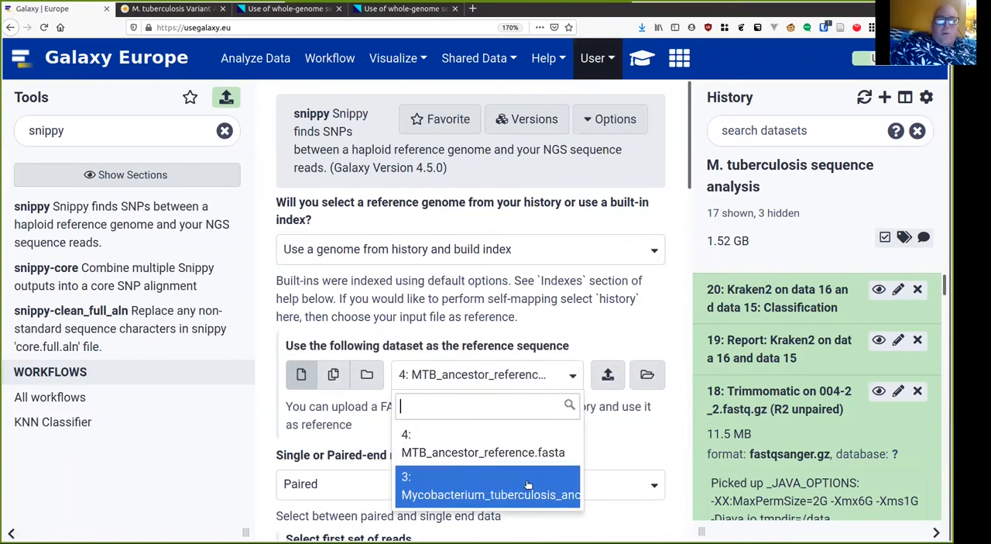
pyautogui.click(490, 495)
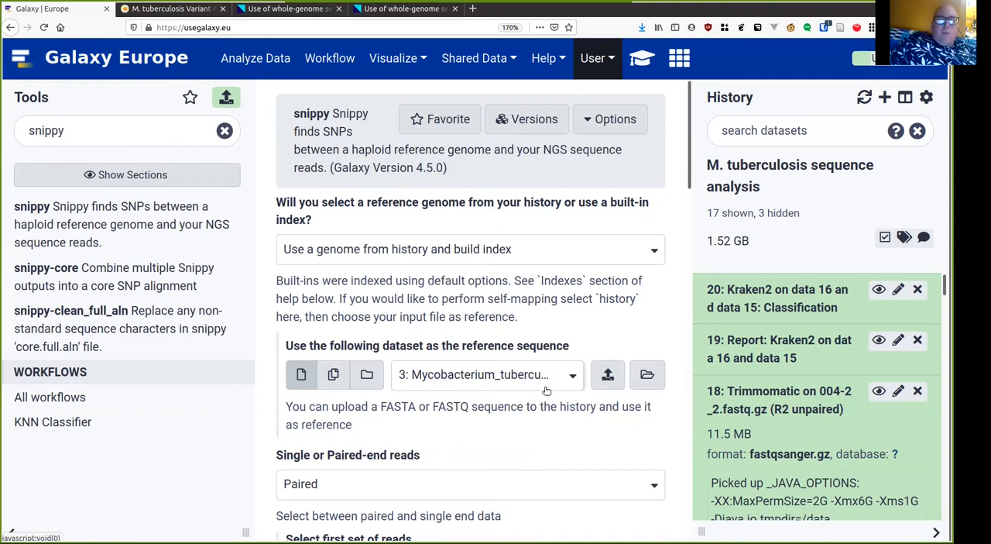
pyautogui.scroll(-3)
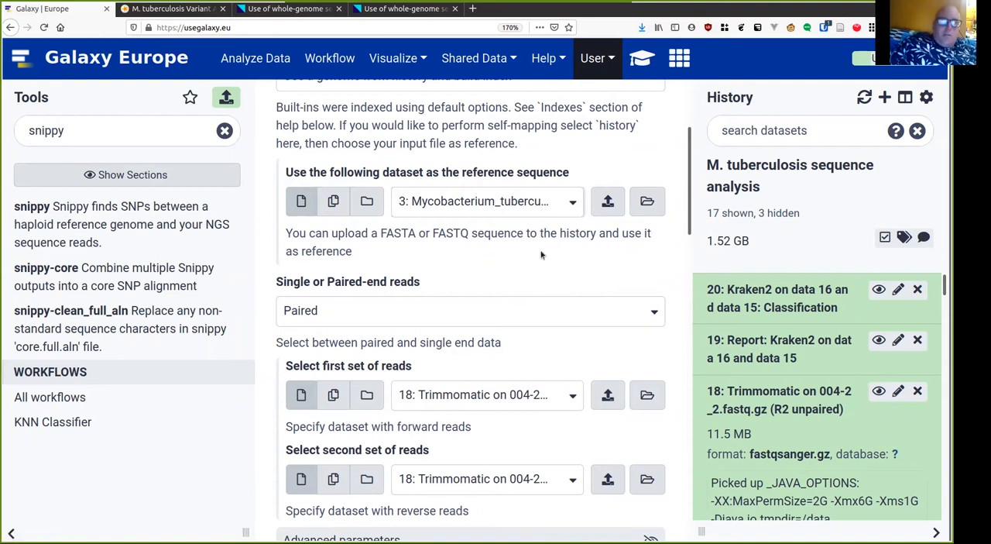
pyautogui.moveTo(539, 378)
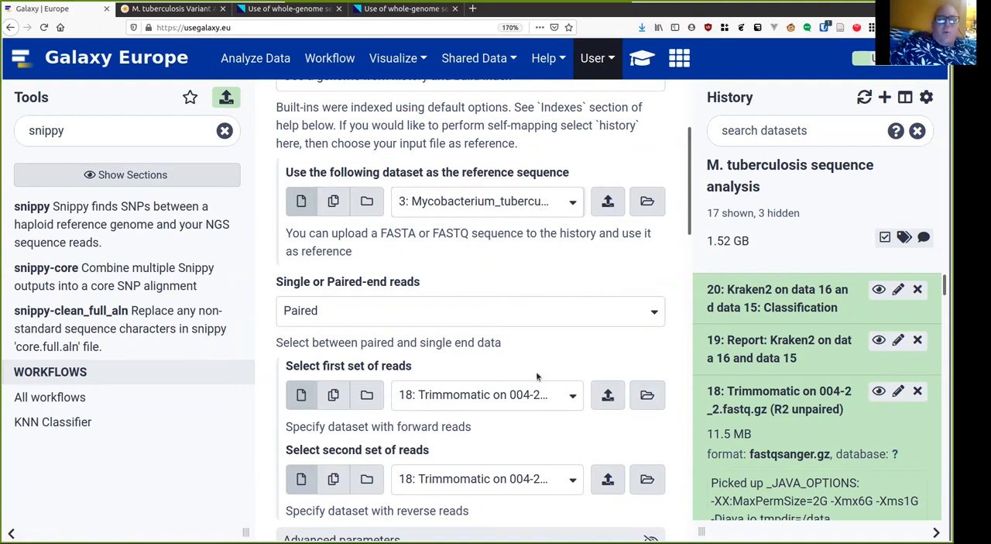
# Use trimmed datasets 15 and 16 as the snippy read pair
pyautogui.click(486, 202)
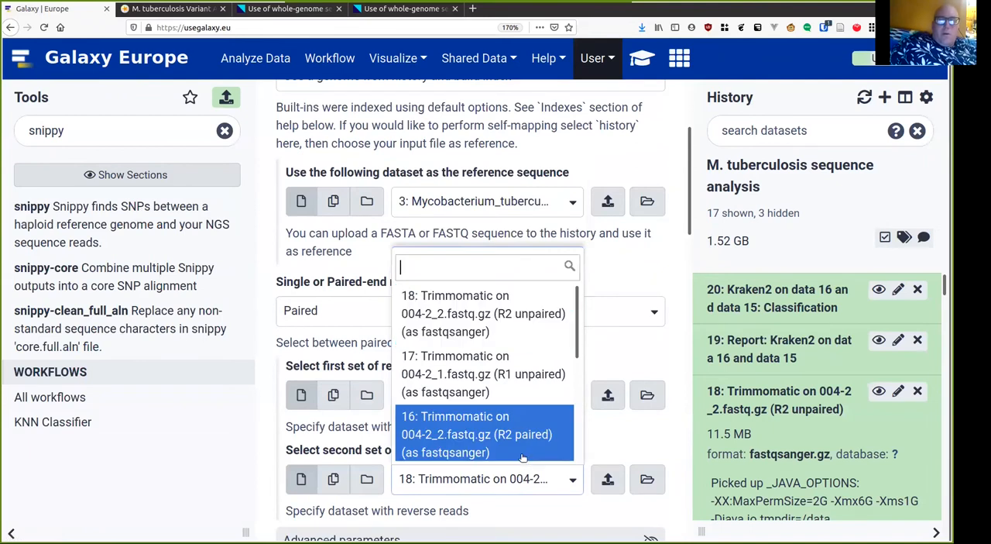
pyautogui.click(477, 434)
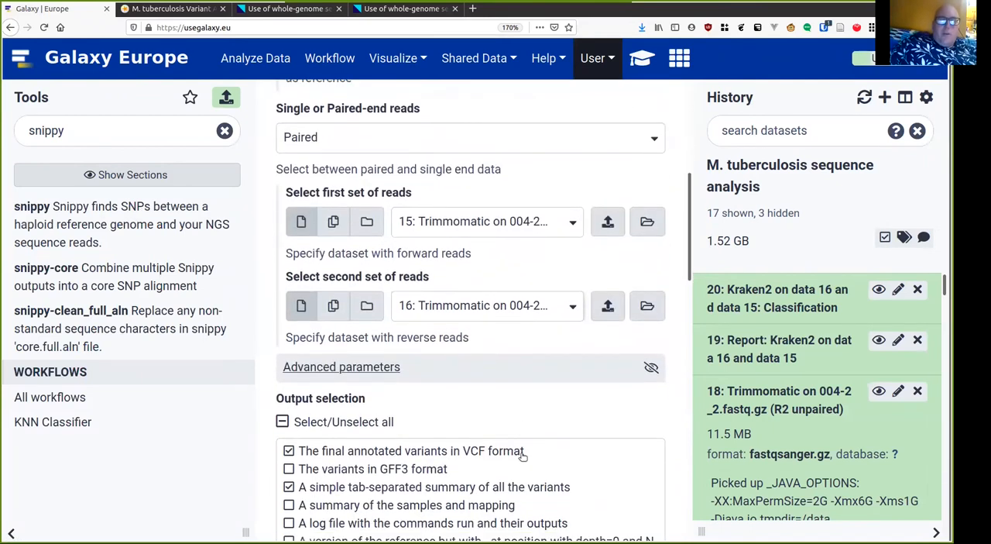
pyautogui.scroll(-3)
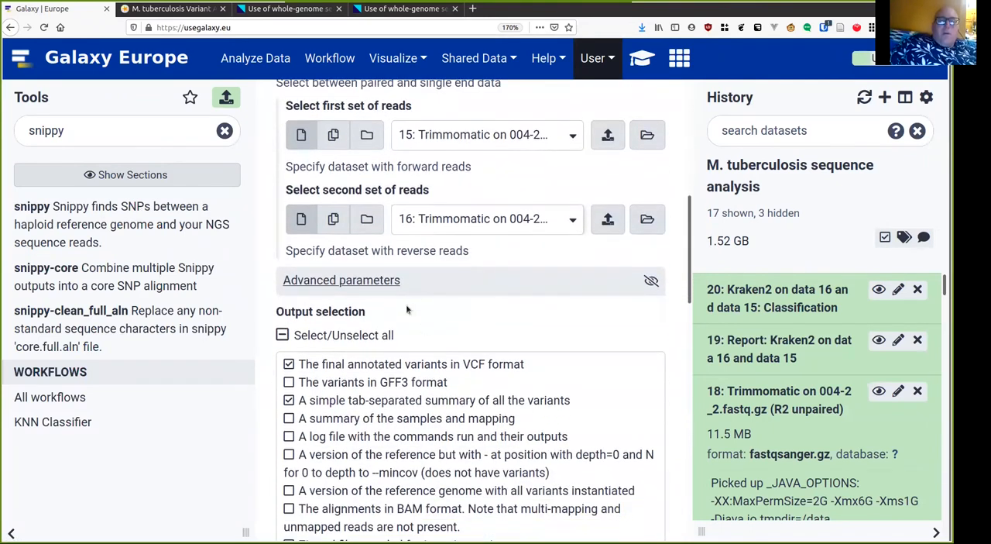
# In advanced parameters, lower the minimum proportion for variant evidence to 0.1
pyautogui.click(340, 279)
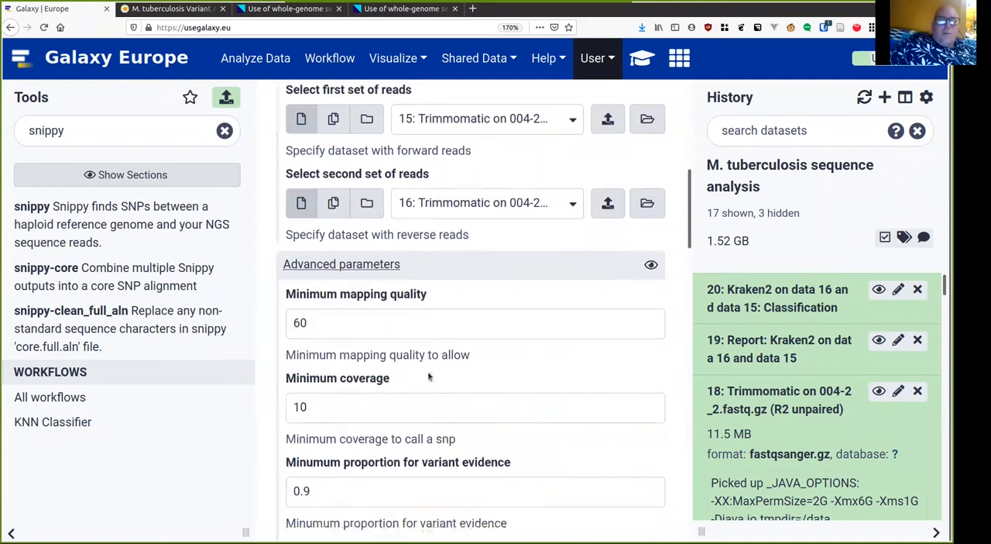
pyautogui.scroll(-3)
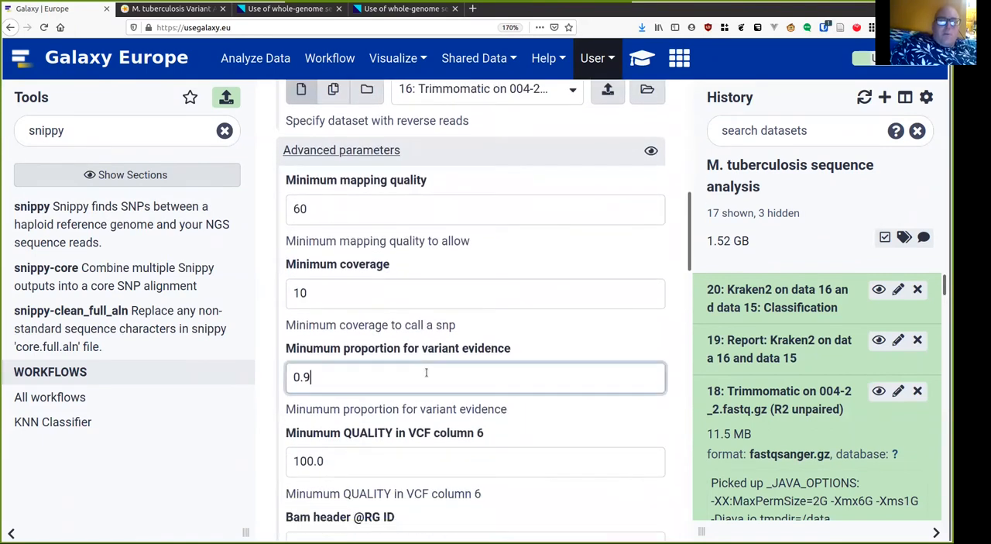
pyautogui.write('0.1')
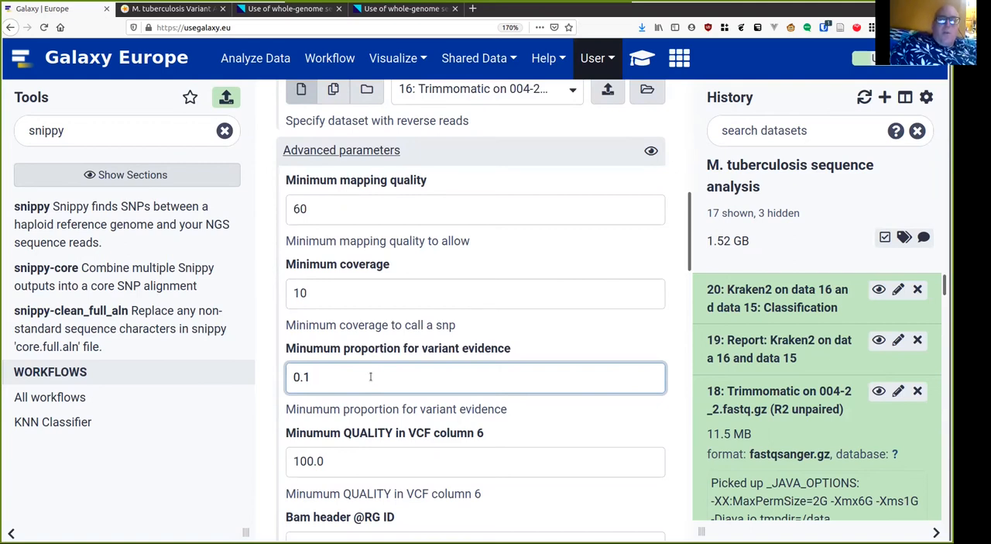
pyautogui.scroll(-3)
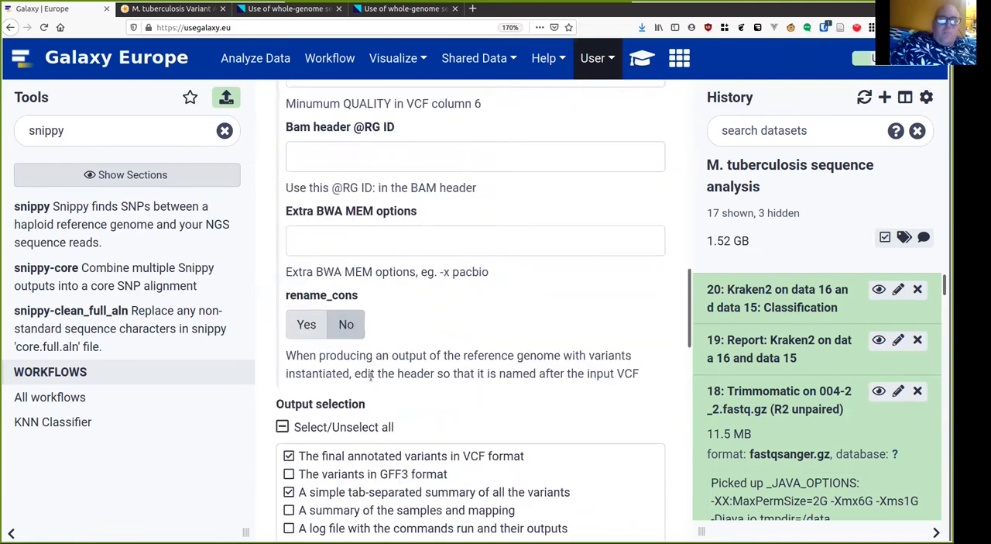
# Add BAM alignments to snippy's outputs and drop the zipped snippy-core files, checking against the tutorial
pyautogui.scroll(-3)
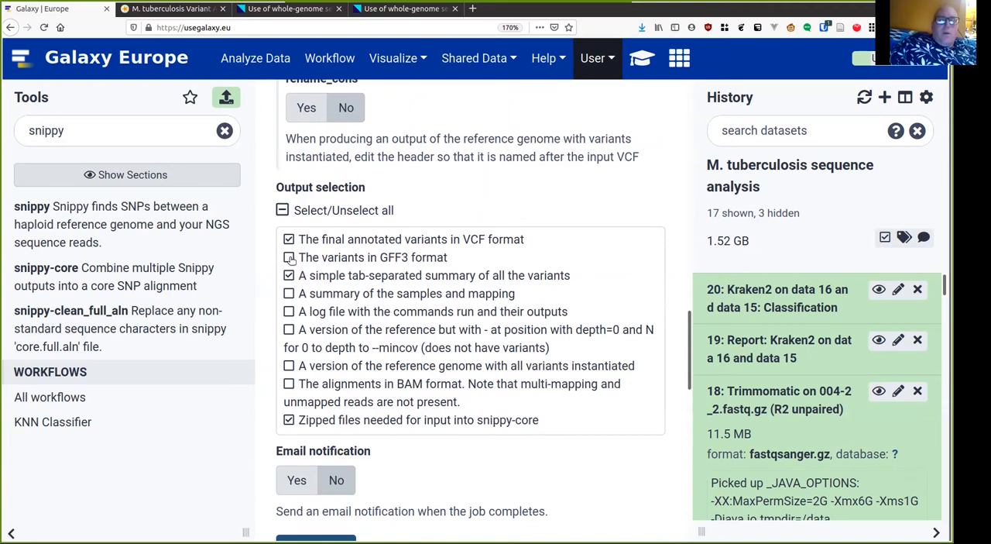
pyautogui.click(289, 257)
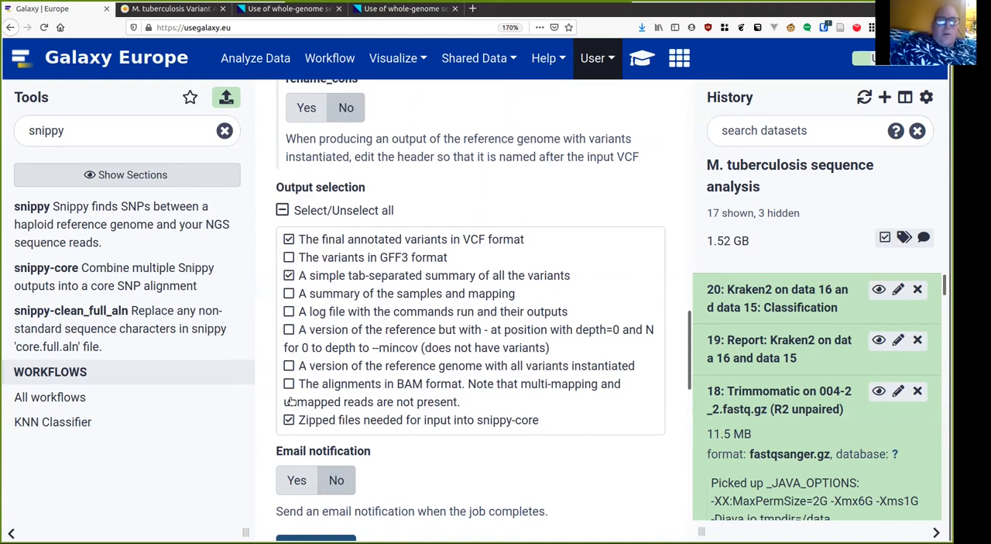
pyautogui.click(289, 384)
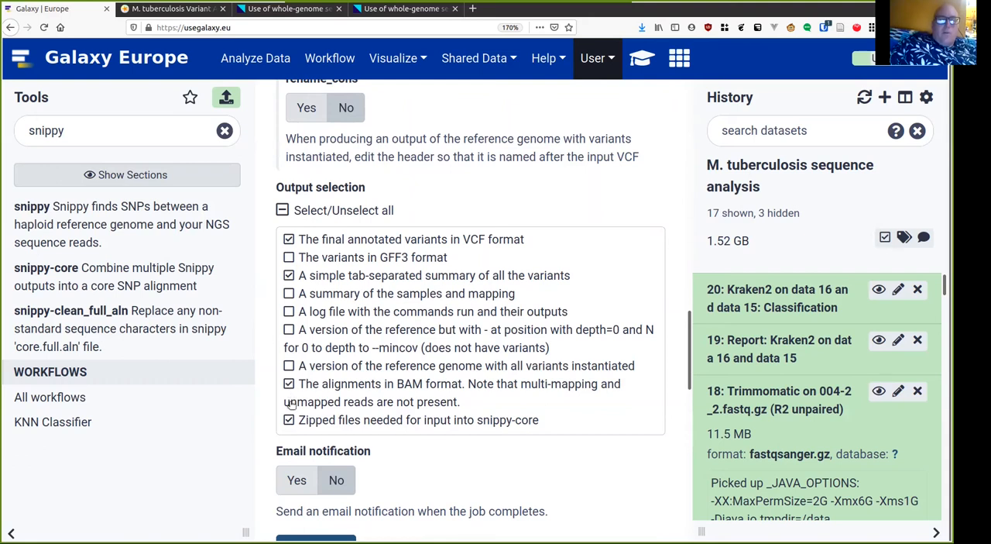
pyautogui.click(288, 418)
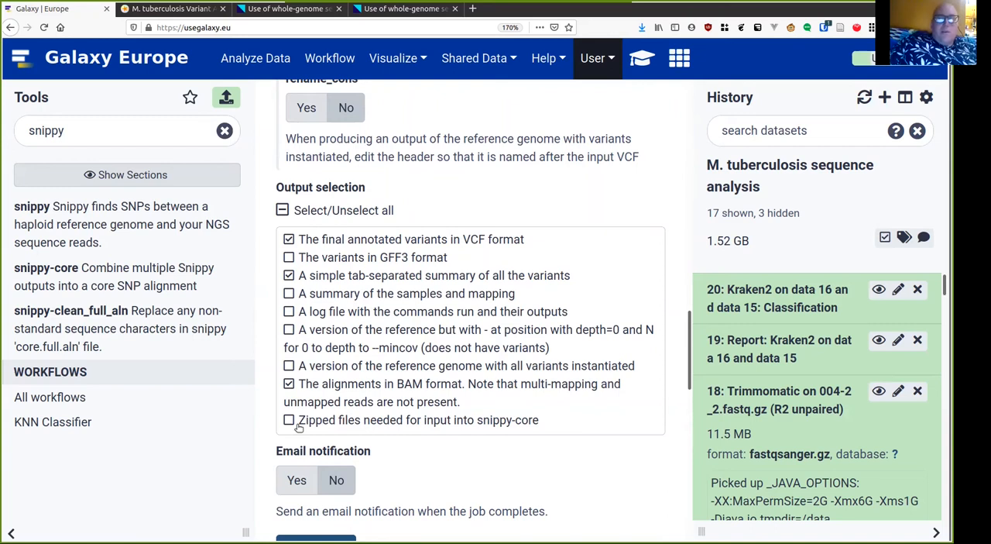
pyautogui.click(171, 9)
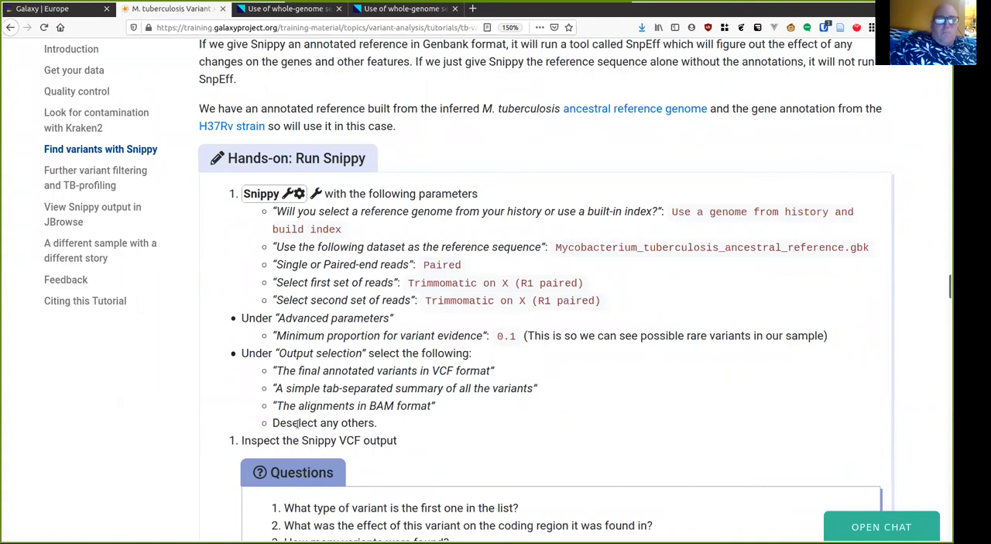
# Return from the tutorial to Galaxy and execute snippy on reference 3 with trimmed reads 15–16
pyautogui.click(55, 9)
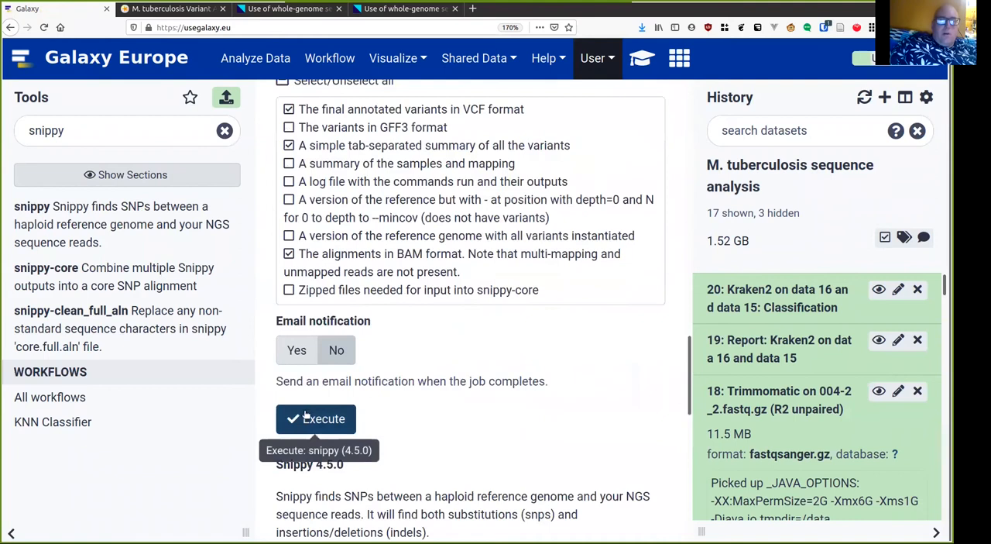
pyautogui.click(317, 418)
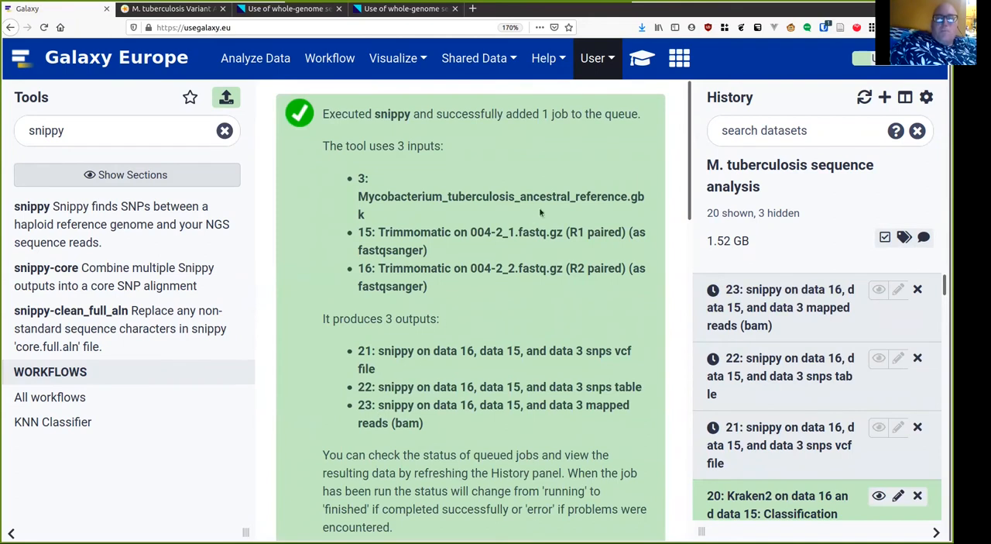
pyautogui.moveTo(629, 70)
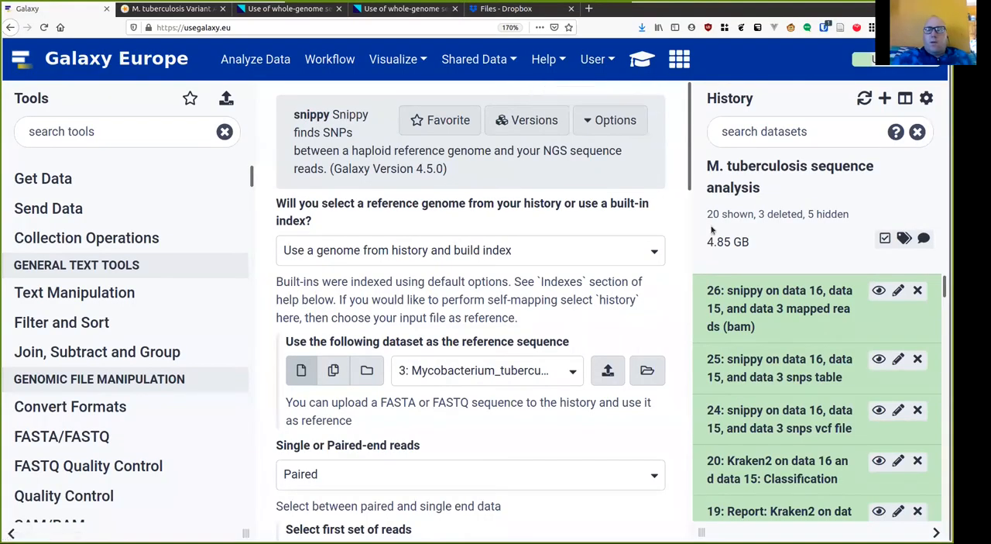
pyautogui.moveTo(706, 264)
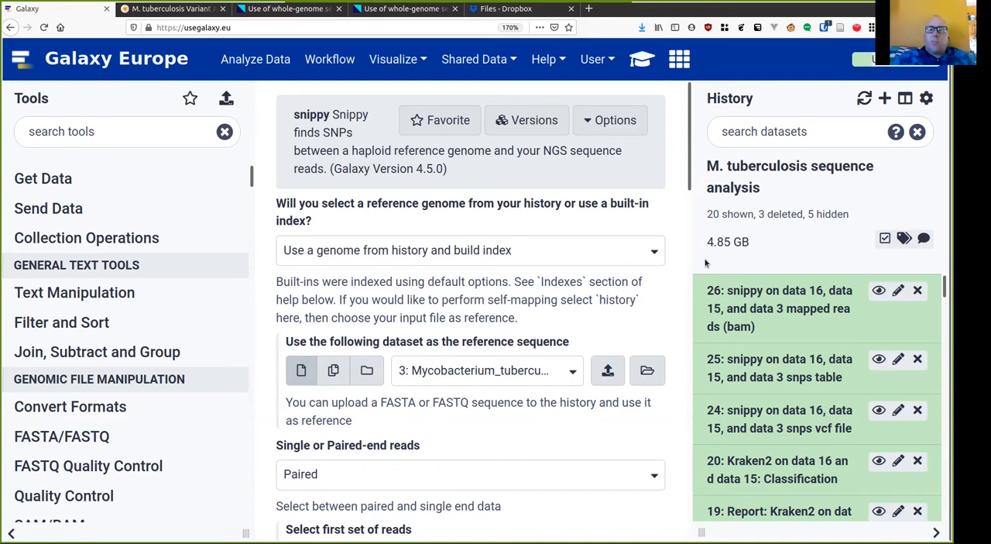
pyautogui.moveTo(878, 290)
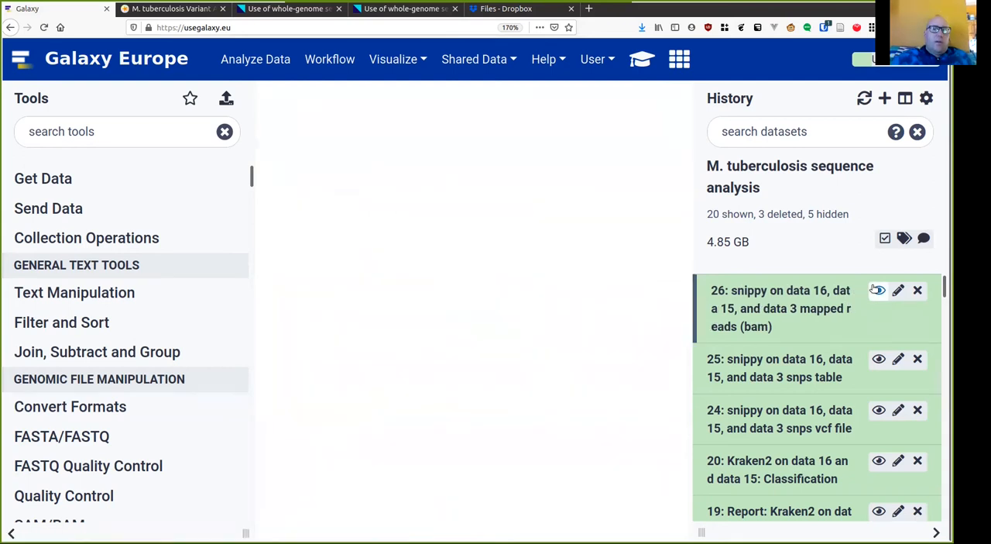
# View the snippy output dataset and scroll through its VCF variant records
pyautogui.click(877, 290)
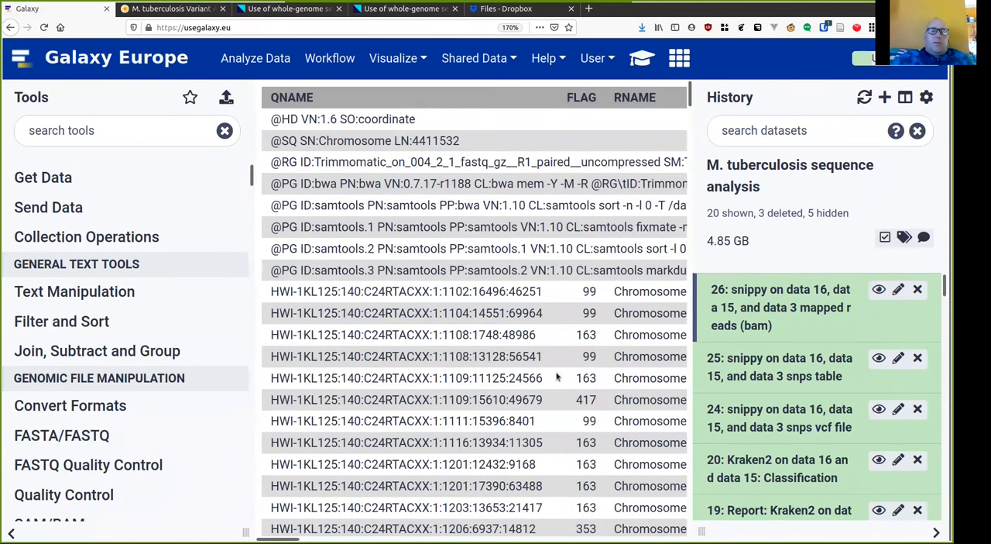
pyautogui.moveTo(598, 364)
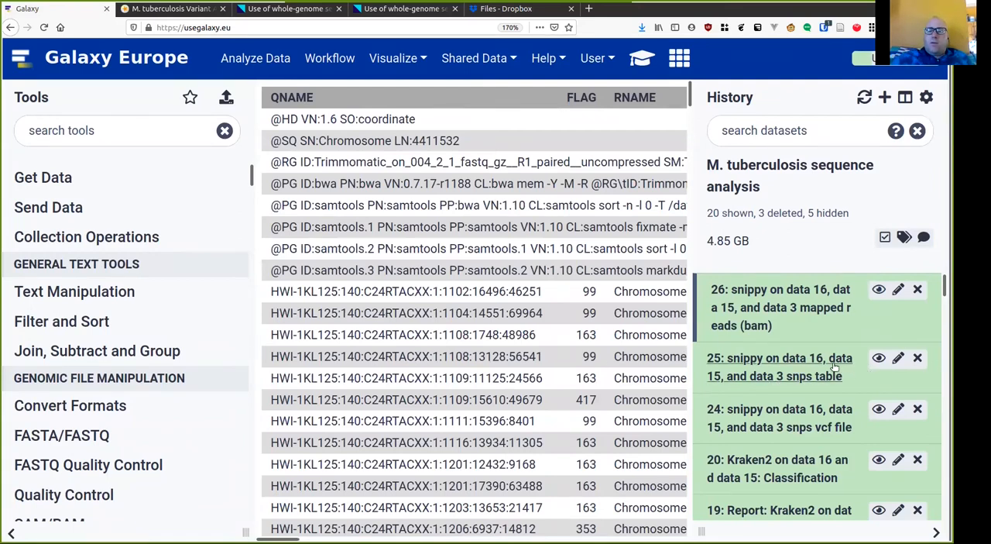
pyautogui.moveTo(880, 409)
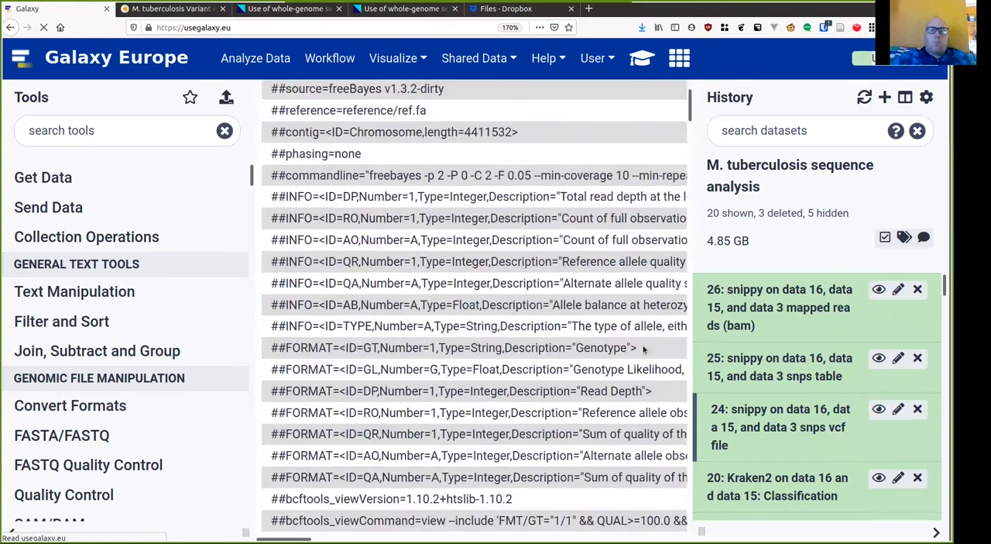
pyautogui.scroll(-3)
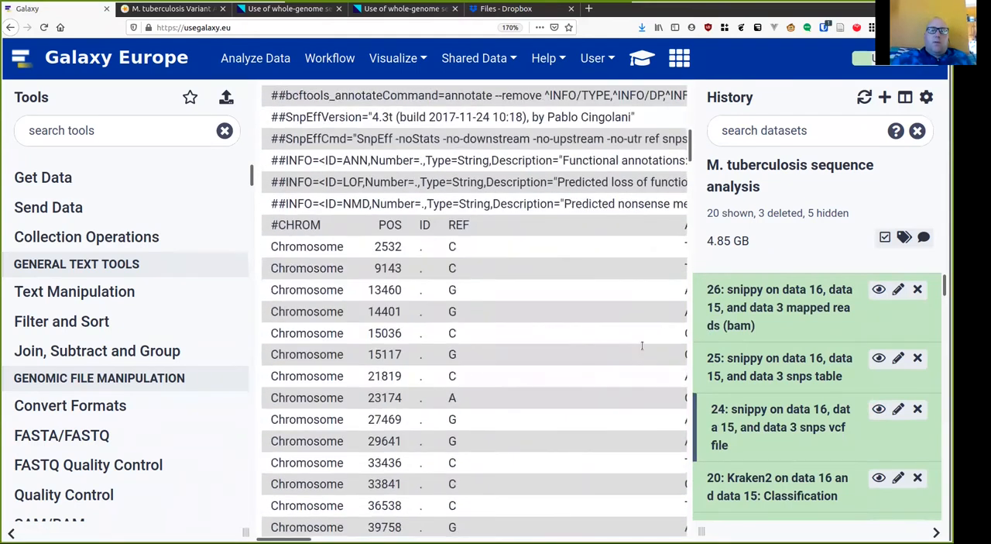
pyautogui.scroll(-3)
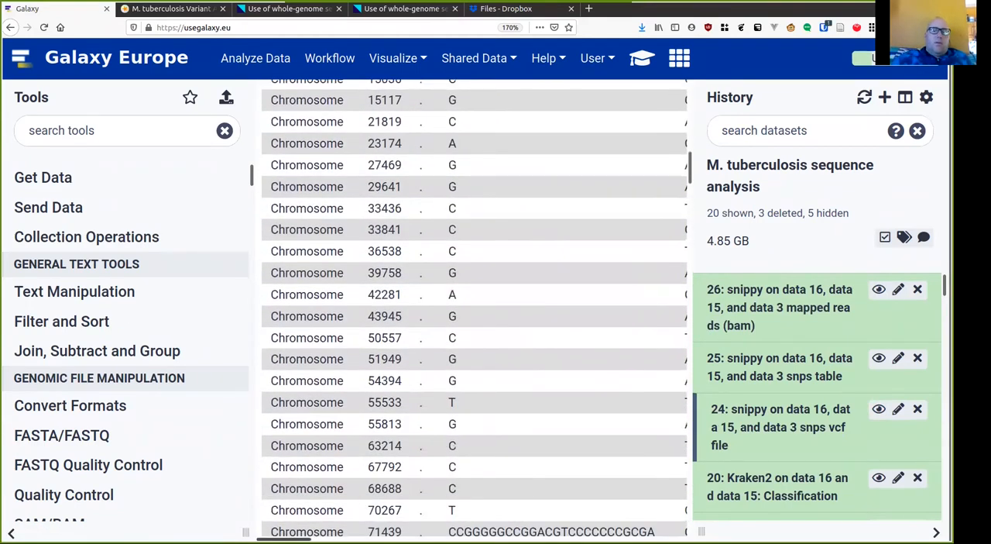
pyautogui.hscroll(3)
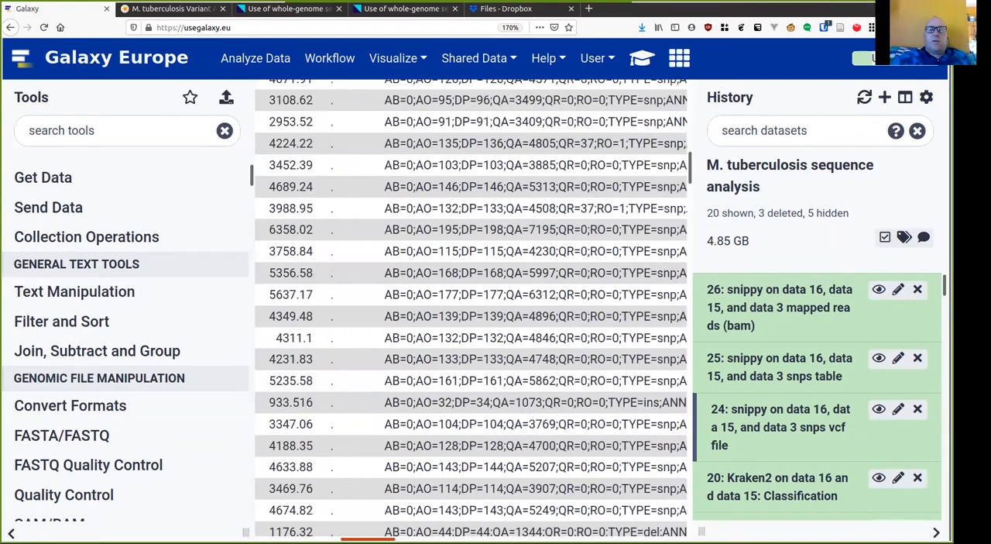
pyautogui.hscroll(3)
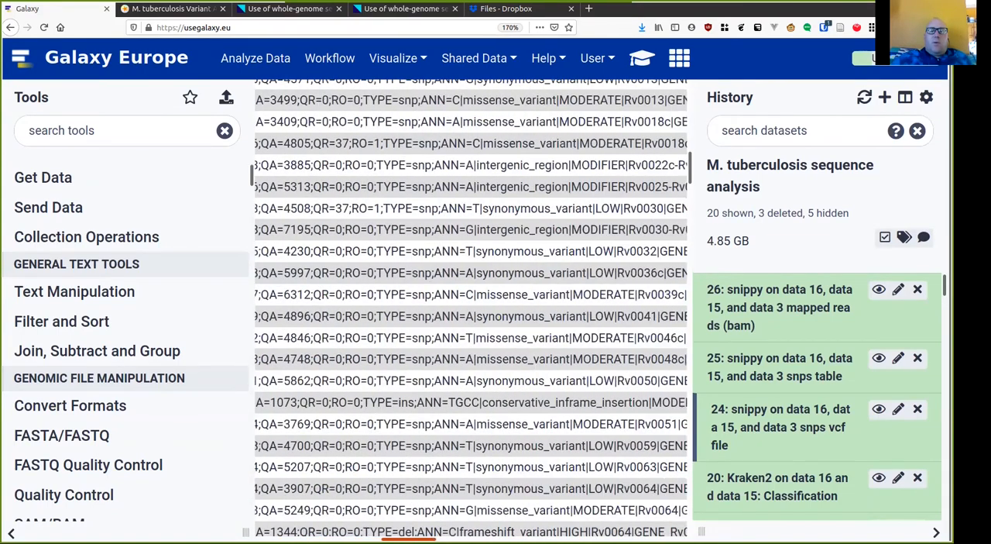
pyautogui.hscroll(3)
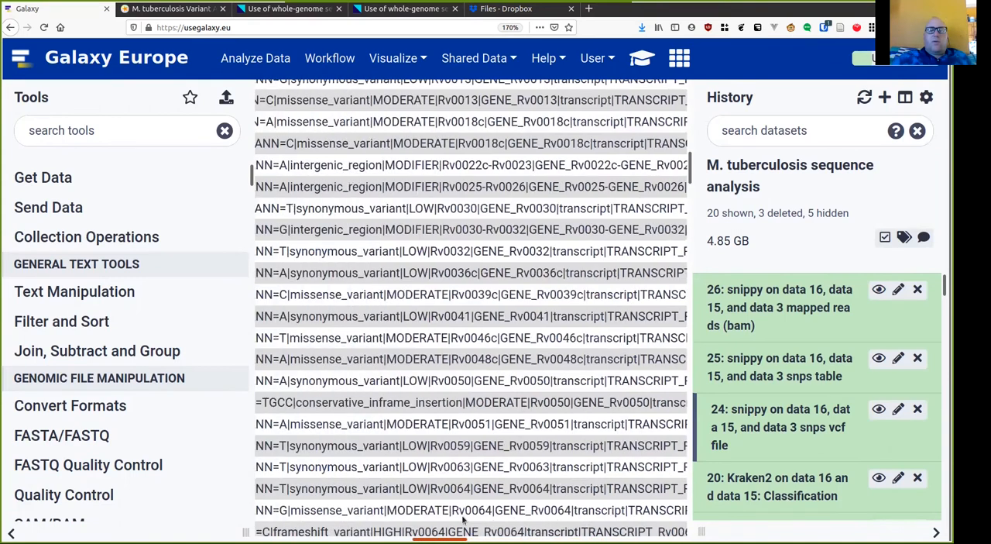
pyautogui.hscroll(-3)
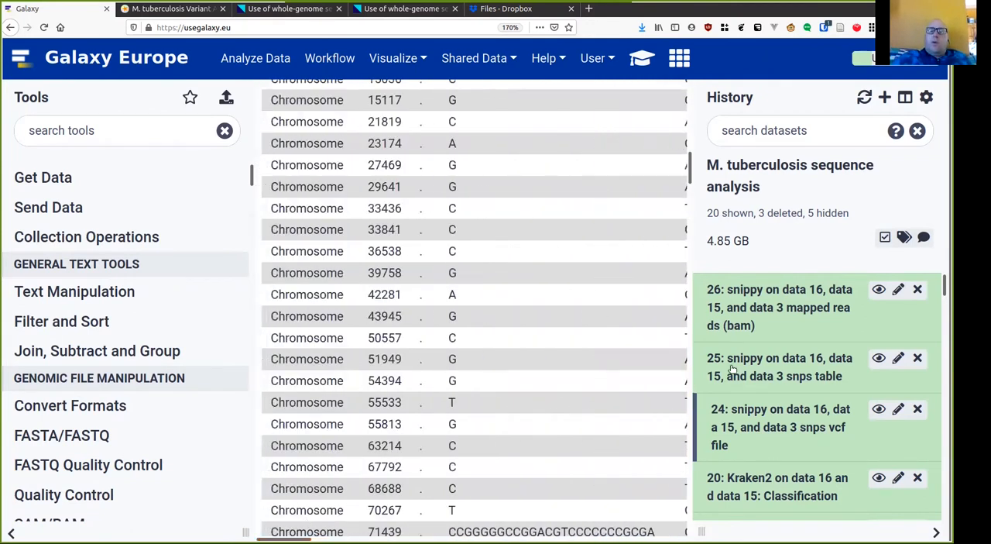
# Expand the snippy SNPs table dataset 25 in the history
pyautogui.click(778, 366)
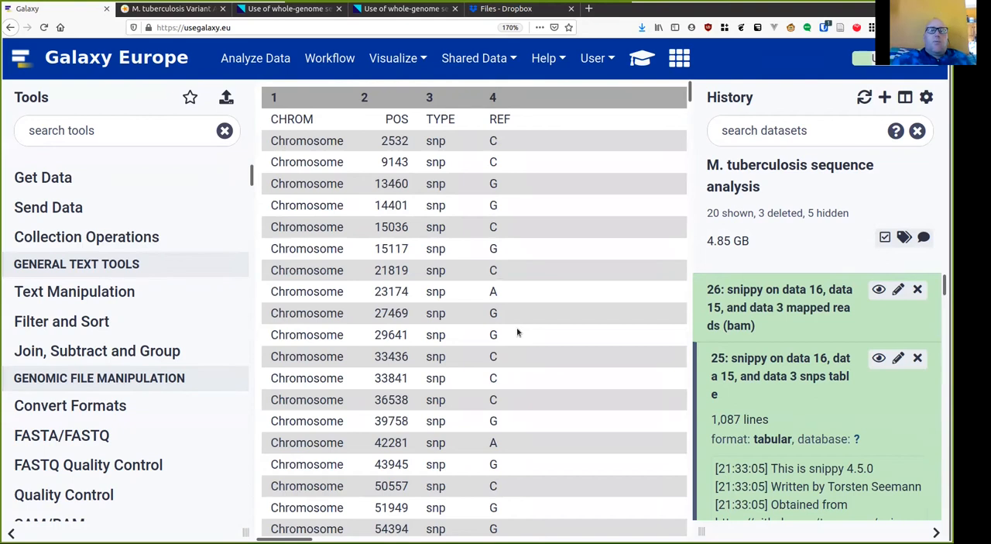
# Scroll down the SNP table past its snp, del, ins and complex variant rows
pyautogui.scroll(-3)
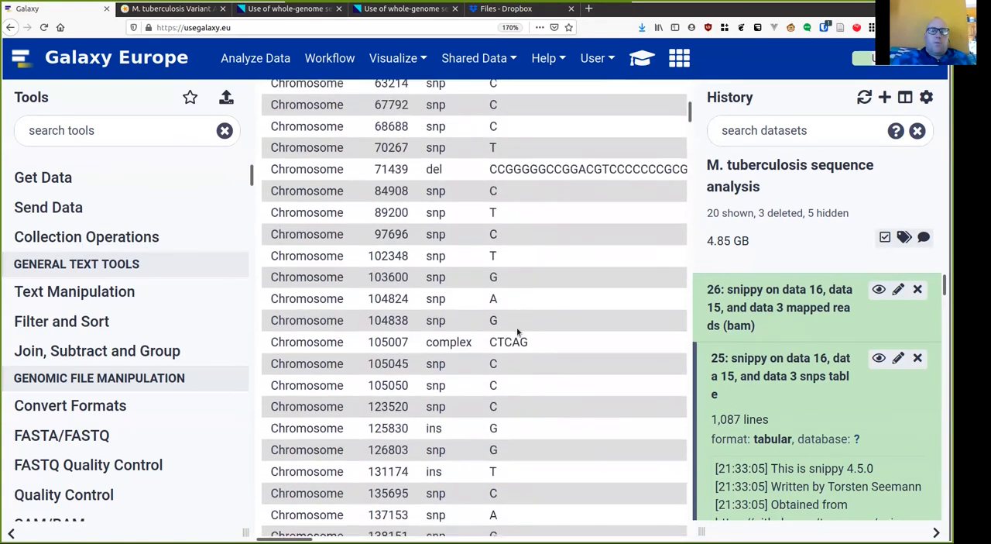
pyautogui.scroll(-3)
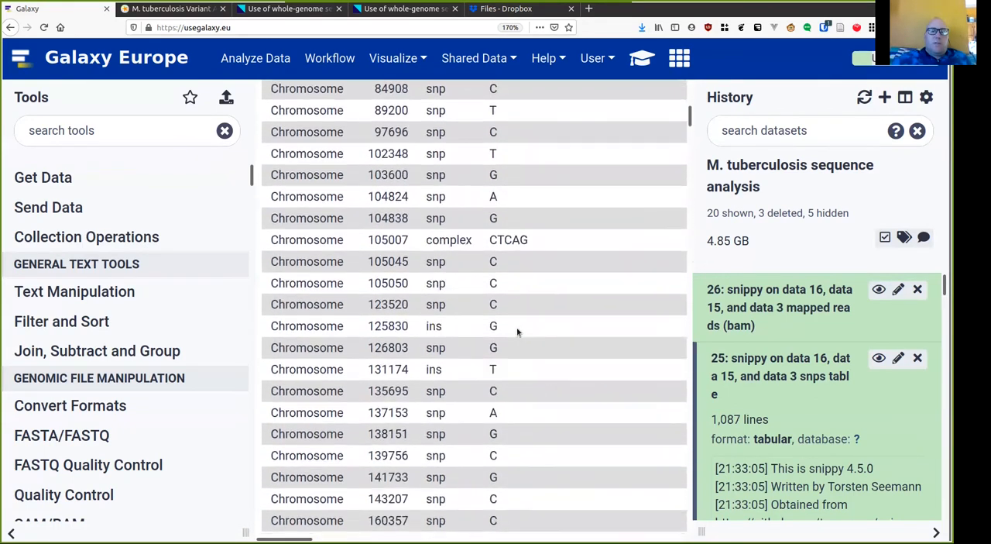
pyautogui.scroll(-3)
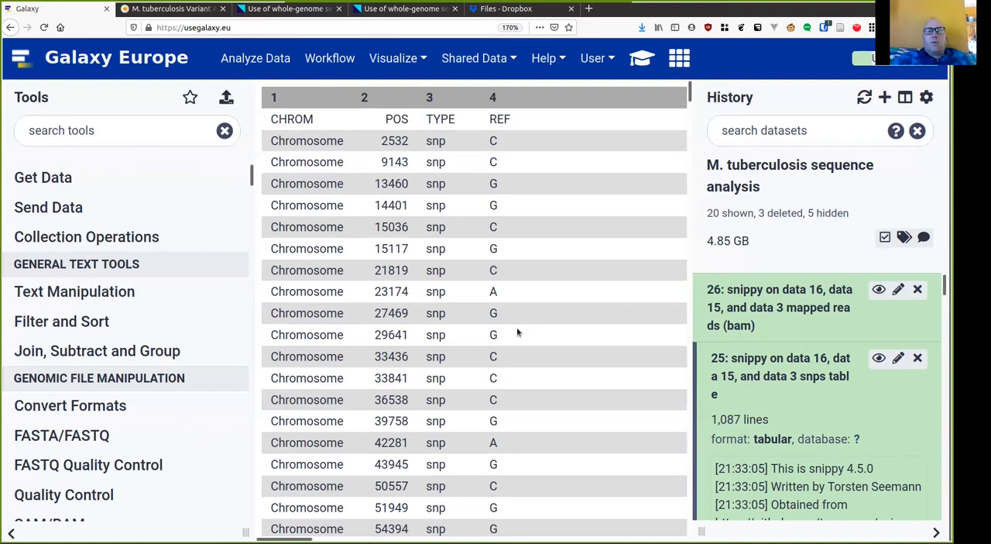
pyautogui.moveTo(552, 340)
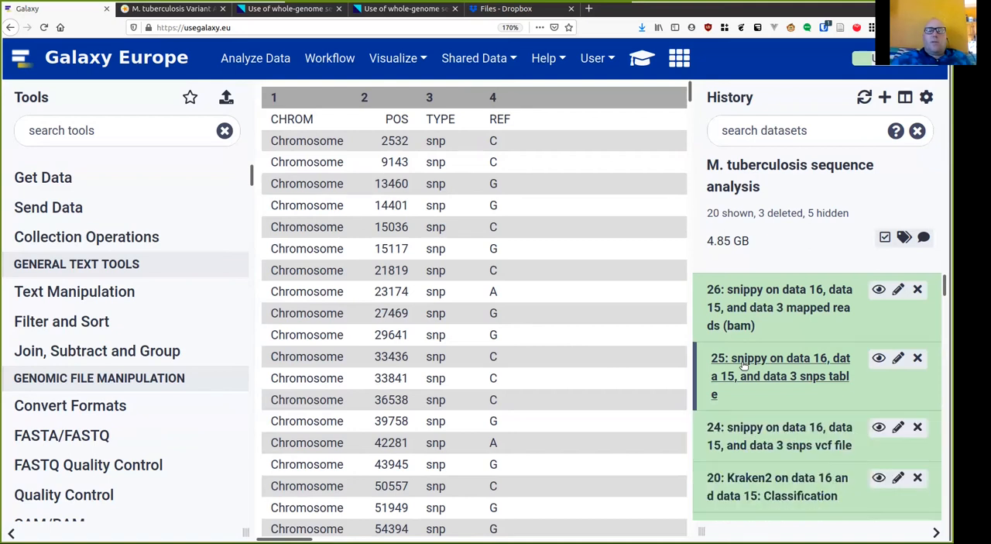
# Show the SNPs table dataset details, then collapse them again
pyautogui.click(781, 375)
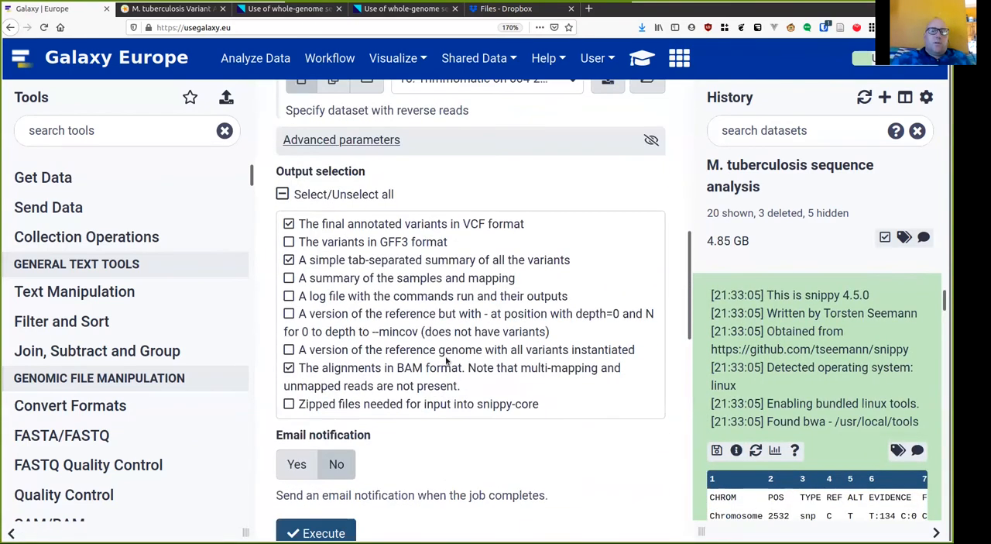
pyautogui.click(341, 139)
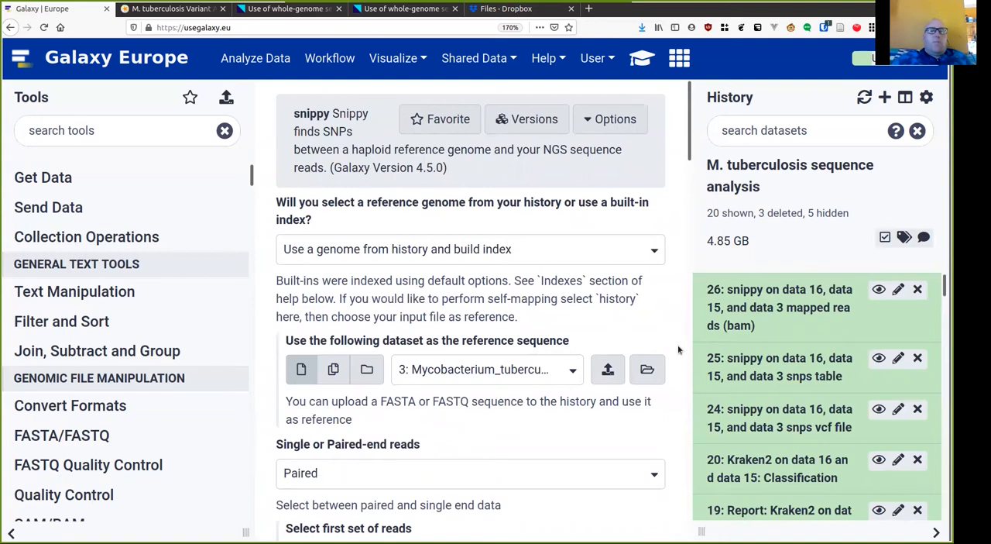
pyautogui.moveTo(621, 68)
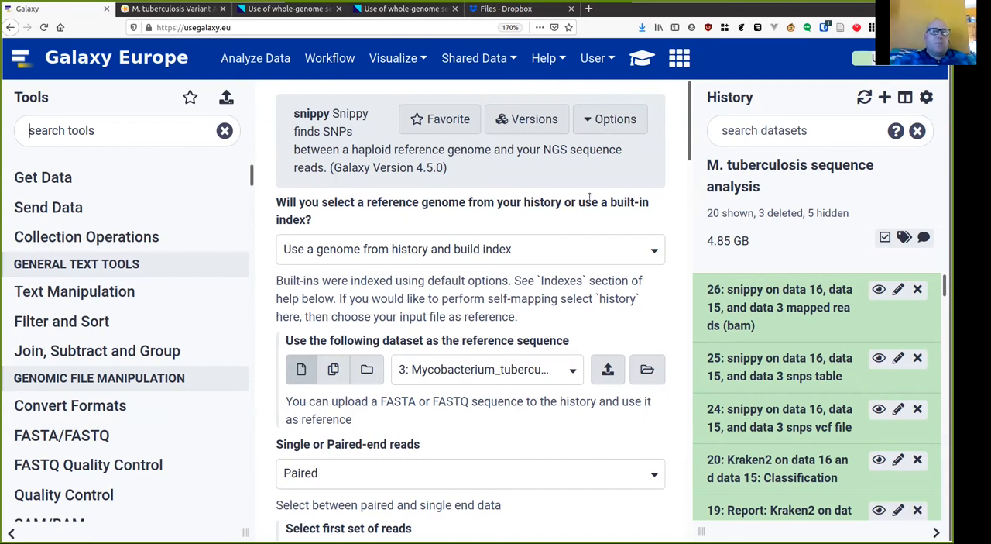
# Find TB Variant Filter via 'tb_va' and set its VCF input to dataset 24, the snps vcf file
pyautogui.write('tb_variant')
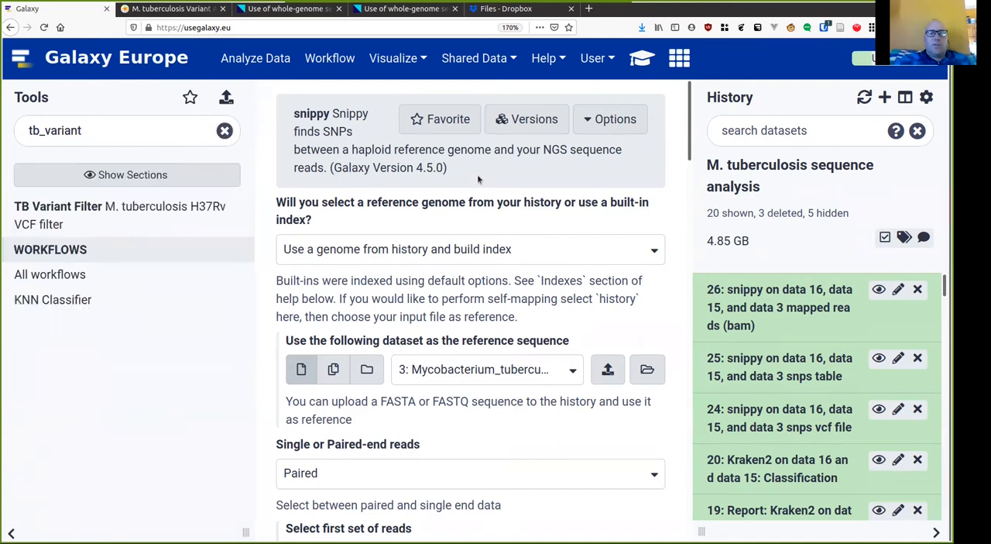
pyautogui.moveTo(90, 213)
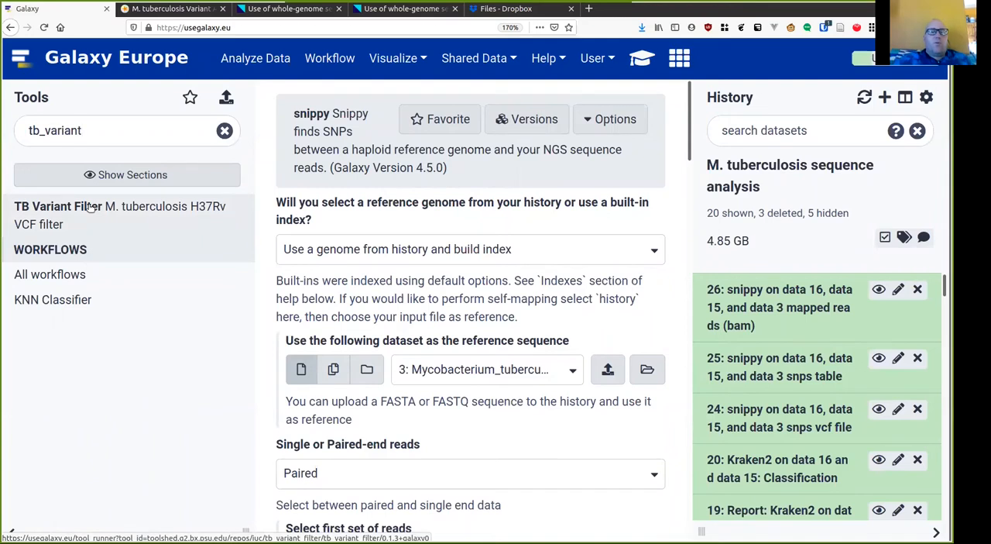
pyautogui.click(56, 206)
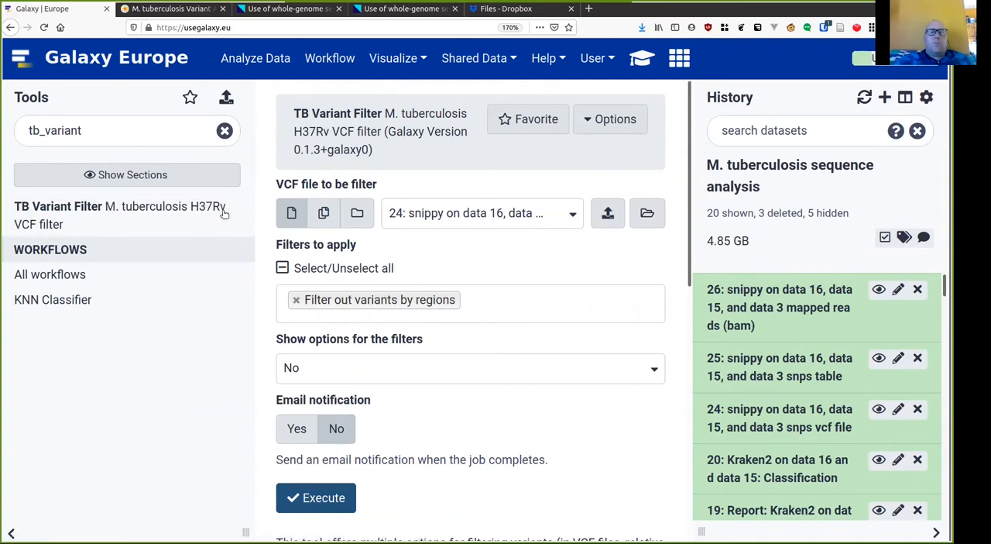
pyautogui.click(480, 214)
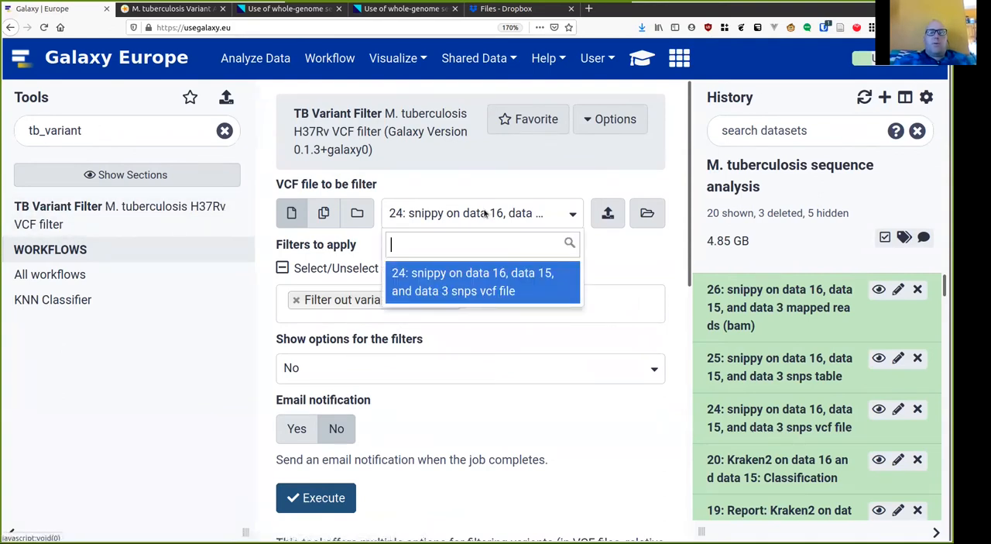
pyautogui.click(480, 282)
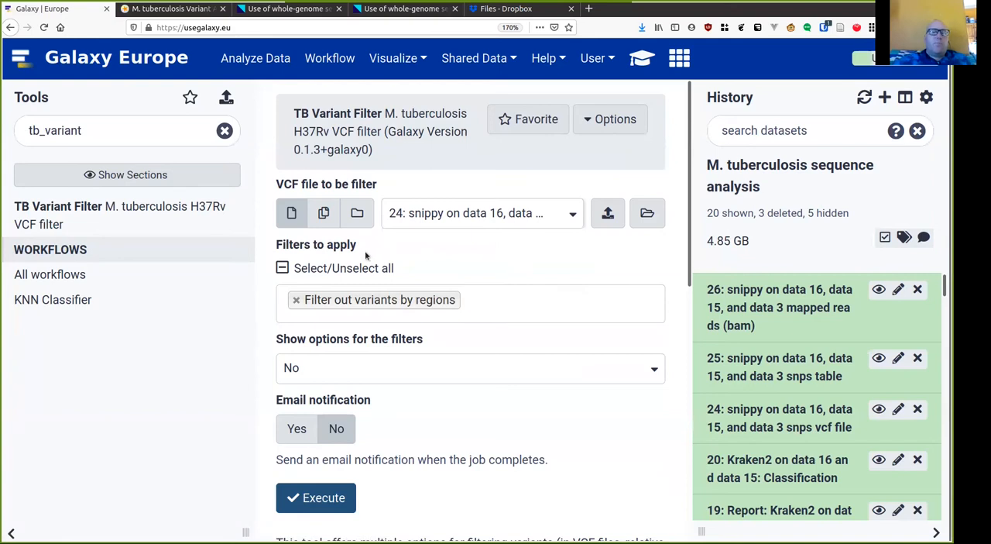
pyautogui.click(171, 10)
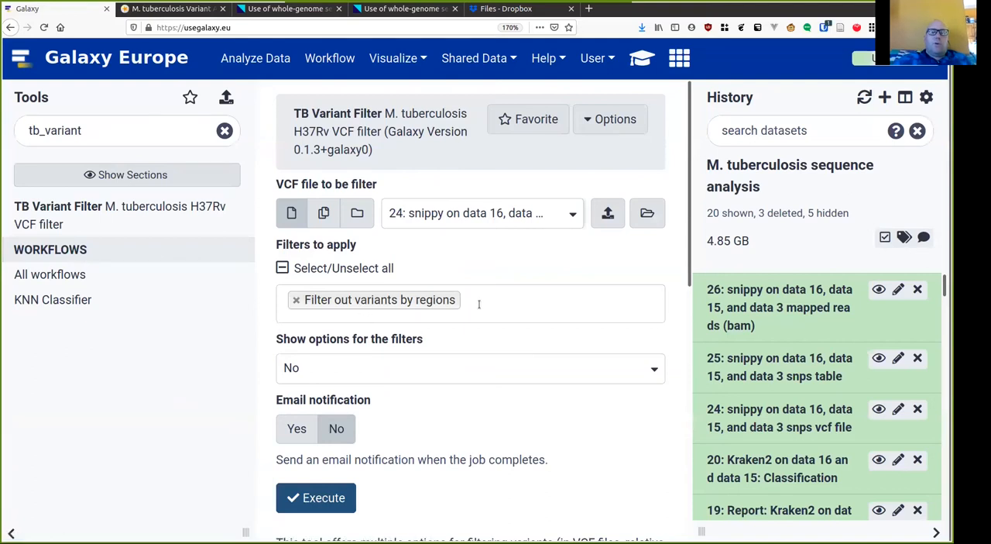
pyautogui.moveTo(477, 358)
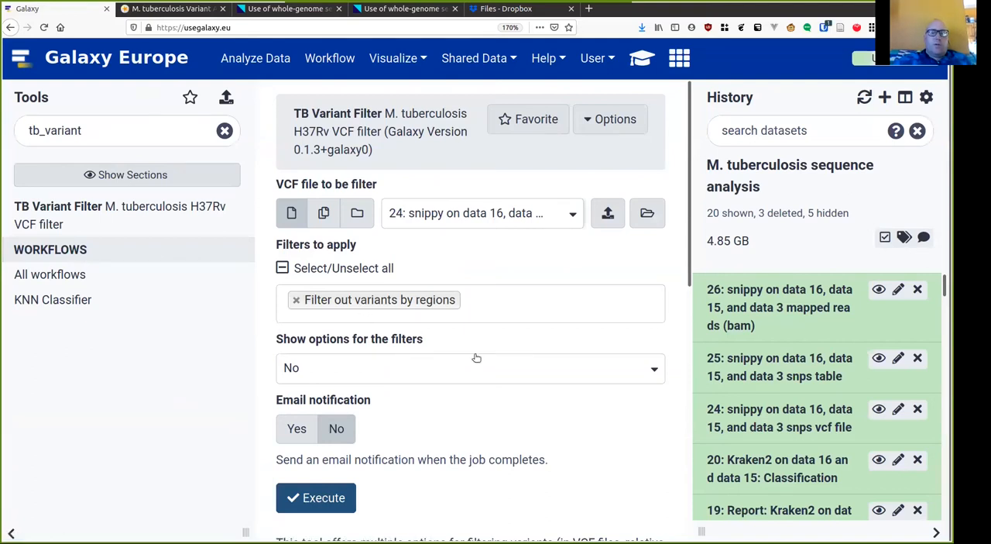
# Add the close-to-indels filter alongside region filtering and inspect the filter options
pyautogui.click(471, 367)
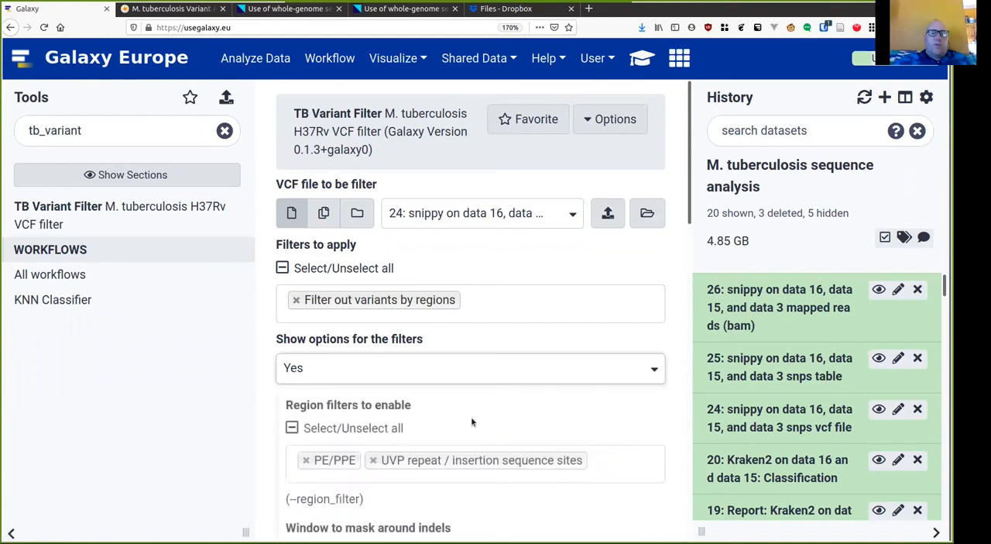
pyautogui.scroll(-3)
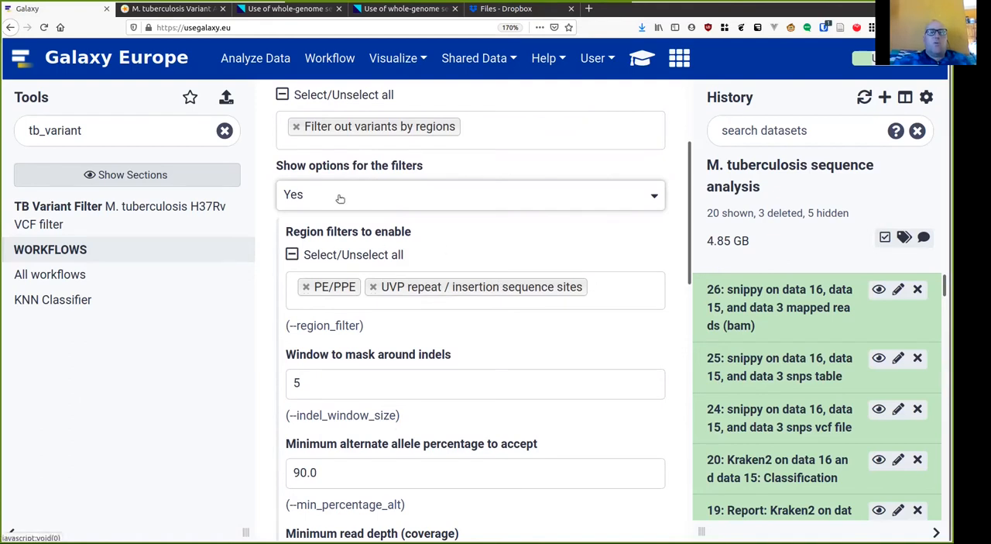
pyautogui.click(471, 195)
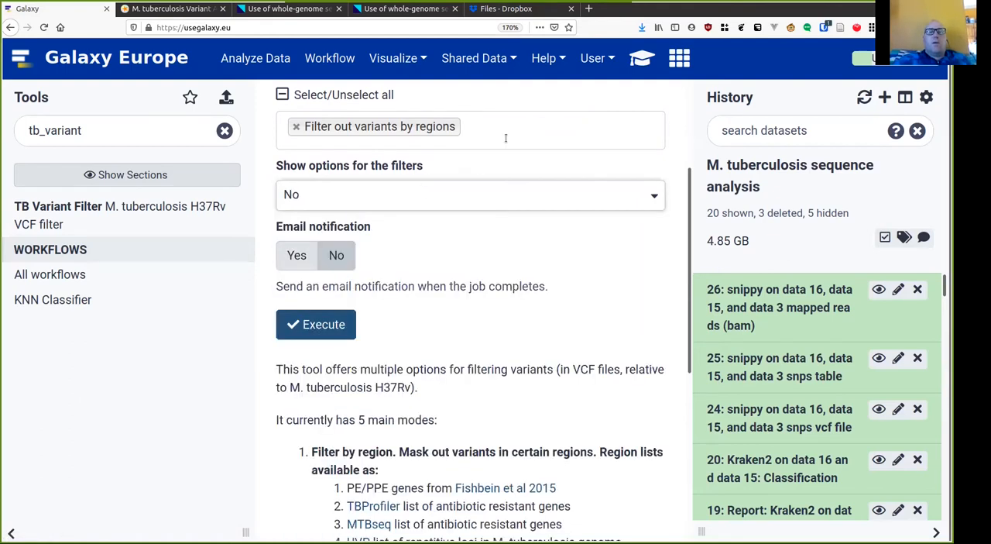
pyautogui.click(465, 127)
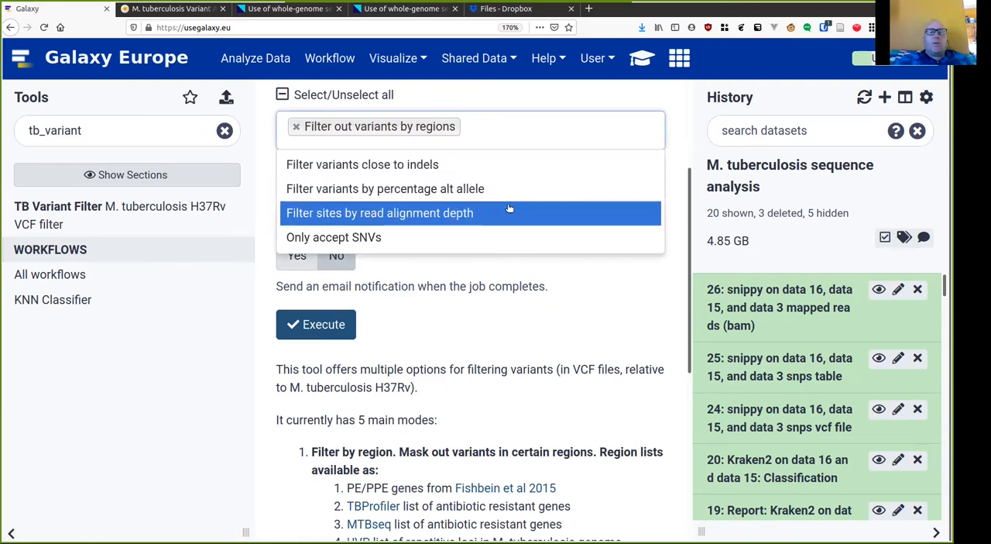
pyautogui.moveTo(509, 223)
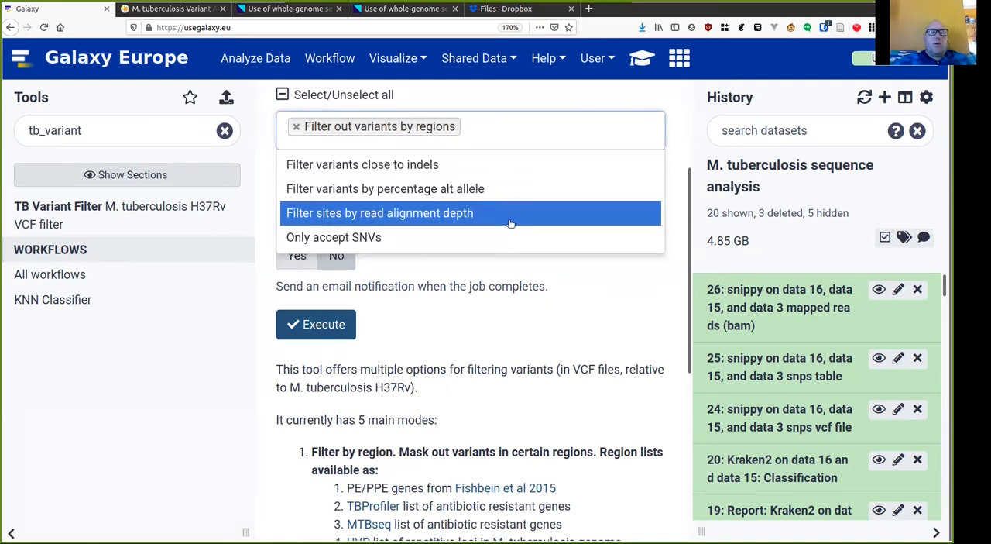
pyautogui.click(363, 164)
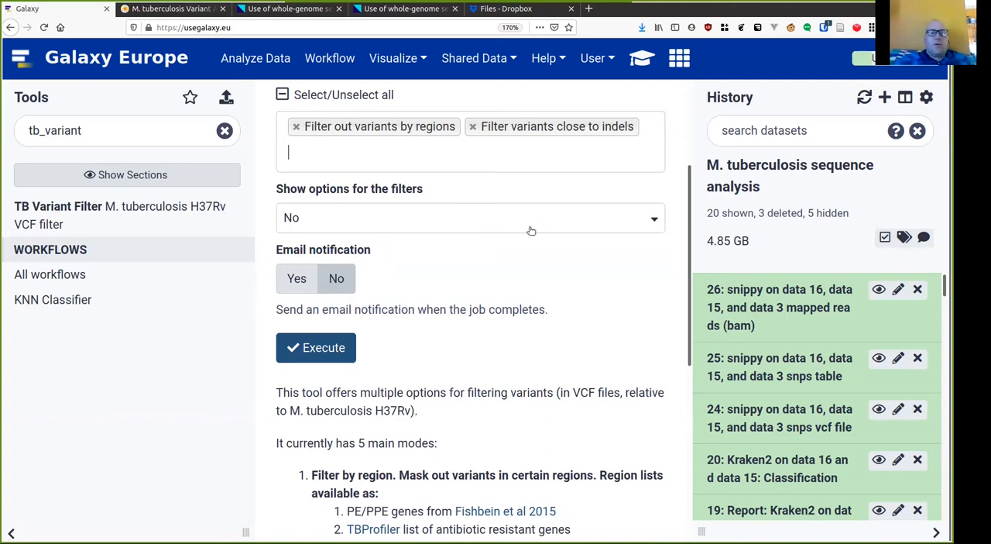
pyautogui.click(471, 217)
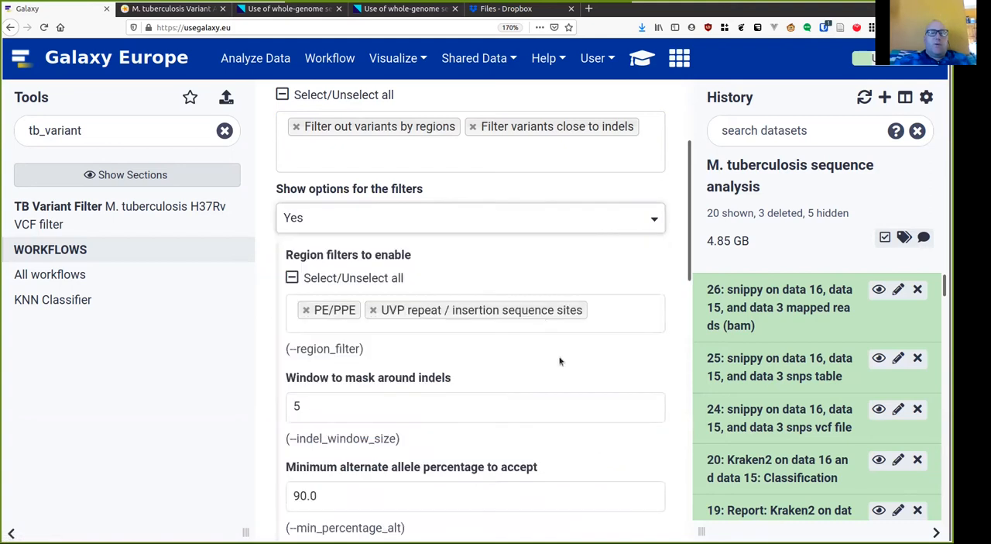
pyautogui.scroll(-3)
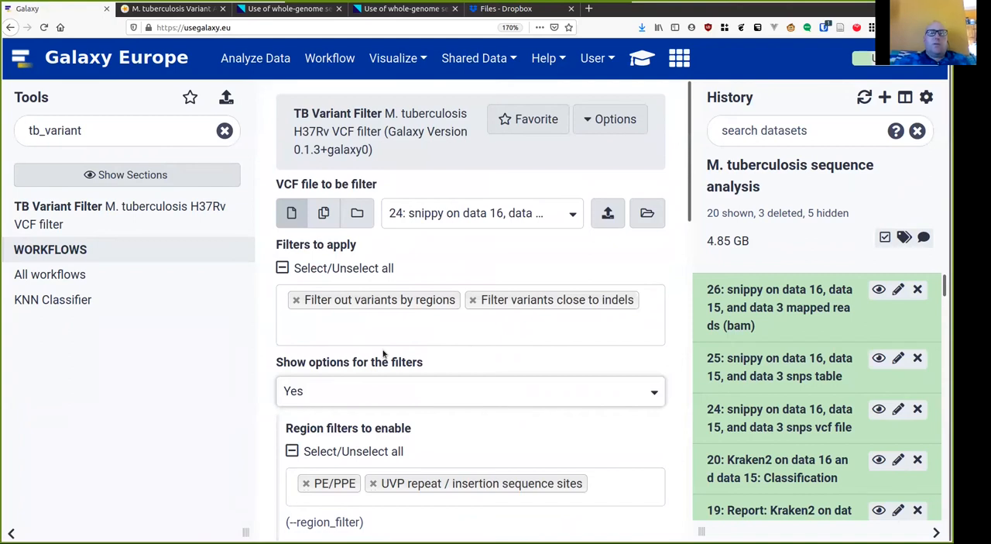
pyautogui.click(171, 10)
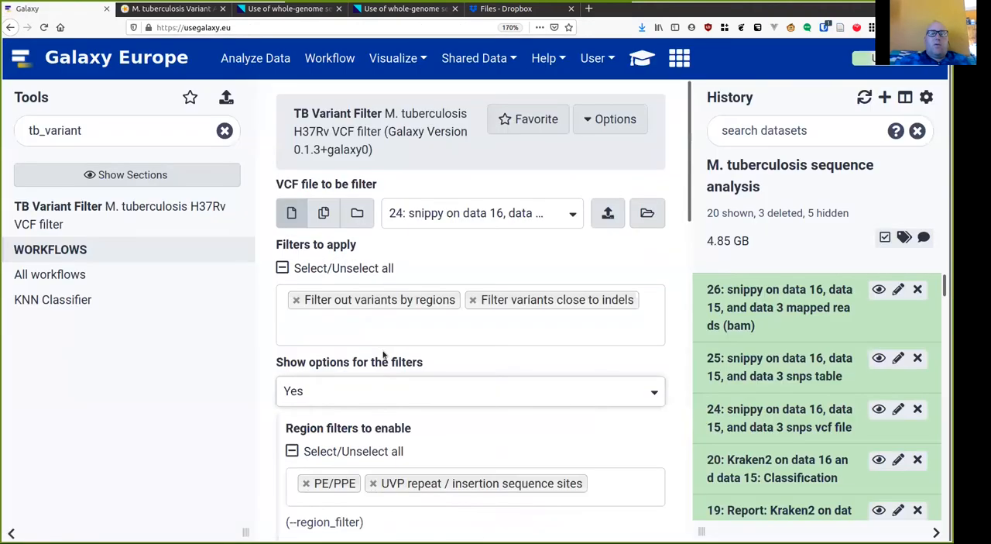
# Add the read-alignment-depth filter and set Show options to No
pyautogui.click(471, 313)
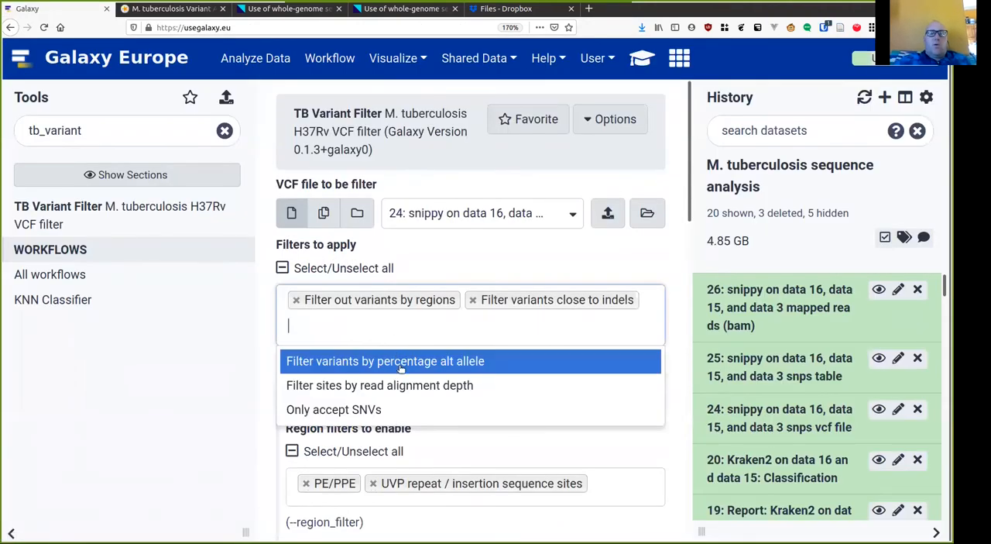
pyautogui.moveTo(379, 384)
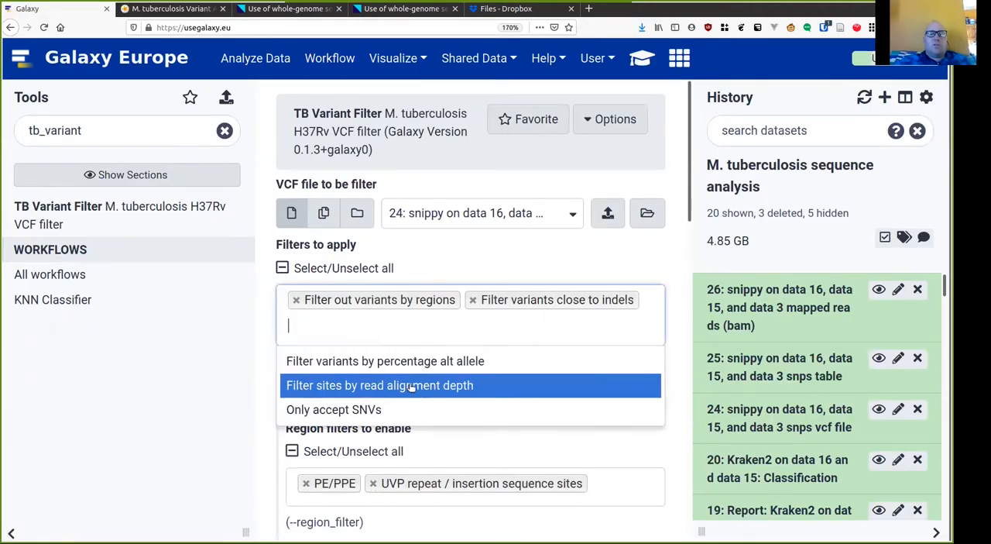
pyautogui.click(379, 384)
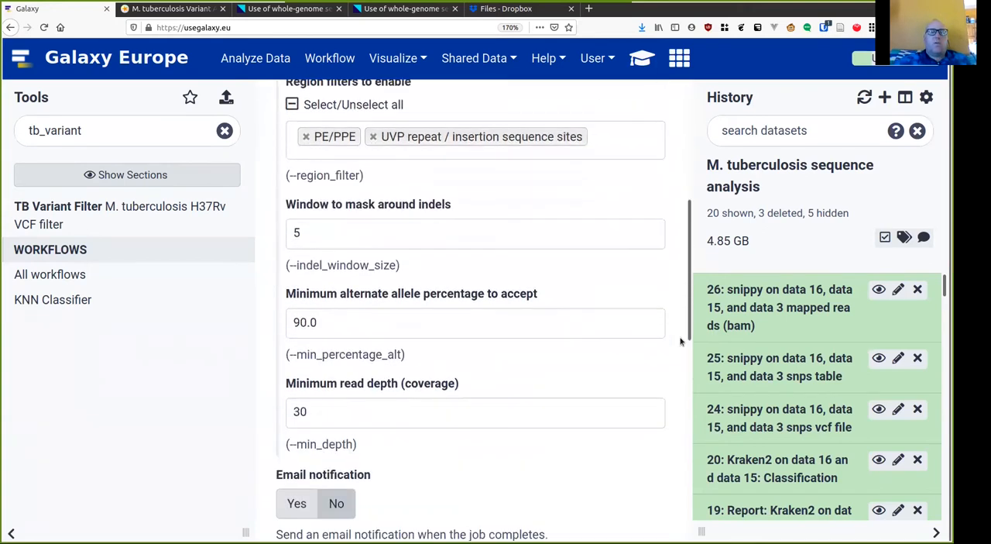
pyautogui.scroll(-3)
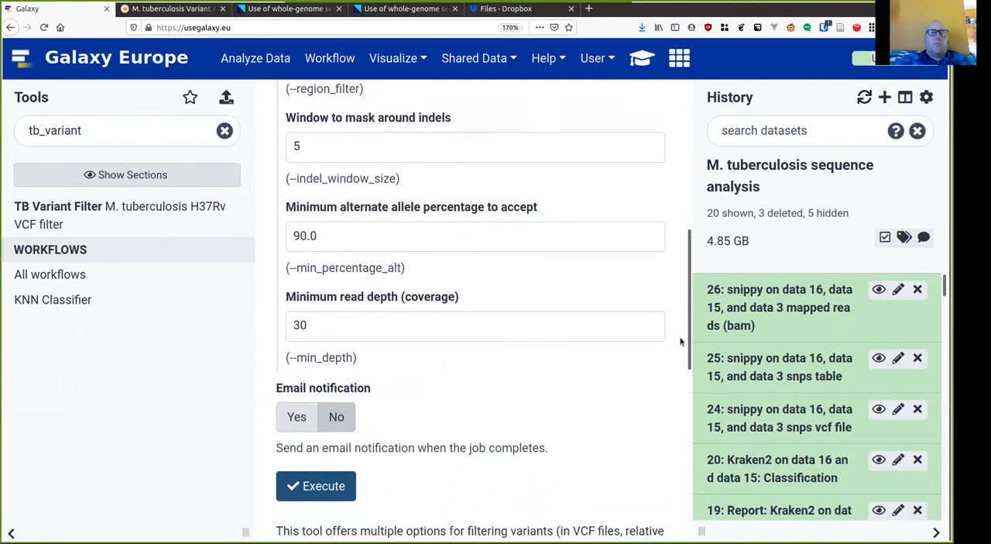
pyautogui.scroll(-3)
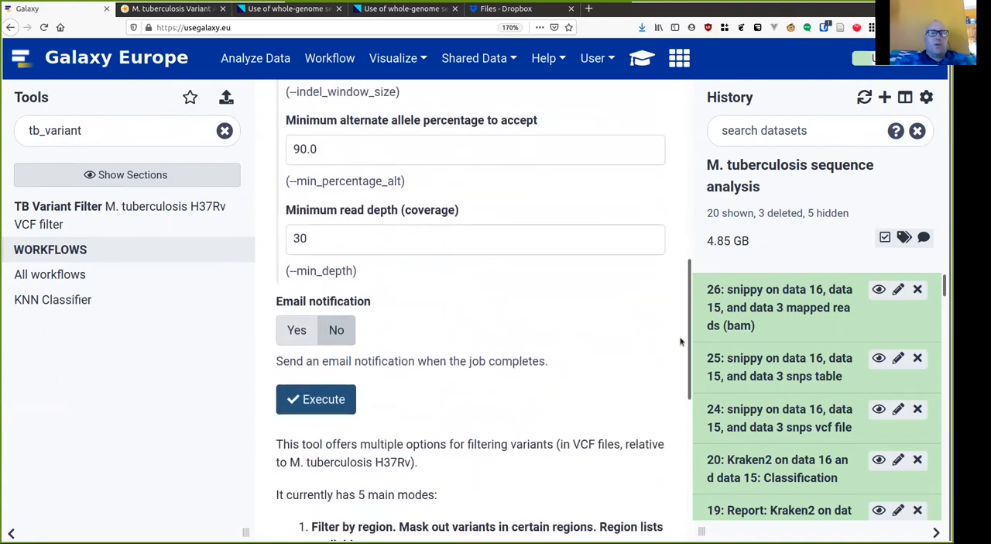
pyautogui.scroll(-3)
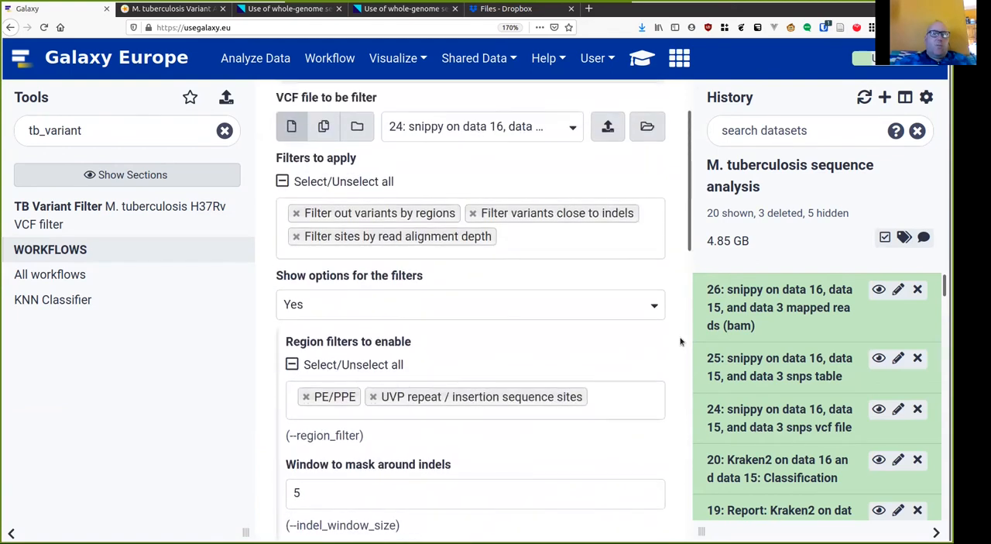
pyautogui.click(470, 304)
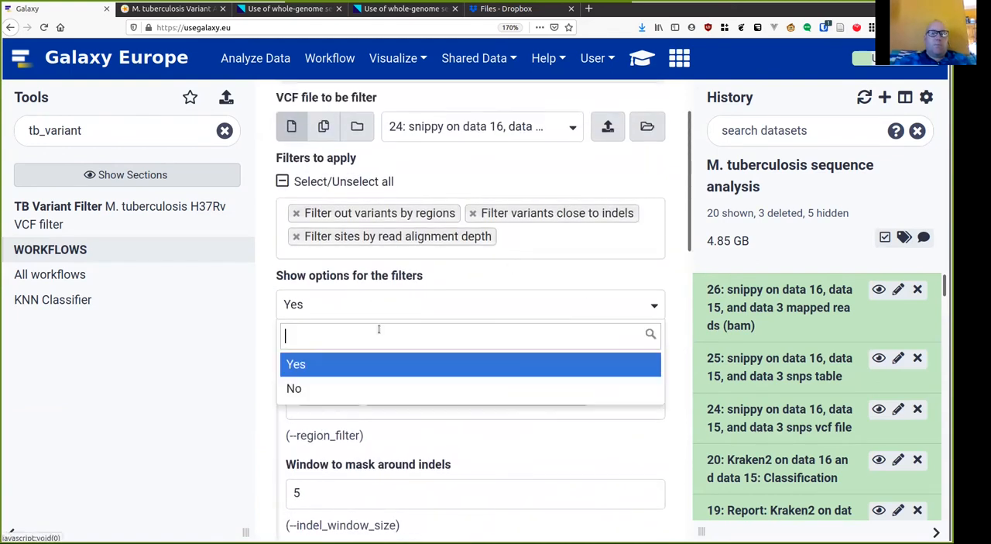
pyautogui.click(295, 387)
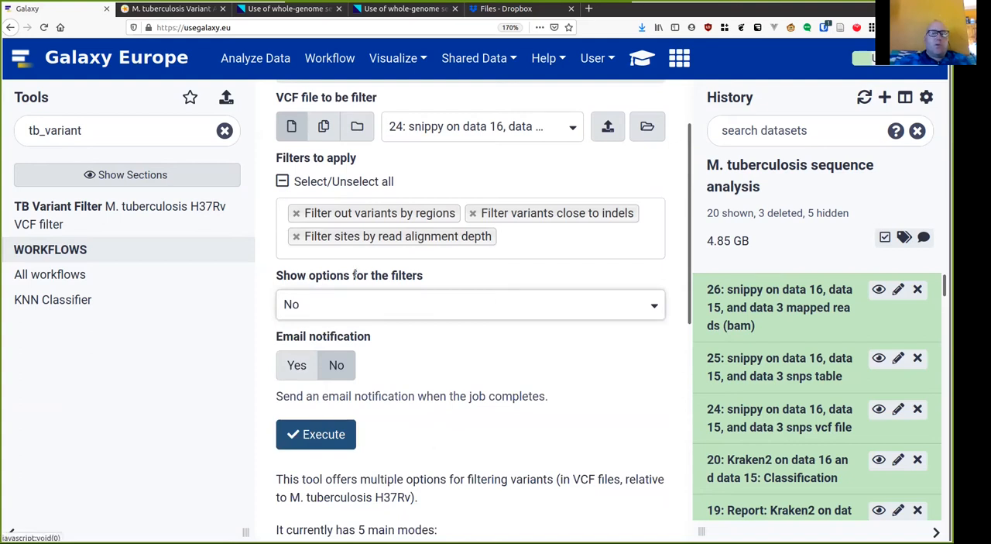
pyautogui.moveTo(316, 433)
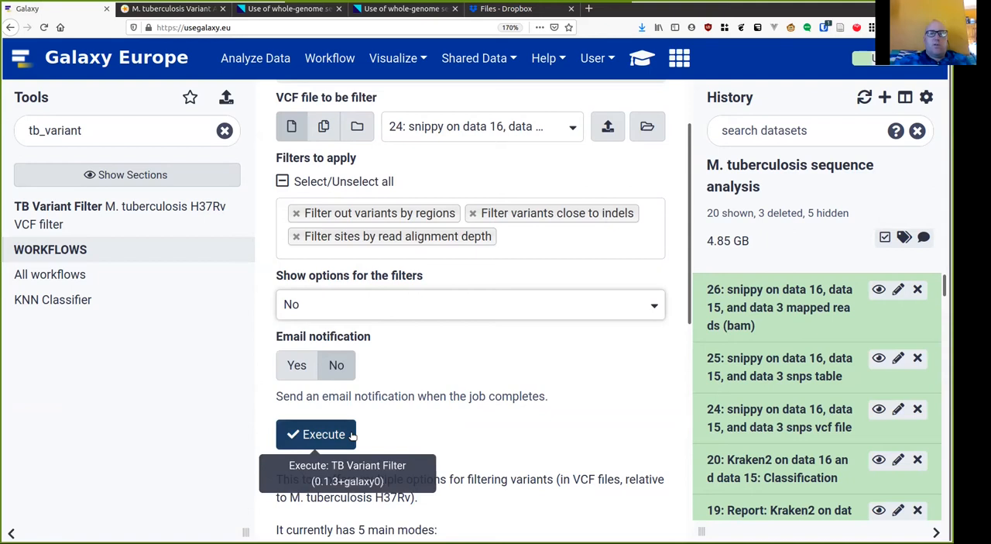
# Execute TB Variant Filter on dataset 24 and clear the tool search
pyautogui.click(320, 434)
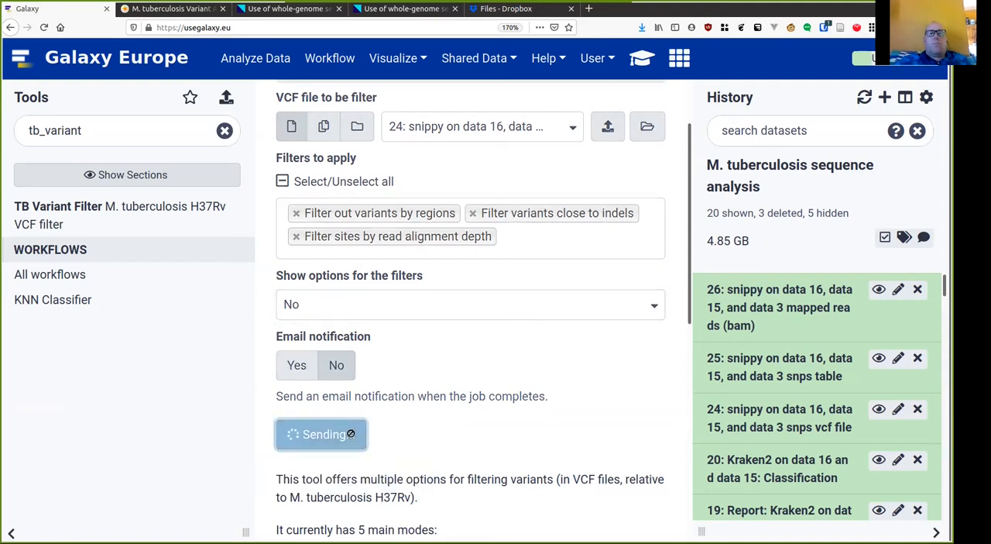
pyautogui.click(320, 433)
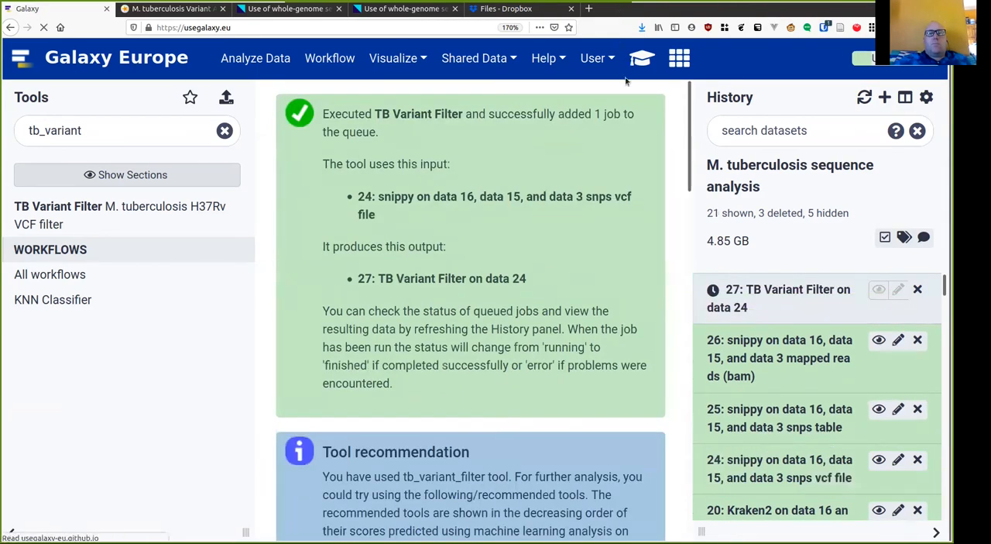
pyautogui.click(224, 130)
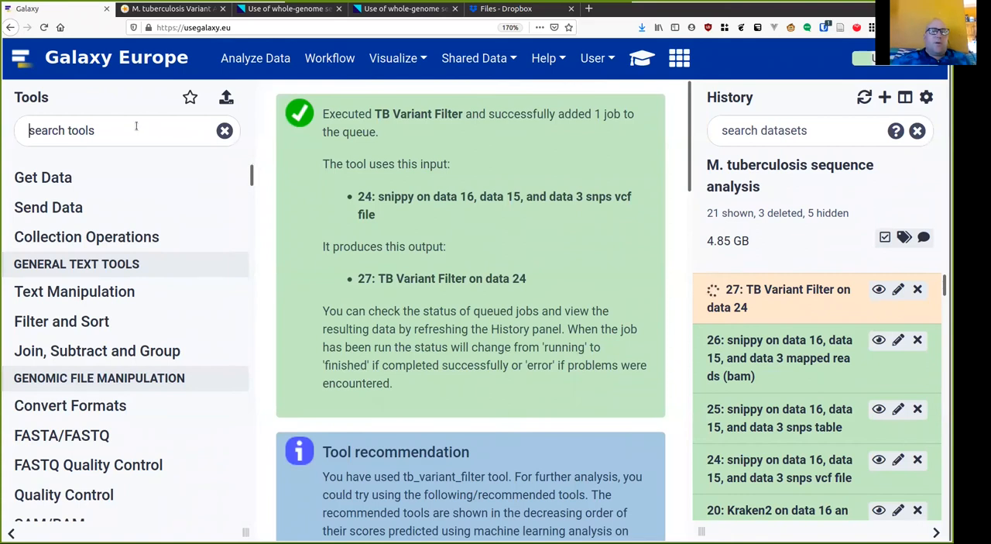
# Find TB-Profiler Profile via 'tb_pr' and set Illumina platform with BAM input dataset 26
pyautogui.write('tb_profiler')
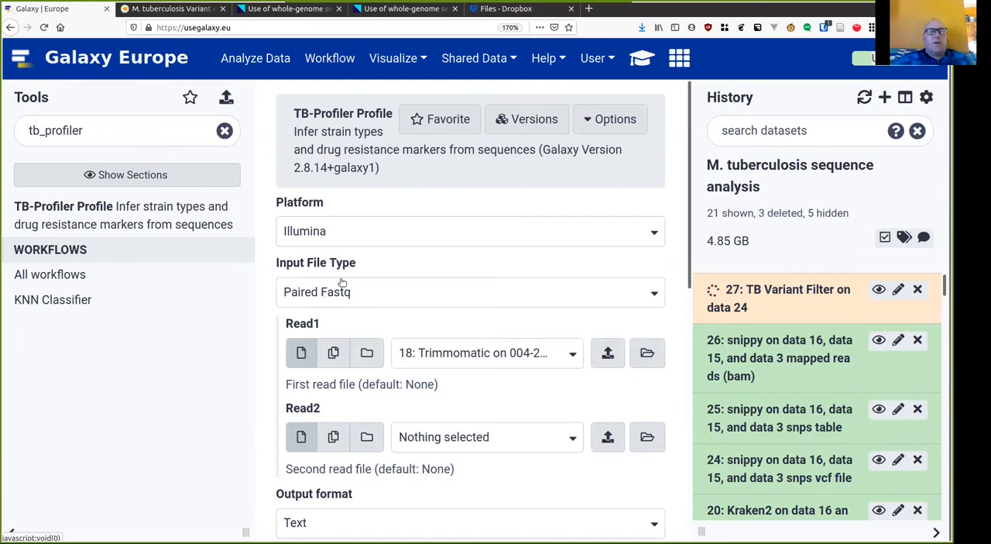
pyautogui.click(471, 231)
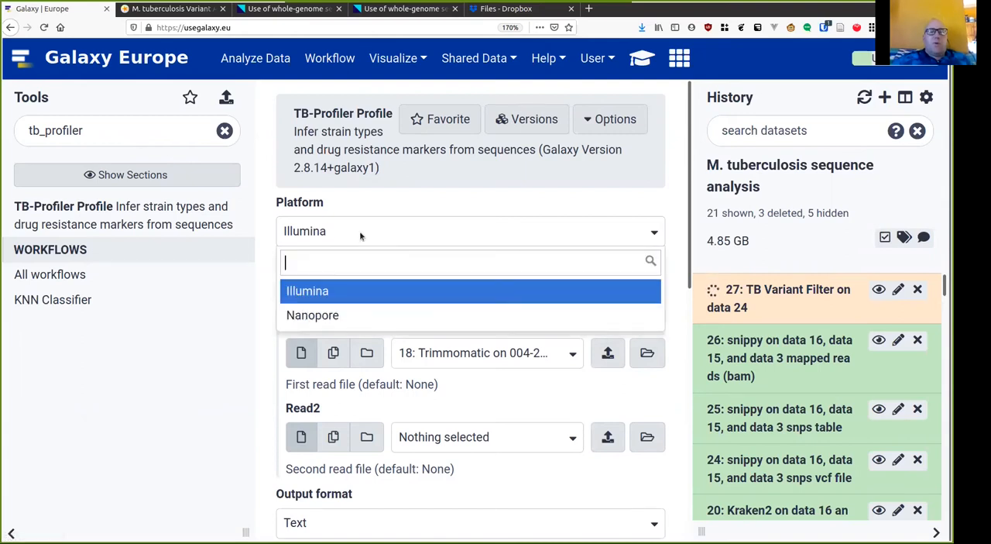
pyautogui.click(307, 291)
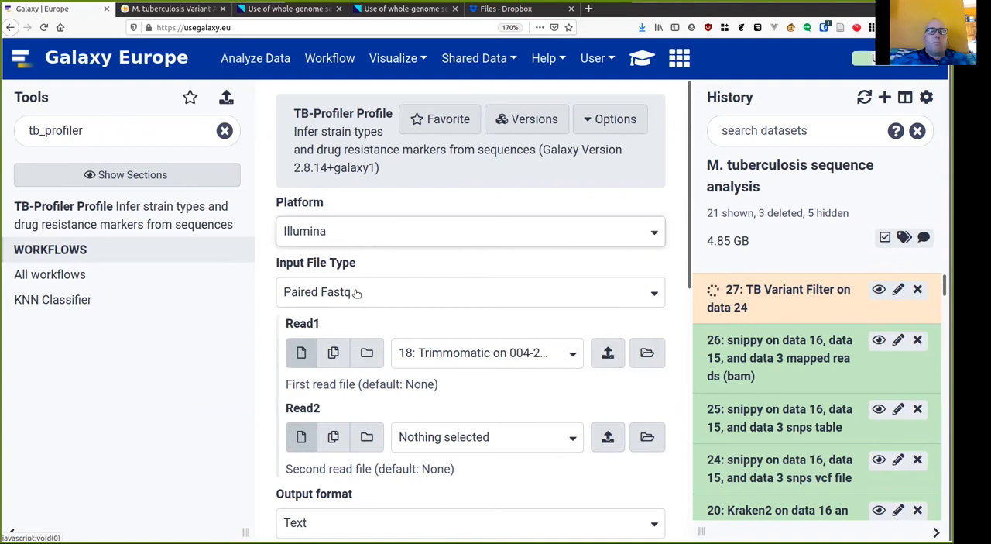
pyautogui.click(471, 292)
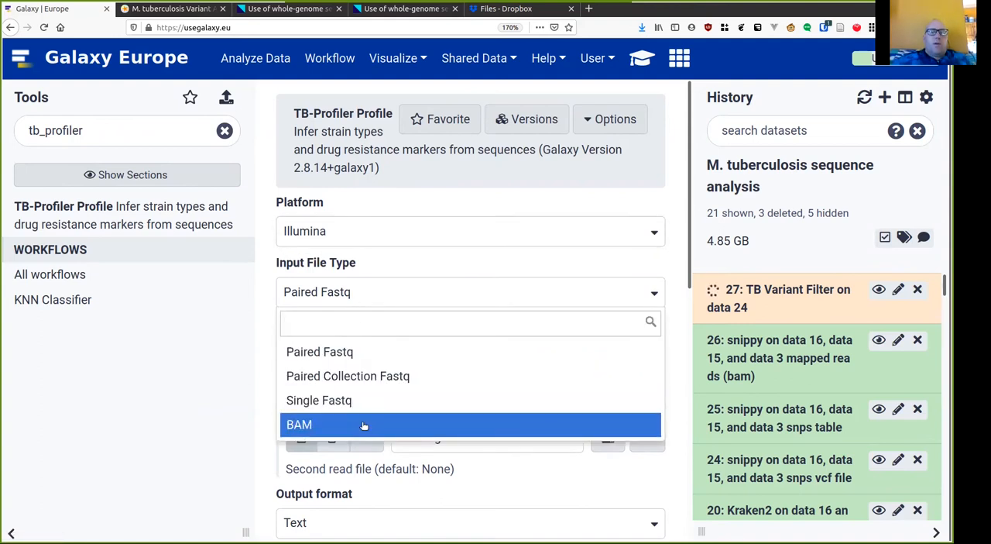
pyautogui.click(299, 425)
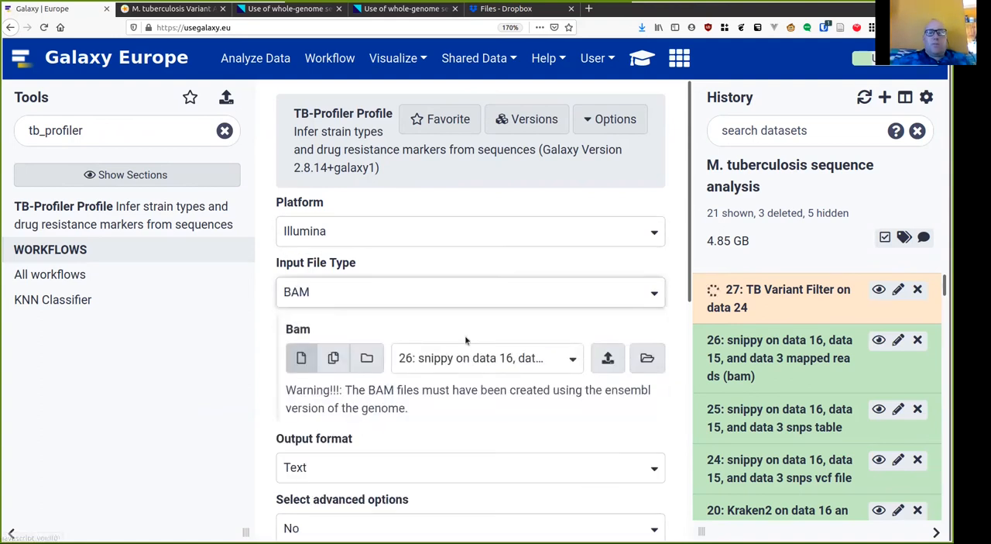
pyautogui.click(487, 356)
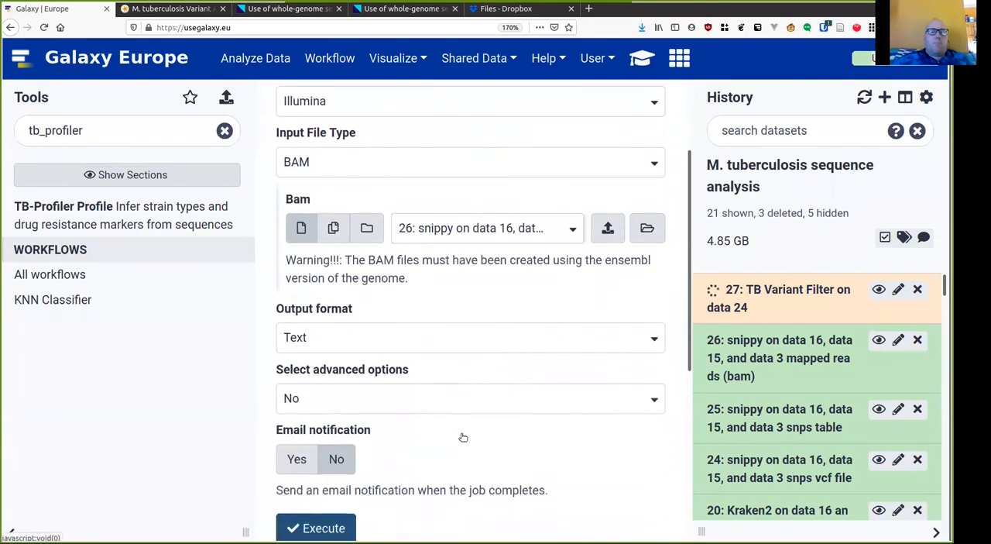
# Keep Text output, enable advanced options and execute TB-Profiler on the BAM
pyautogui.click(471, 338)
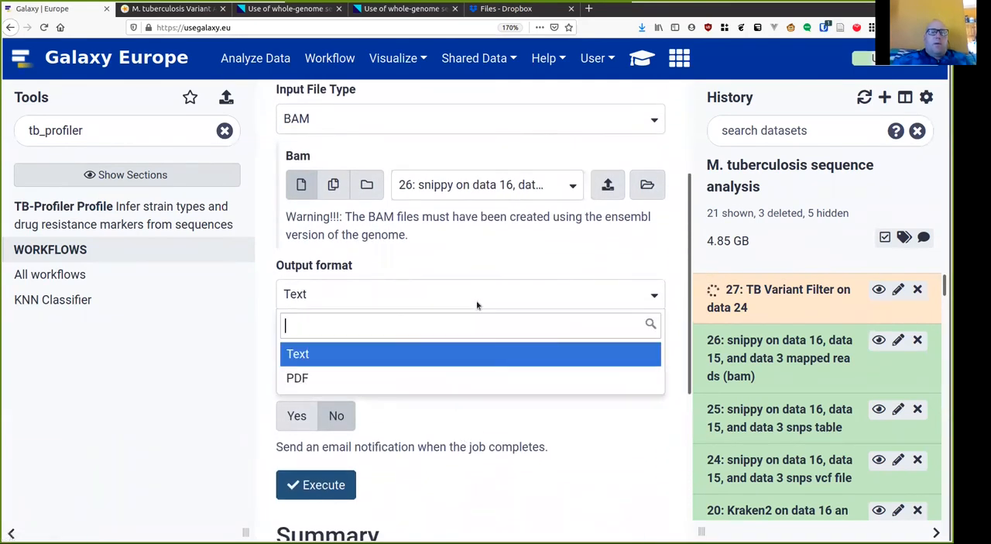
pyautogui.click(297, 353)
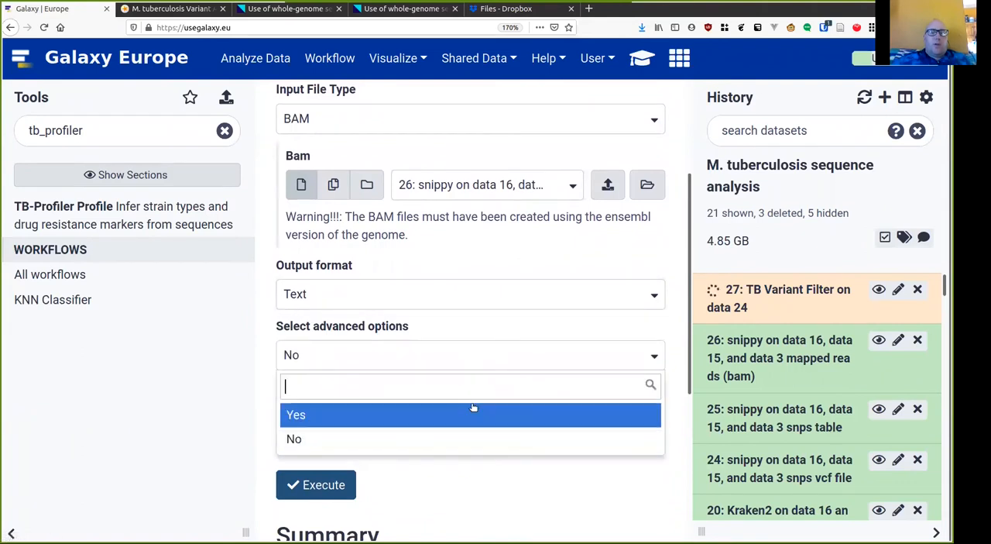
pyautogui.click(296, 416)
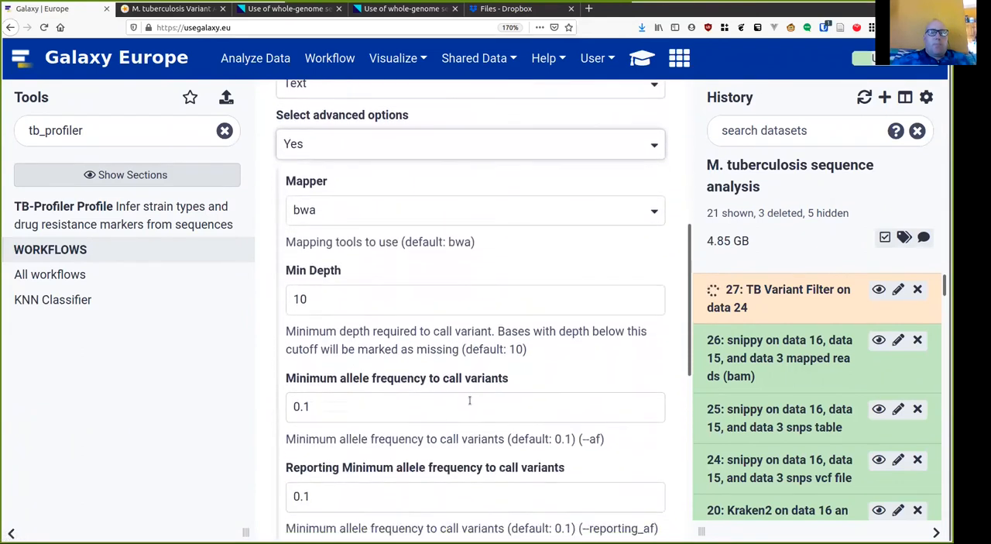
pyautogui.scroll(-3)
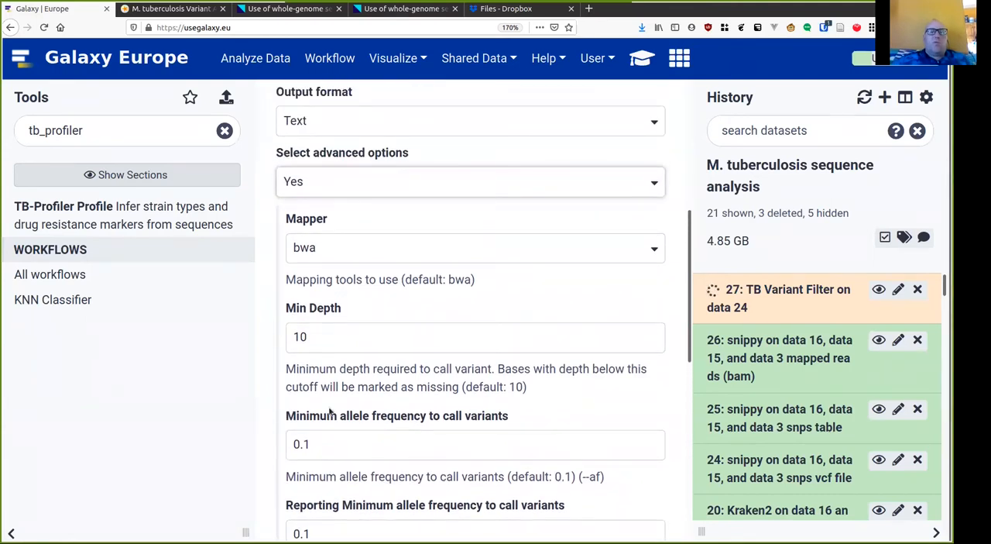
pyautogui.scroll(3)
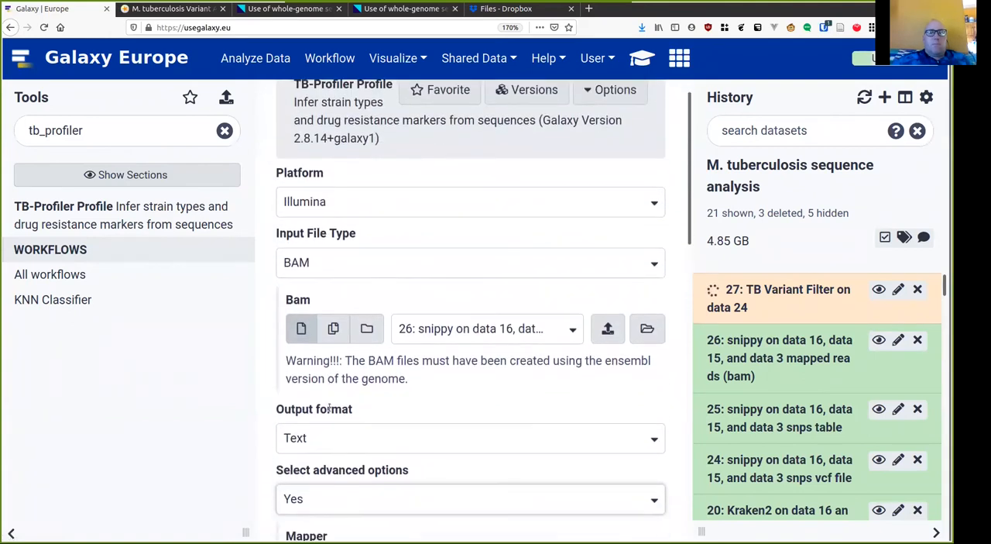
pyautogui.scroll(-3)
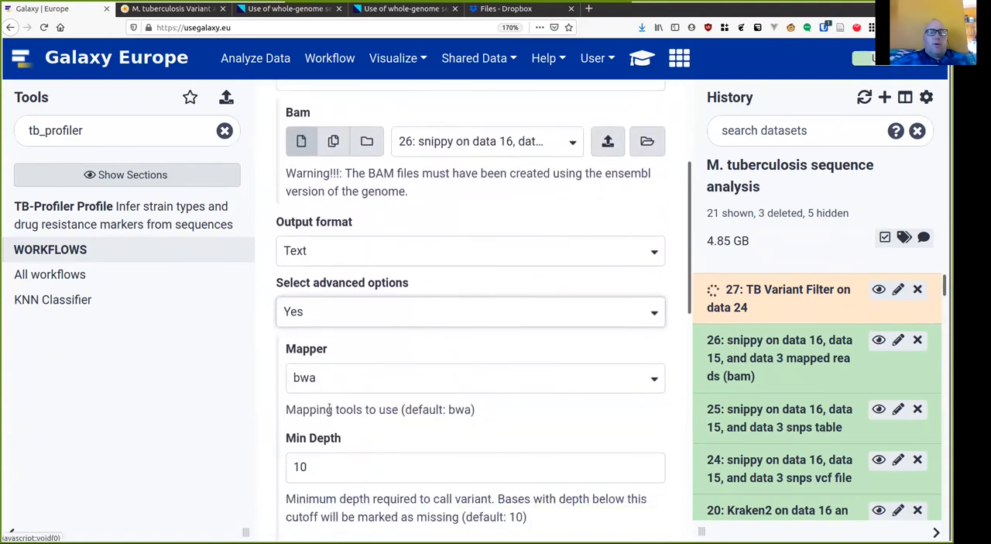
pyautogui.scroll(-3)
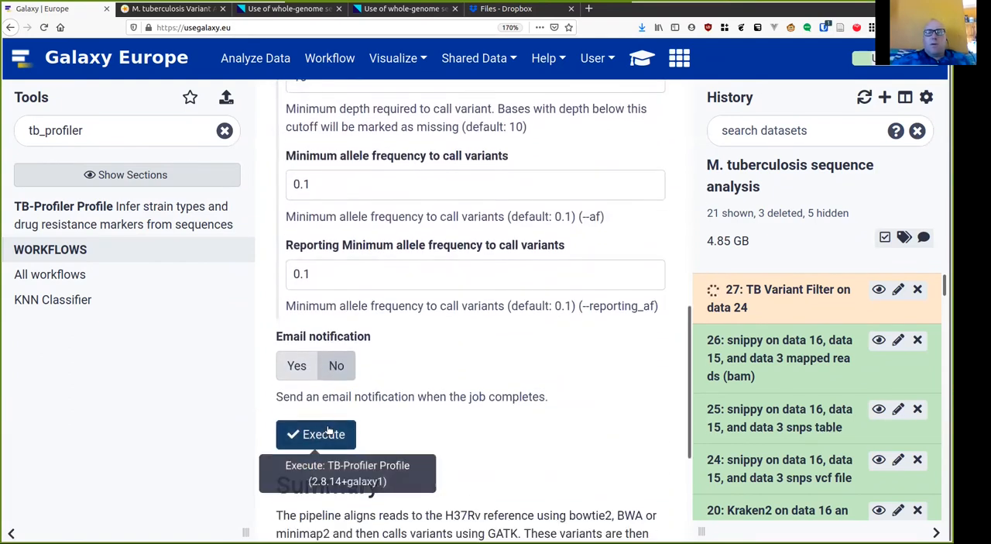
pyautogui.click(316, 434)
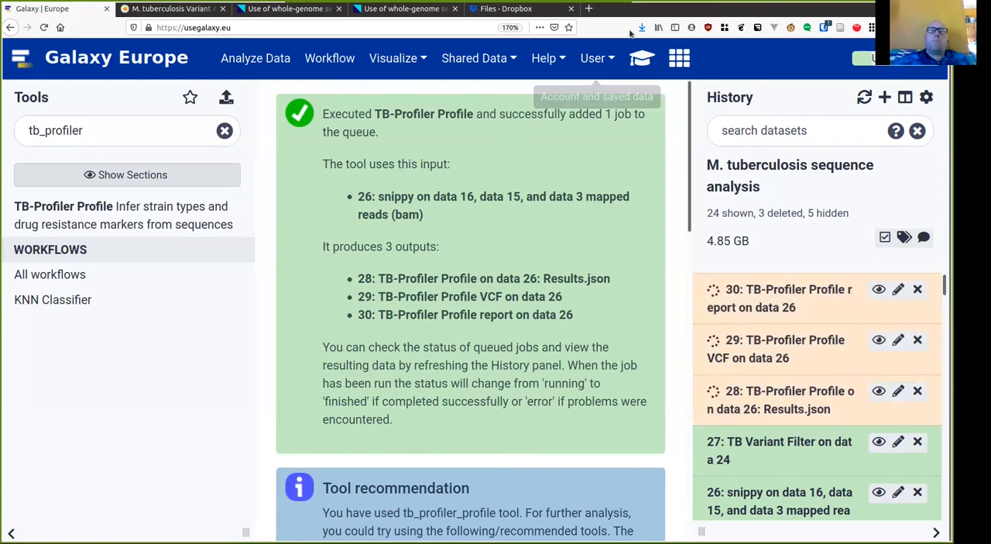
pyautogui.moveTo(623, 84)
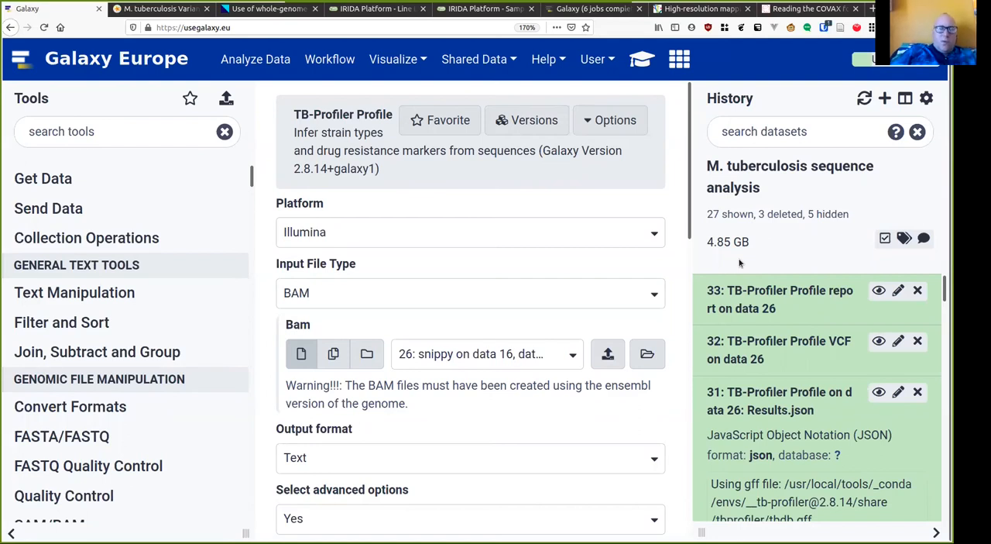
pyautogui.moveTo(783, 381)
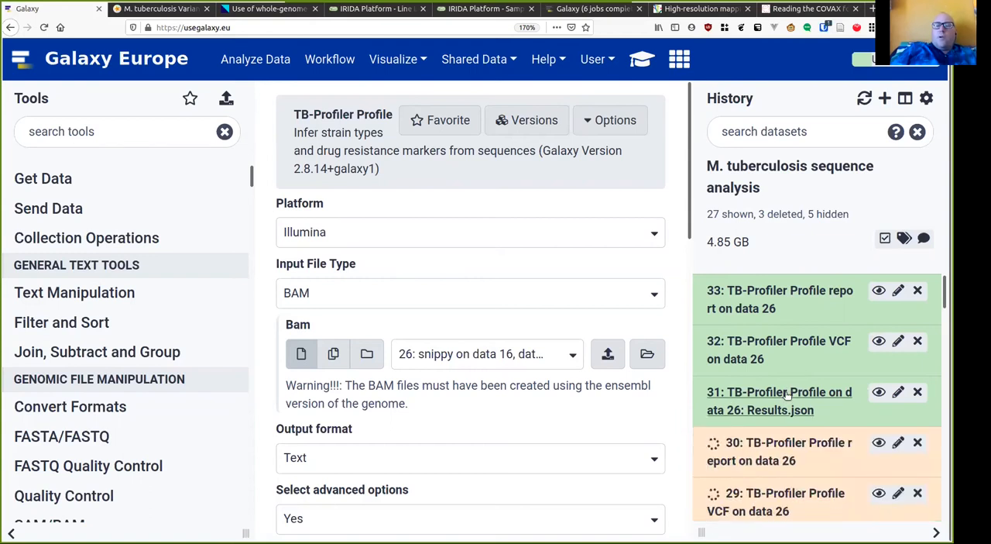
# Expand the finished TB-Profiler Results.json dataset's details
pyautogui.click(780, 400)
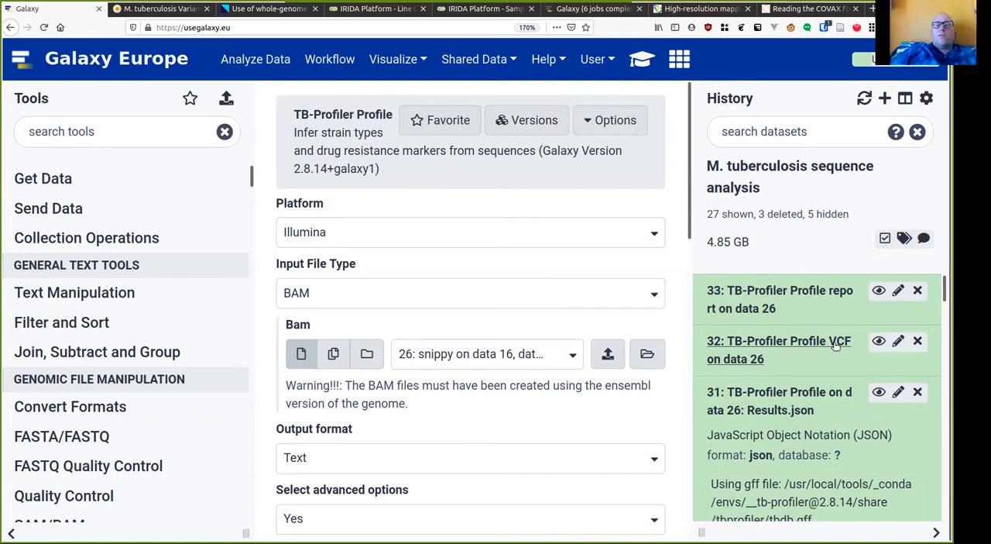
# Display the TB-Profiler report and read its MDR lineage 4.4.1.1 resistance summary
pyautogui.click(779, 351)
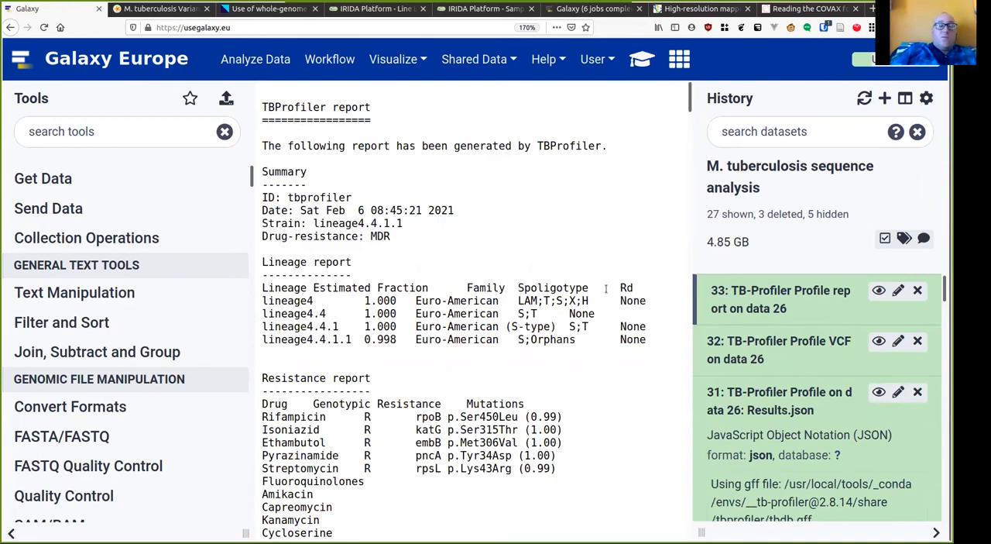
pyautogui.moveTo(380, 203)
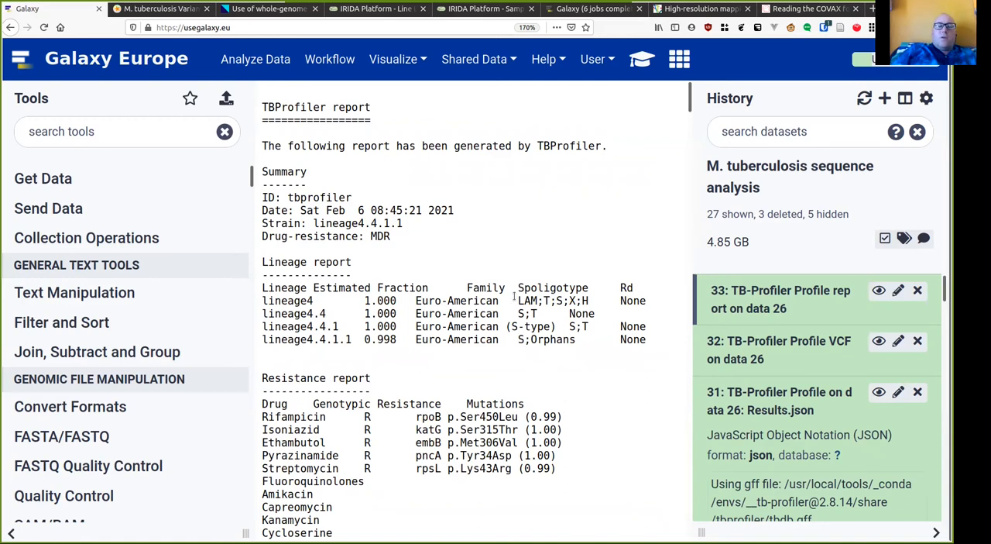
pyautogui.doubleClick(555, 300)
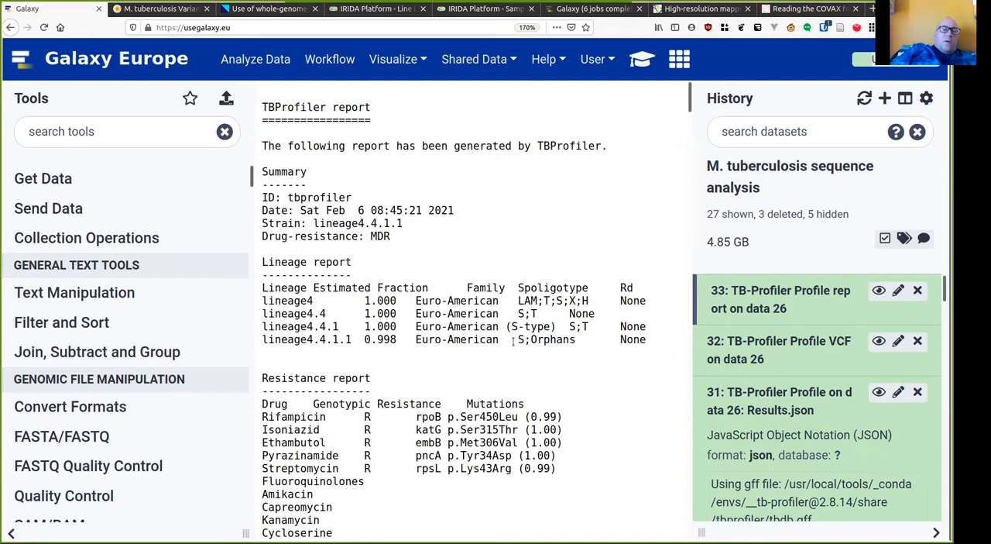
pyautogui.scroll(-3)
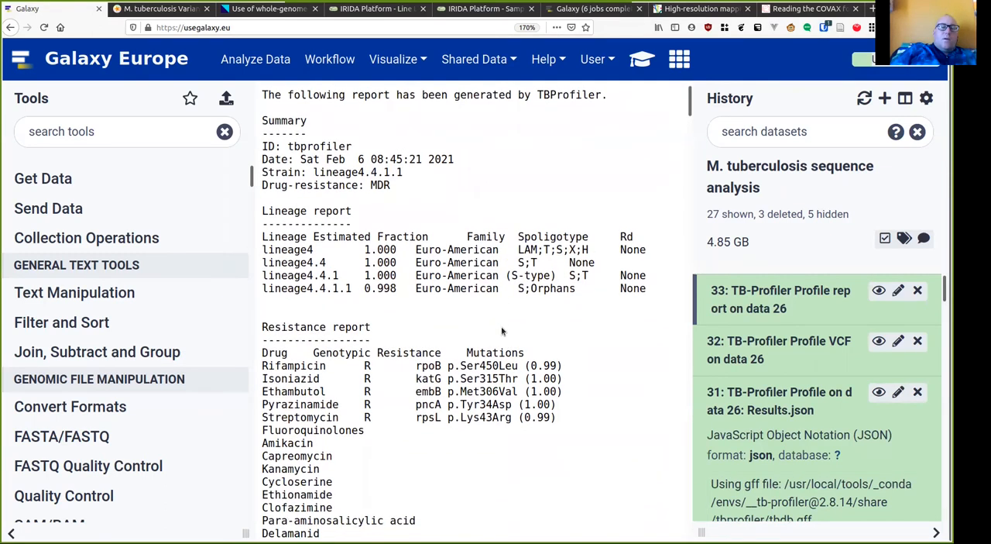
pyautogui.scroll(-3)
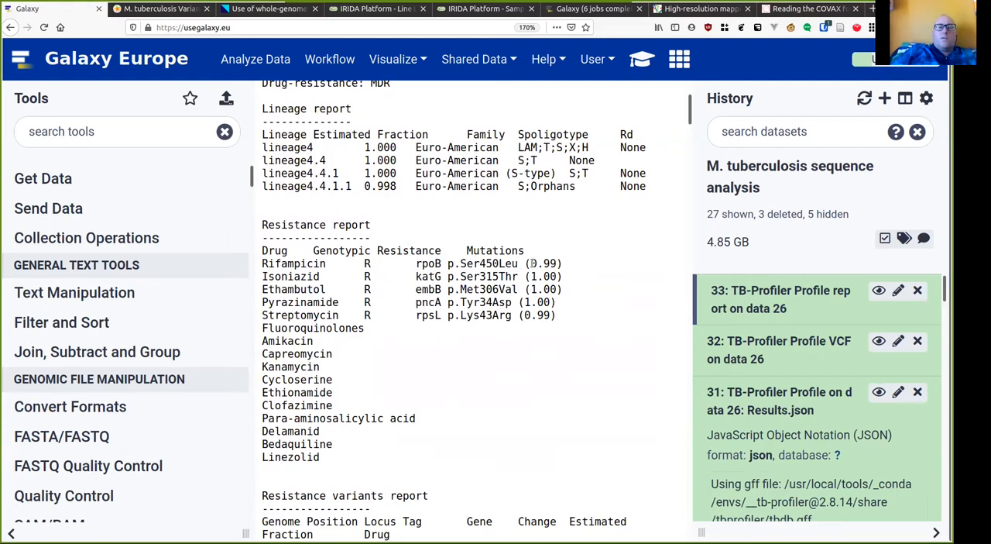
pyautogui.doubleClick(544, 263)
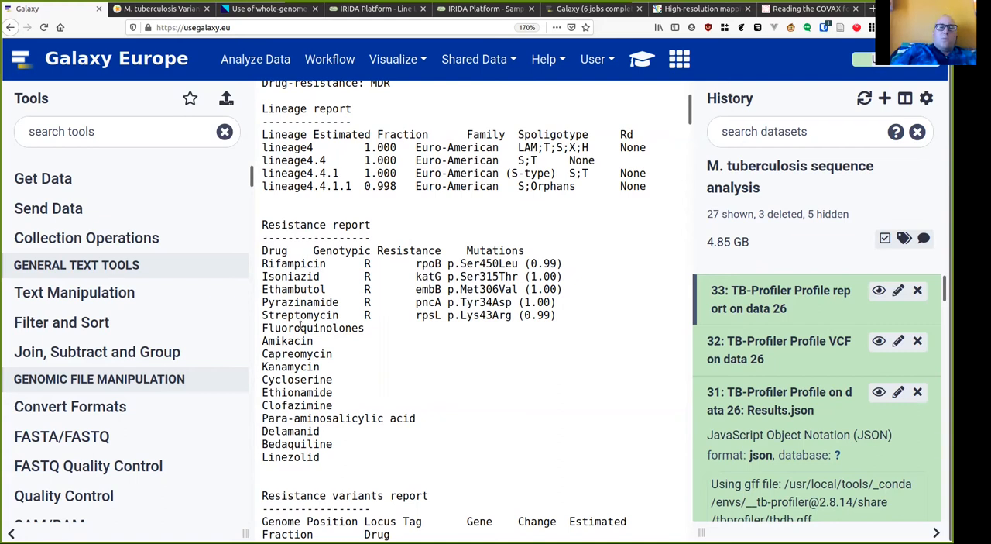
# Scroll through the report's resistance and other variant sections
pyautogui.scroll(-3)
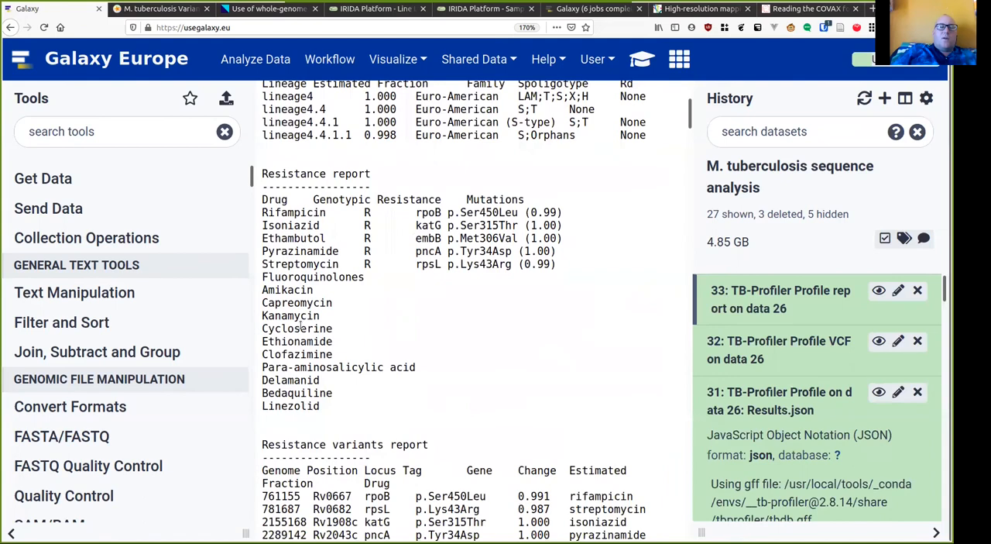
pyautogui.scroll(-3)
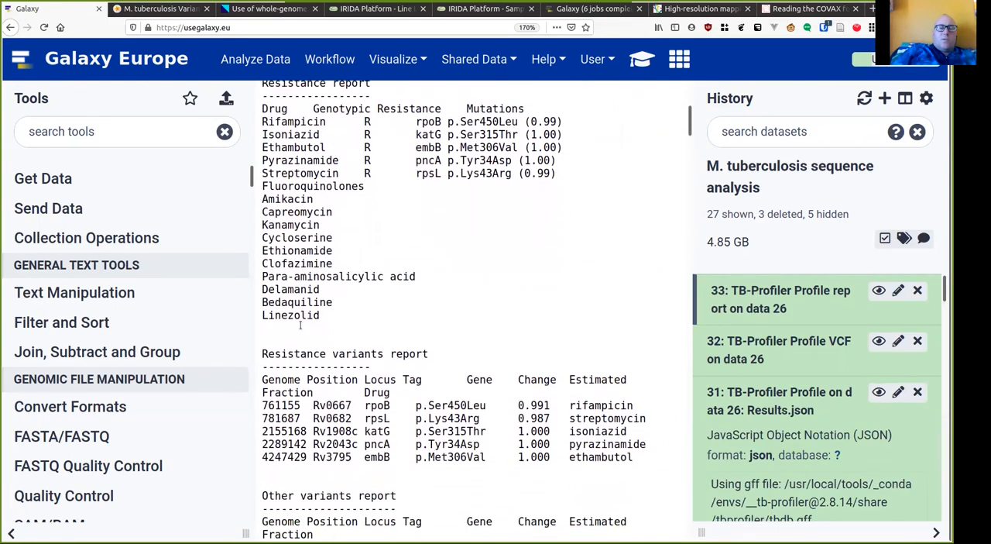
pyautogui.scroll(-3)
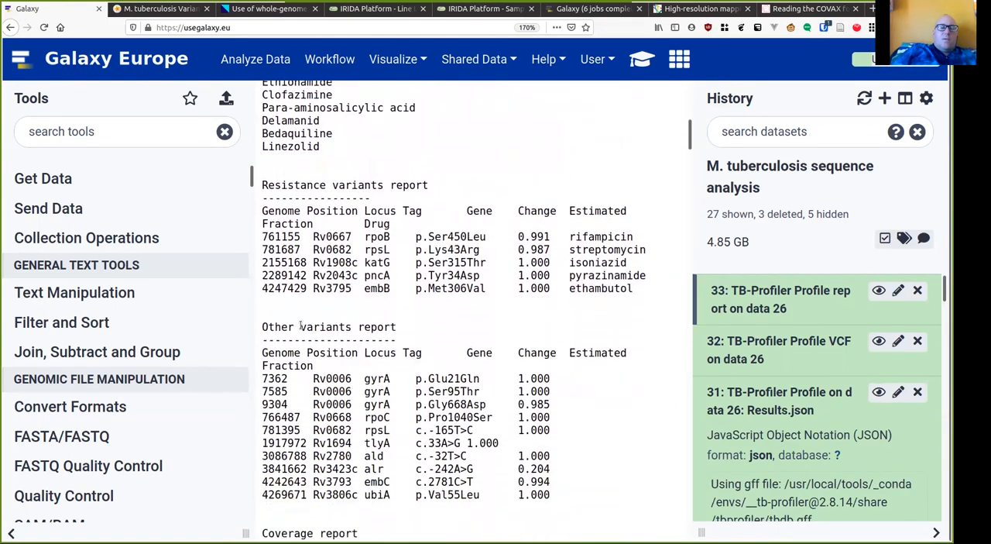
pyautogui.scroll(-3)
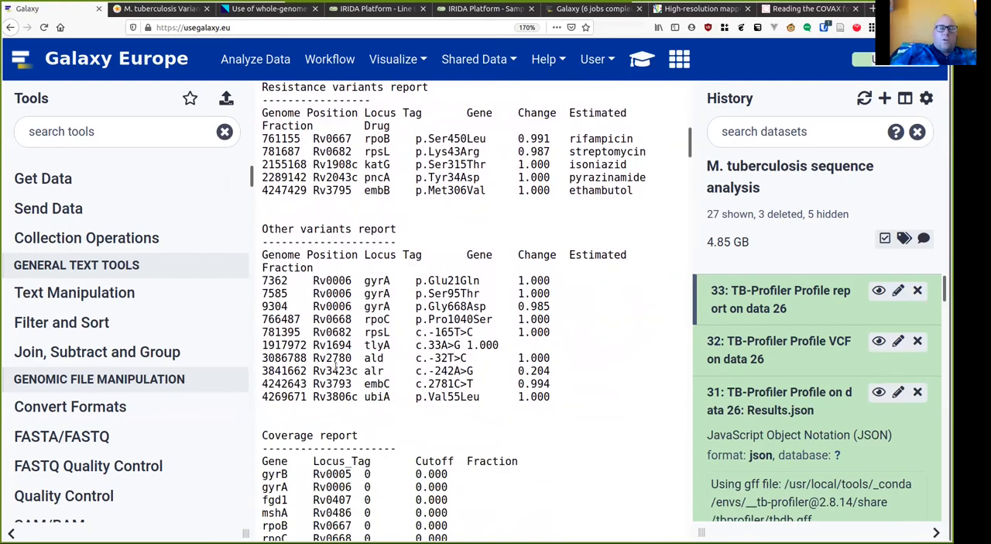
pyautogui.scroll(-3)
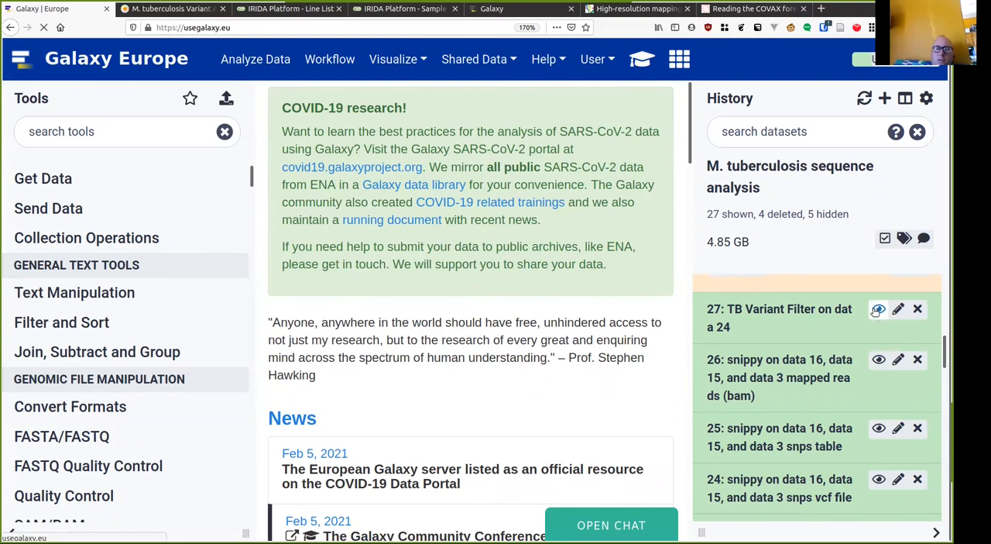
# Display TB Variant Filter dataset 27 and scroll to its GENE_-prefixed SnpEff annotations
pyautogui.click(878, 310)
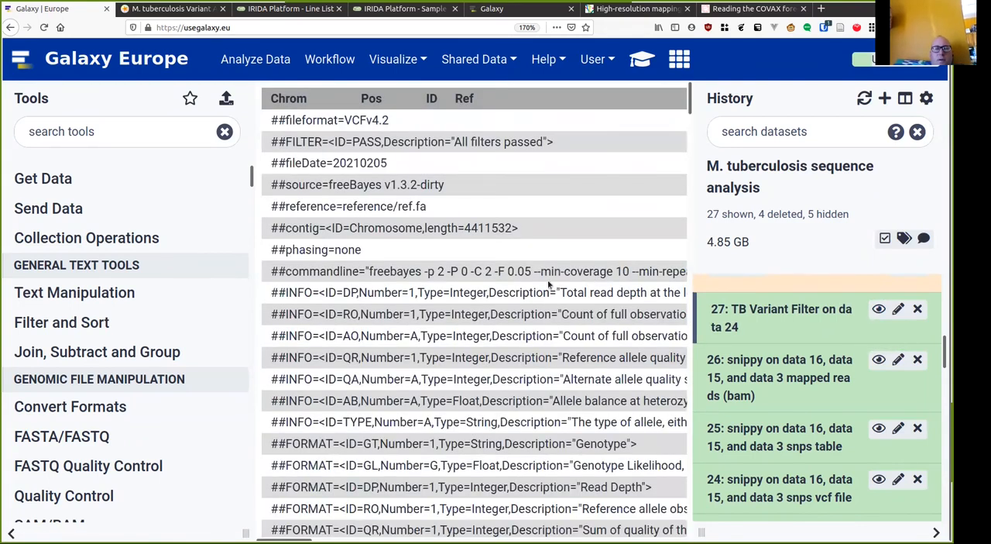
pyautogui.scroll(-3)
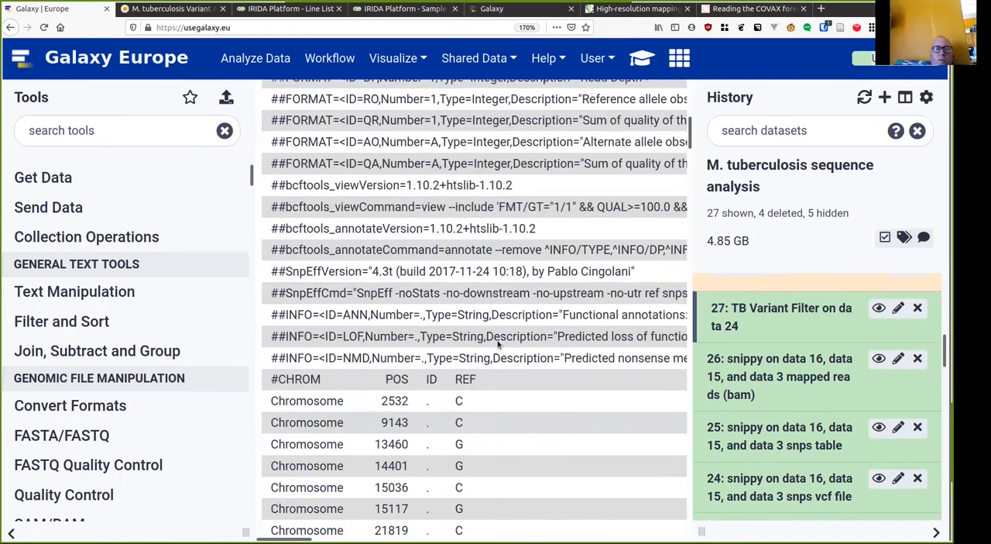
pyautogui.scroll(-3)
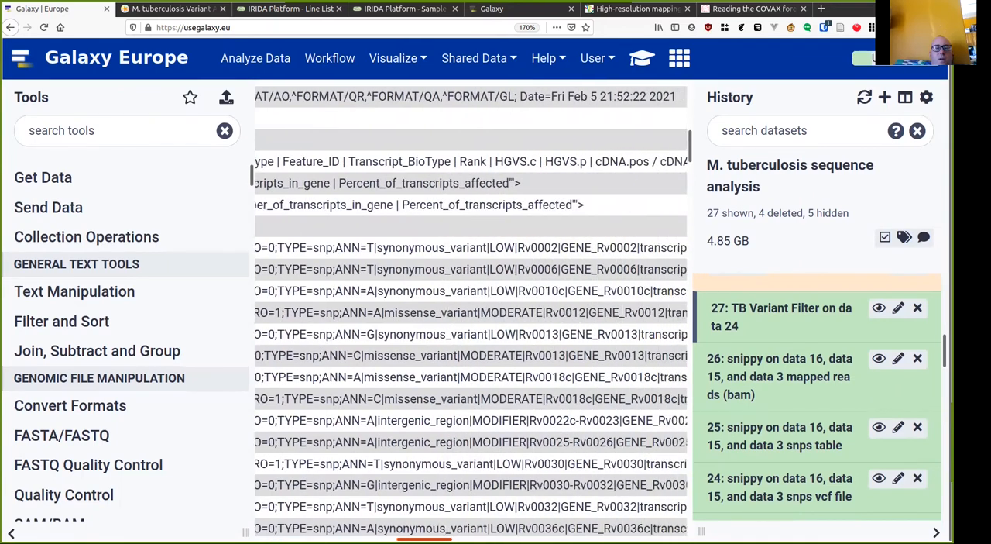
pyautogui.hscroll(3)
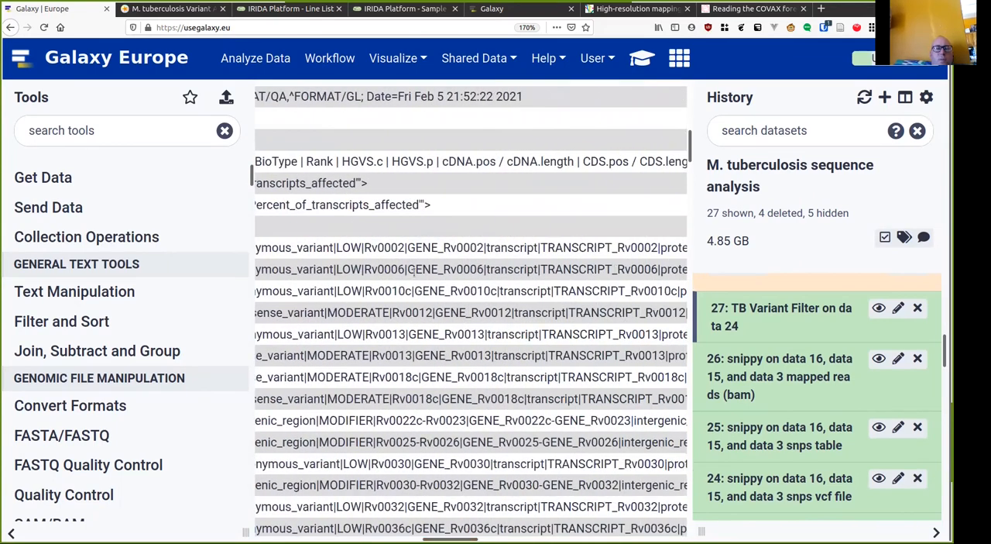
pyautogui.doubleClick(418, 270)
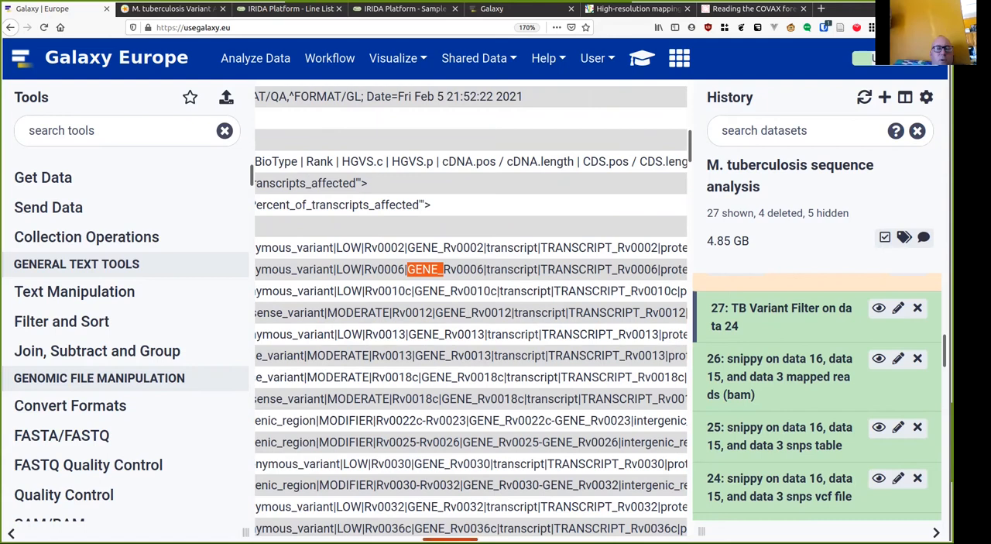
pyautogui.hscroll(3)
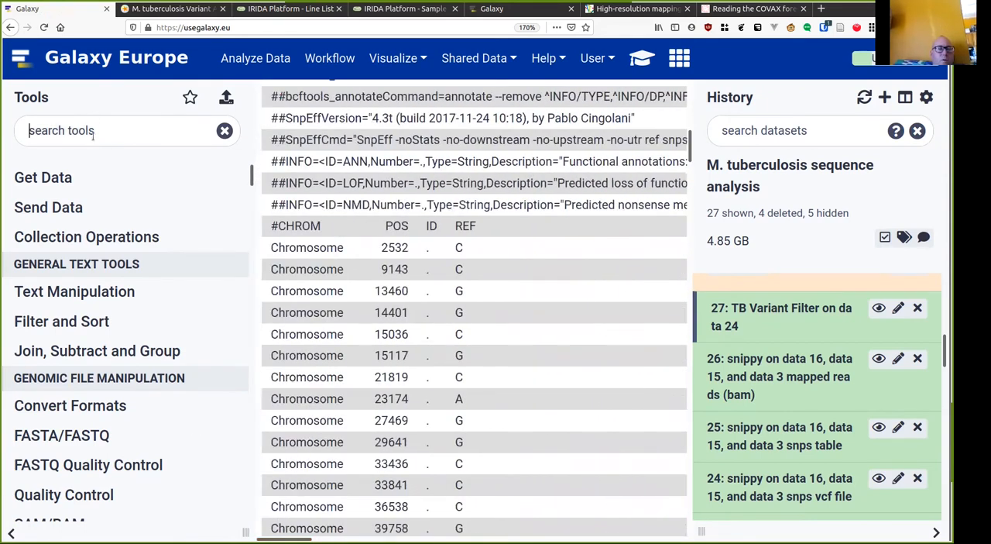
# Find and load the sed Text transformation tool from the tool search
pyautogui.write('sedc')
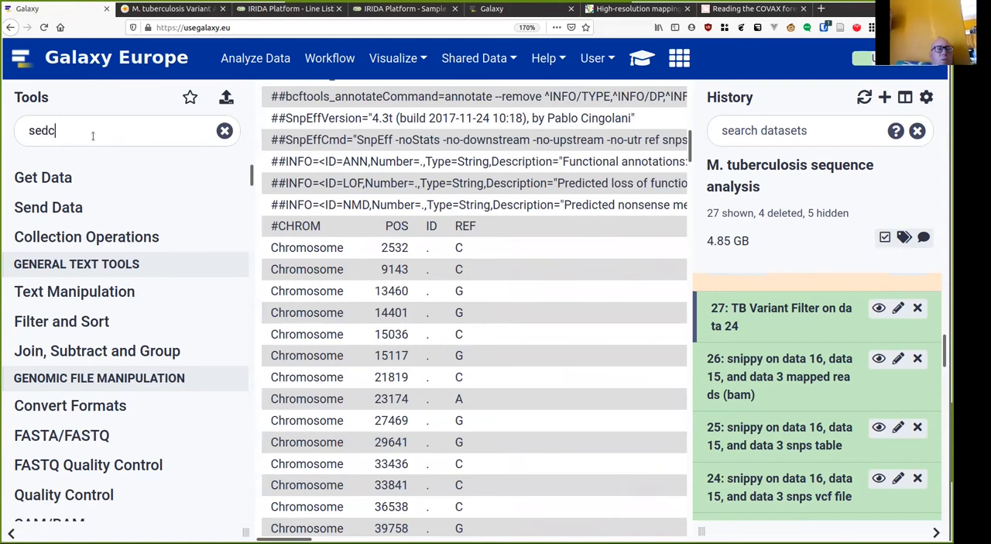
pyautogui.press('Backspace')
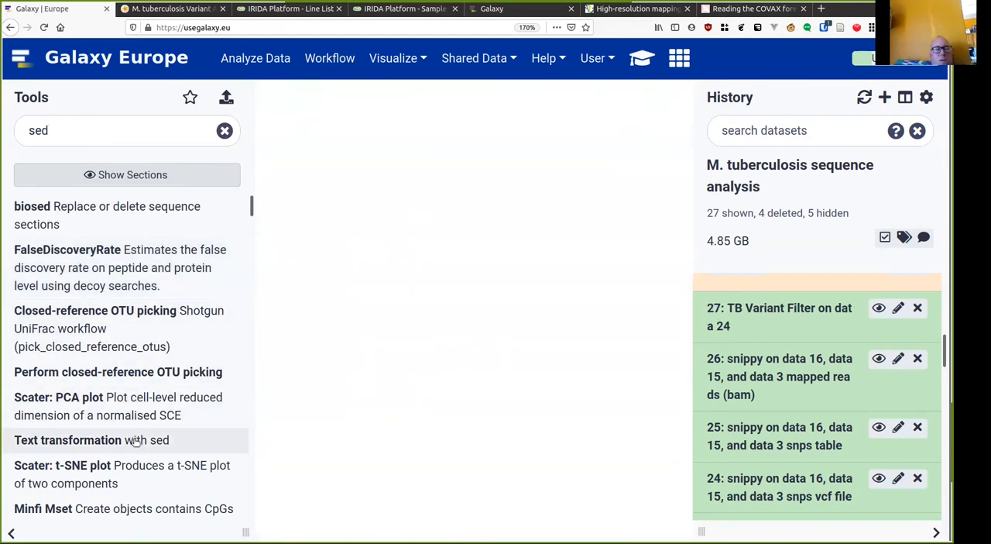
pyautogui.click(68, 440)
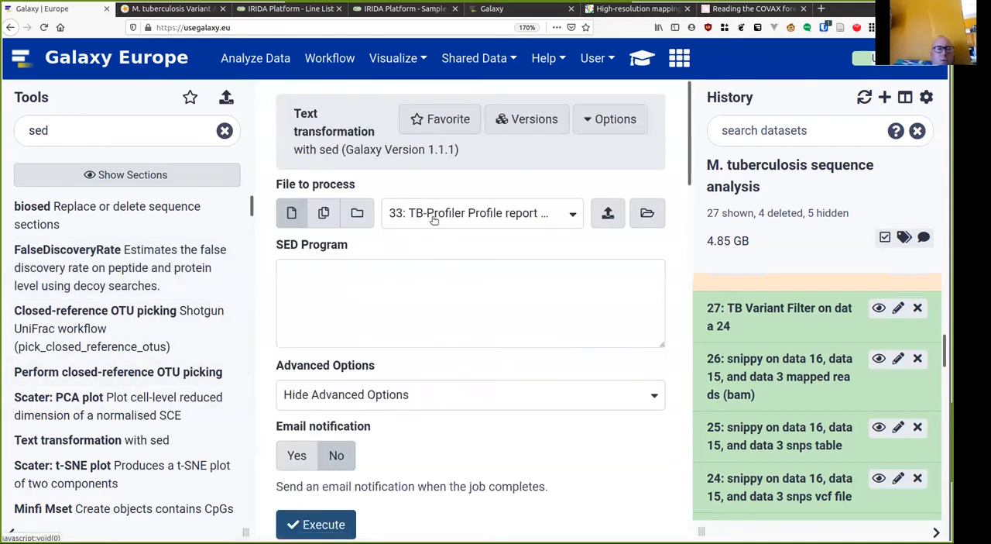
# Run sed expression s/GENE_//g on TB Variant Filter dataset 27, then search for the variant report tool
pyautogui.write('s/')
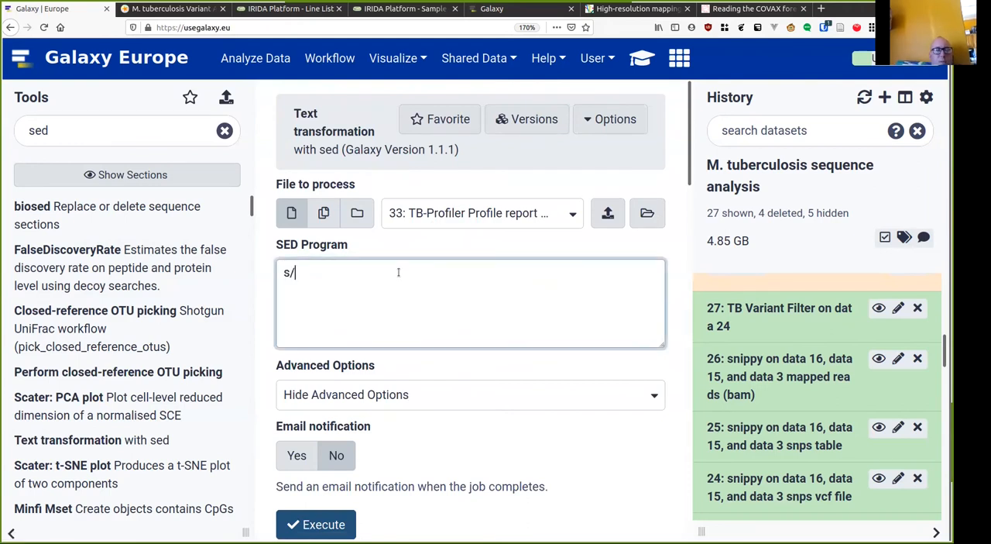
pyautogui.write('GENE_//g')
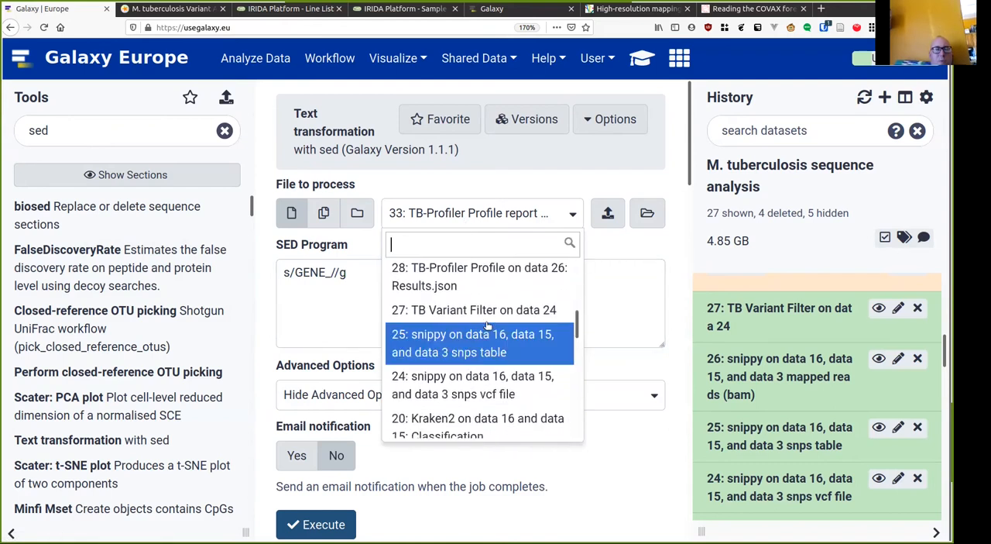
pyautogui.click(475, 310)
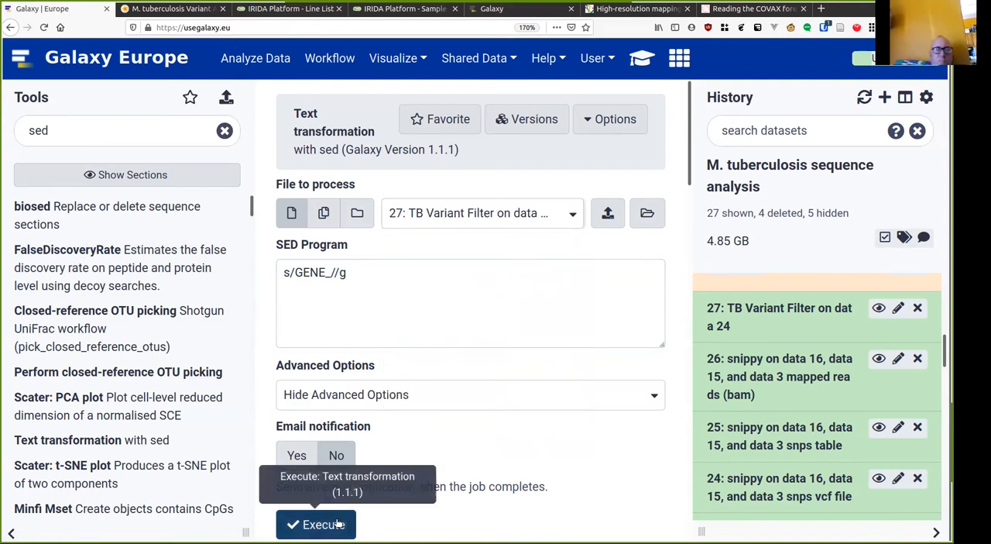
pyautogui.click(316, 524)
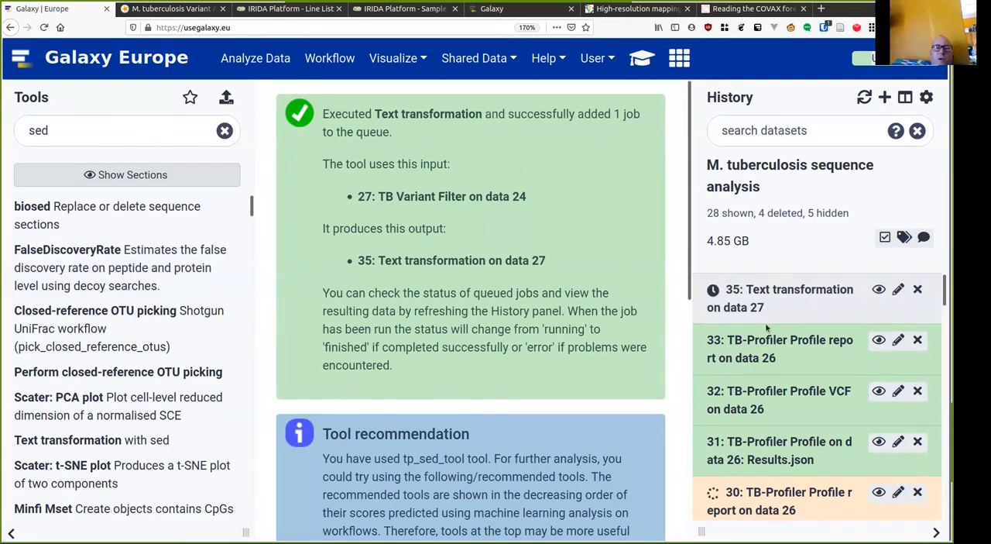
pyautogui.moveTo(806, 383)
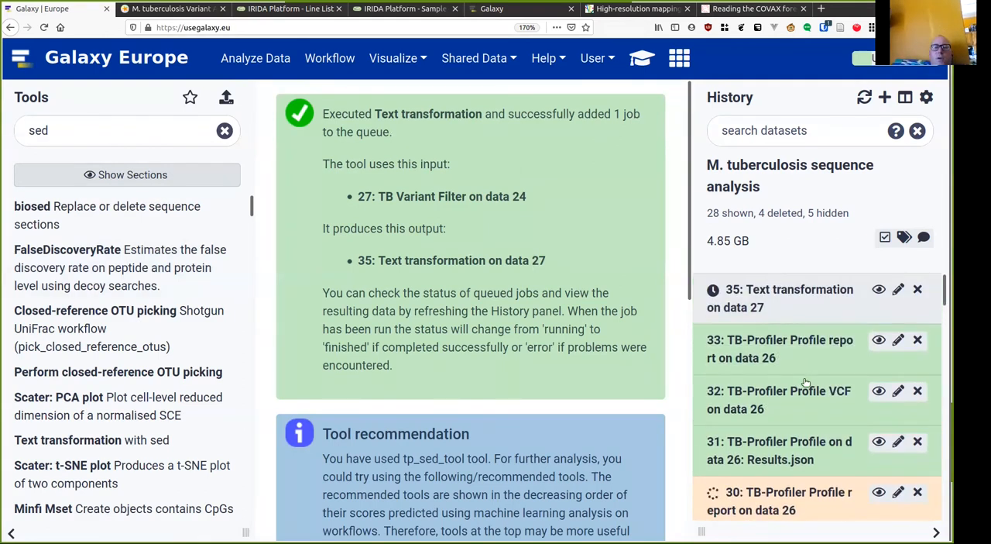
pyautogui.moveTo(783, 369)
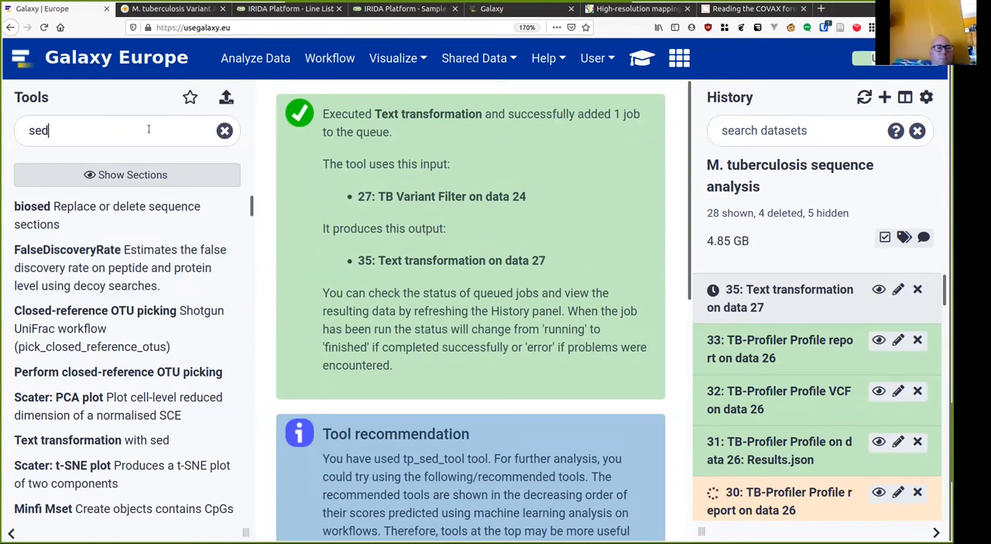
pyautogui.write('variant report')
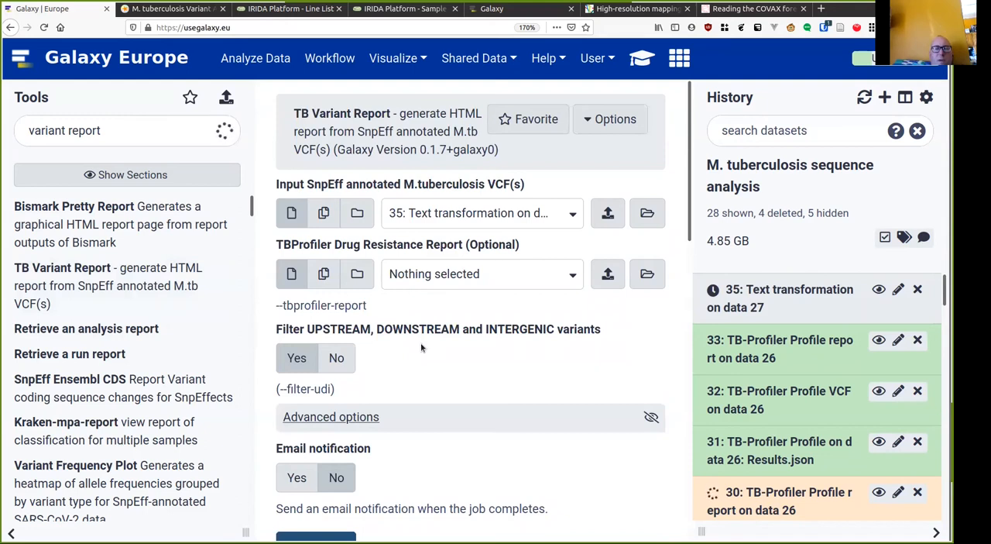
pyautogui.moveTo(465, 226)
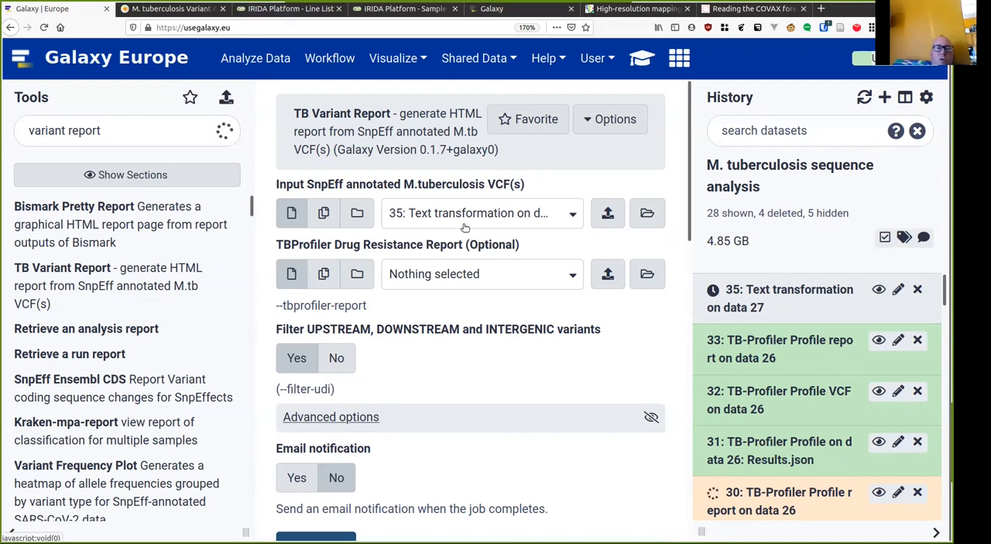
# Select TB-Profiler Results.json as drug resistance report, show advanced options and execute TB Variant Report
pyautogui.click(480, 272)
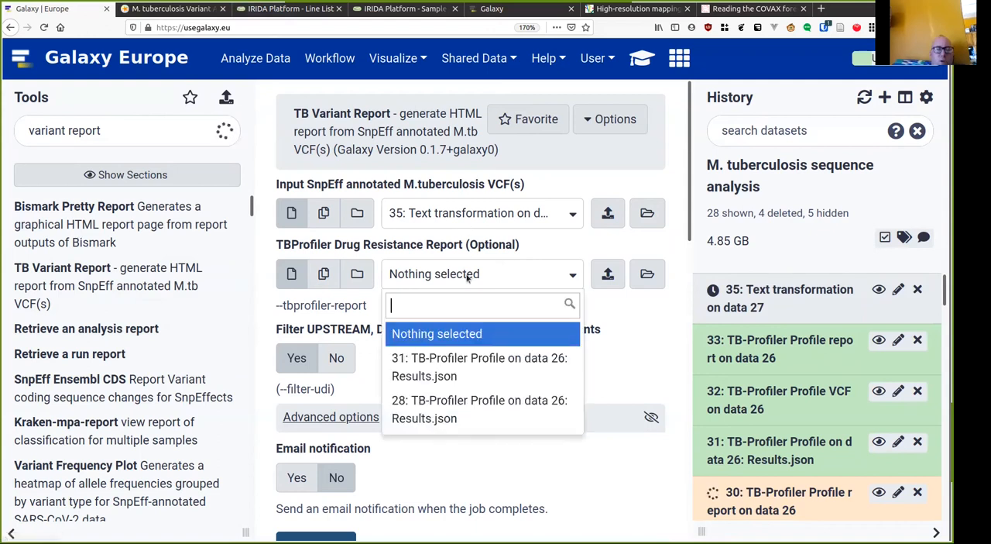
pyautogui.moveTo(496, 341)
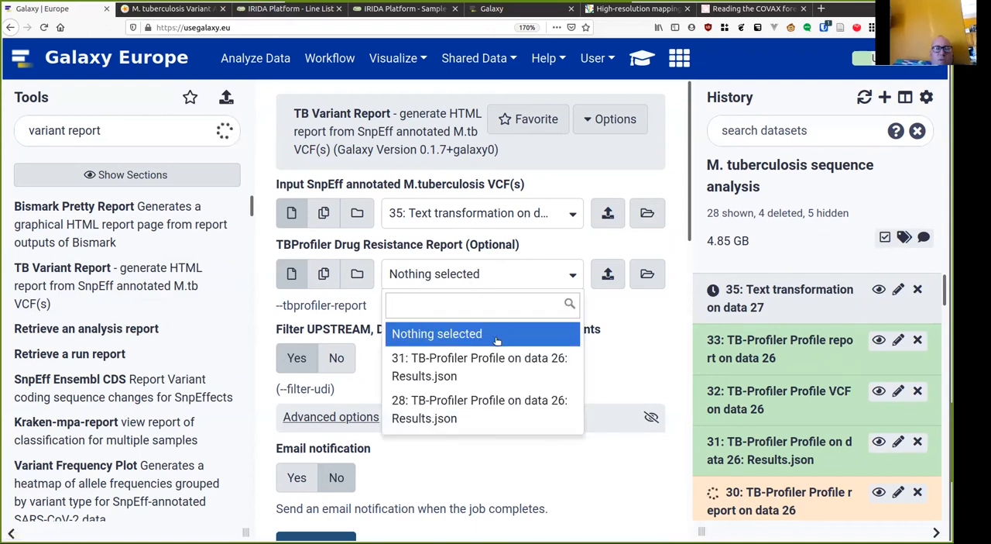
pyautogui.moveTo(480, 366)
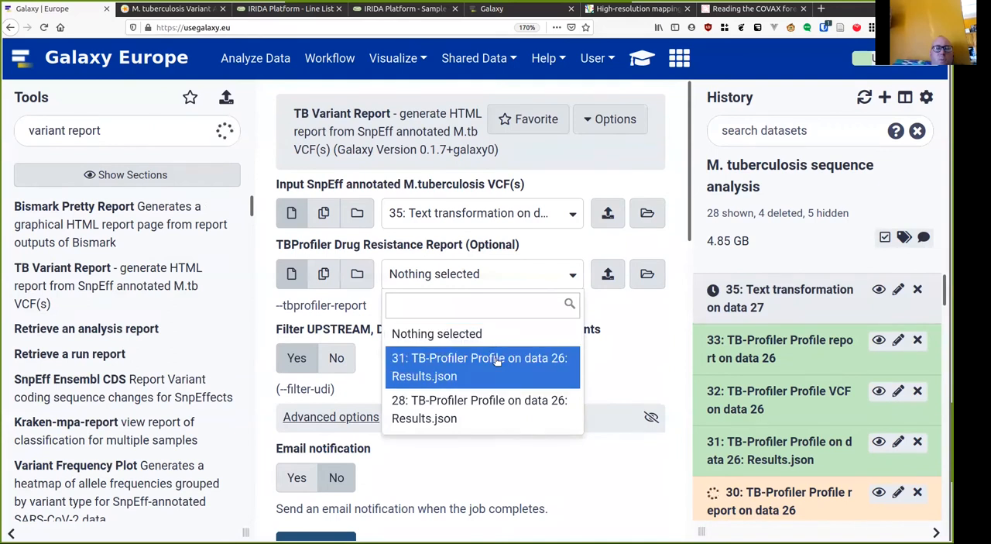
pyautogui.click(480, 366)
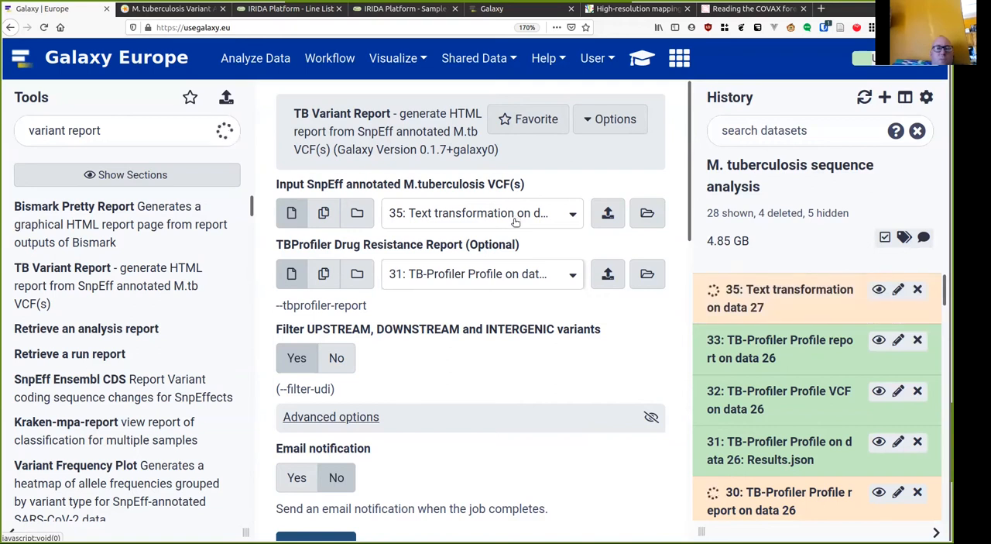
pyautogui.scroll(-3)
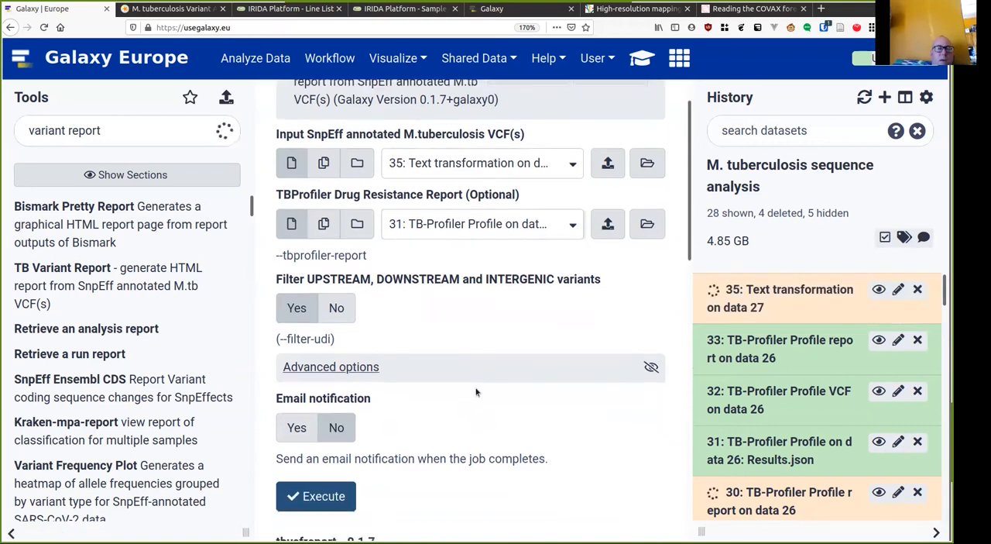
pyautogui.scroll(-3)
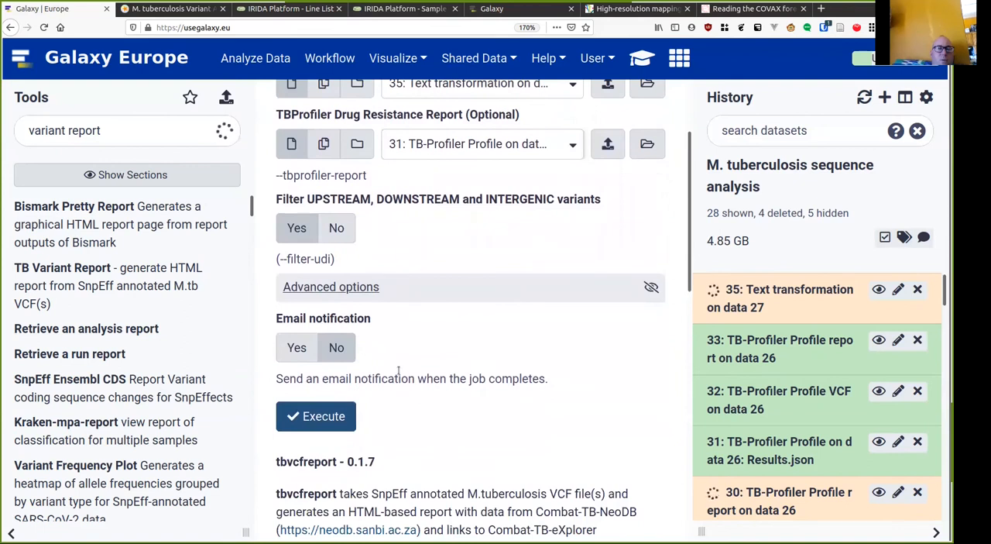
pyautogui.moveTo(393, 410)
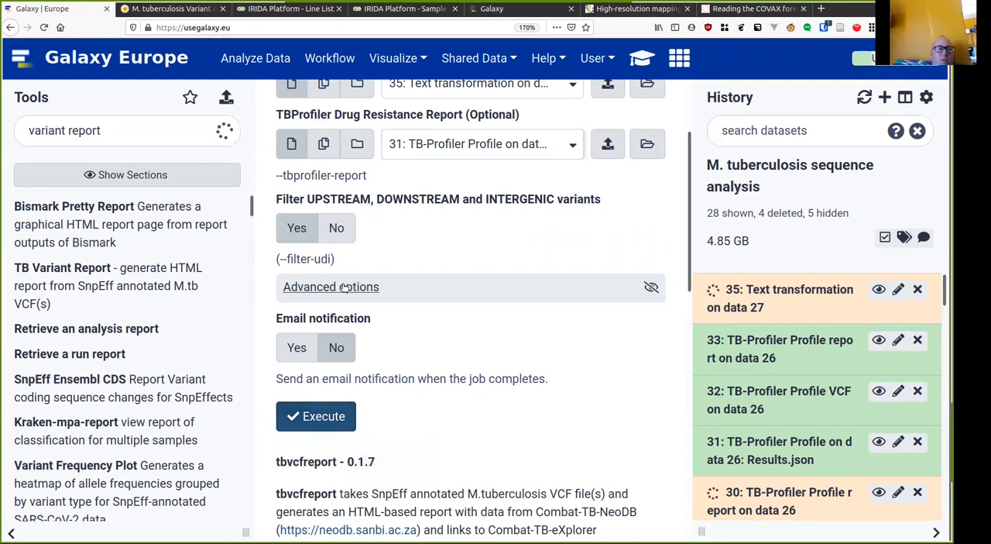
pyautogui.click(332, 287)
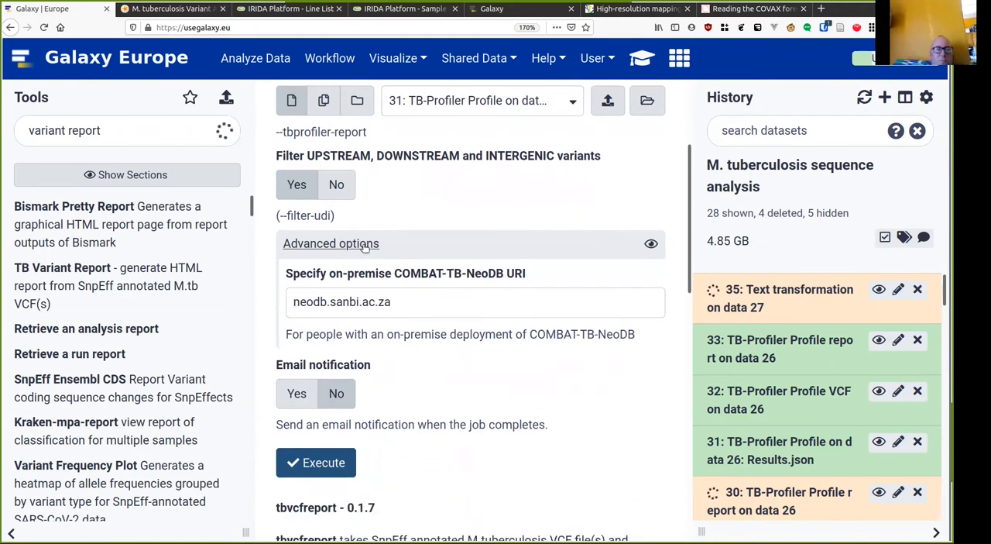
pyautogui.click(316, 462)
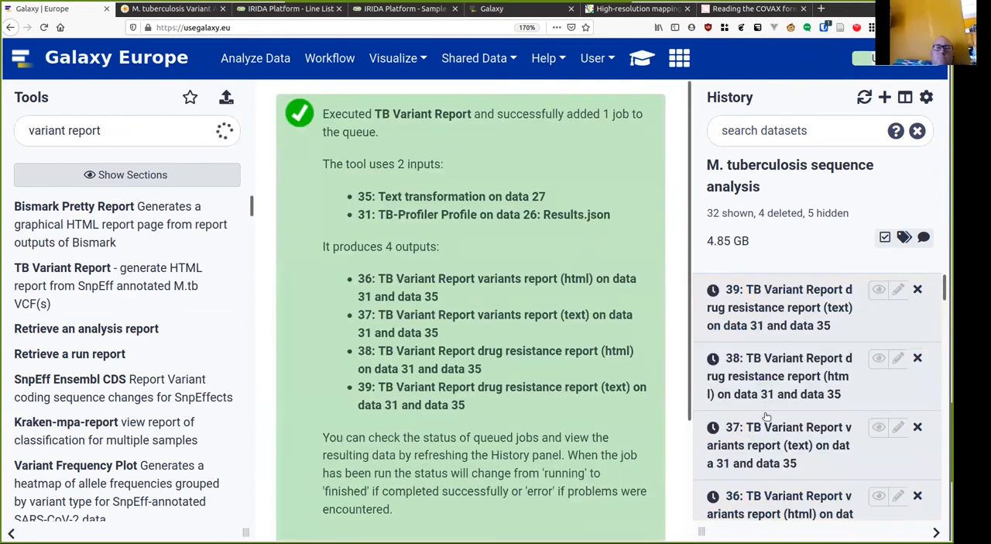
# Scroll through the history and the displayed contents of transformed VCF dataset 35
pyautogui.scroll(-3)
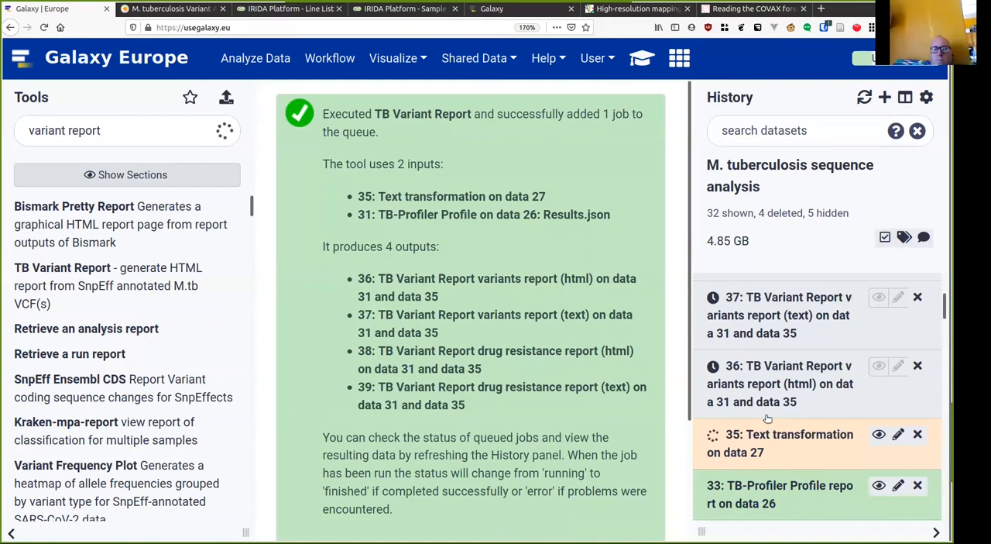
pyautogui.scroll(-3)
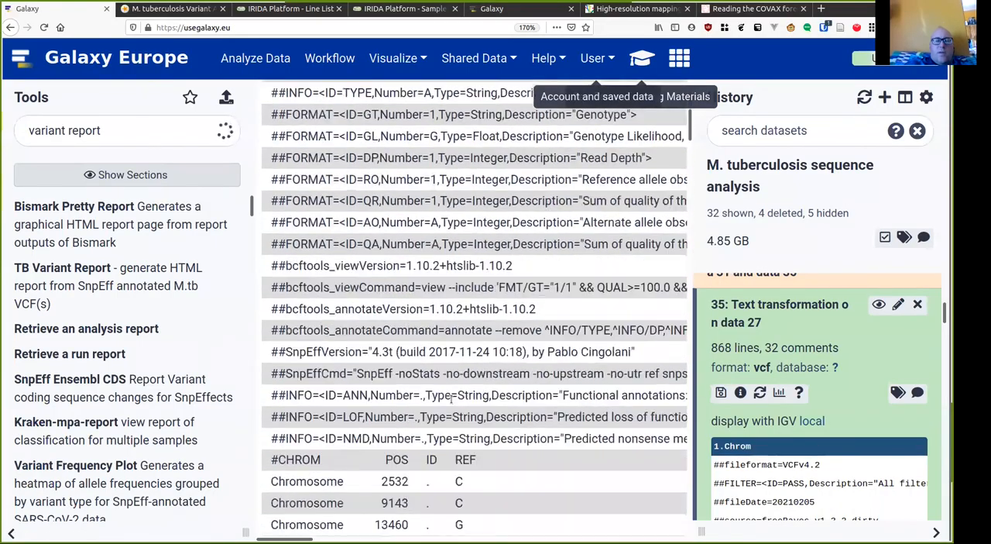
pyautogui.scroll(-3)
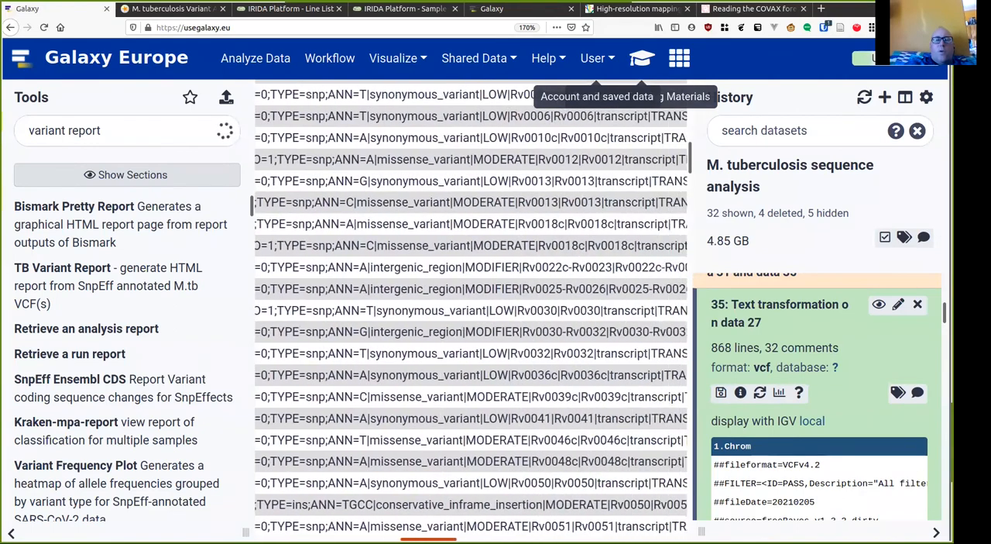
pyautogui.hscroll(3)
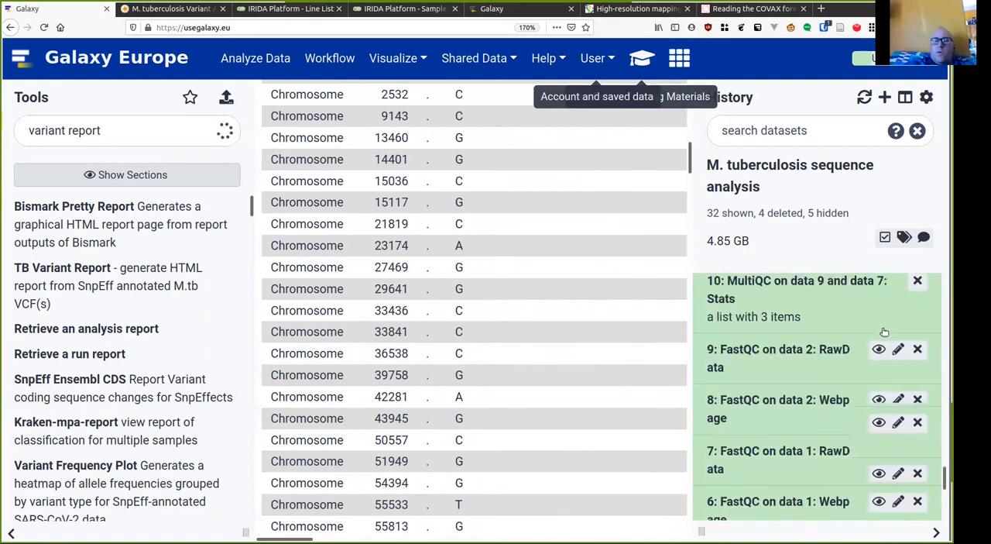
pyautogui.scroll(-3)
pyautogui.write('V')
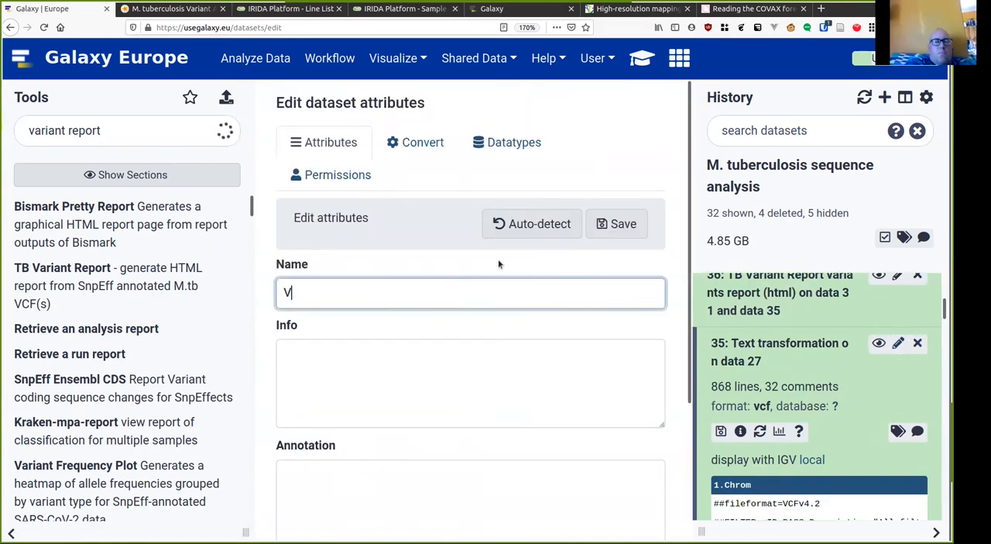
# Enter the name 'VCF variants on 004-02', remove a stray bracket, and save the attributes
pyautogui.write('CF variants')
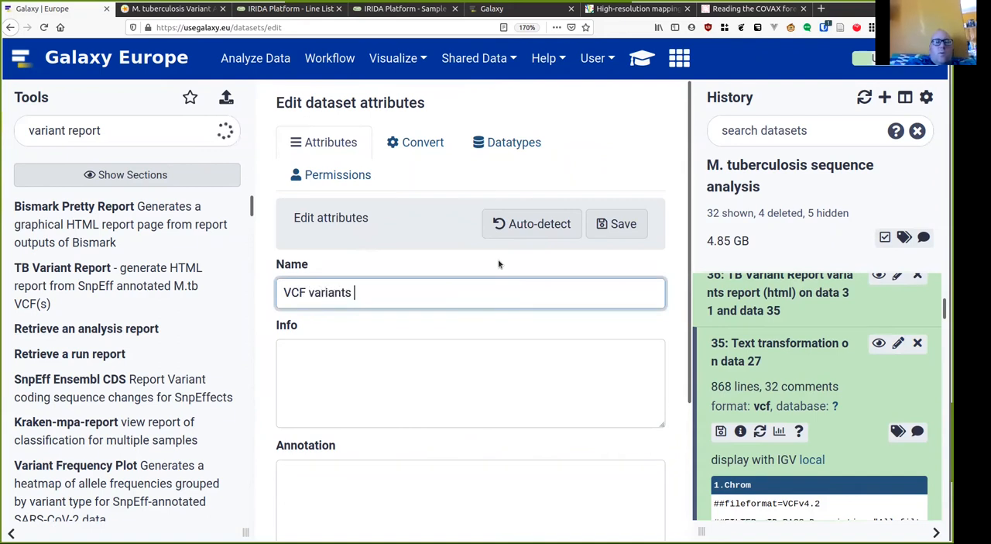
pyautogui.write('on 004-')
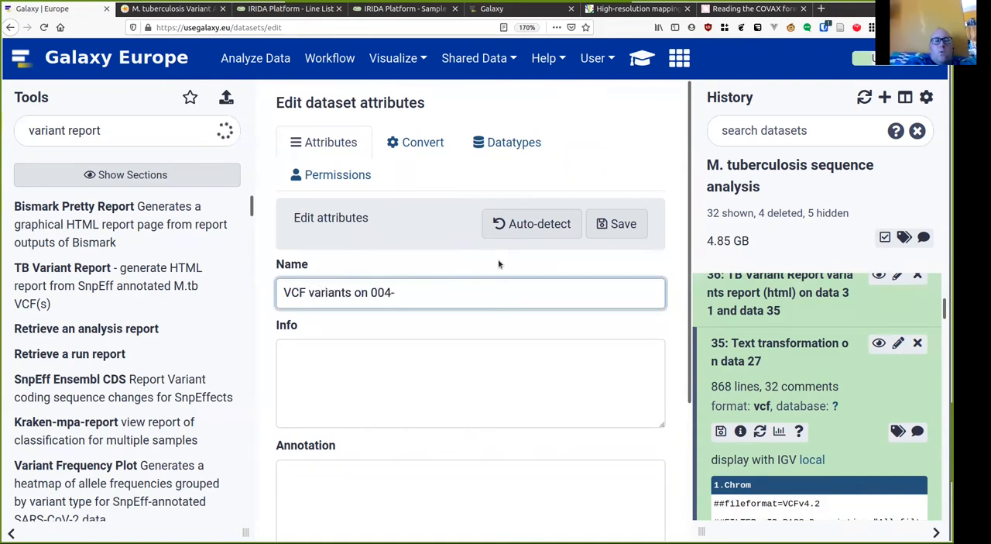
pyautogui.write('02')
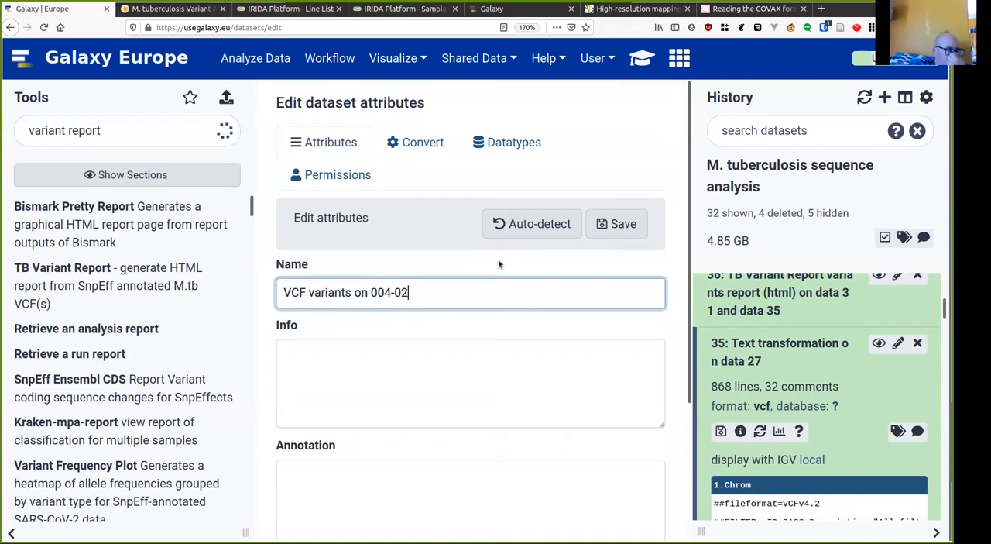
pyautogui.write('(')
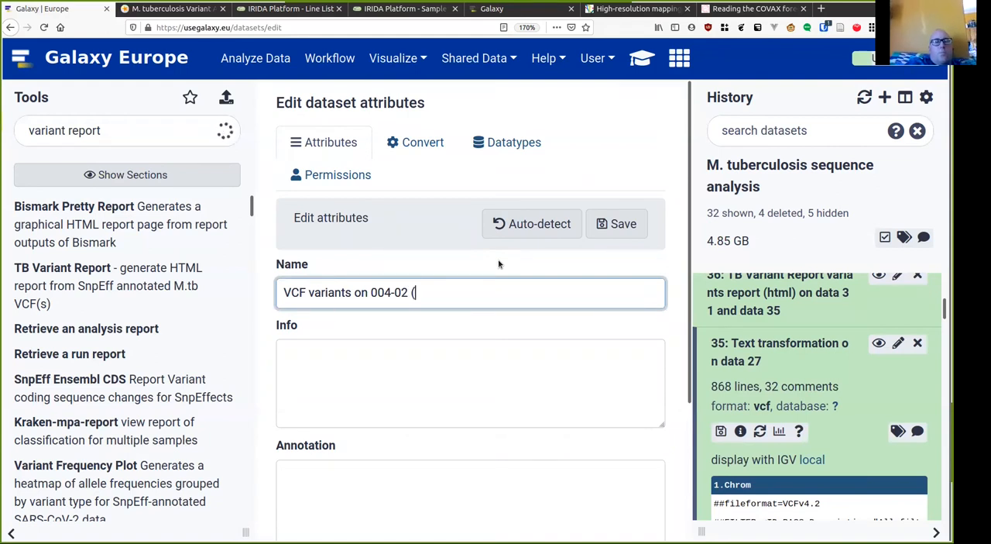
pyautogui.press('Backspace')
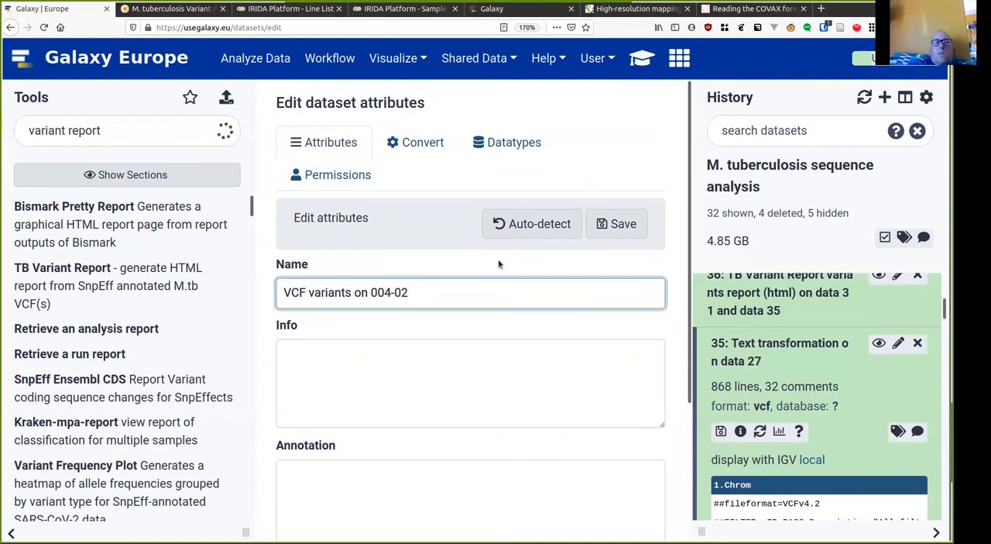
pyautogui.click(617, 224)
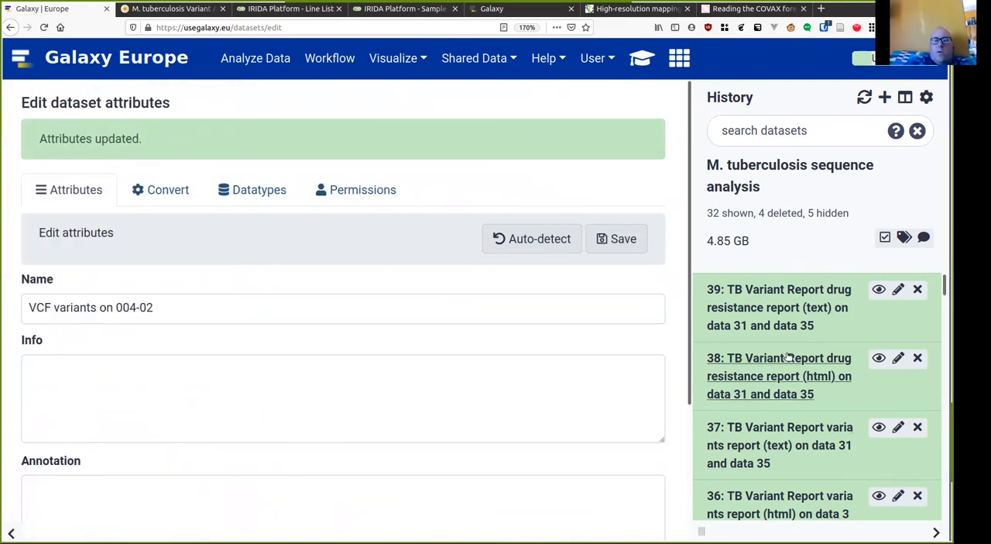
pyautogui.moveTo(880, 356)
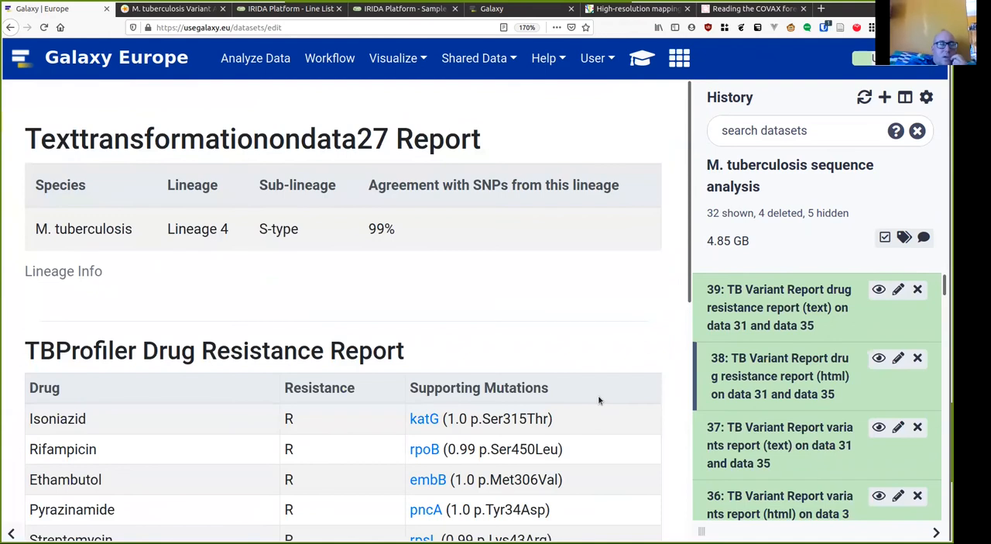
# Scroll through the drug resistance and variants reports, then follow the Rv0002 locus link
pyautogui.scroll(-3)
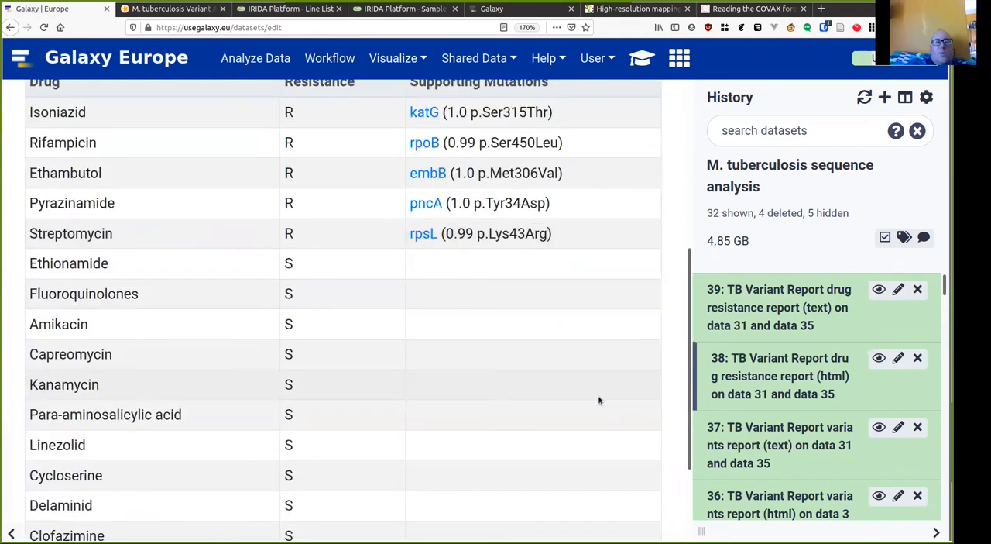
pyautogui.scroll(-3)
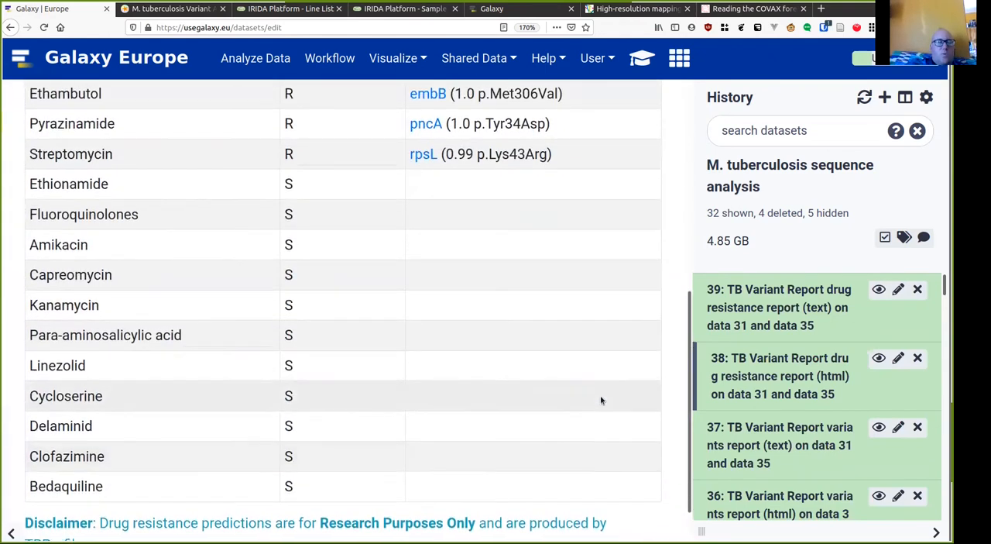
pyautogui.scroll(3)
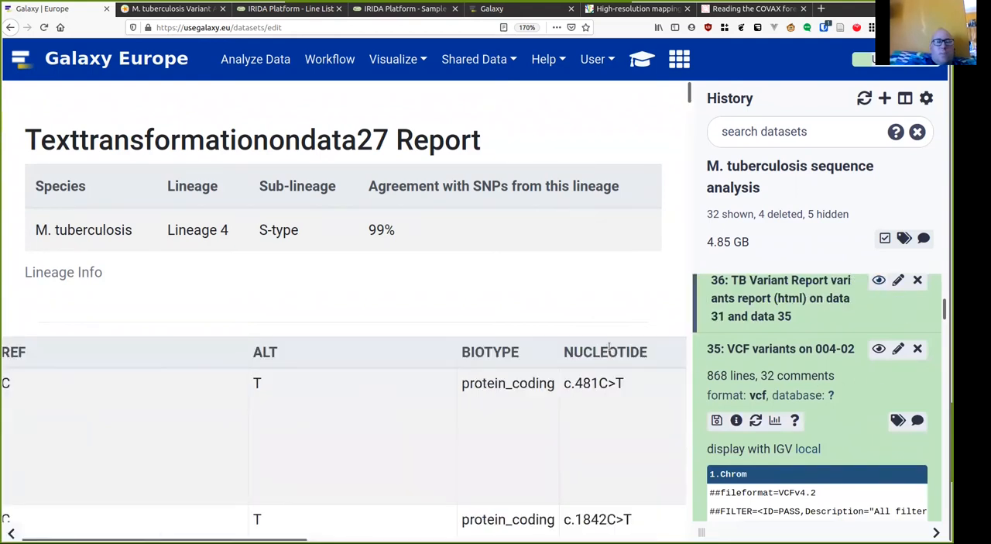
pyautogui.hscroll(3)
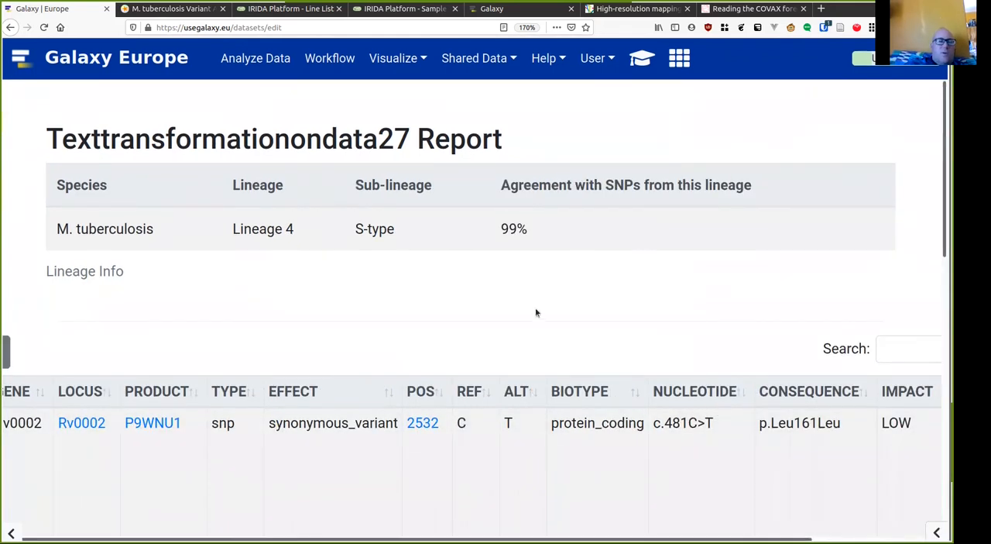
pyautogui.scroll(-3)
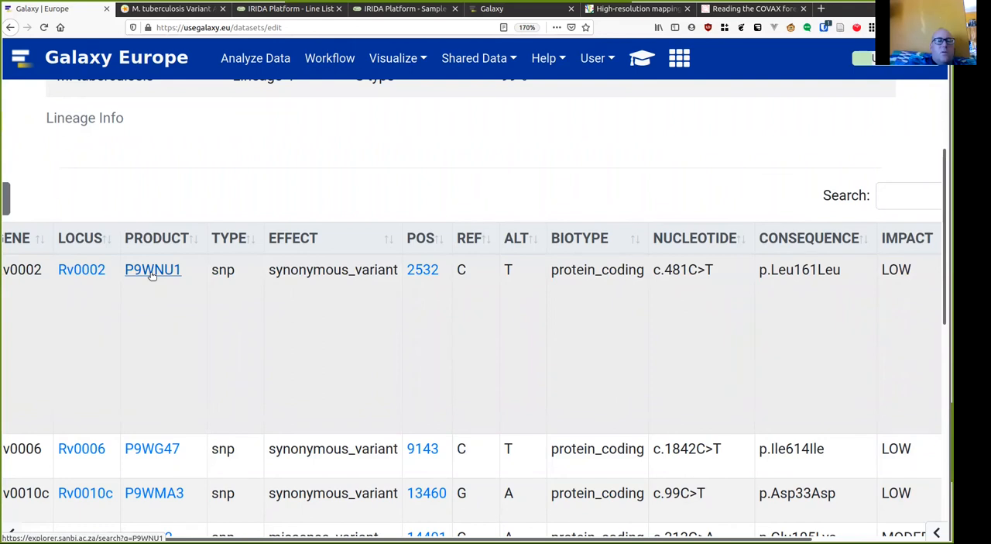
pyautogui.moveTo(431, 281)
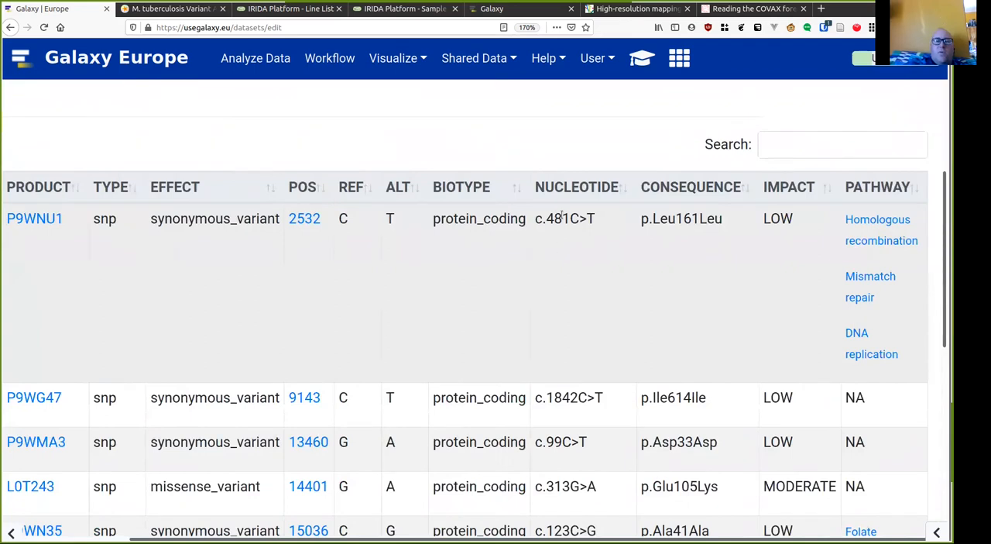
pyautogui.moveTo(634, 224)
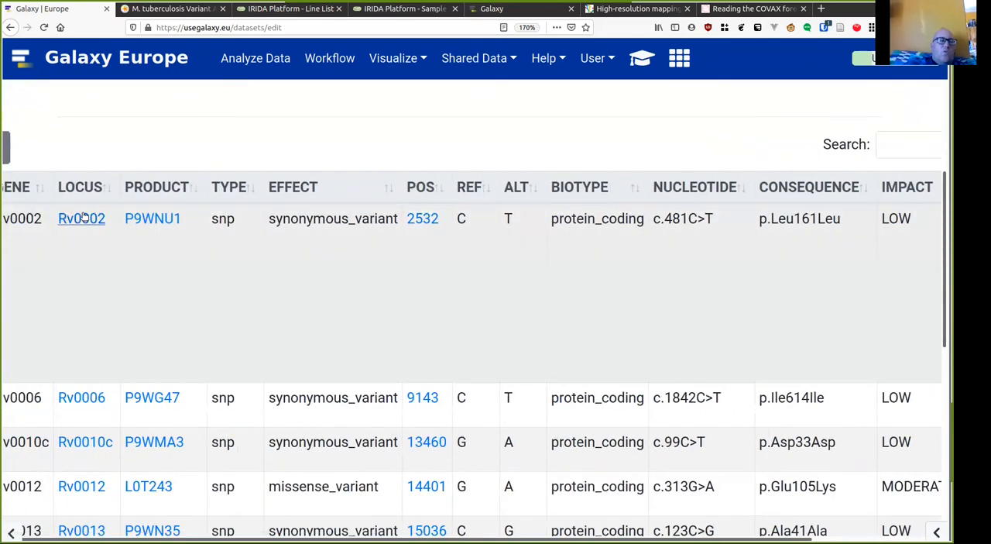
pyautogui.moveTo(81, 219)
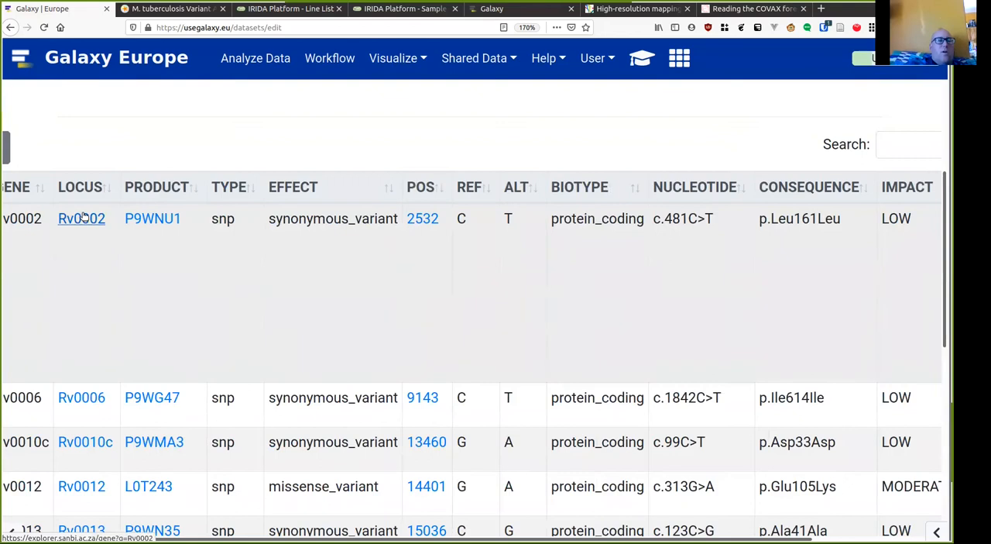
pyautogui.click(80, 217)
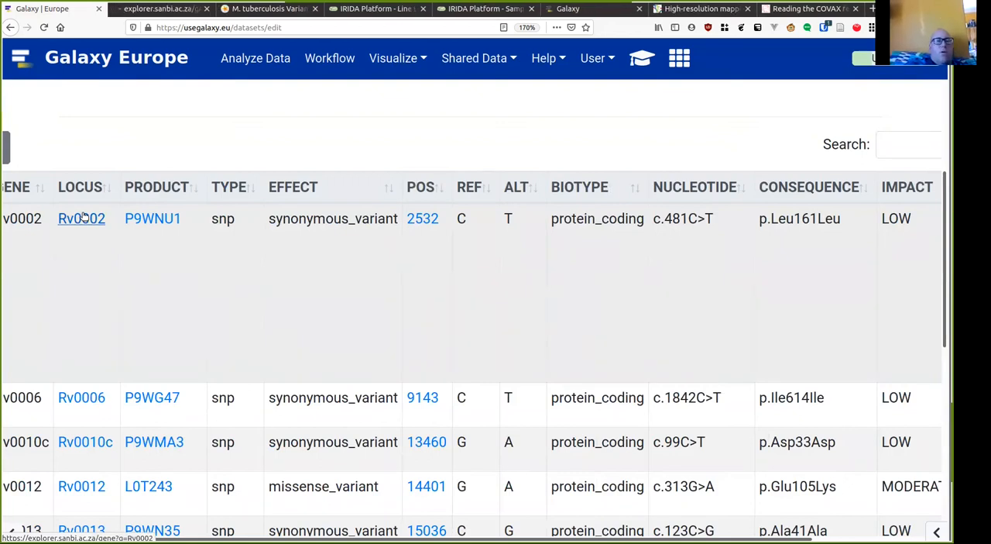
# Switch to the Rv0002 gene page and search dnaN in COMBAT-TB from the gene feature's context menu
pyautogui.click(80, 219)
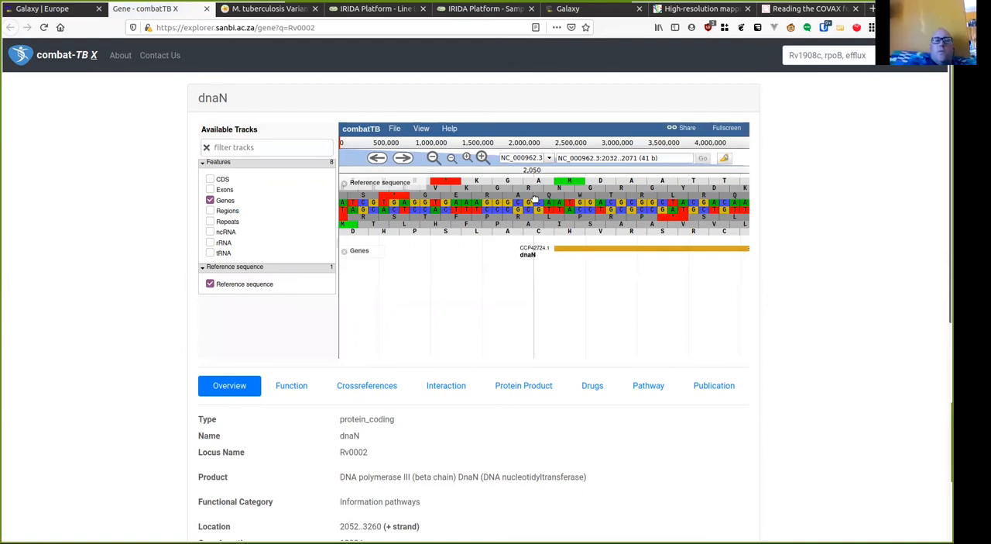
pyautogui.moveTo(538, 238)
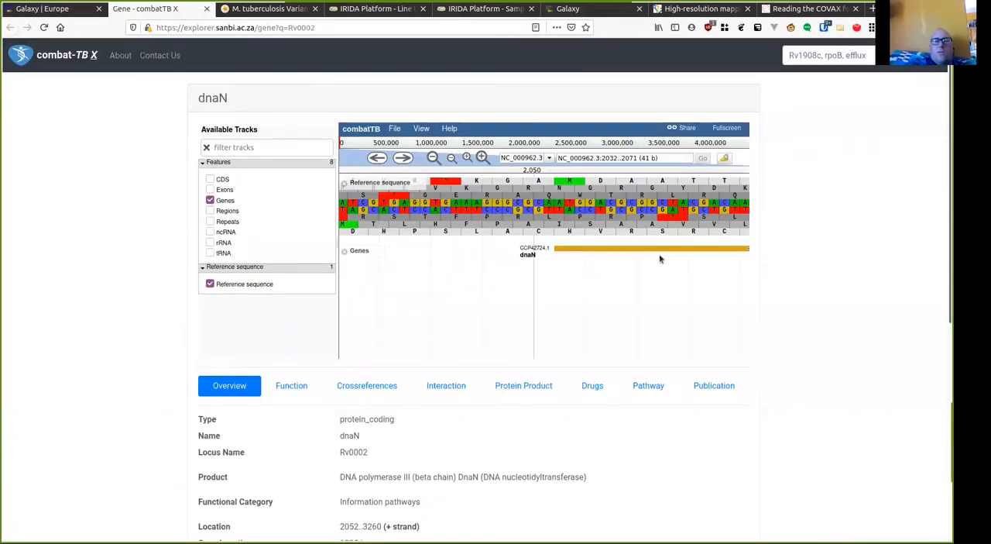
pyautogui.moveTo(659, 250)
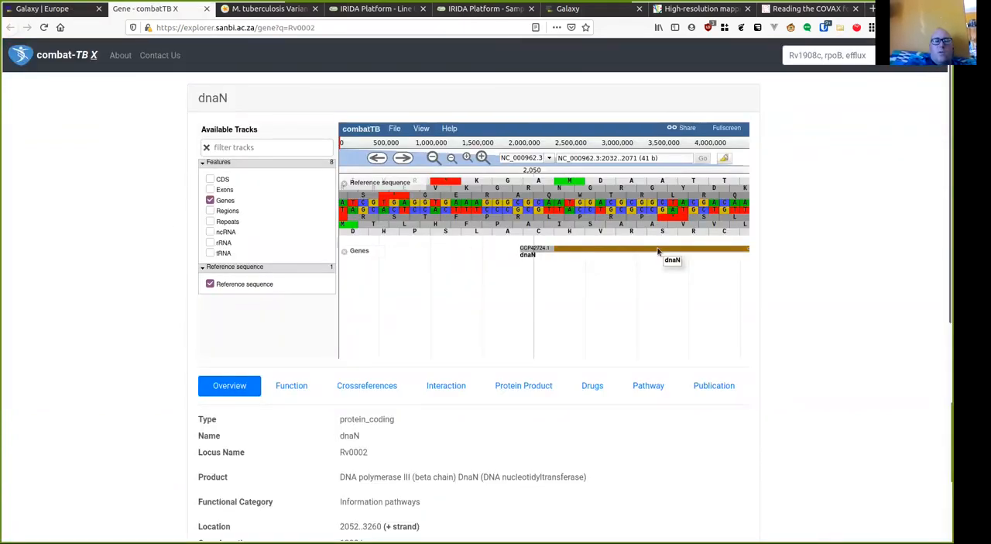
pyautogui.rightClick(659, 249)
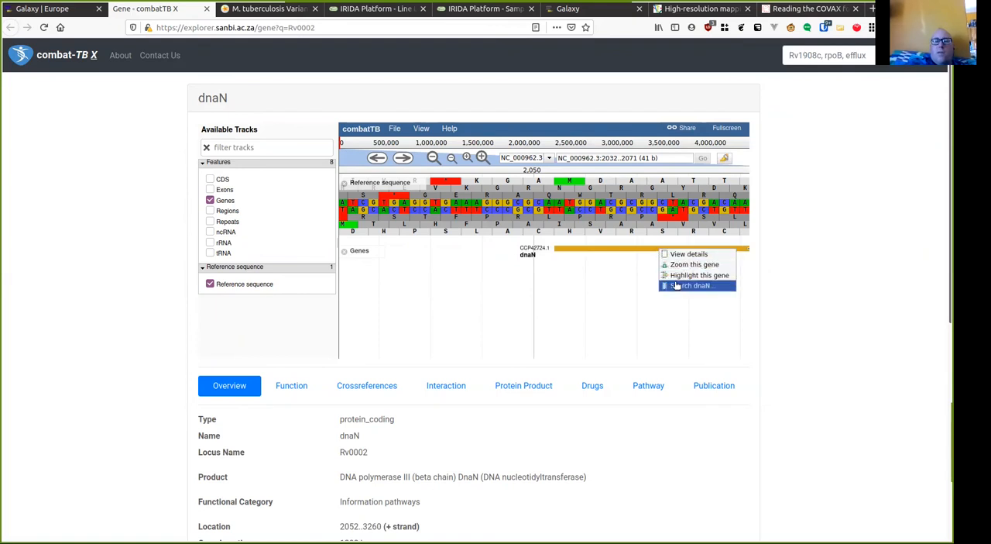
pyautogui.click(694, 285)
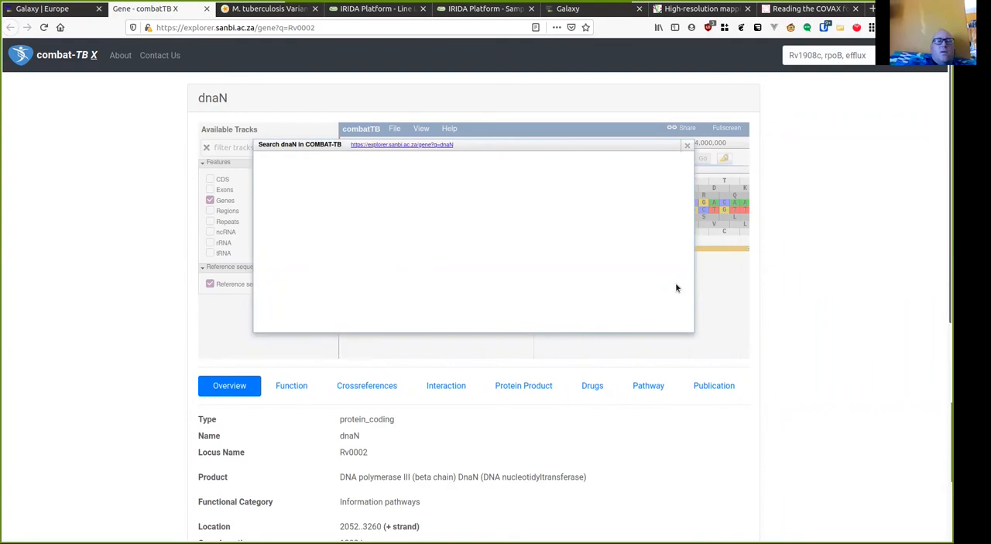
pyautogui.moveTo(493, 210)
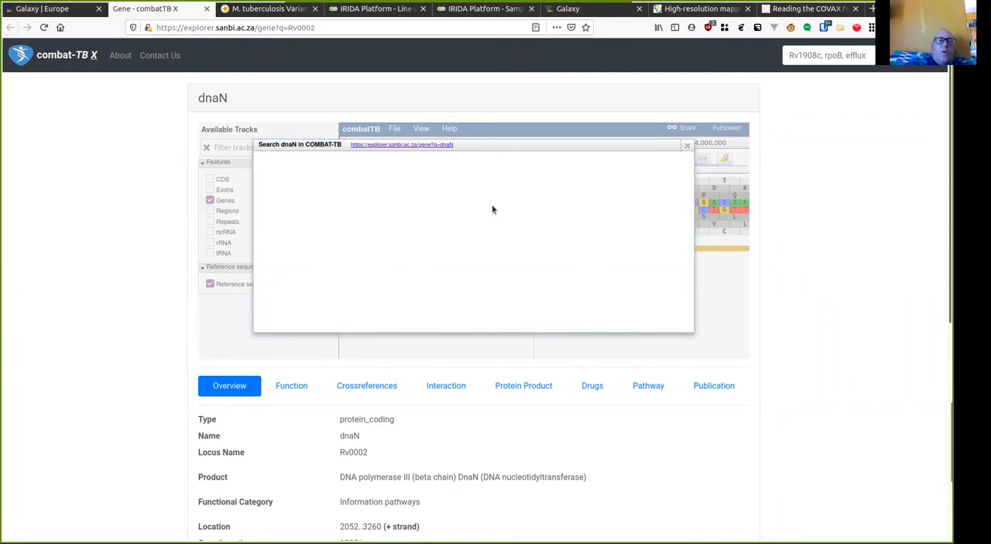
pyautogui.moveTo(431, 145)
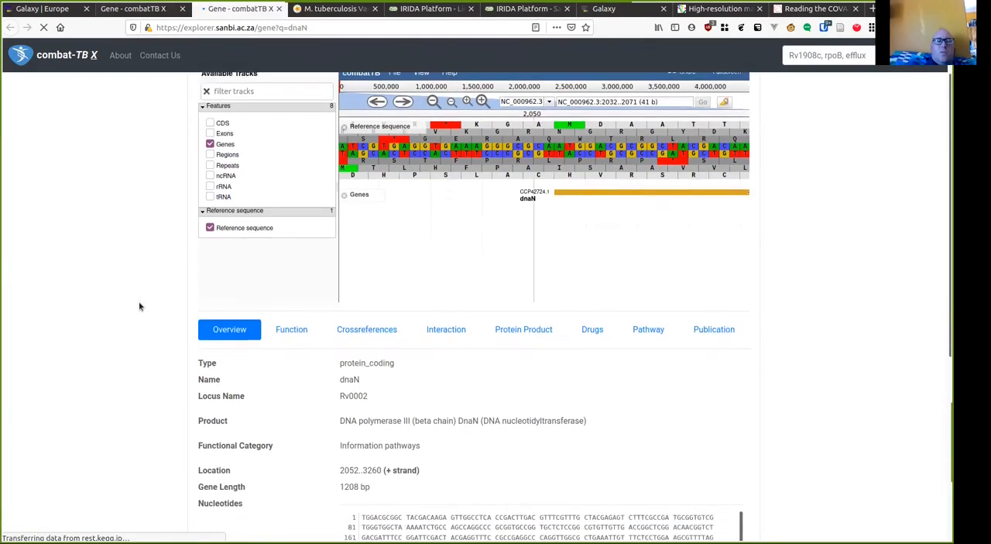
pyautogui.scroll(-3)
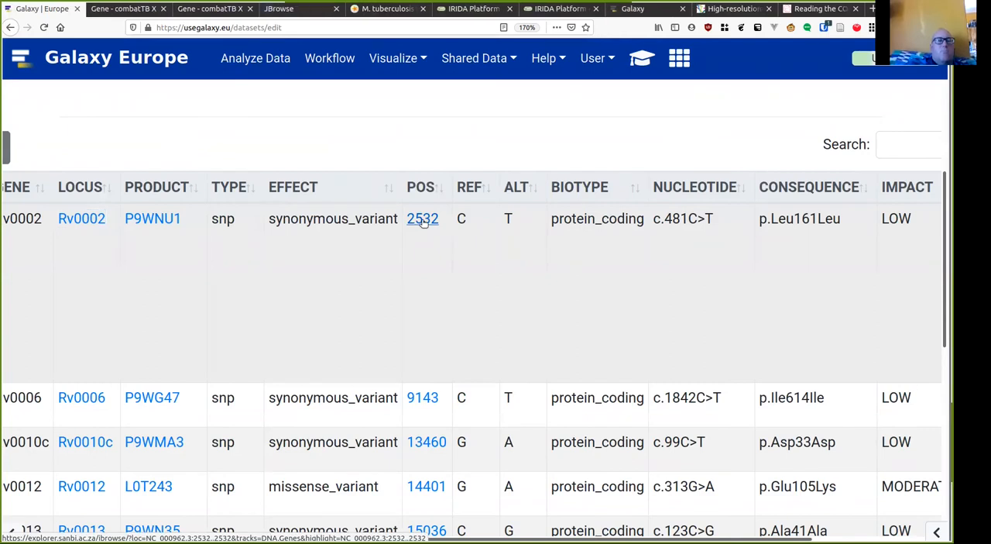
# View variant position 2532 in the browser, close the Explorer tabs and search Galaxy tools for 'jb'
pyautogui.click(423, 218)
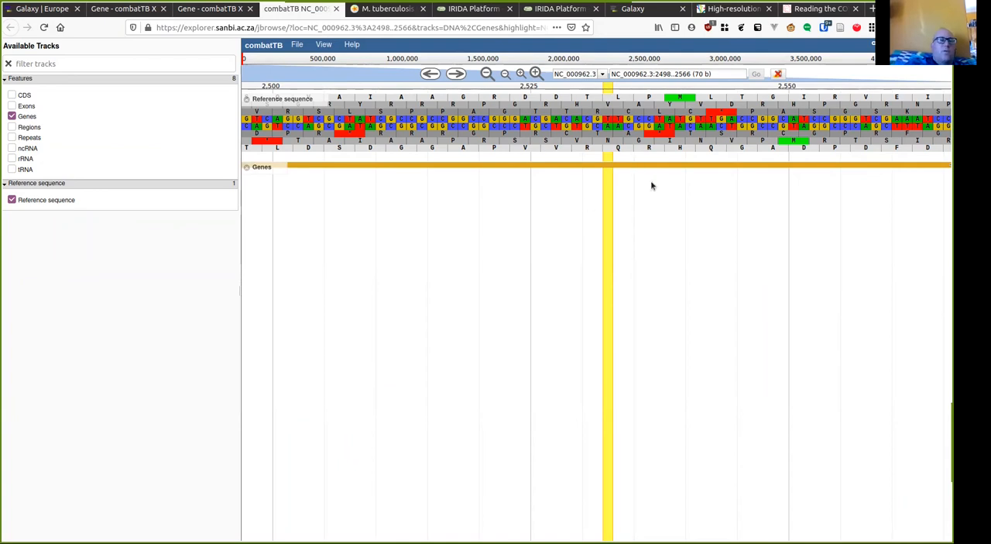
pyautogui.click(43, 9)
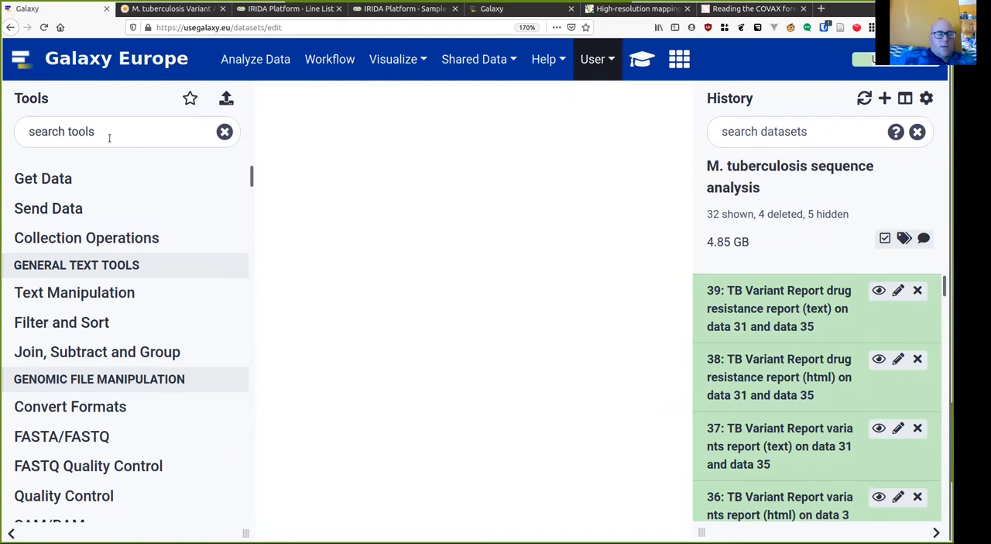
pyautogui.write('jbrowse')
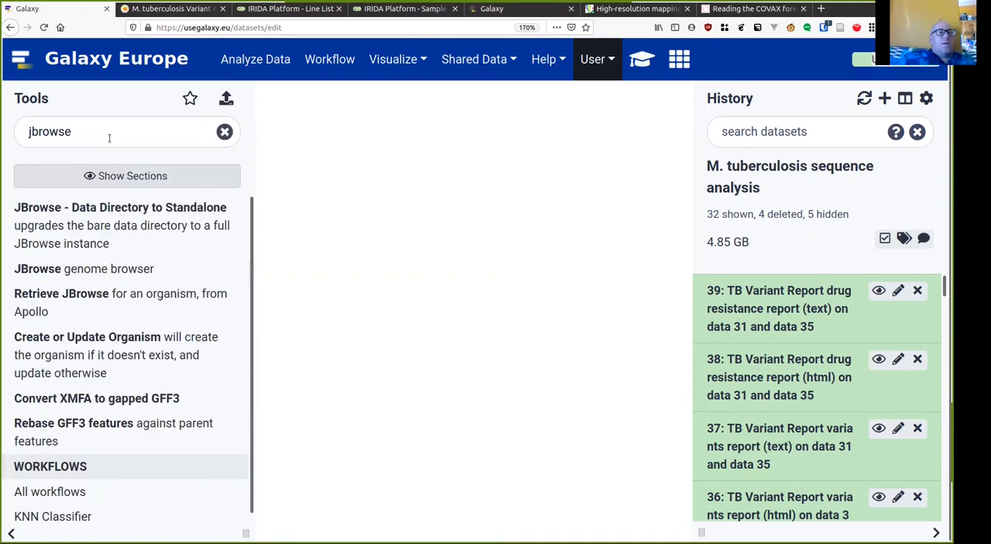
pyautogui.moveTo(84, 268)
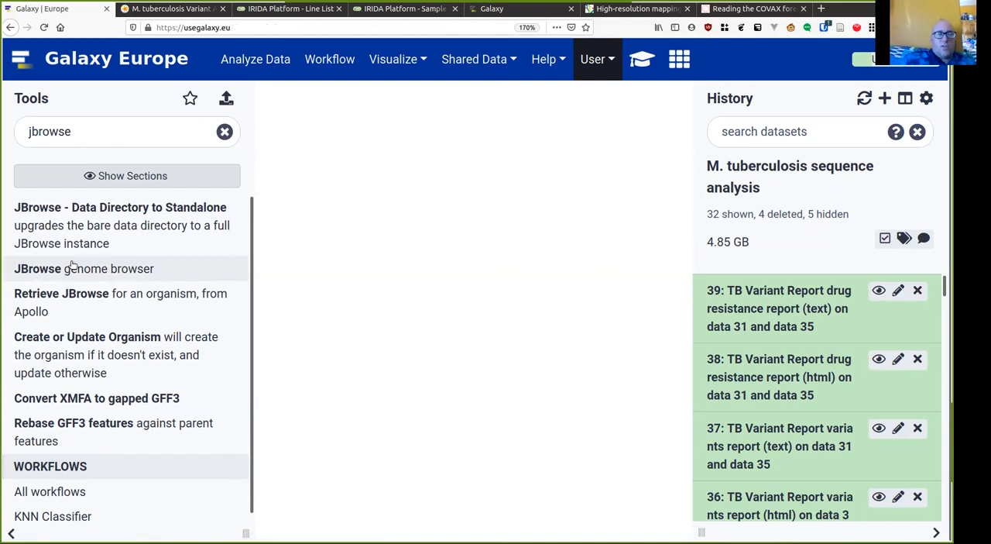
# Configure JBrowse with history genome MTB_ancestor_reference.fasta and genetic code 11 (Bacterial, Archaeal, Plant Plastid)
pyautogui.click(84, 268)
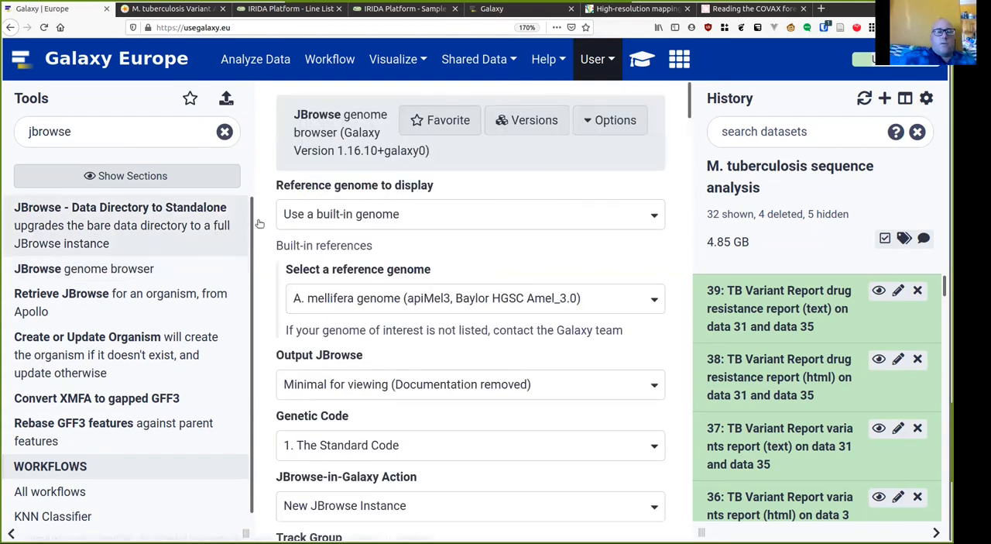
pyautogui.moveTo(359, 226)
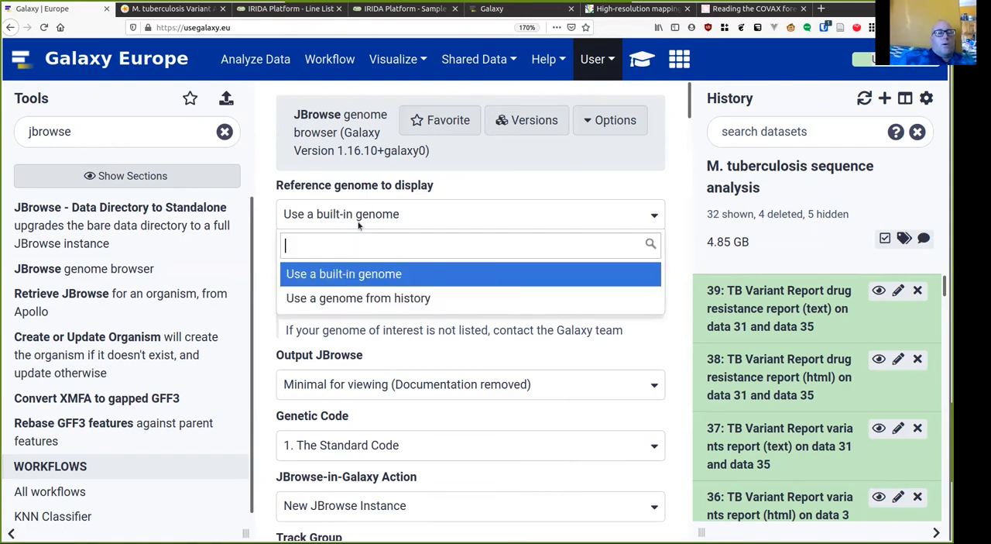
pyautogui.click(358, 297)
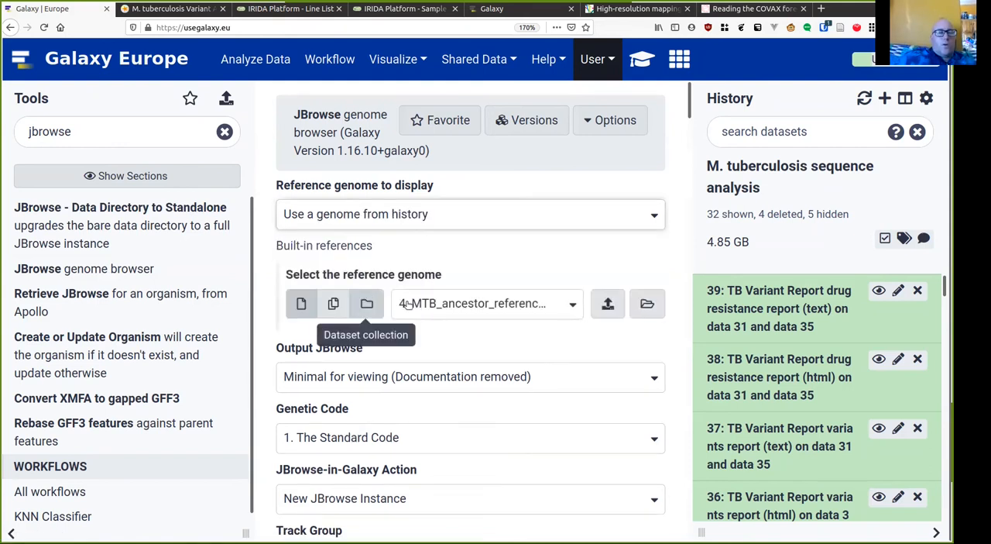
pyautogui.moveTo(459, 341)
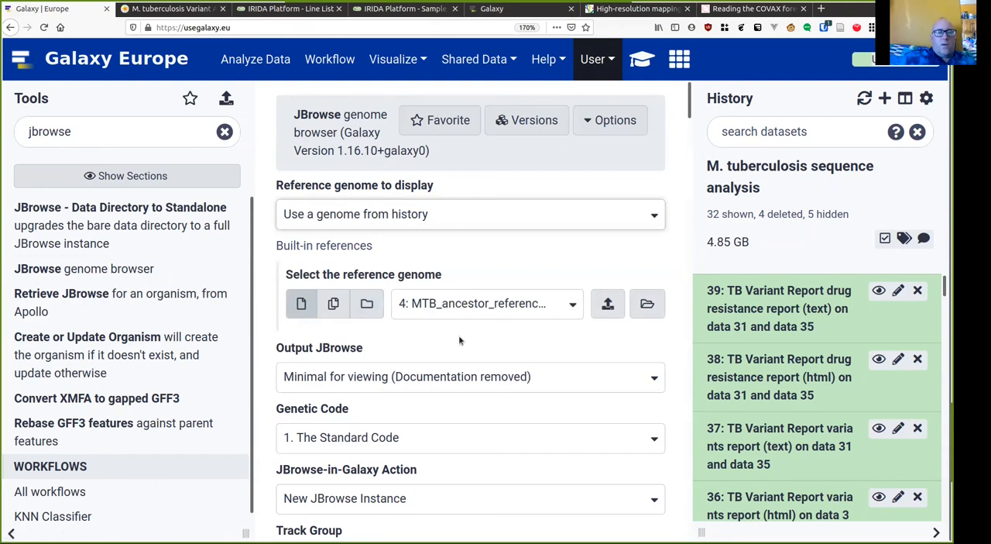
pyautogui.scroll(-3)
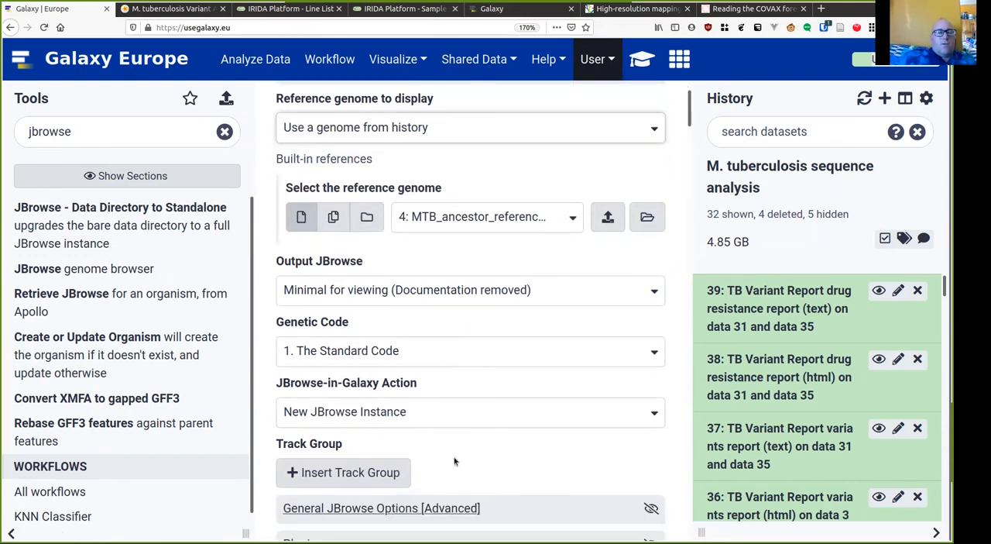
pyautogui.click(469, 264)
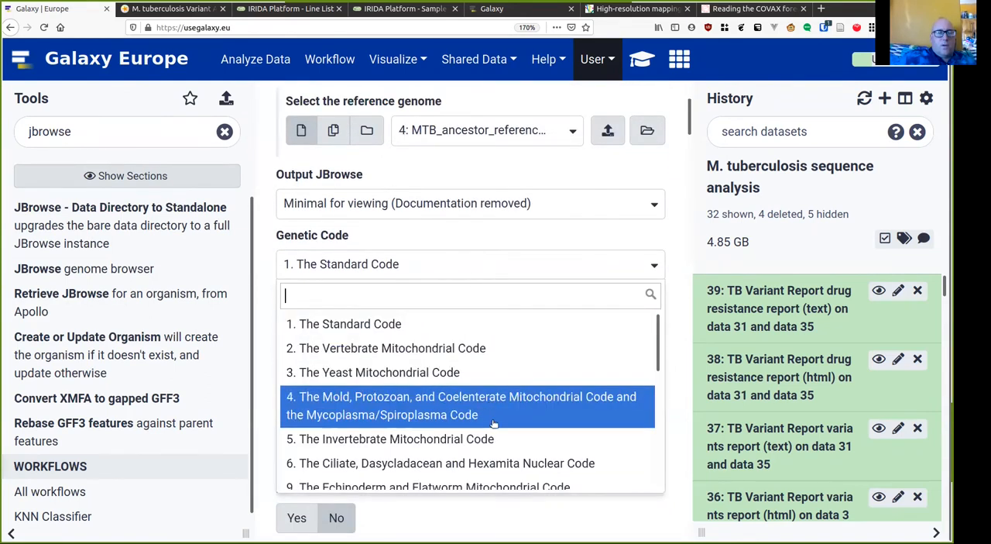
pyautogui.scroll(-3)
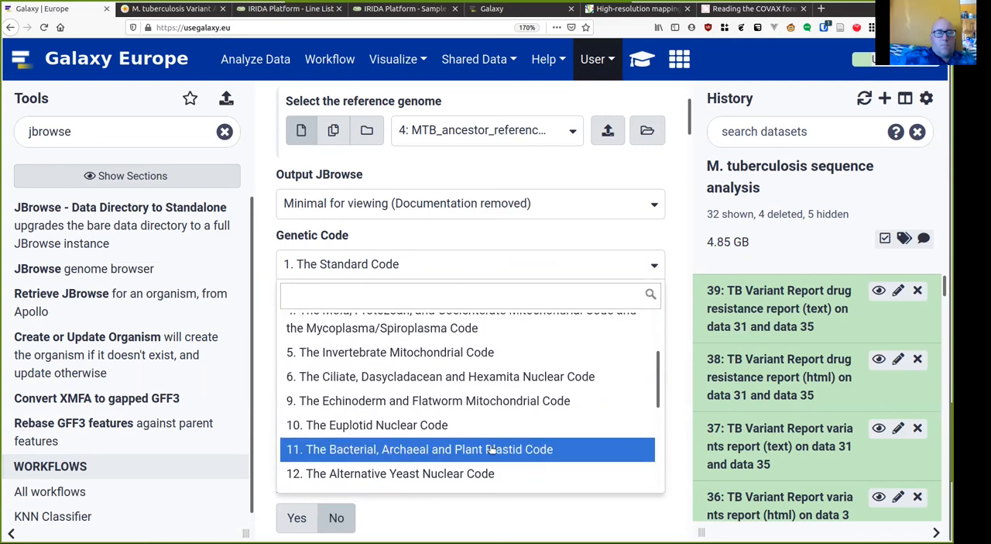
pyautogui.click(420, 449)
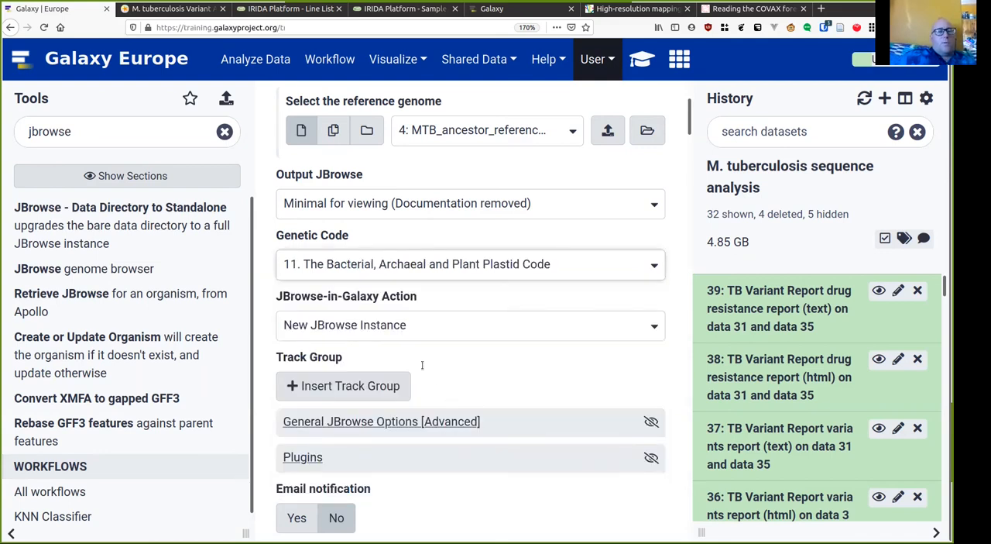
pyautogui.click(163, 10)
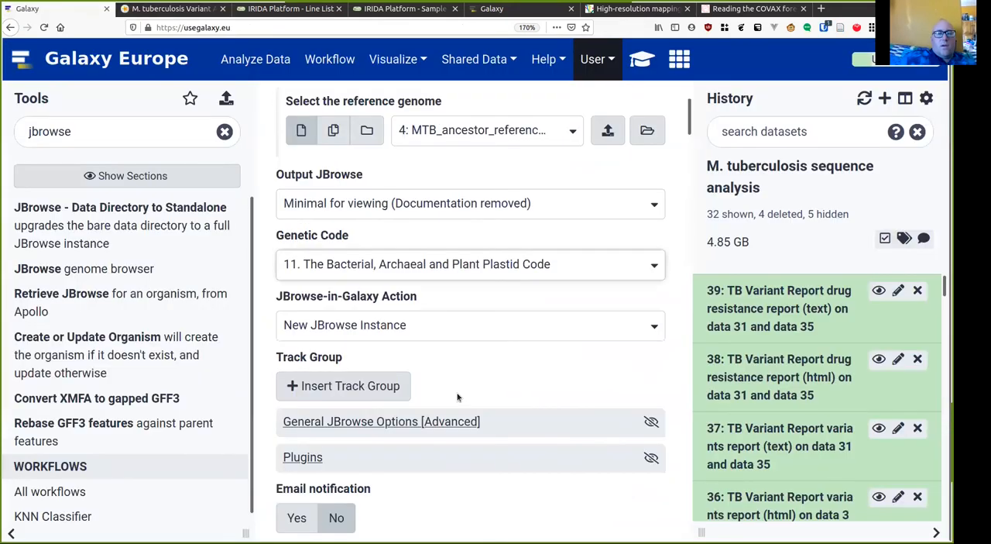
pyautogui.click(171, 10)
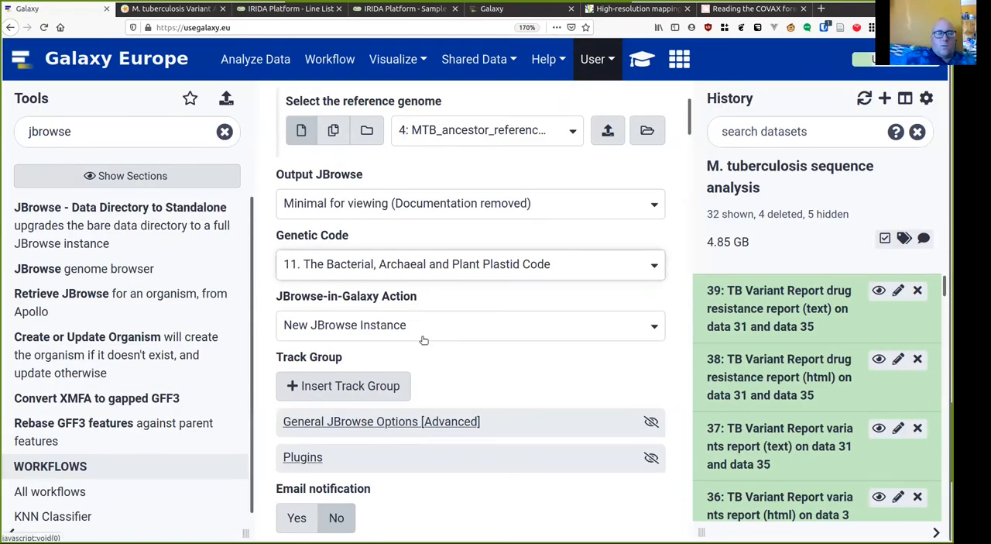
# Insert a track group named 'sequence reads', checking the tutorial for track settings
pyautogui.click(344, 385)
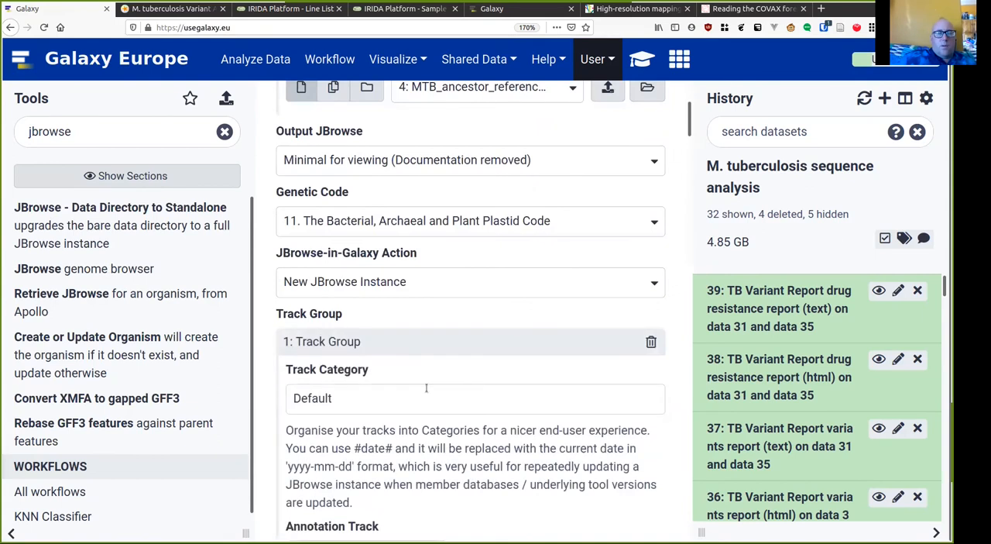
pyautogui.write('seque')
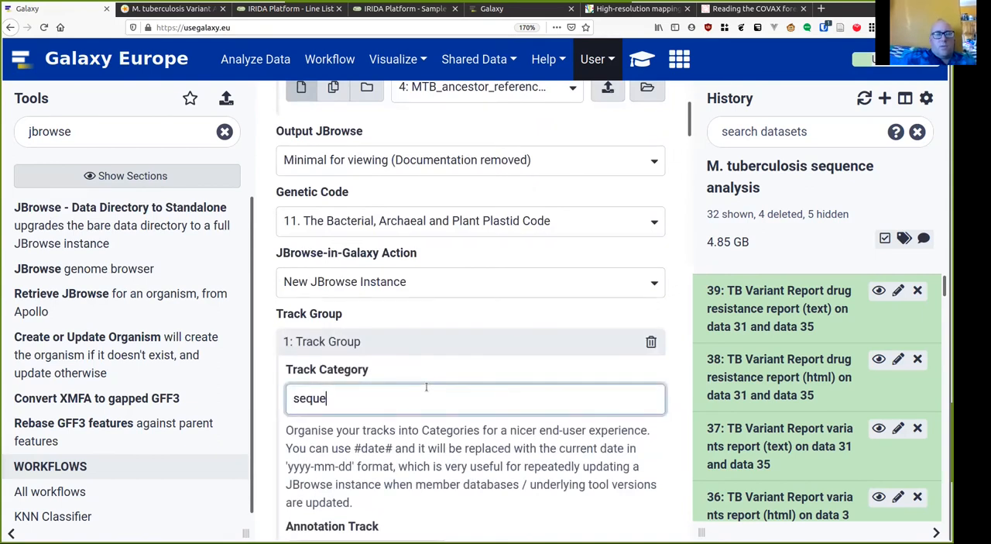
pyautogui.click(171, 9)
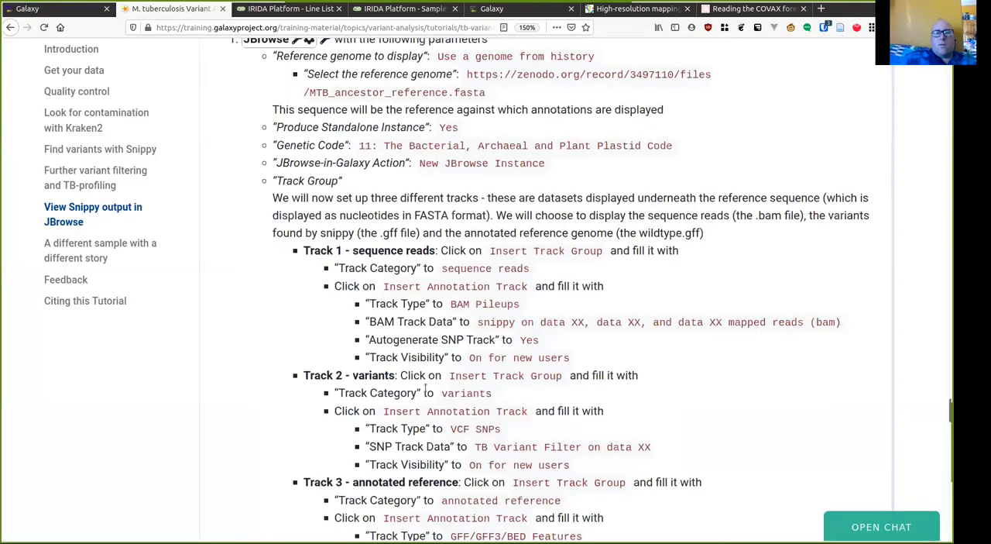
pyautogui.scroll(-3)
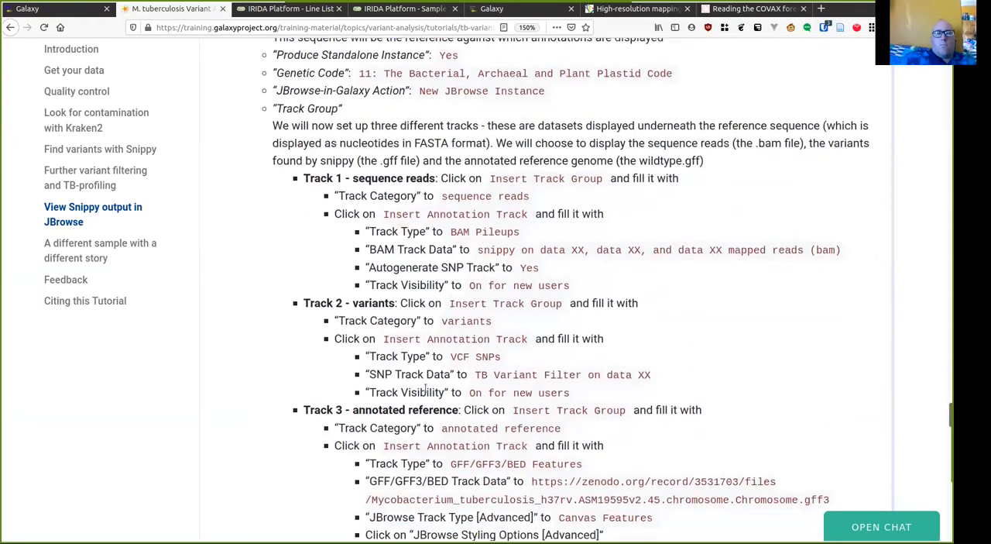
pyautogui.scroll(-3)
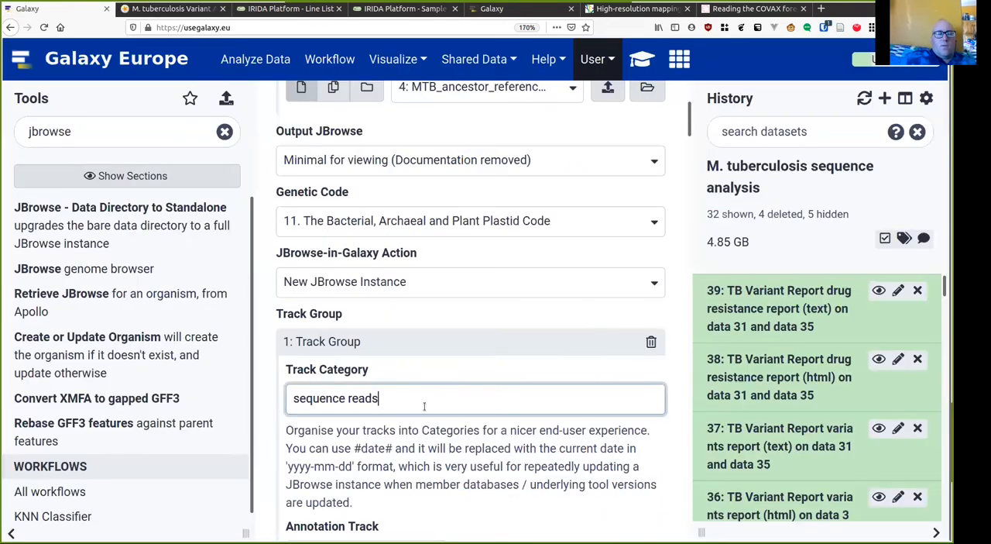
pyautogui.scroll(-3)
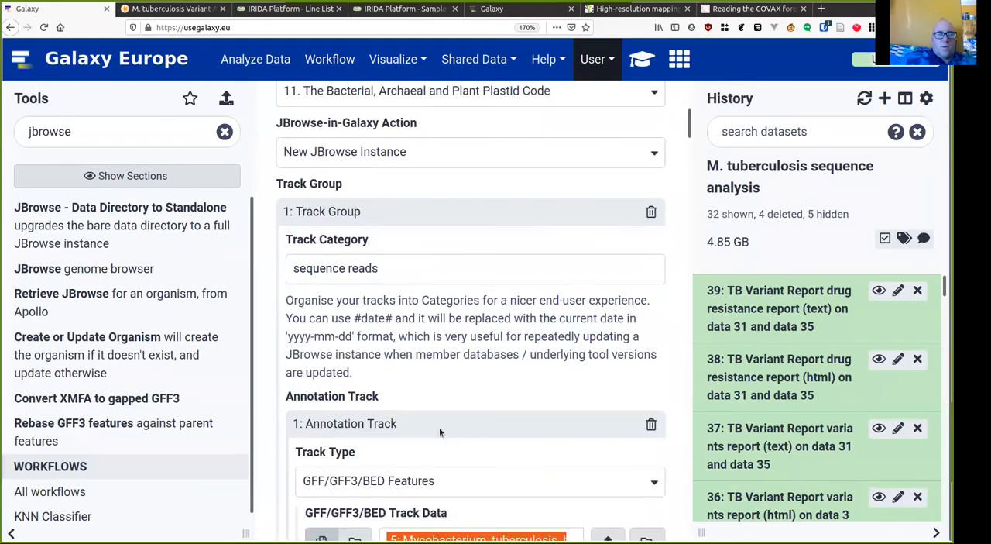
# Set the annotation track to BAM Pileups of the snippy BAM with visibility On for new users
pyautogui.click(480, 306)
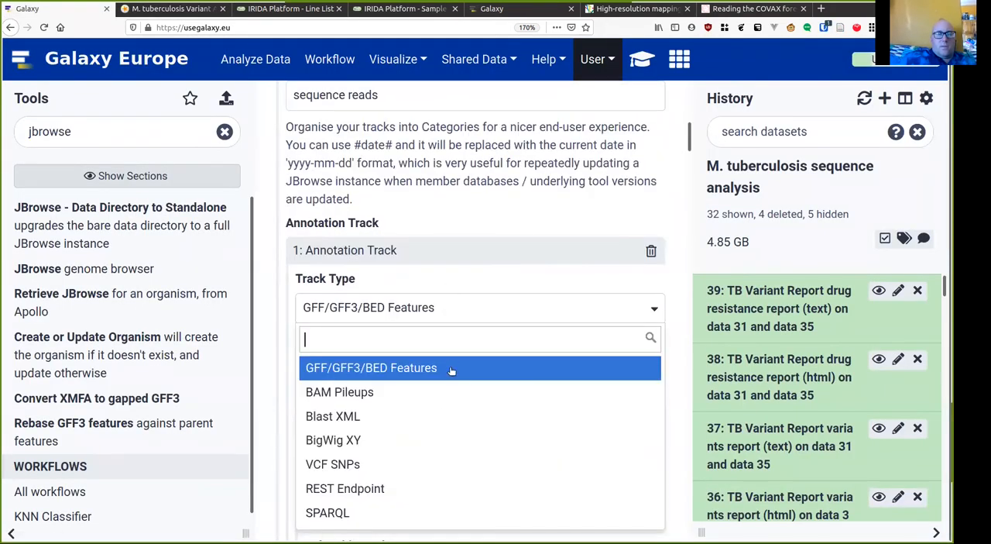
pyautogui.click(340, 390)
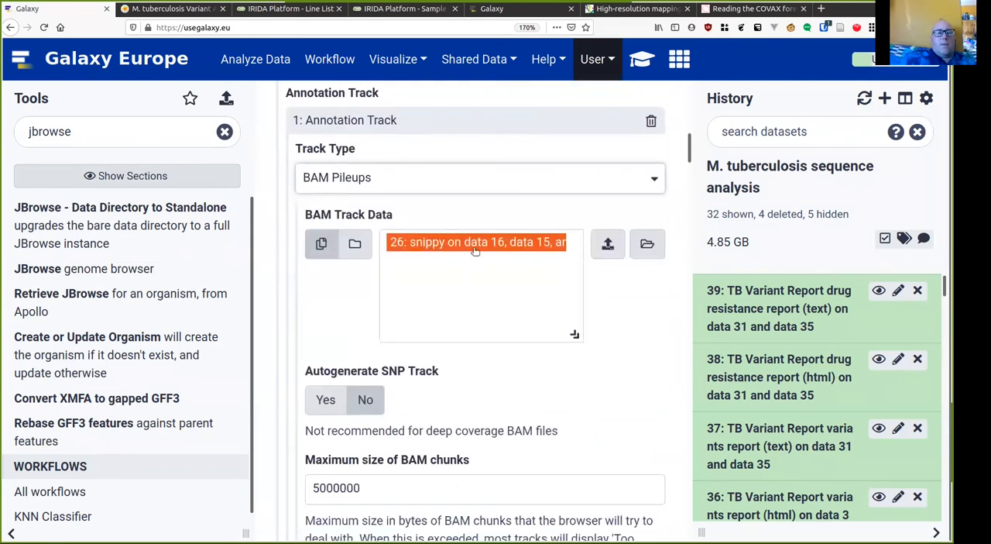
pyautogui.scroll(-3)
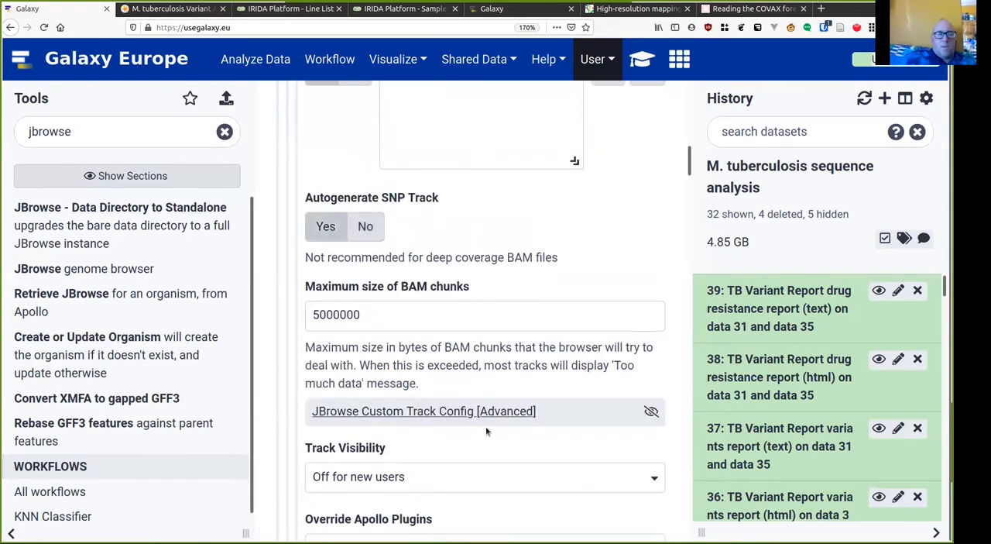
pyautogui.click(483, 477)
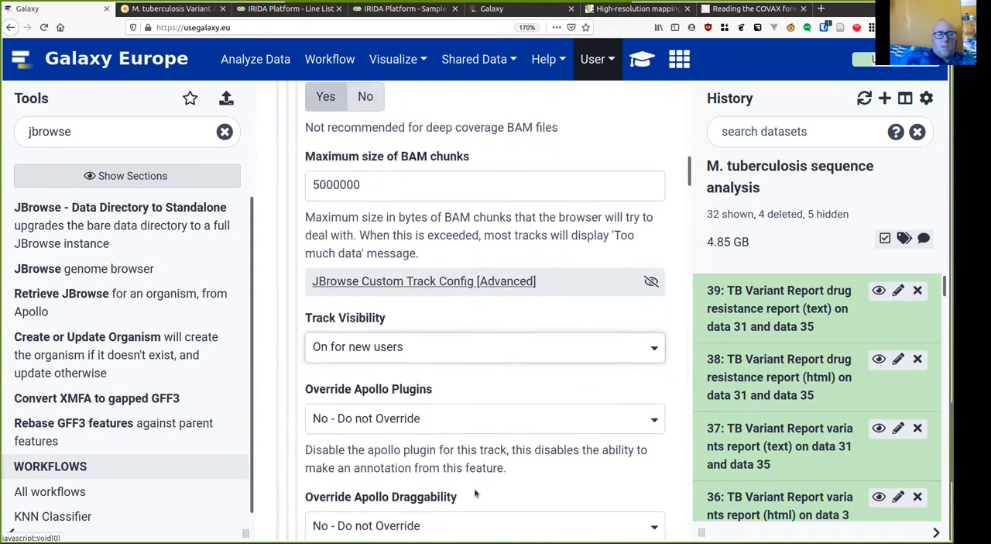
# Add a second annotation track showing 'VCF variants on 004-02' as VCF SNPs, visible for new users
pyautogui.scroll(-3)
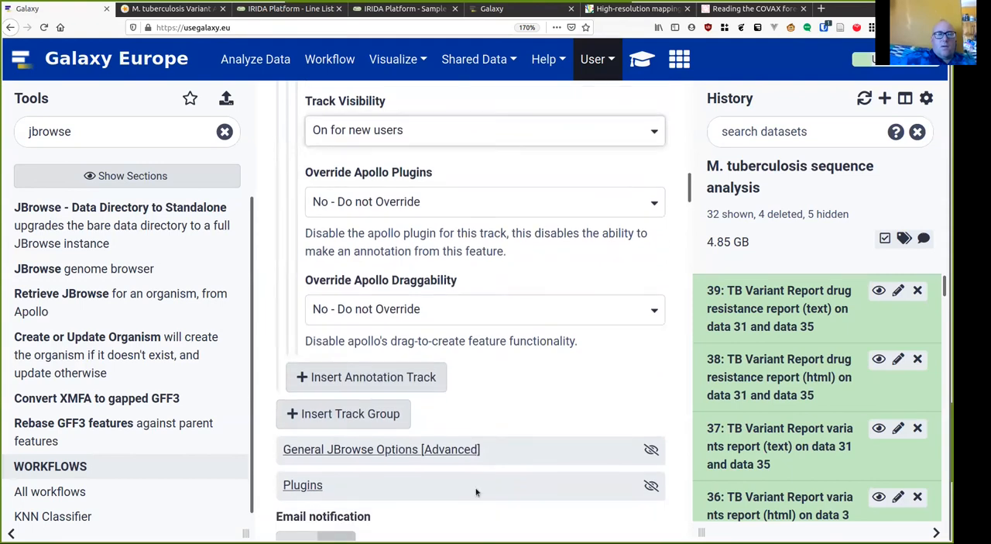
pyautogui.click(171, 10)
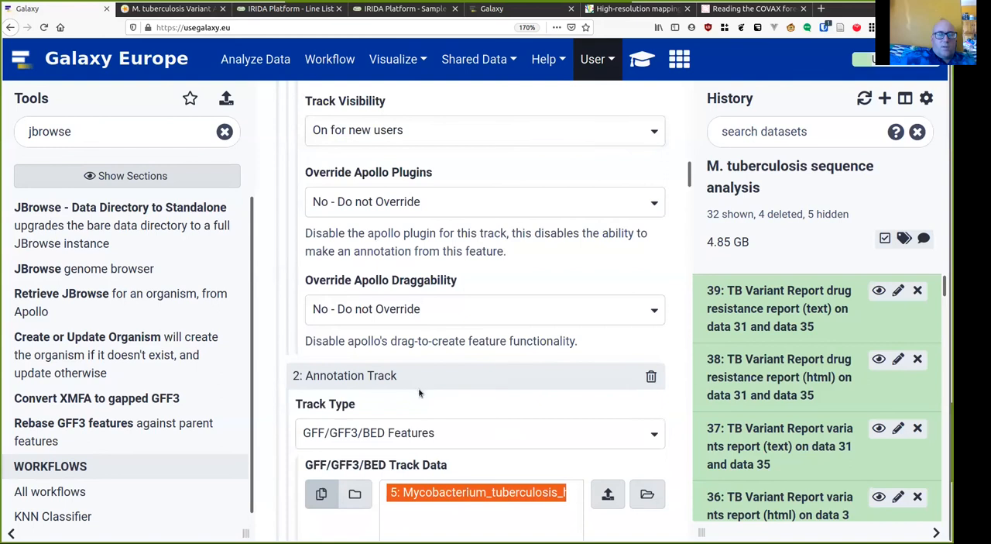
pyautogui.write('var')
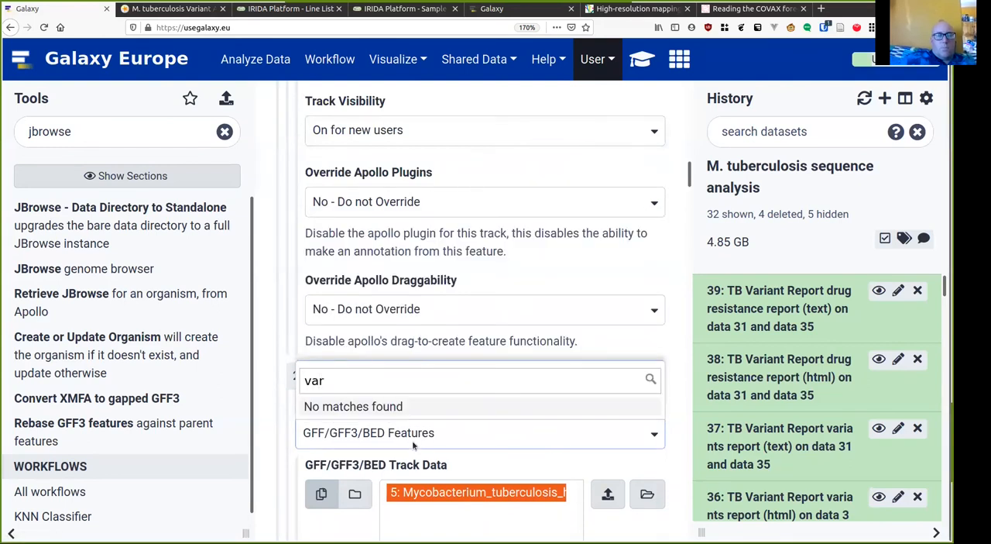
pyautogui.write('vc')
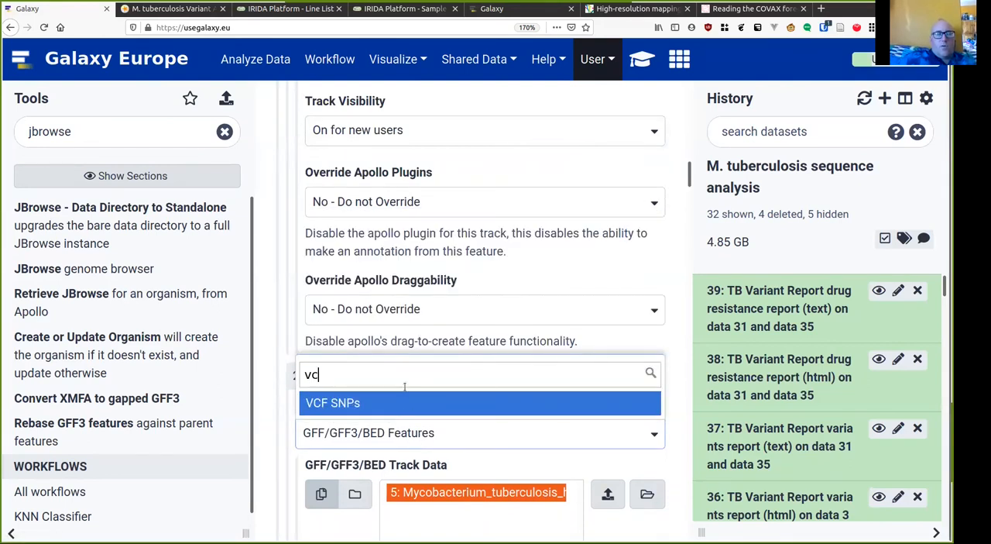
pyautogui.click(331, 403)
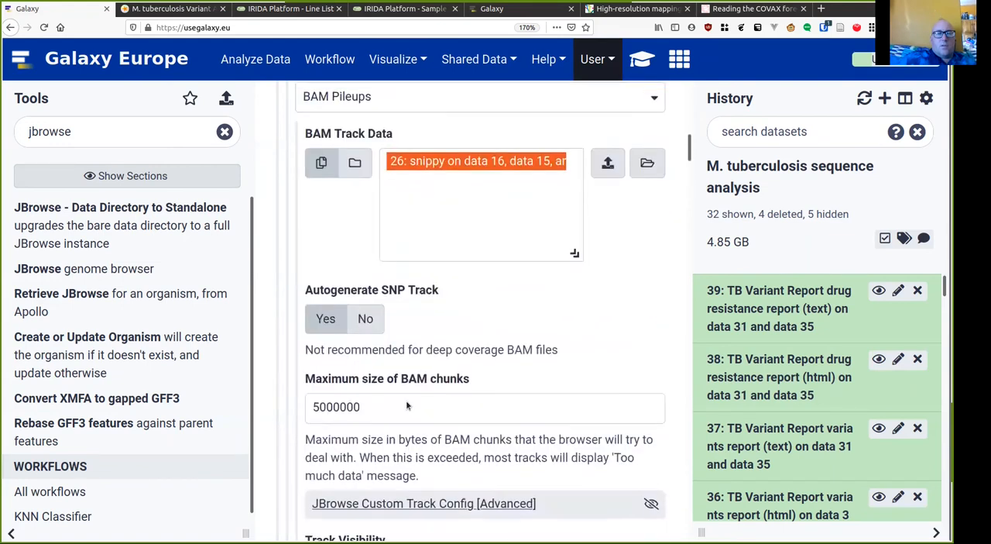
pyautogui.scroll(-3)
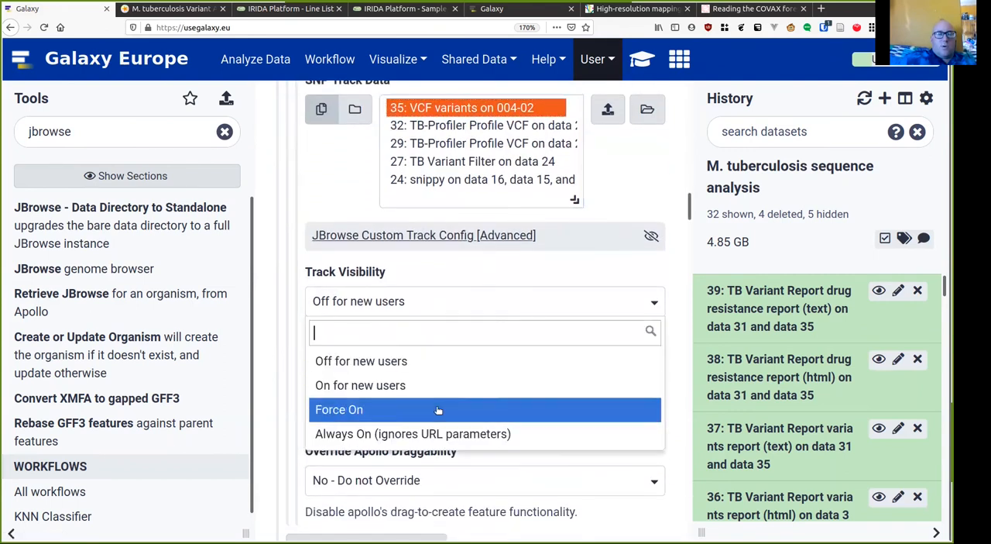
pyautogui.click(170, 9)
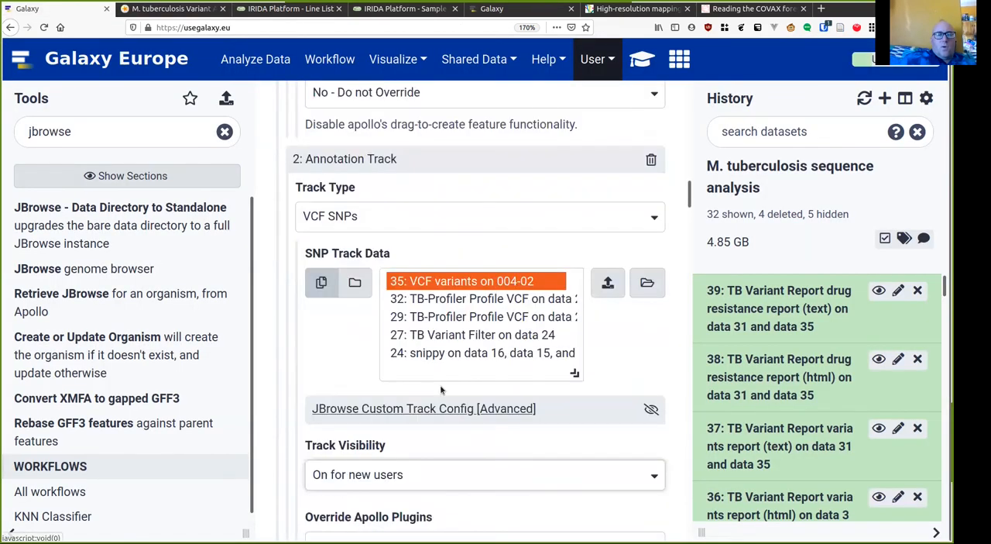
pyautogui.scroll(-3)
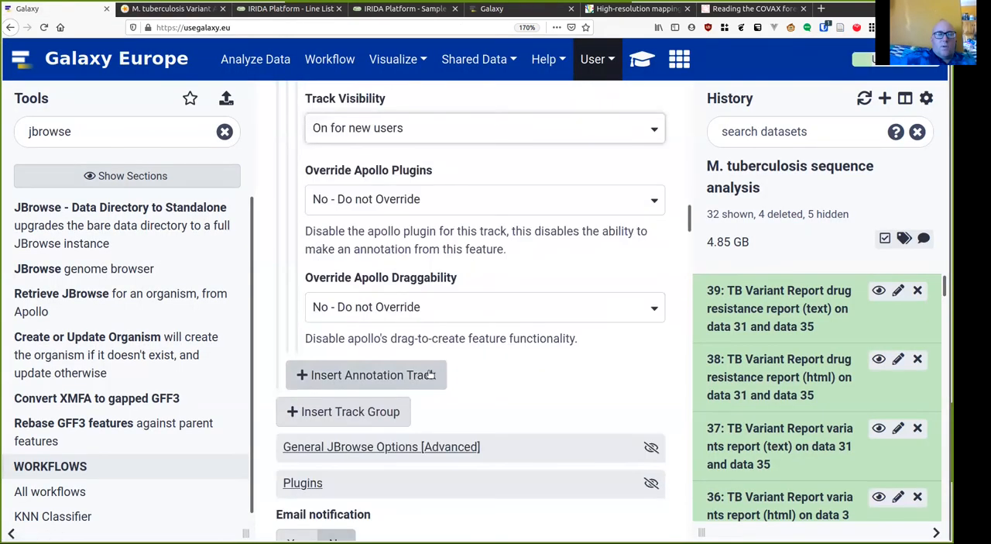
# Add a third annotation track of type GFF/GFF3/BED Features rendered as Canvas Features
pyautogui.click(366, 375)
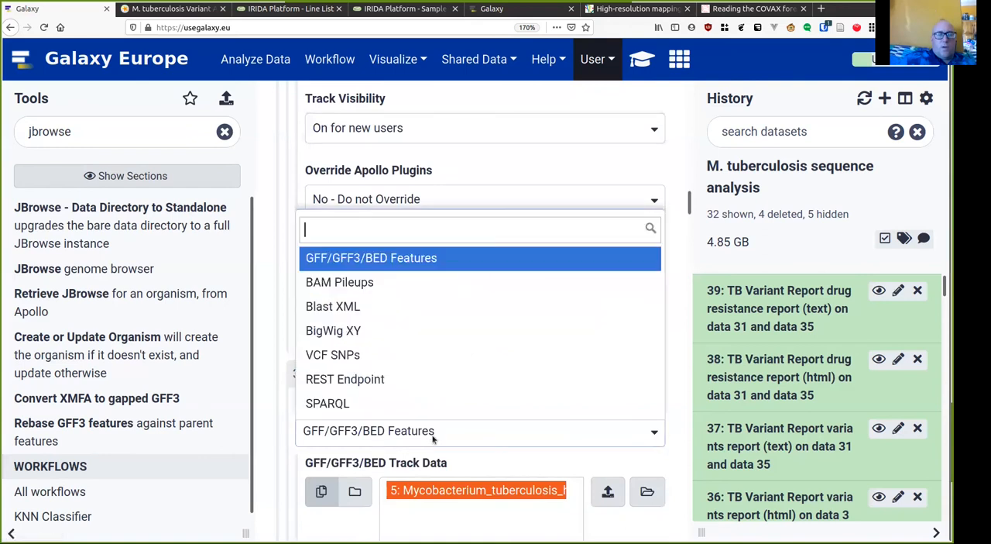
pyautogui.click(372, 257)
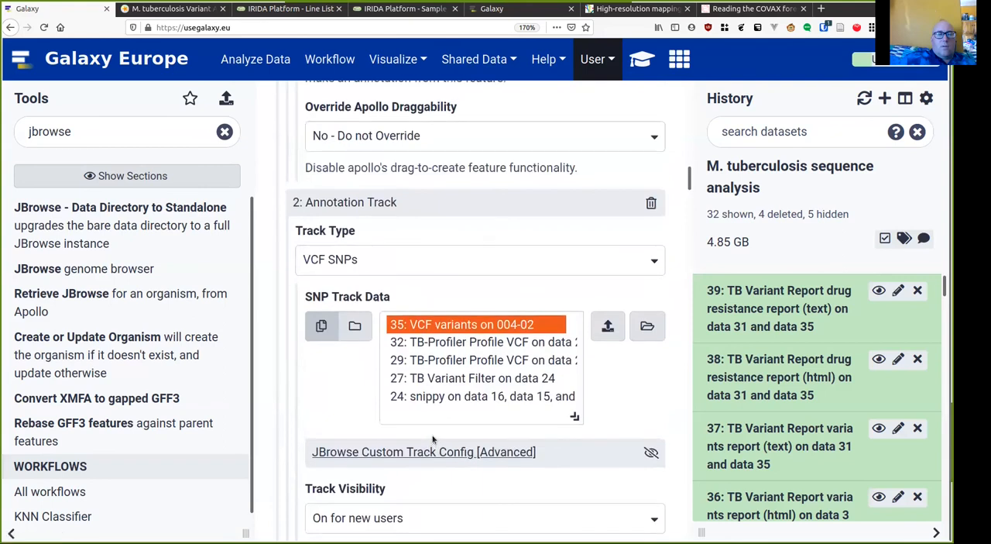
pyautogui.scroll(-3)
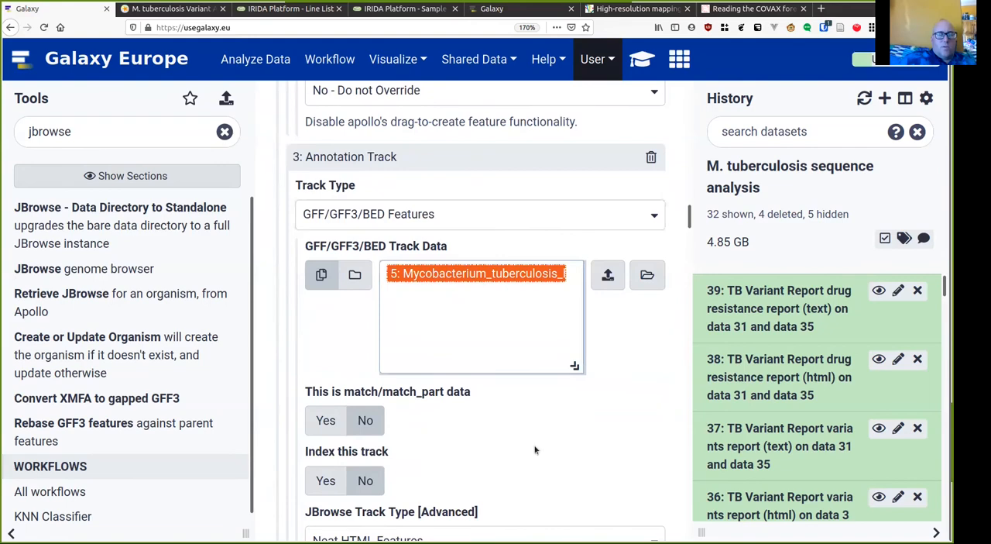
pyautogui.scroll(-3)
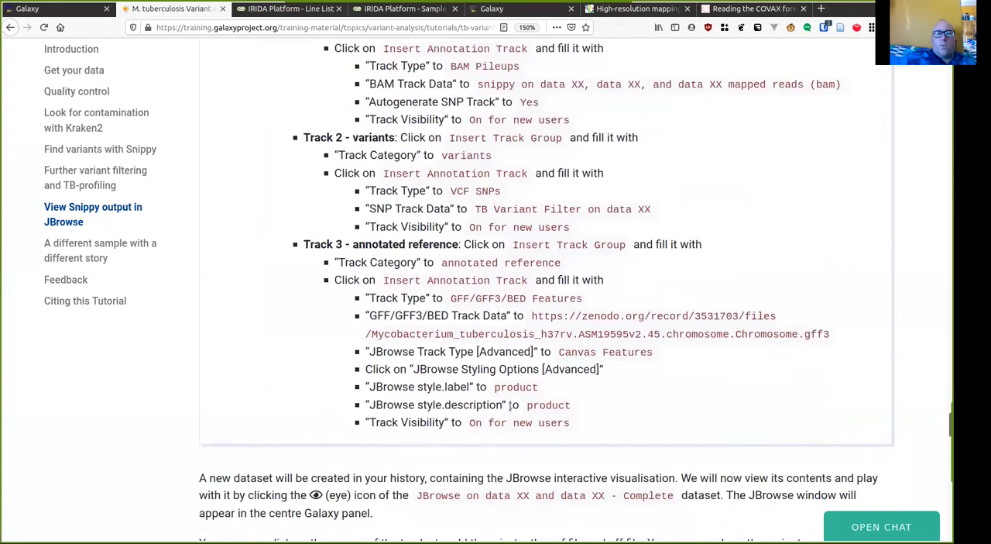
pyautogui.scroll(-3)
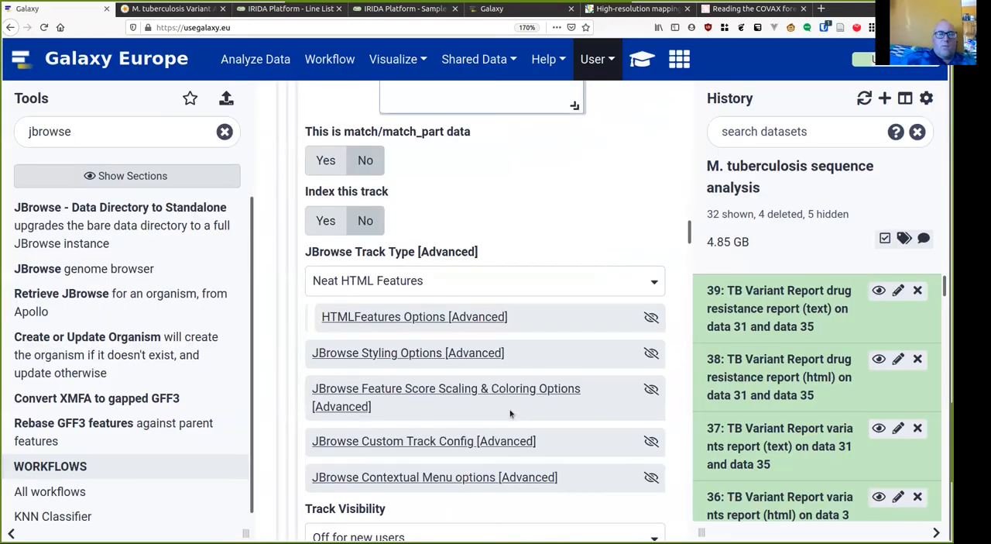
pyautogui.moveTo(471, 322)
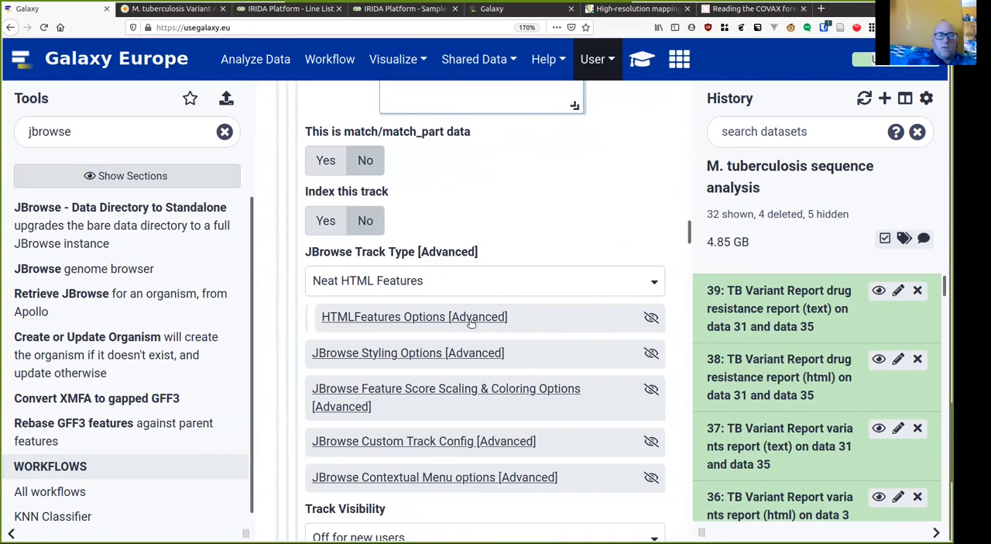
pyautogui.click(171, 10)
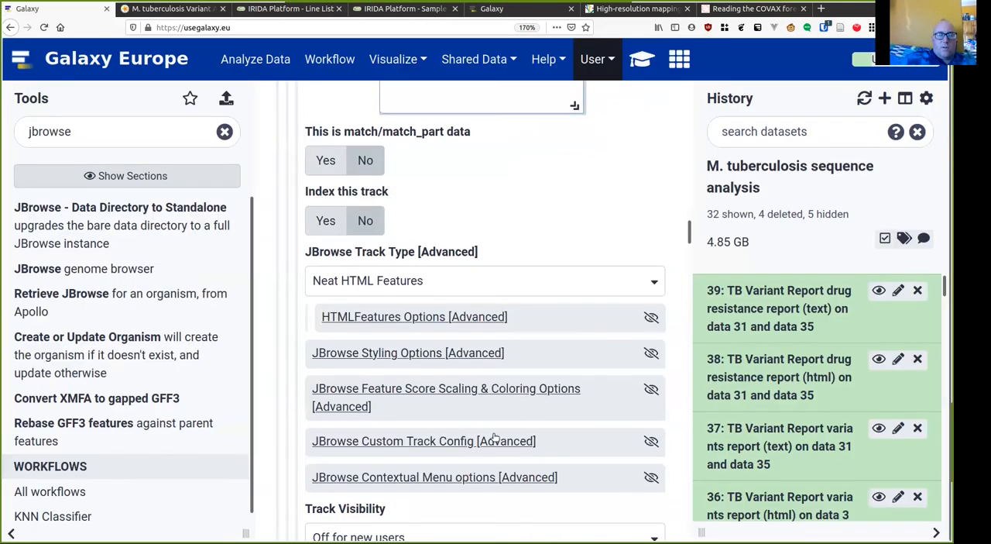
pyautogui.scroll(-3)
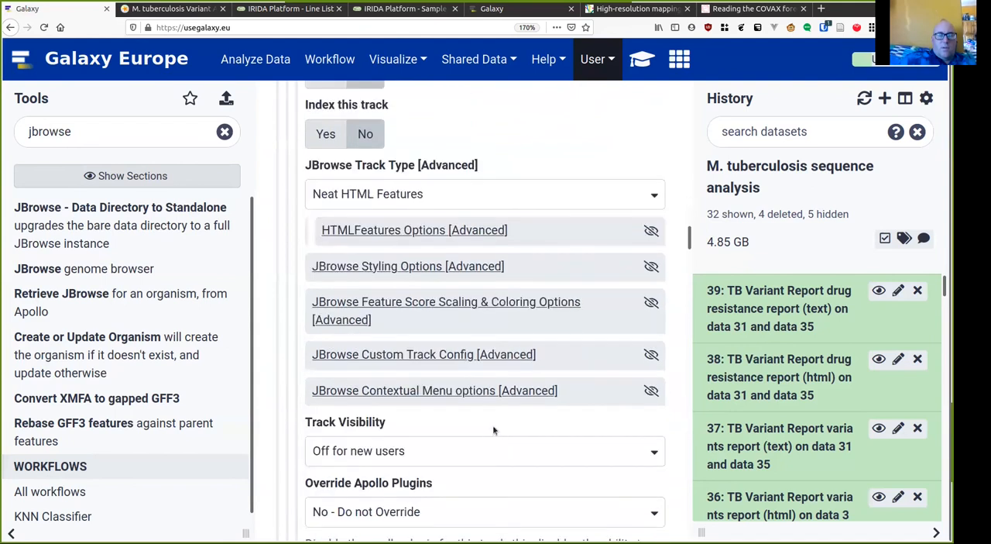
pyautogui.moveTo(457, 246)
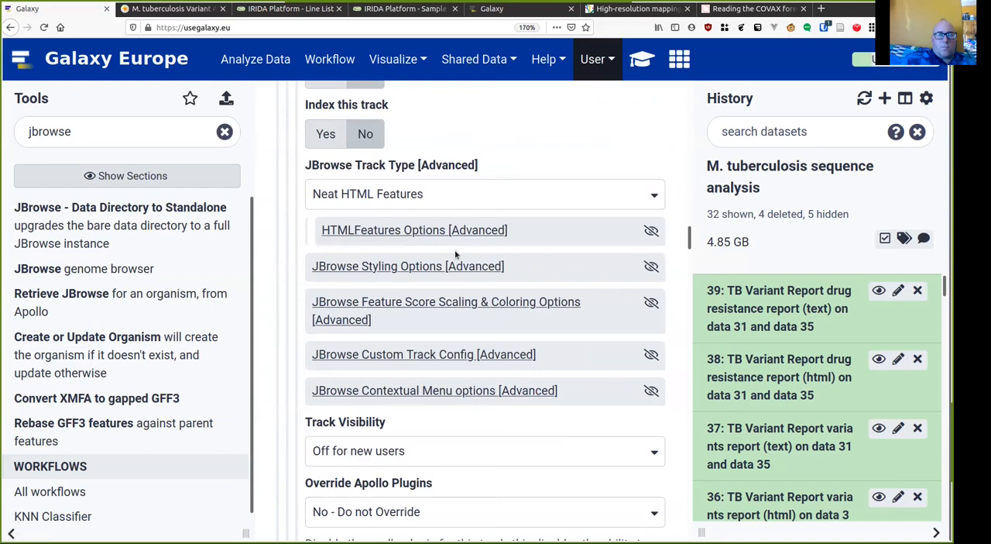
pyautogui.click(485, 193)
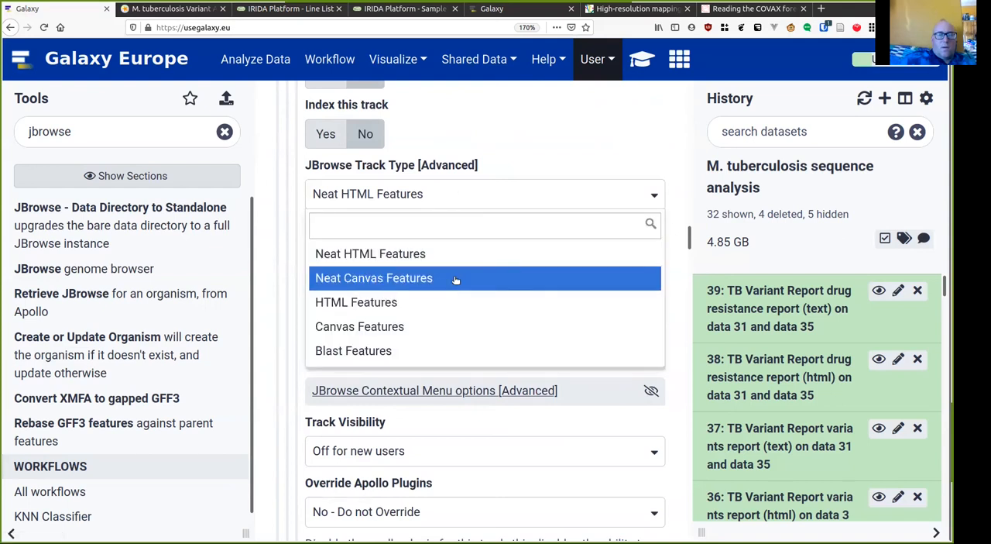
pyautogui.click(170, 9)
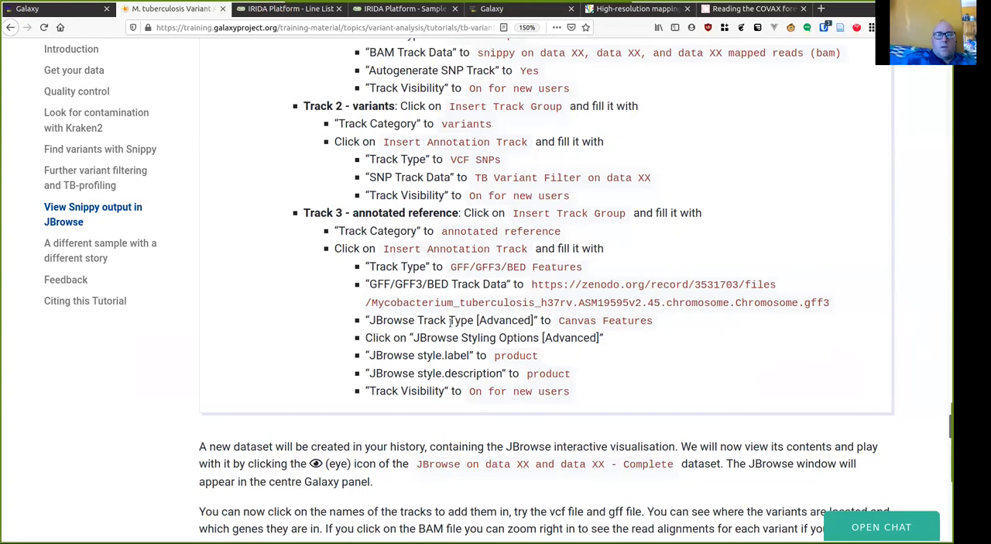
pyautogui.moveTo(449, 322)
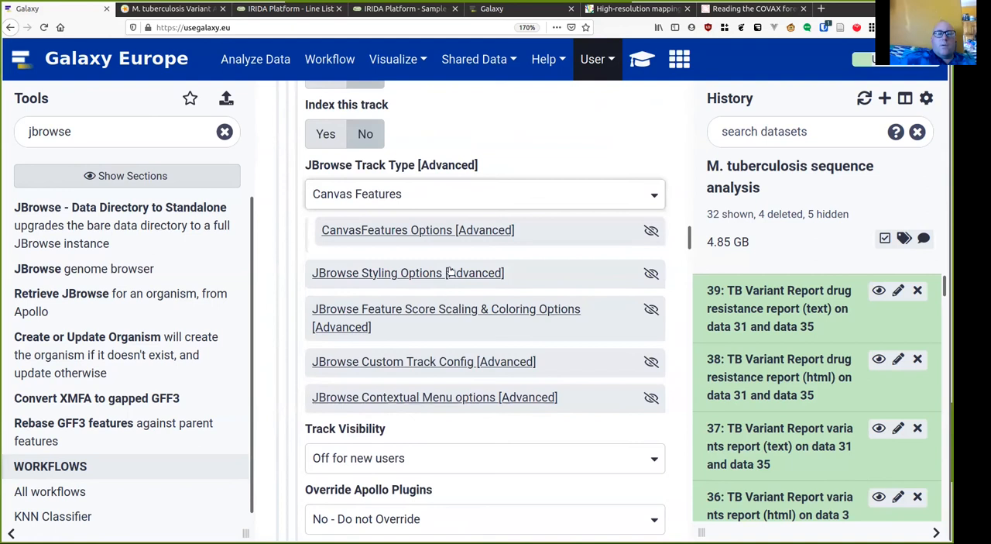
# Set the track's styling label tag to product and execute the JBrowse job
pyautogui.click(409, 272)
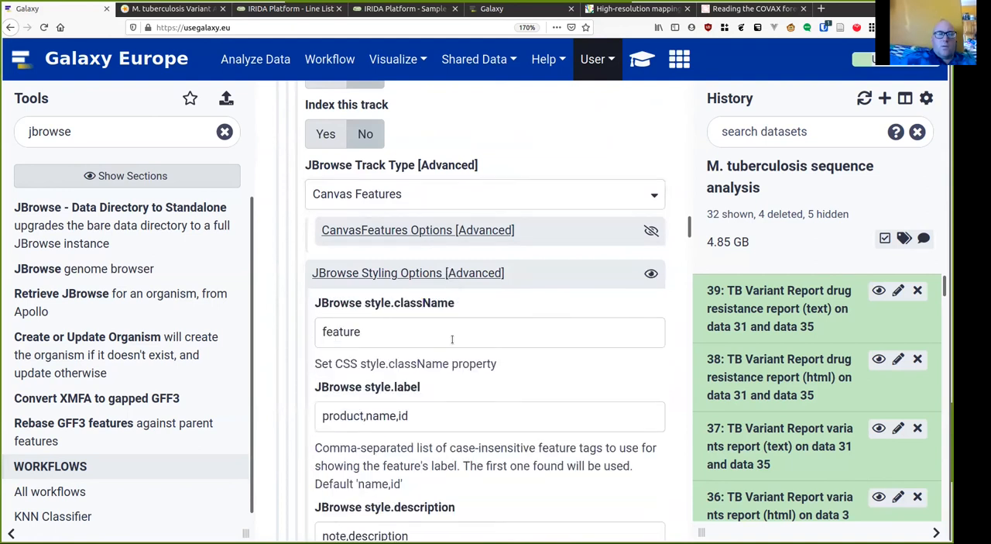
pyautogui.click(489, 415)
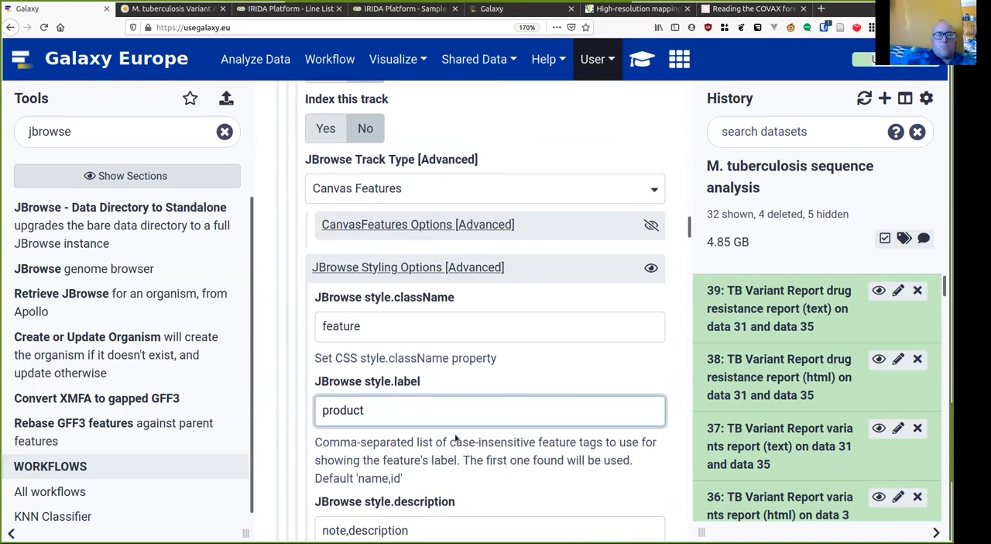
pyautogui.click(170, 9)
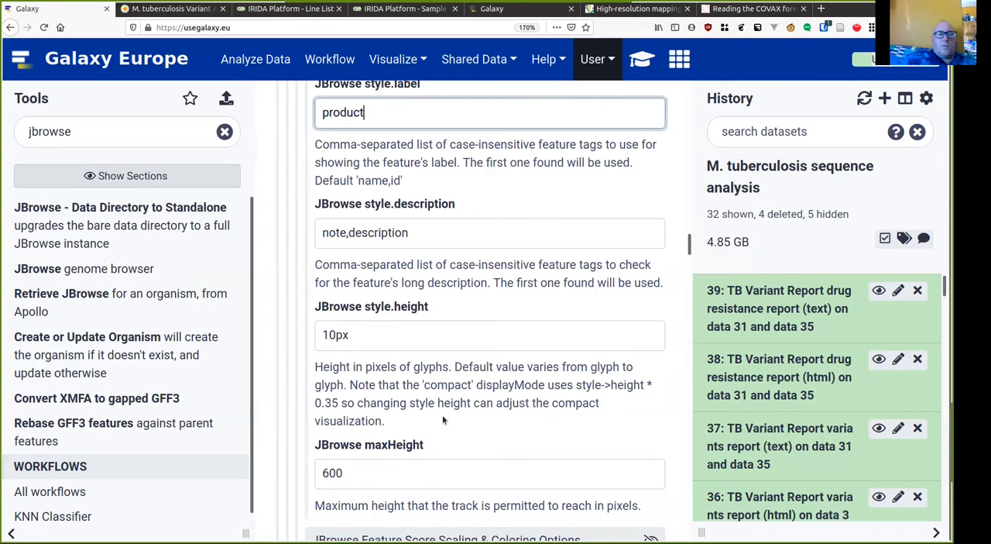
pyautogui.click(171, 9)
pyautogui.write('prod')
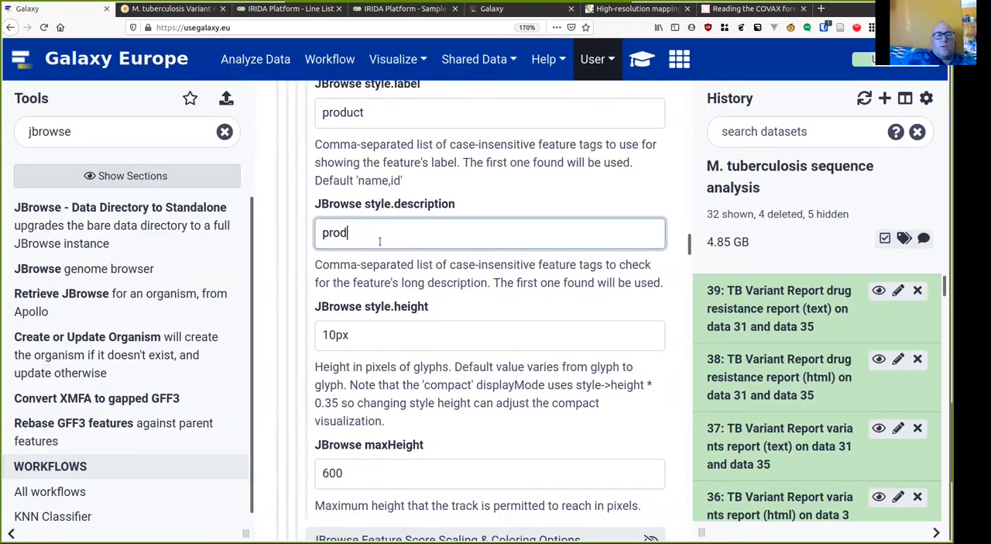
pyautogui.scroll(-3)
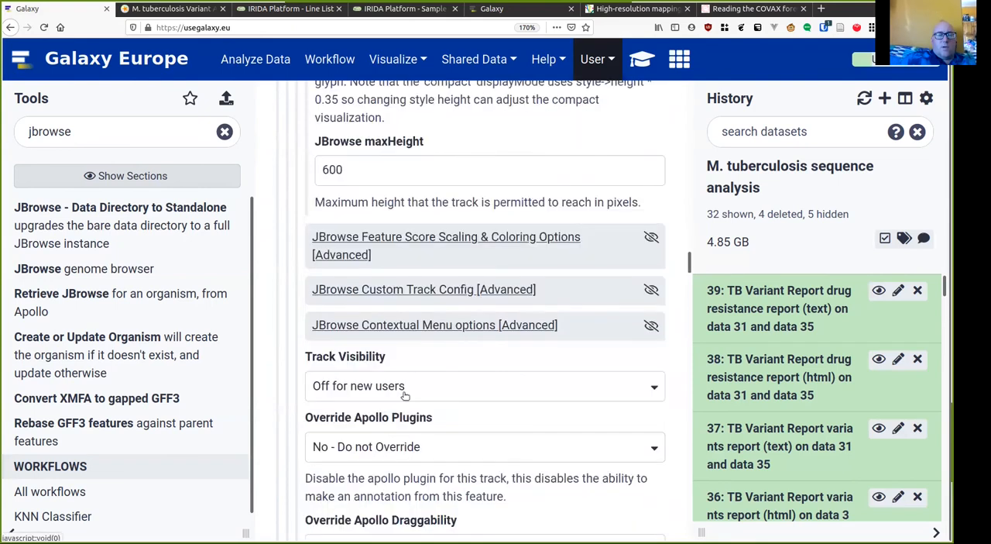
pyautogui.scroll(-3)
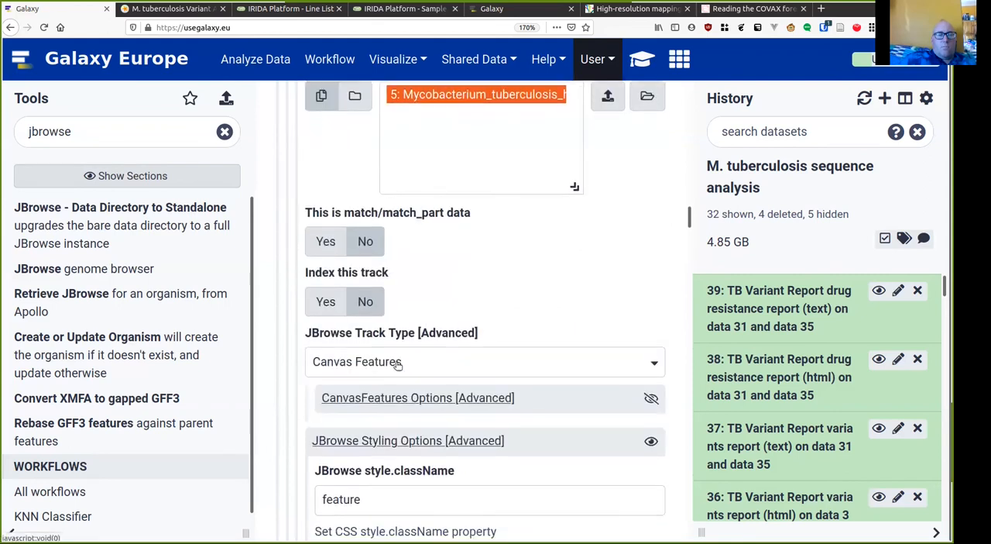
pyautogui.scroll(-3)
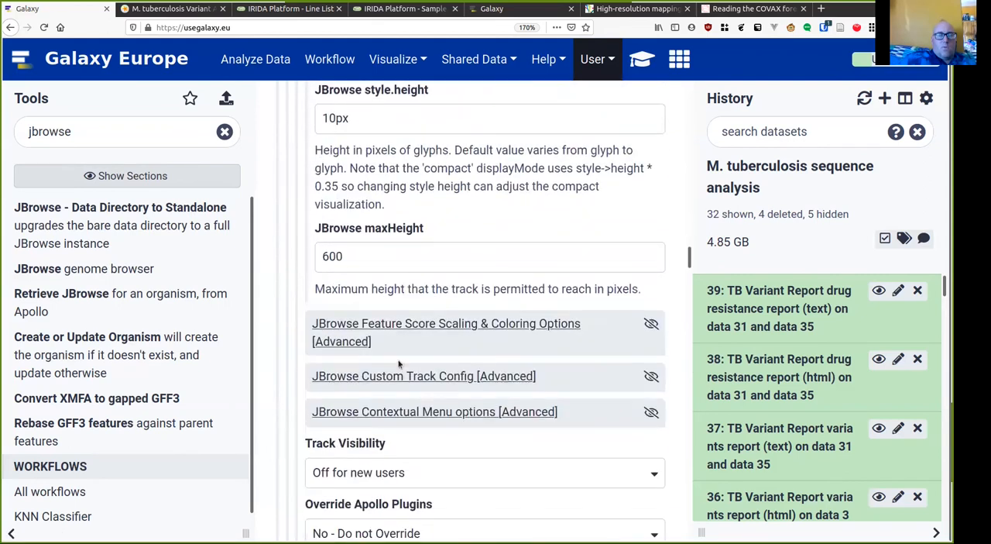
pyautogui.click(484, 343)
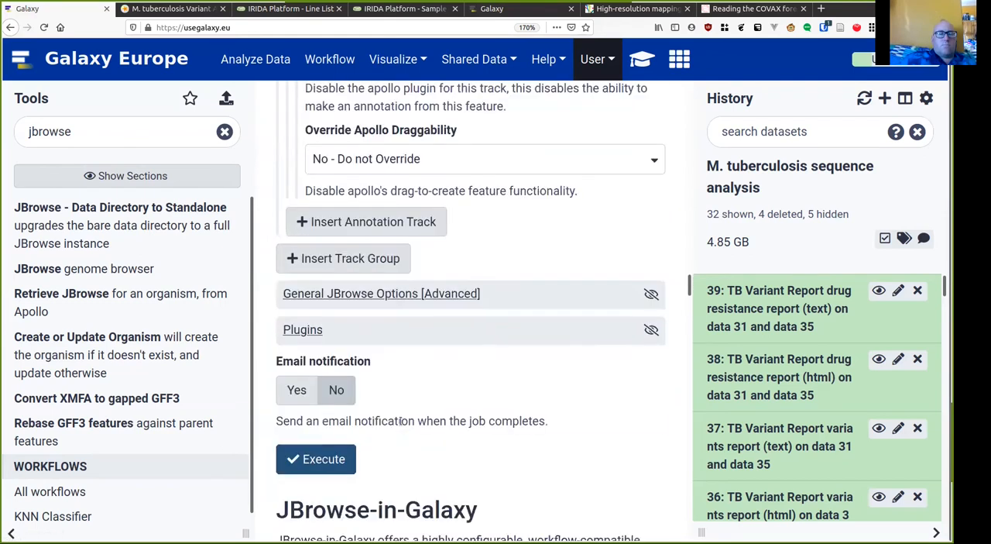
pyautogui.click(316, 459)
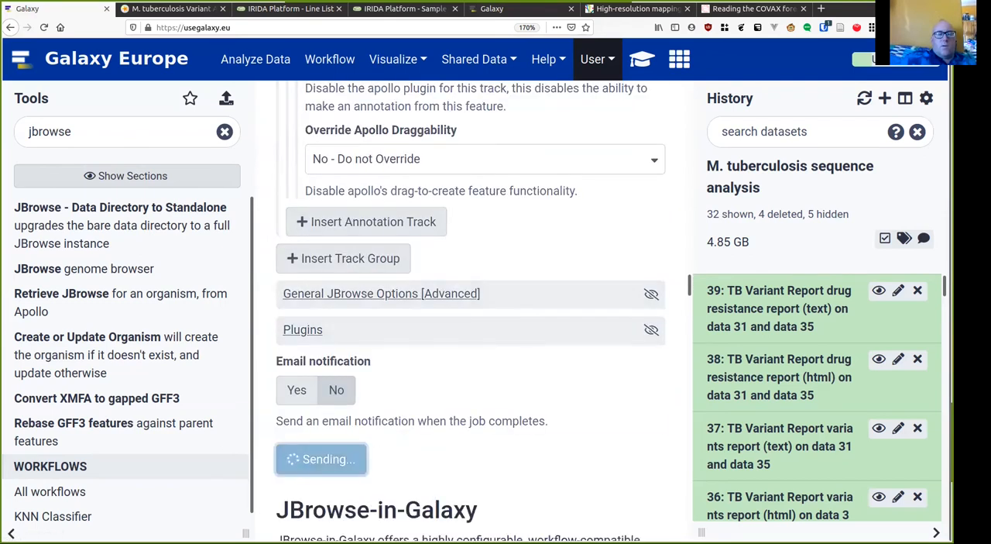
# View the new JBrowse dataset 40 from the history once the job is queued
pyautogui.click(320, 458)
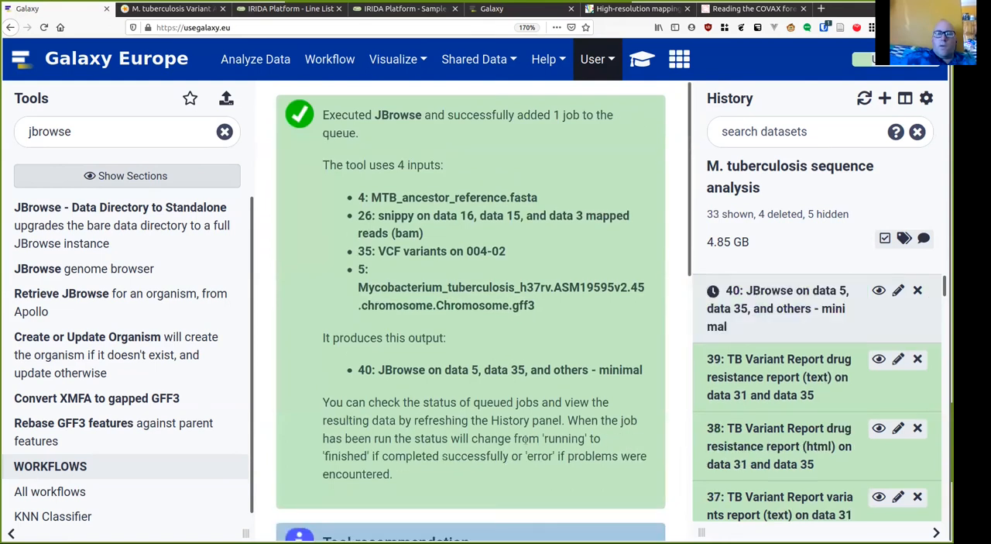
pyautogui.moveTo(737, 333)
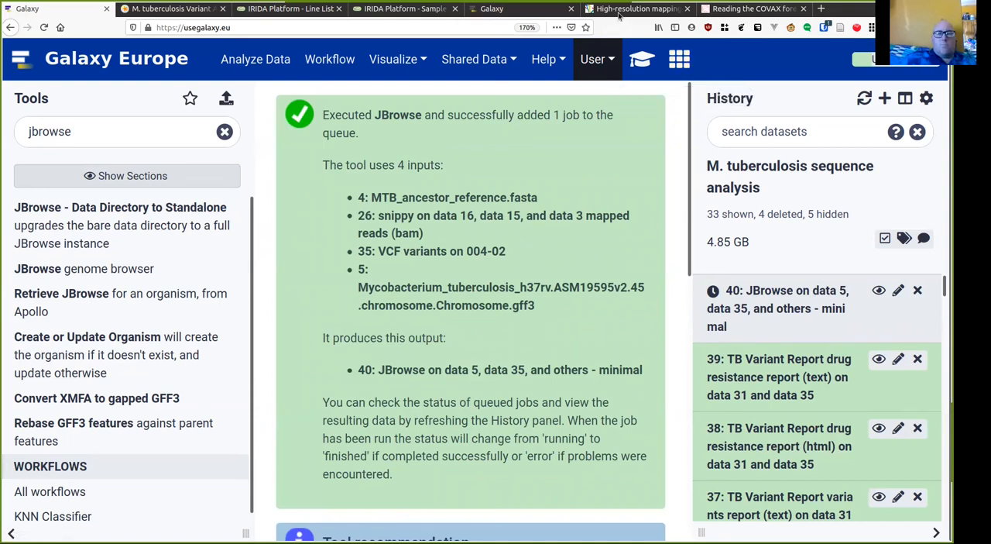
pyautogui.moveTo(642, 59)
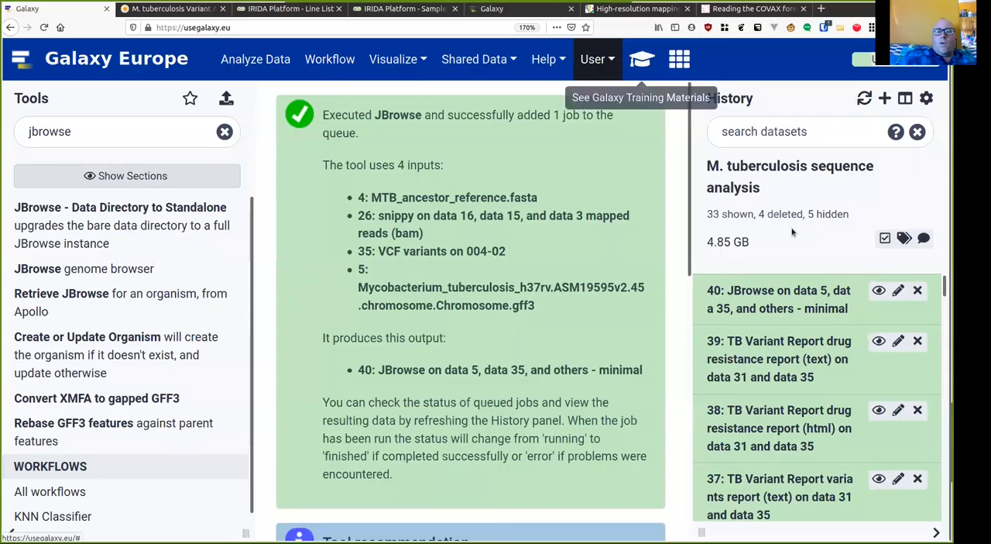
pyautogui.click(880, 290)
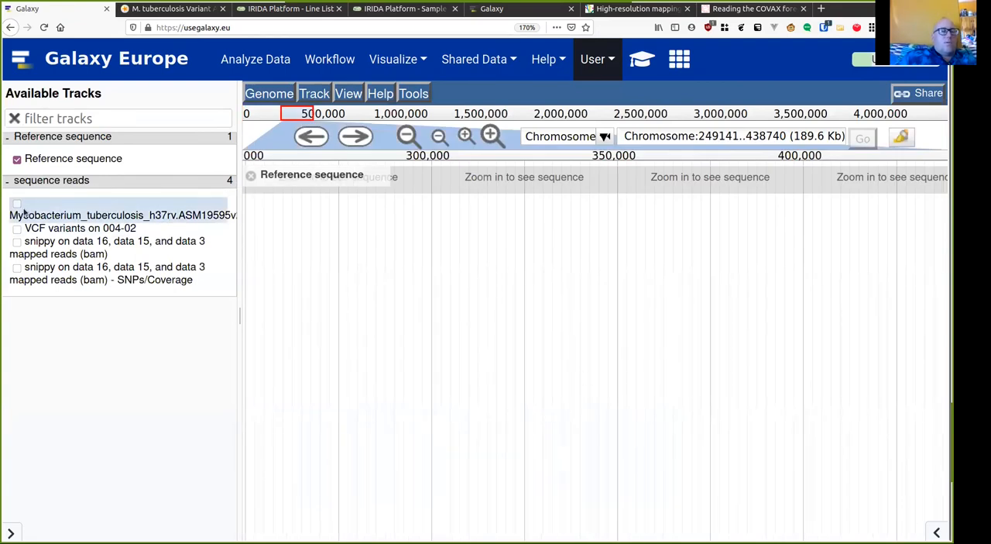
# Turn on the GFF3 gene annotation track in JBrowse's Available Tracks list
pyautogui.click(17, 204)
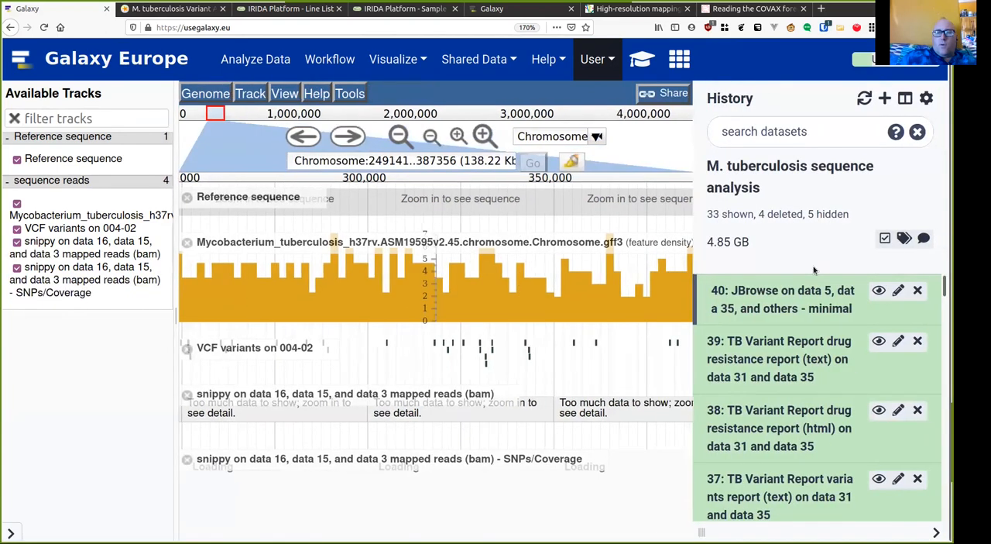
pyautogui.scroll(-3)
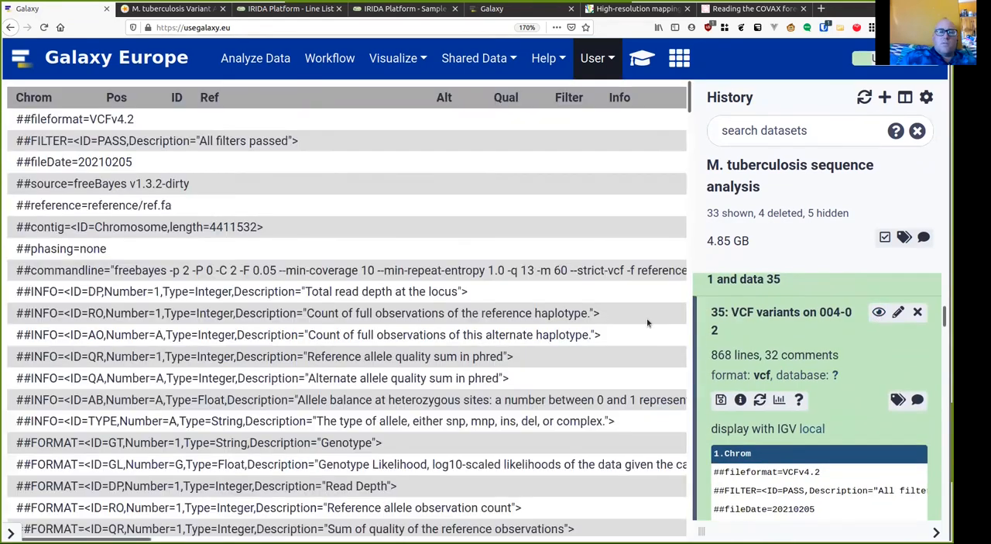
# Locate POS 71439 in the VCF, copy it, and view the JBrowse dataset 40
pyautogui.scroll(-3)
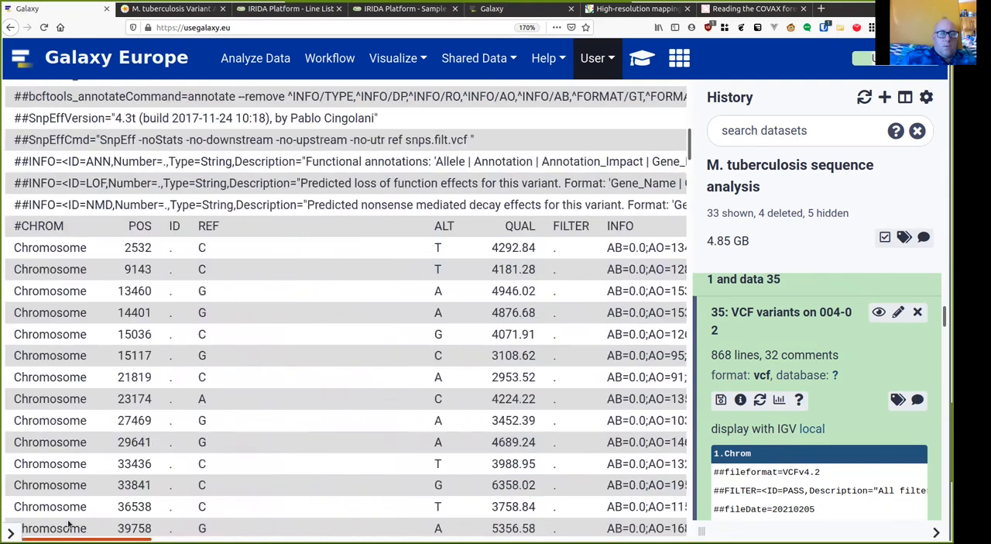
pyautogui.scroll(-3)
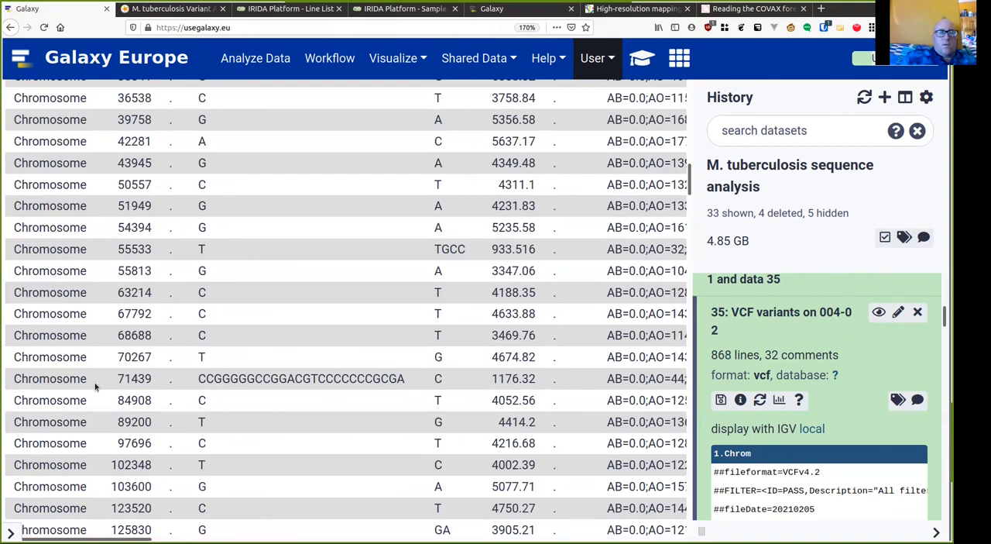
pyautogui.doubleClick(134, 378)
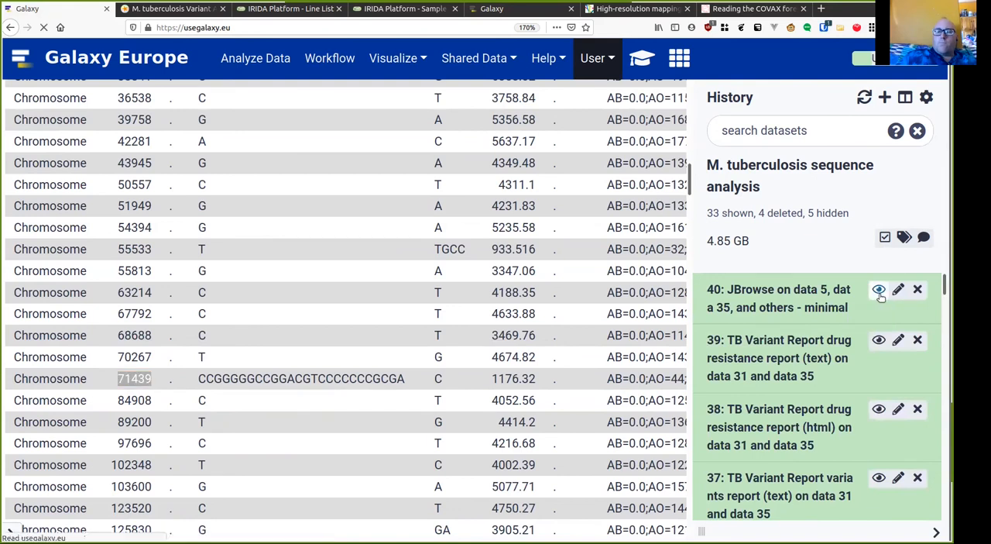
pyautogui.click(880, 288)
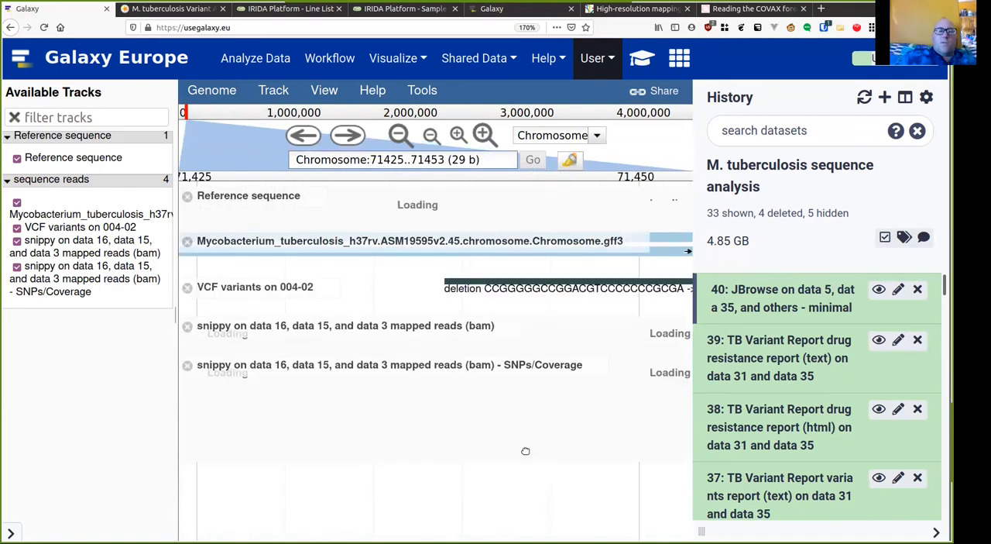
# Hide the history panel, inspect the BAM reads at the deletion, and zoom out
pyautogui.click(403, 160)
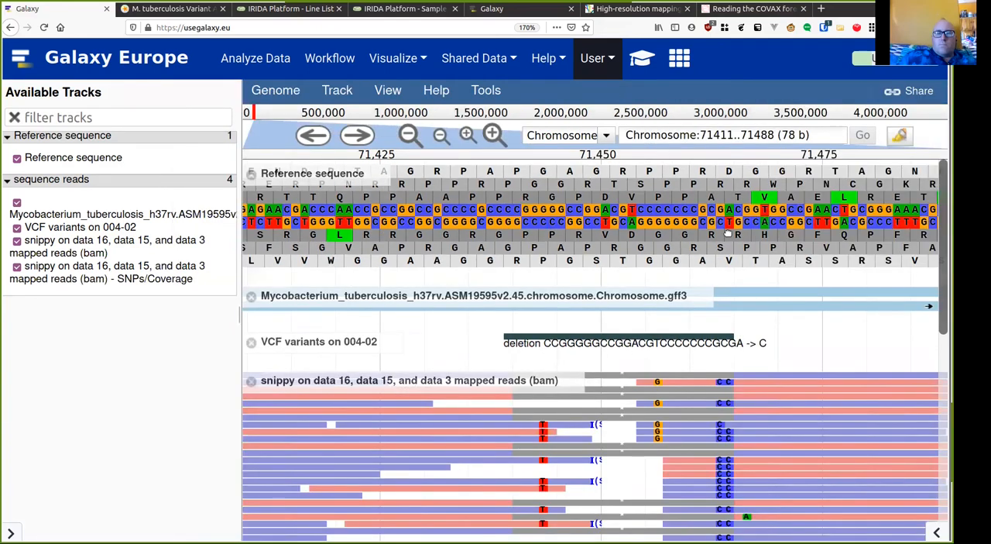
pyautogui.scroll(-3)
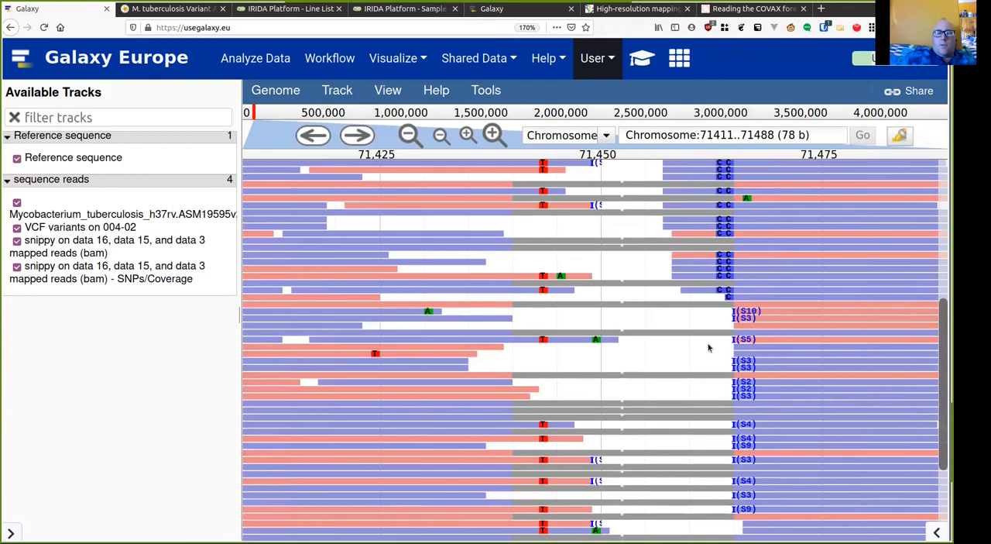
pyautogui.moveTo(499, 338)
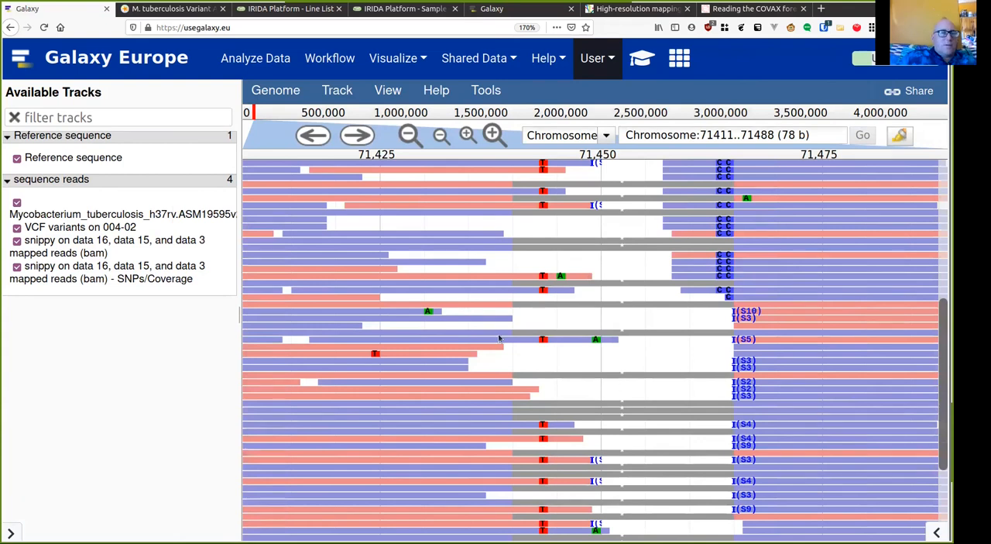
pyautogui.moveTo(756, 368)
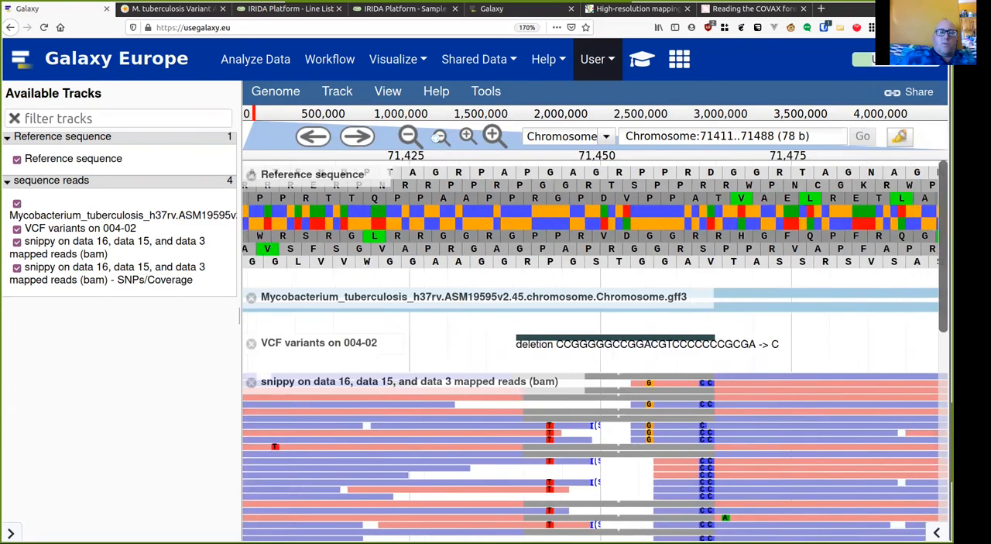
pyautogui.click(439, 136)
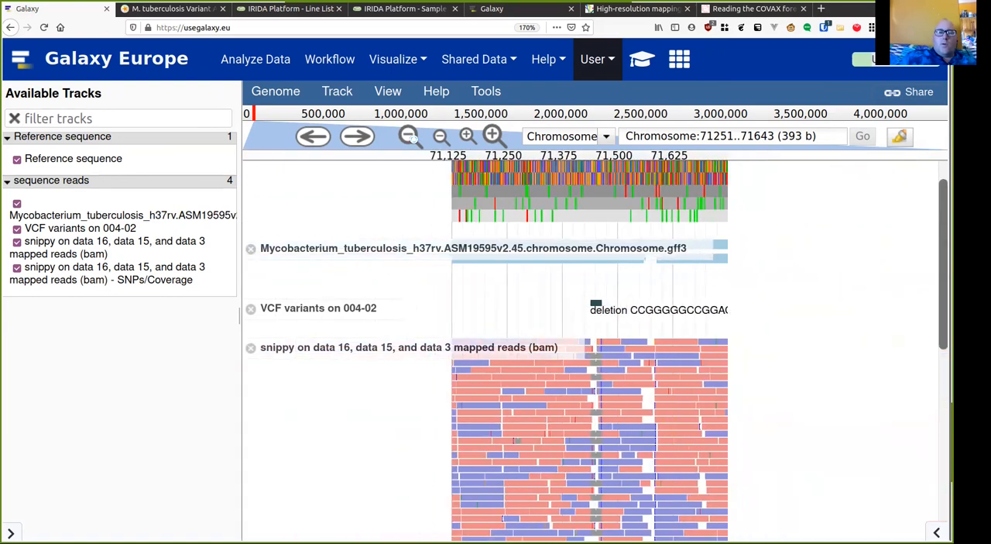
# Zoom out to about 1.6 kb and hide the individual read alignments track
pyautogui.click(440, 136)
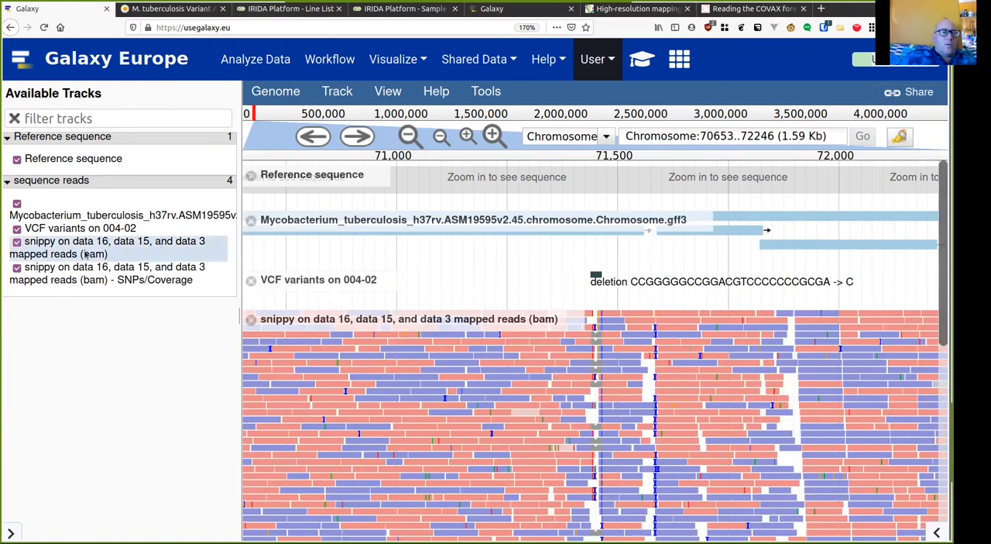
pyautogui.click(17, 242)
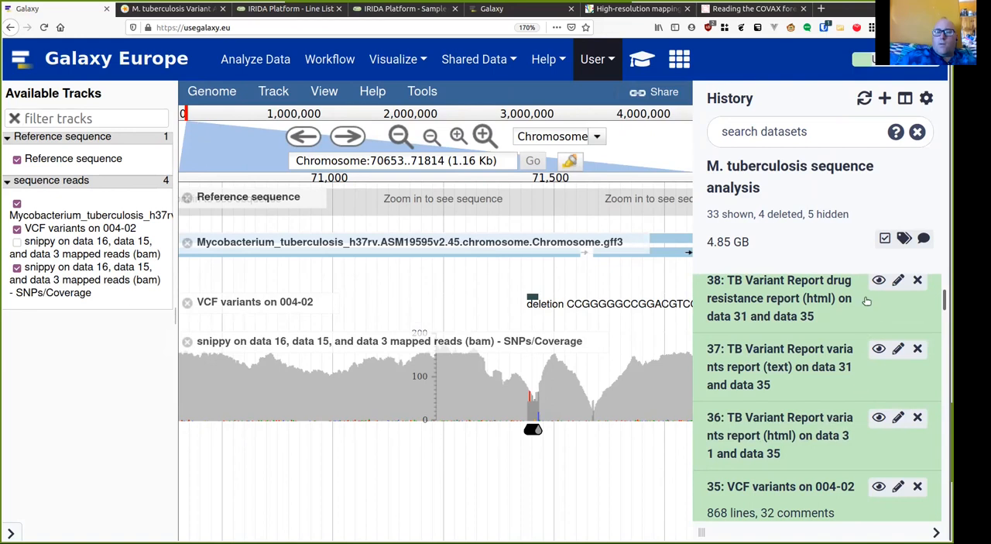
# View the drug resistance report html and search its variants table for katG, finding none
pyautogui.click(879, 278)
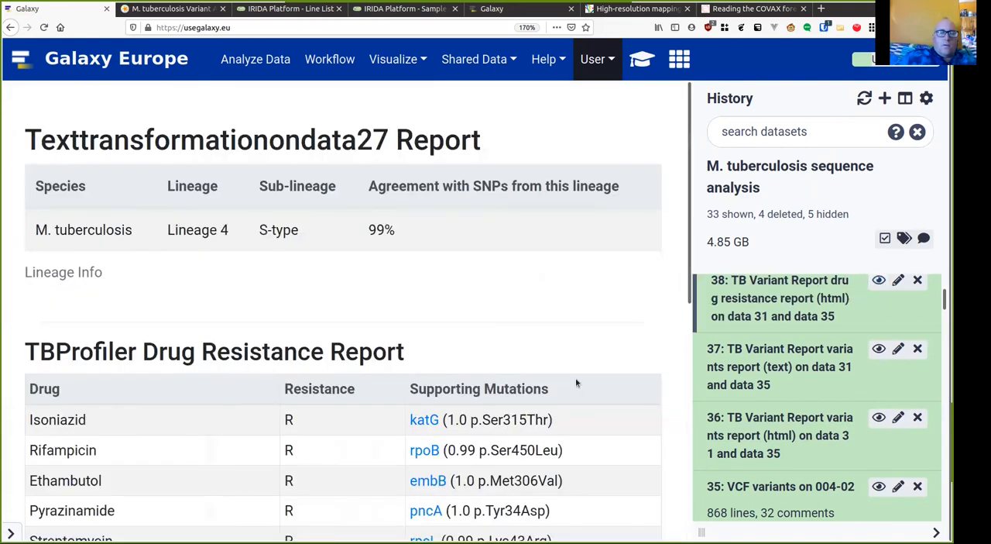
pyautogui.scroll(-3)
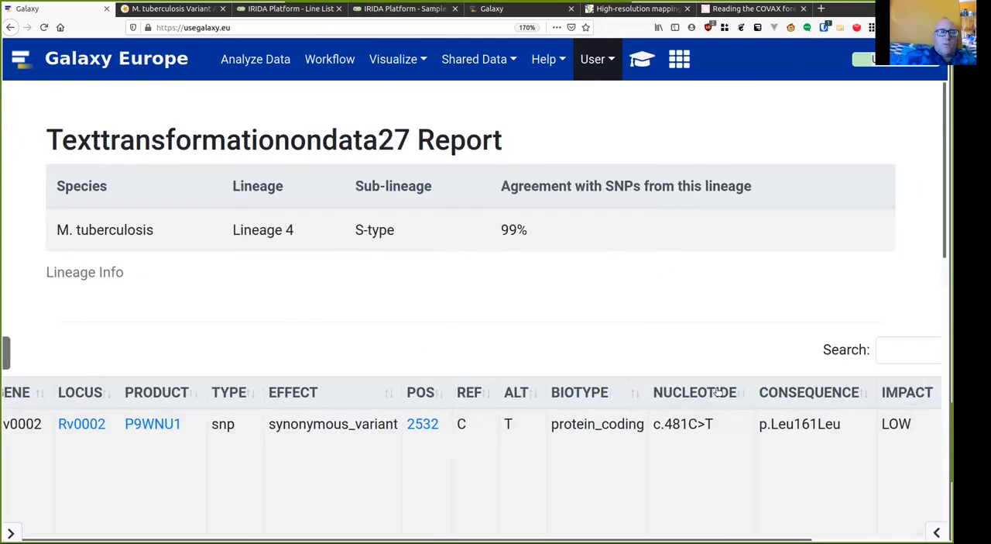
pyautogui.scroll(-3)
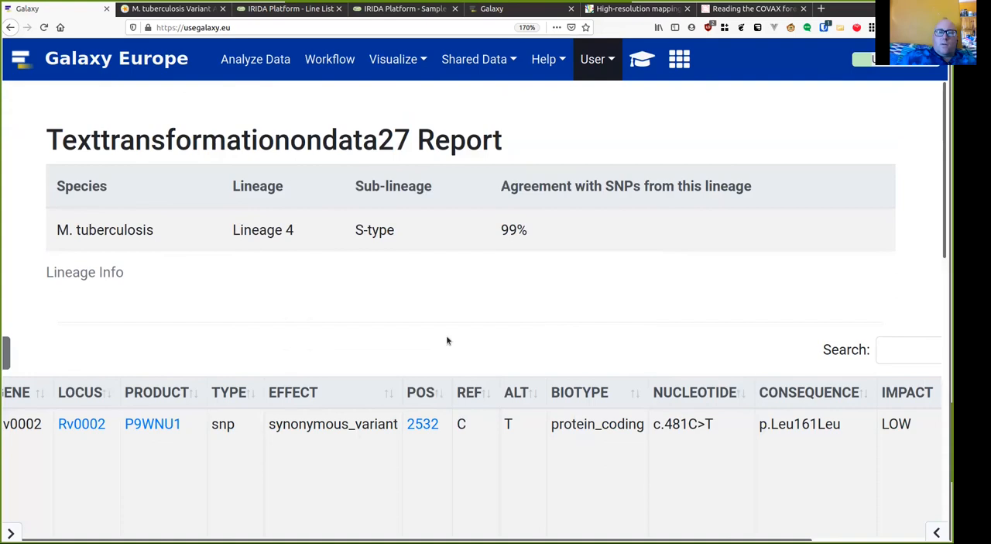
pyautogui.write('katg')
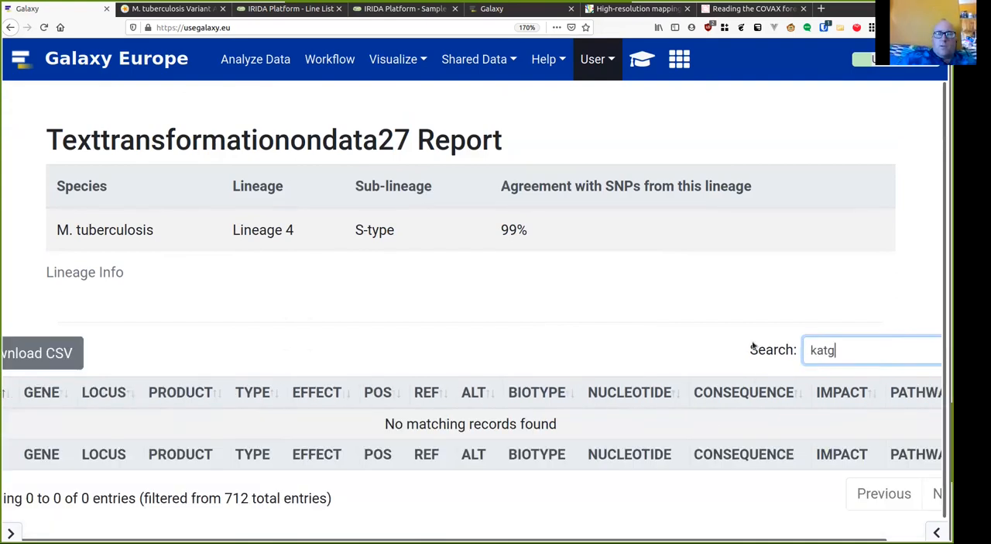
pyautogui.press('backspace')
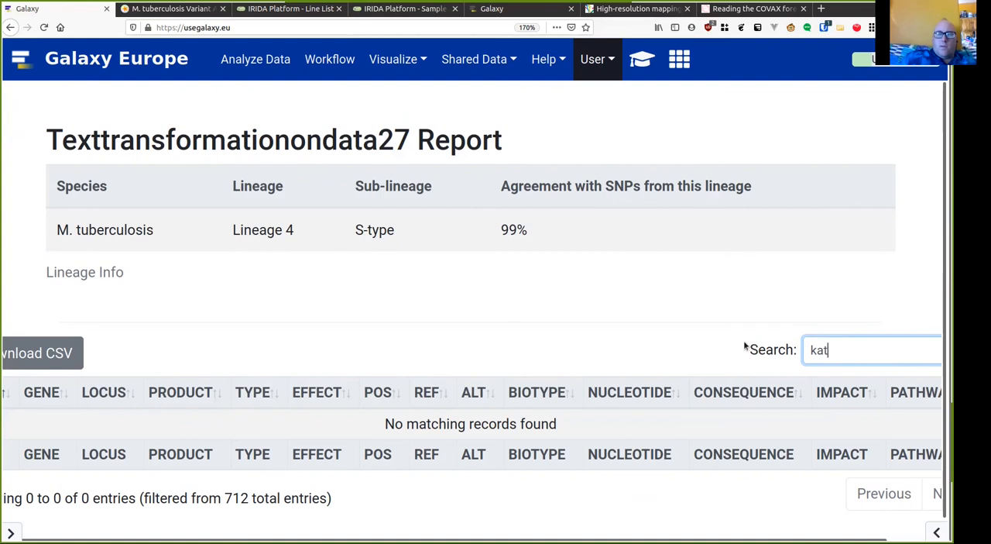
pyautogui.moveTo(741, 344)
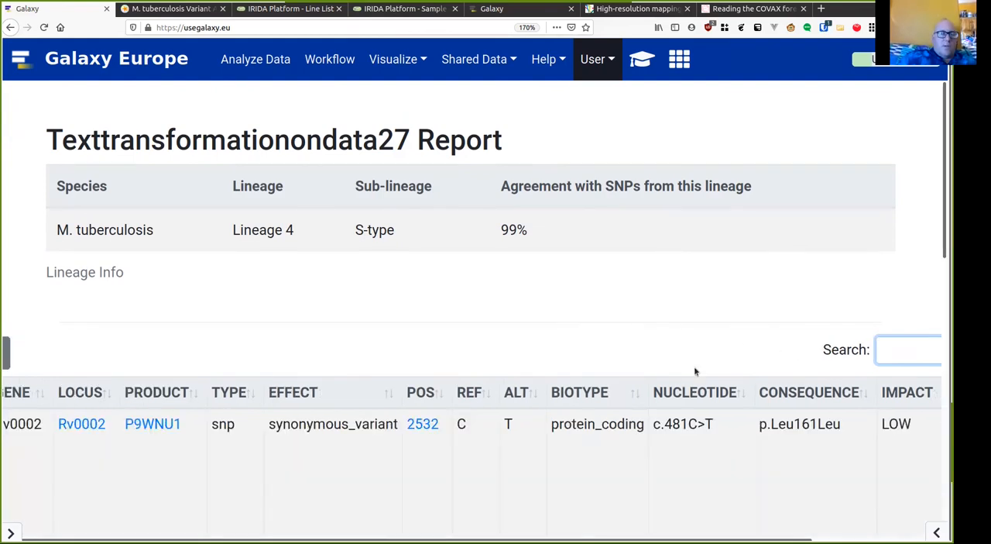
pyautogui.scroll(-3)
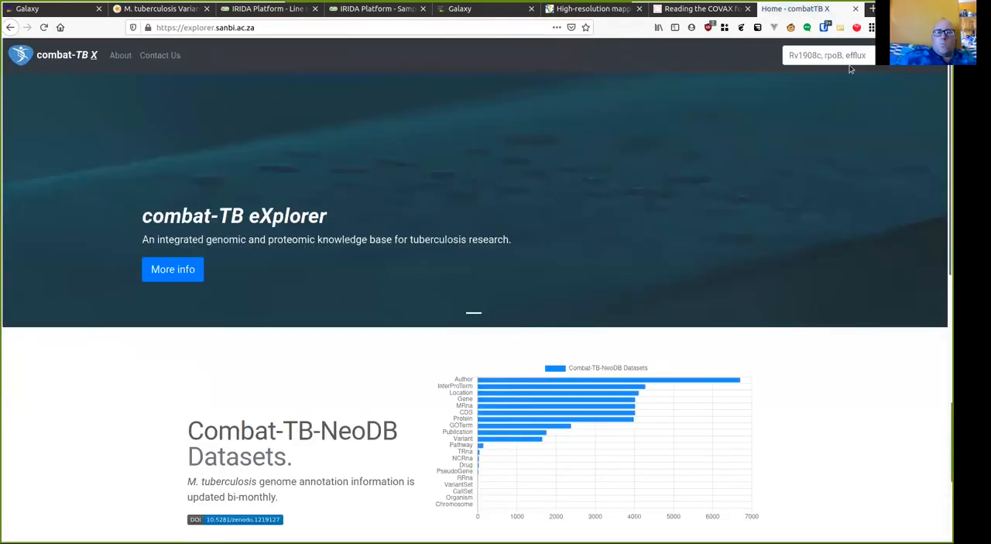
# Search combat-TB eXplorer for katG, returning Rv1908c and FurA
pyautogui.write('kat')
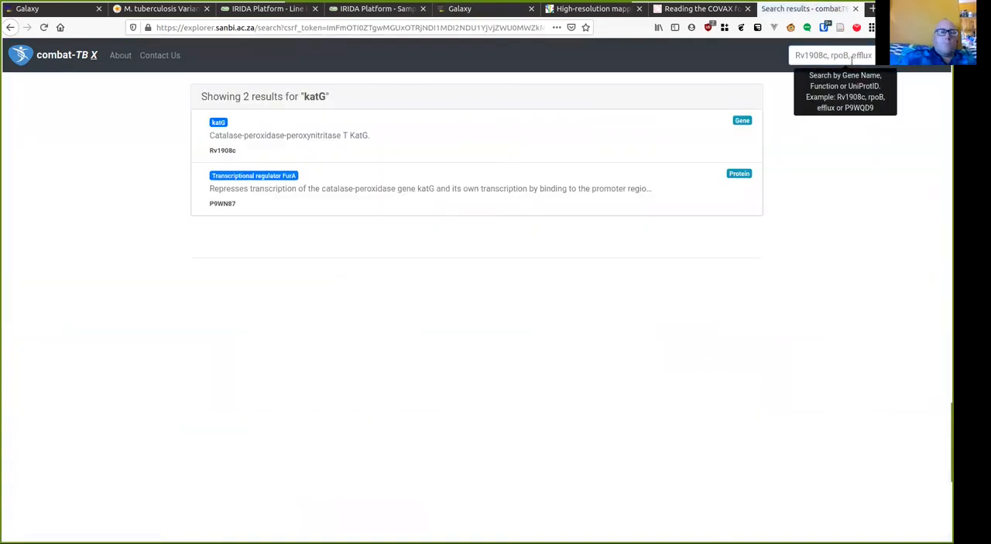
pyautogui.moveTo(254, 158)
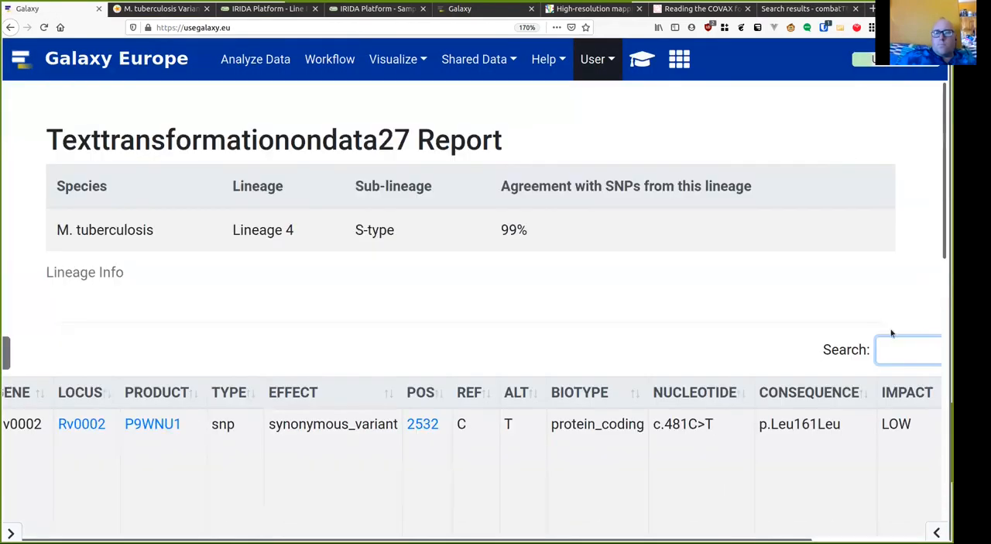
# Filter the report for rv1908c, copy POS 2154724, and return to JBrowse
pyautogui.write('rv1908c')
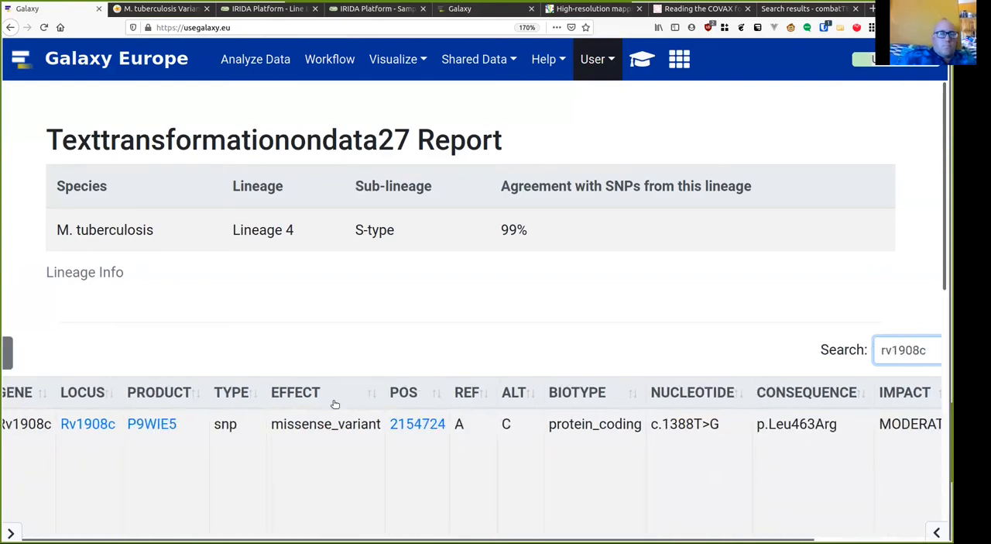
pyautogui.scroll(-3)
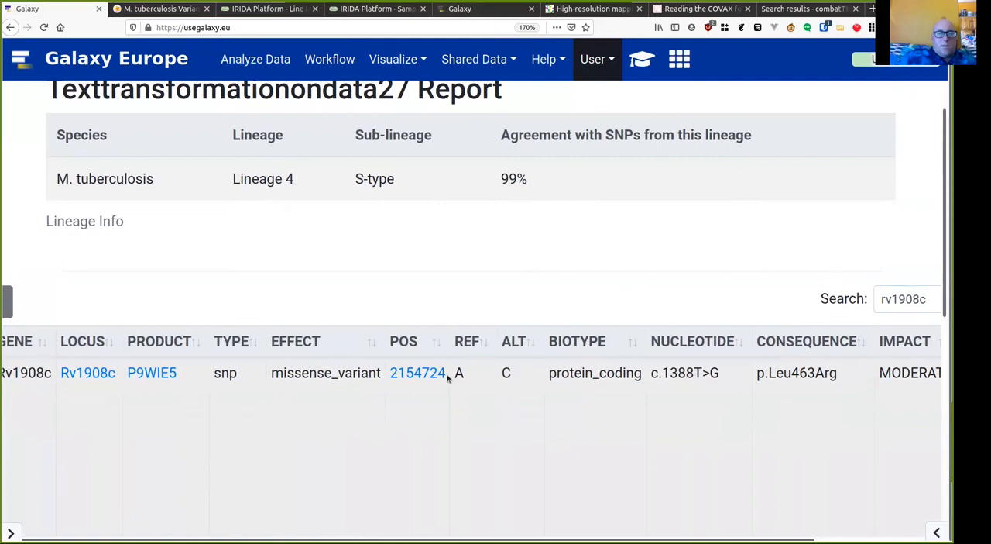
pyautogui.doubleClick(418, 373)
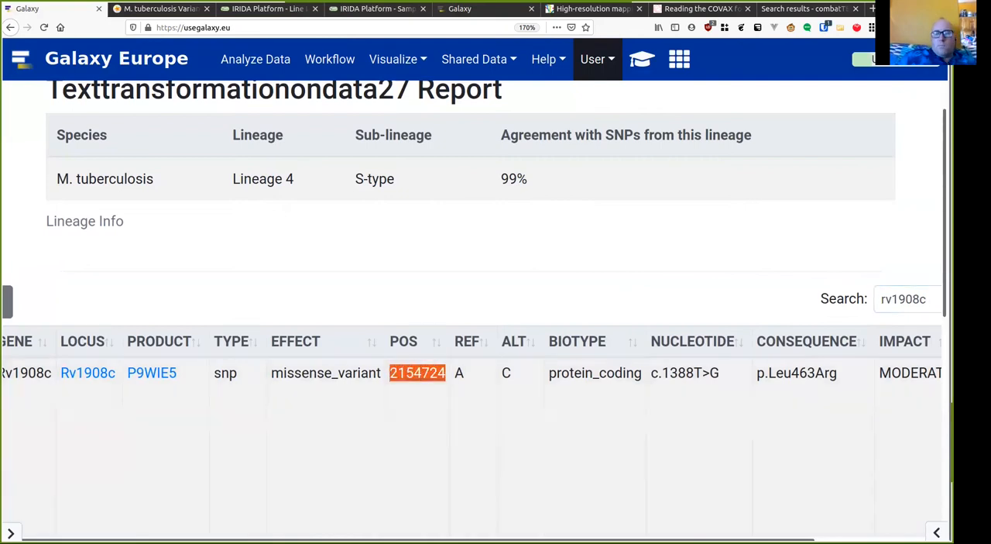
pyautogui.click(905, 59)
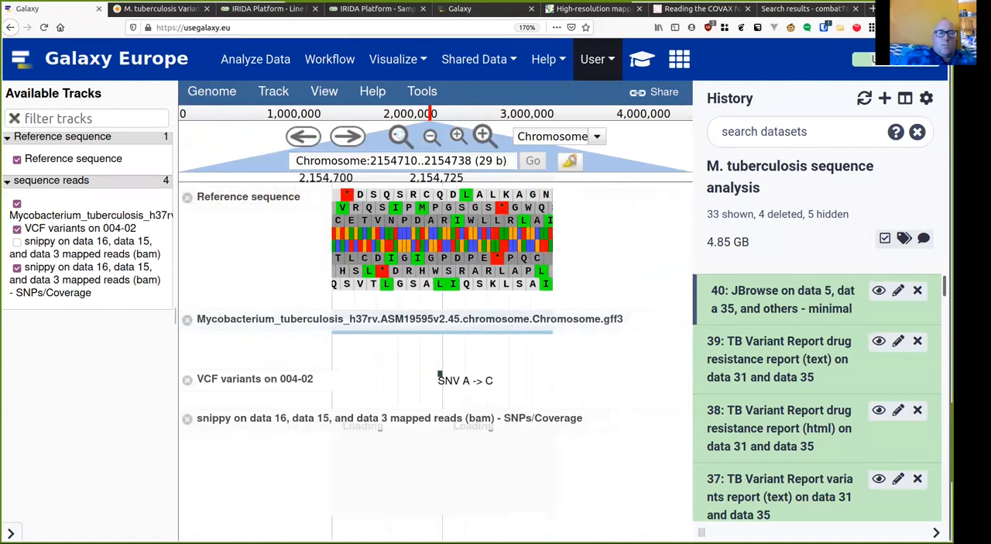
# Zoom out around the A→C SNV at 2154724 to see coverage in the reads
pyautogui.click(431, 136)
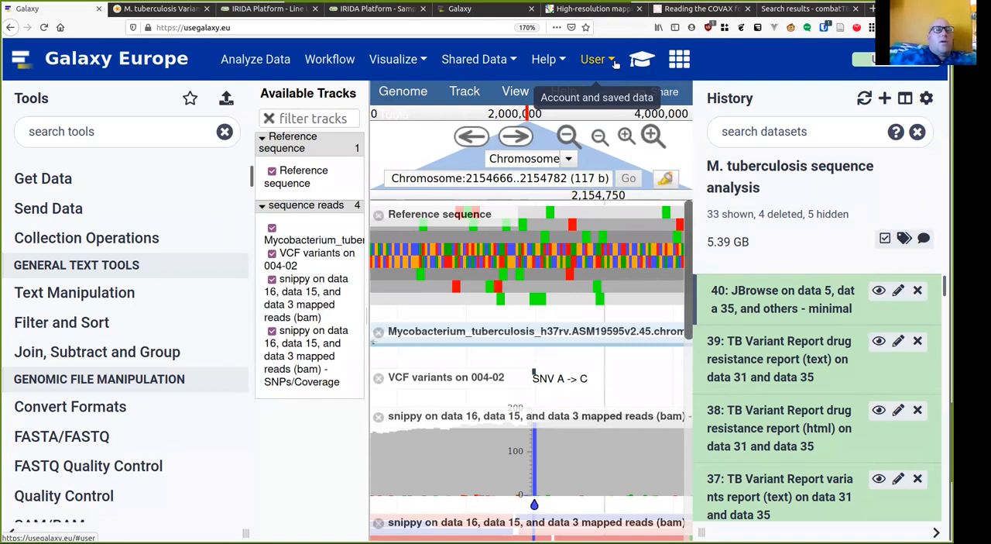
pyautogui.click(158, 10)
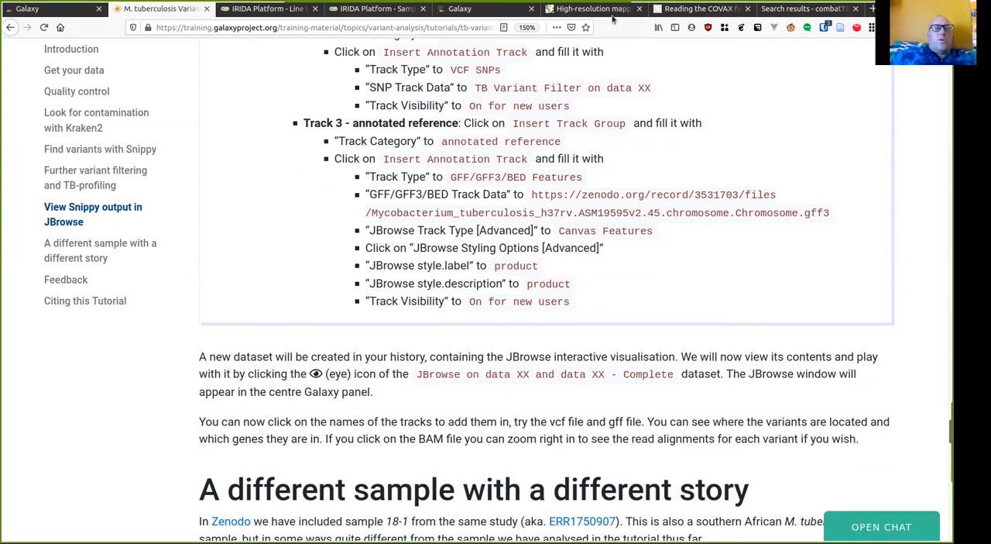
pyautogui.moveTo(626, 68)
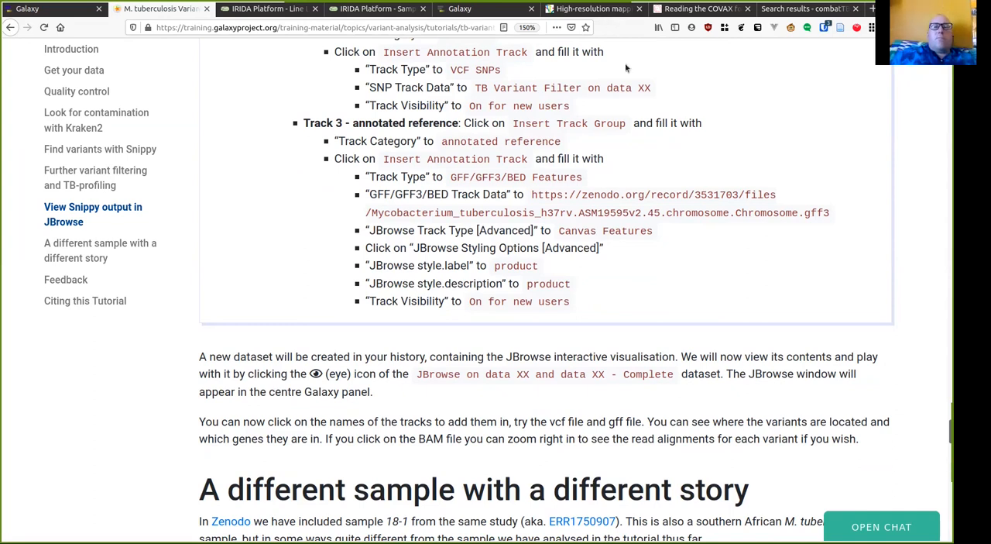